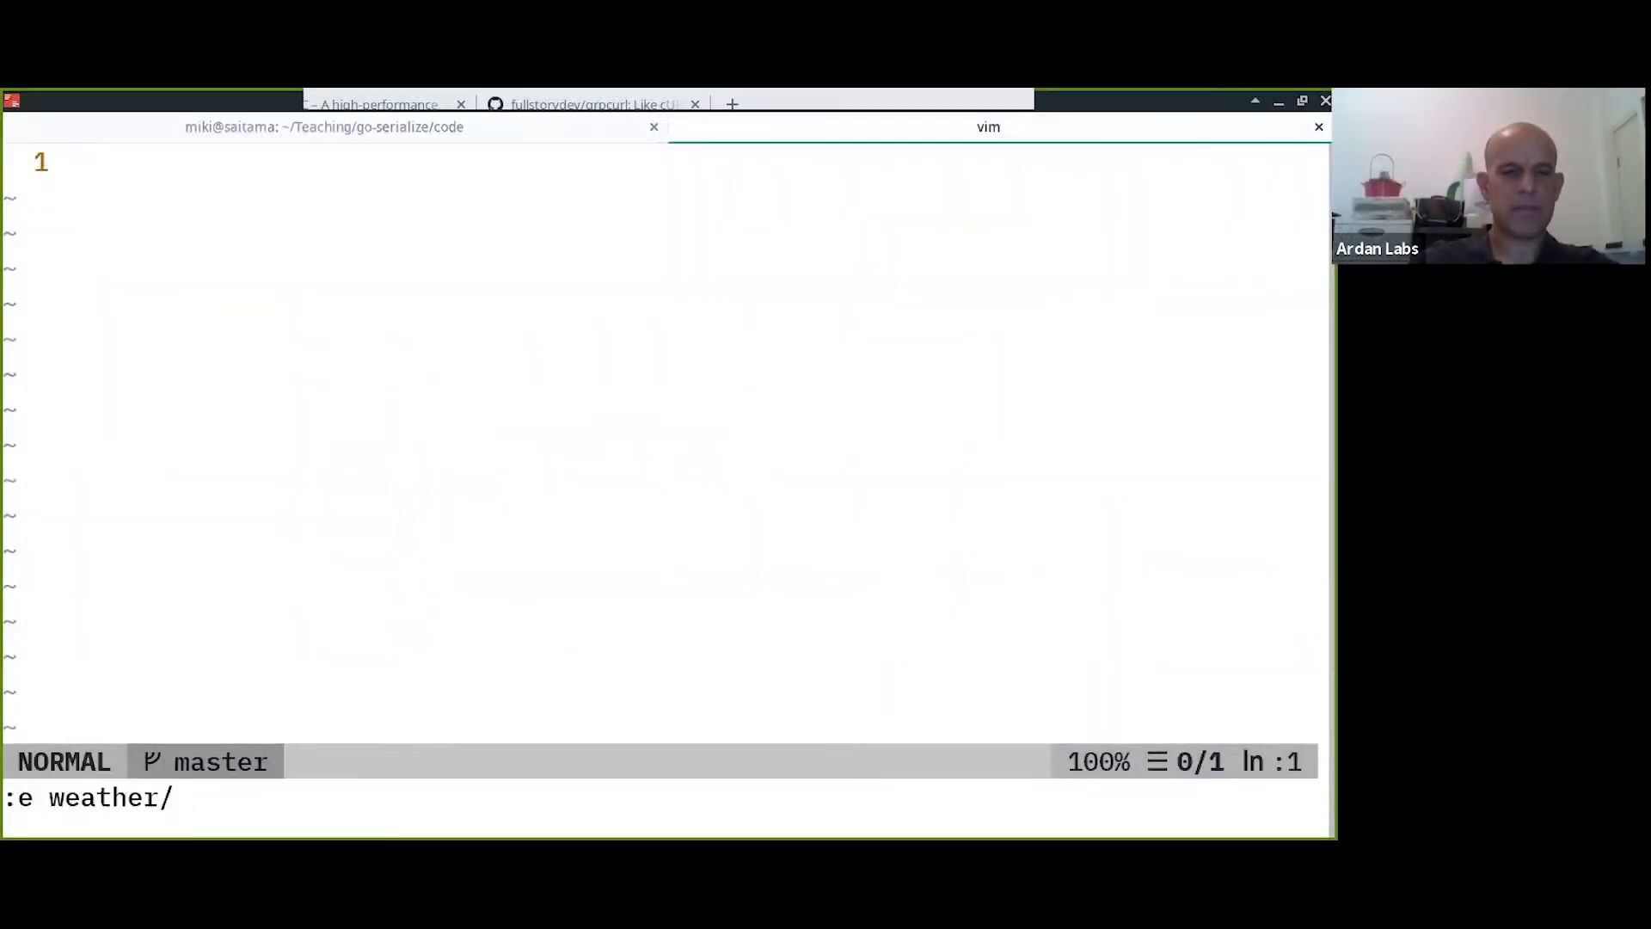
# View the weather.csv rows, then create and edit a new gen_db.go file.
pyautogui.press('Return')
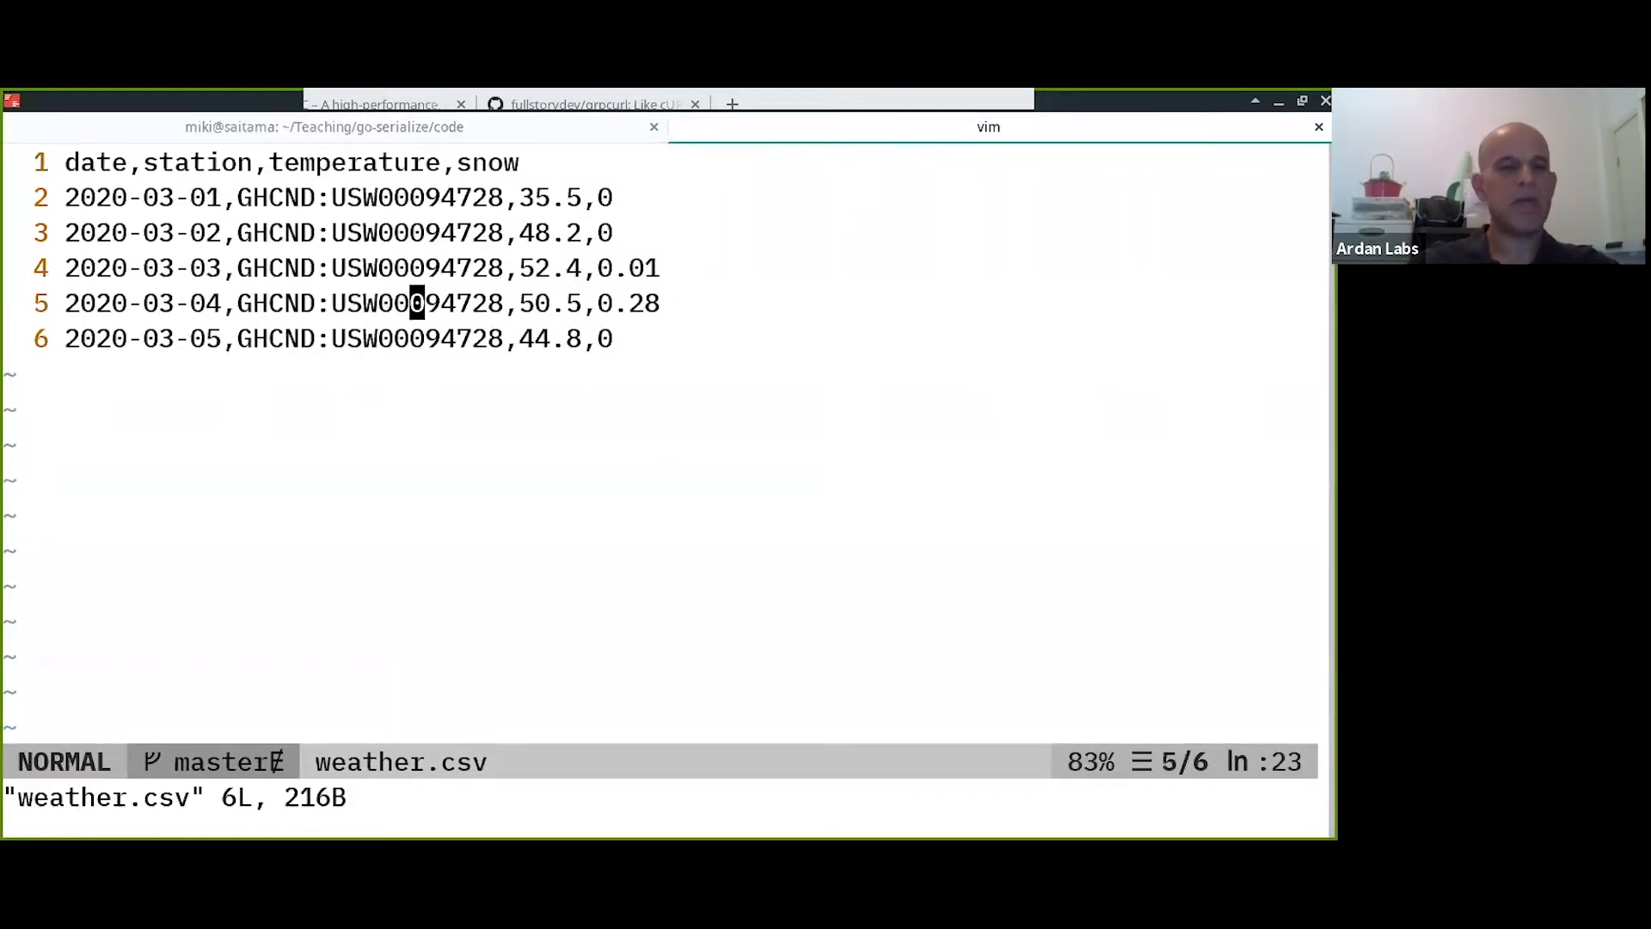
pyautogui.press('j')
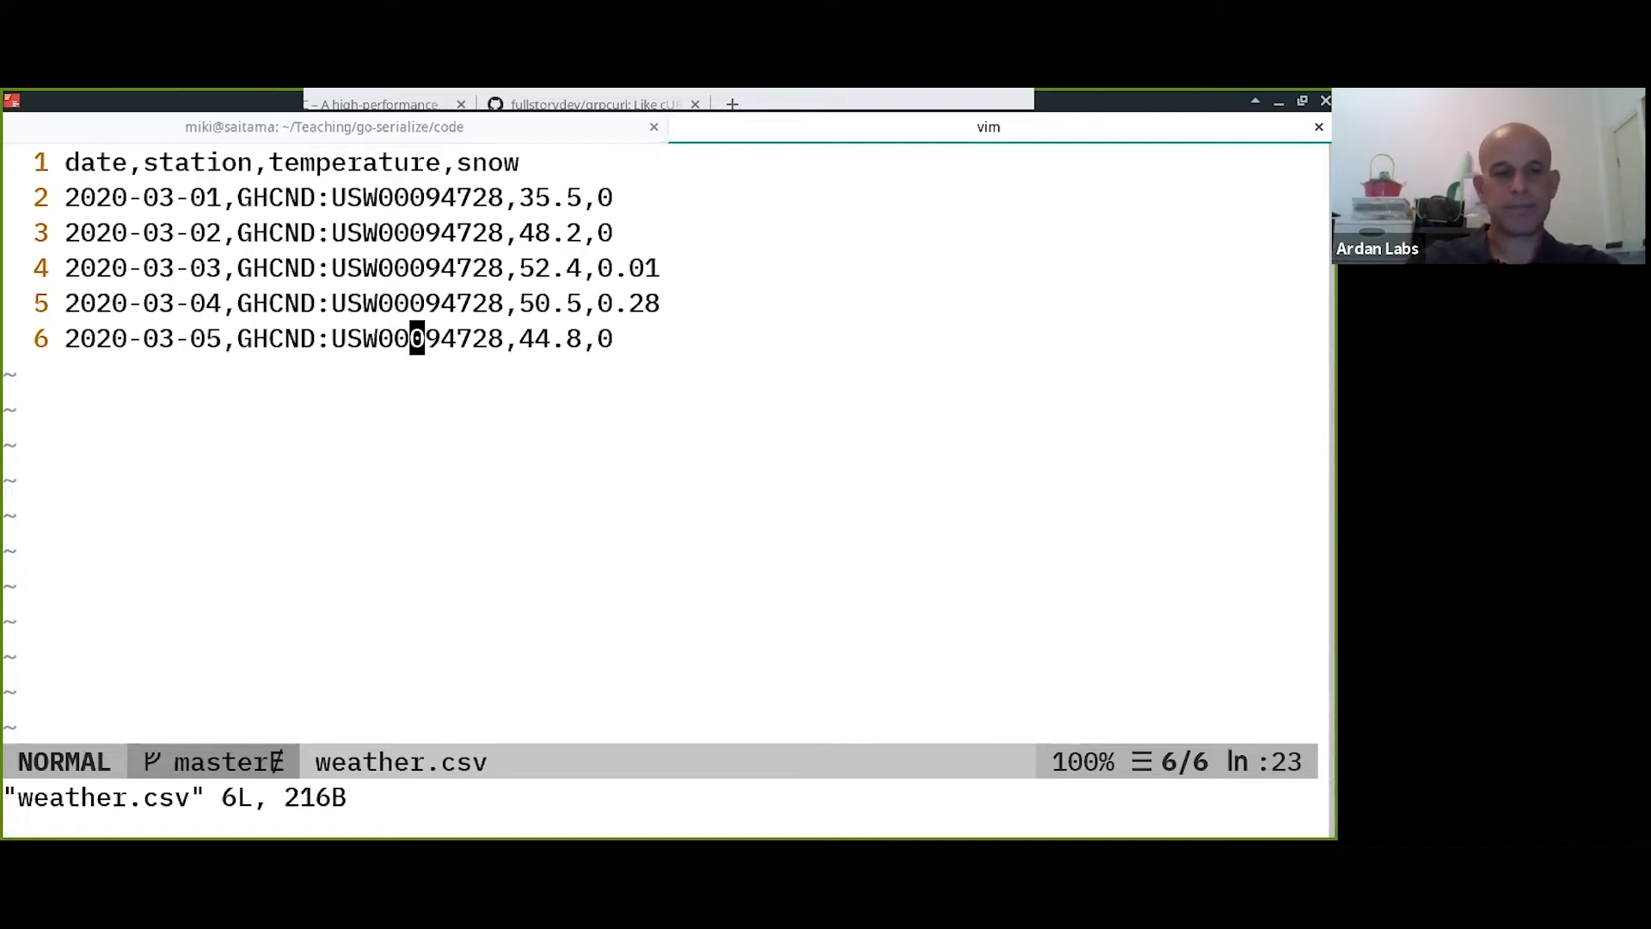
pyautogui.write(':e gen_db.')
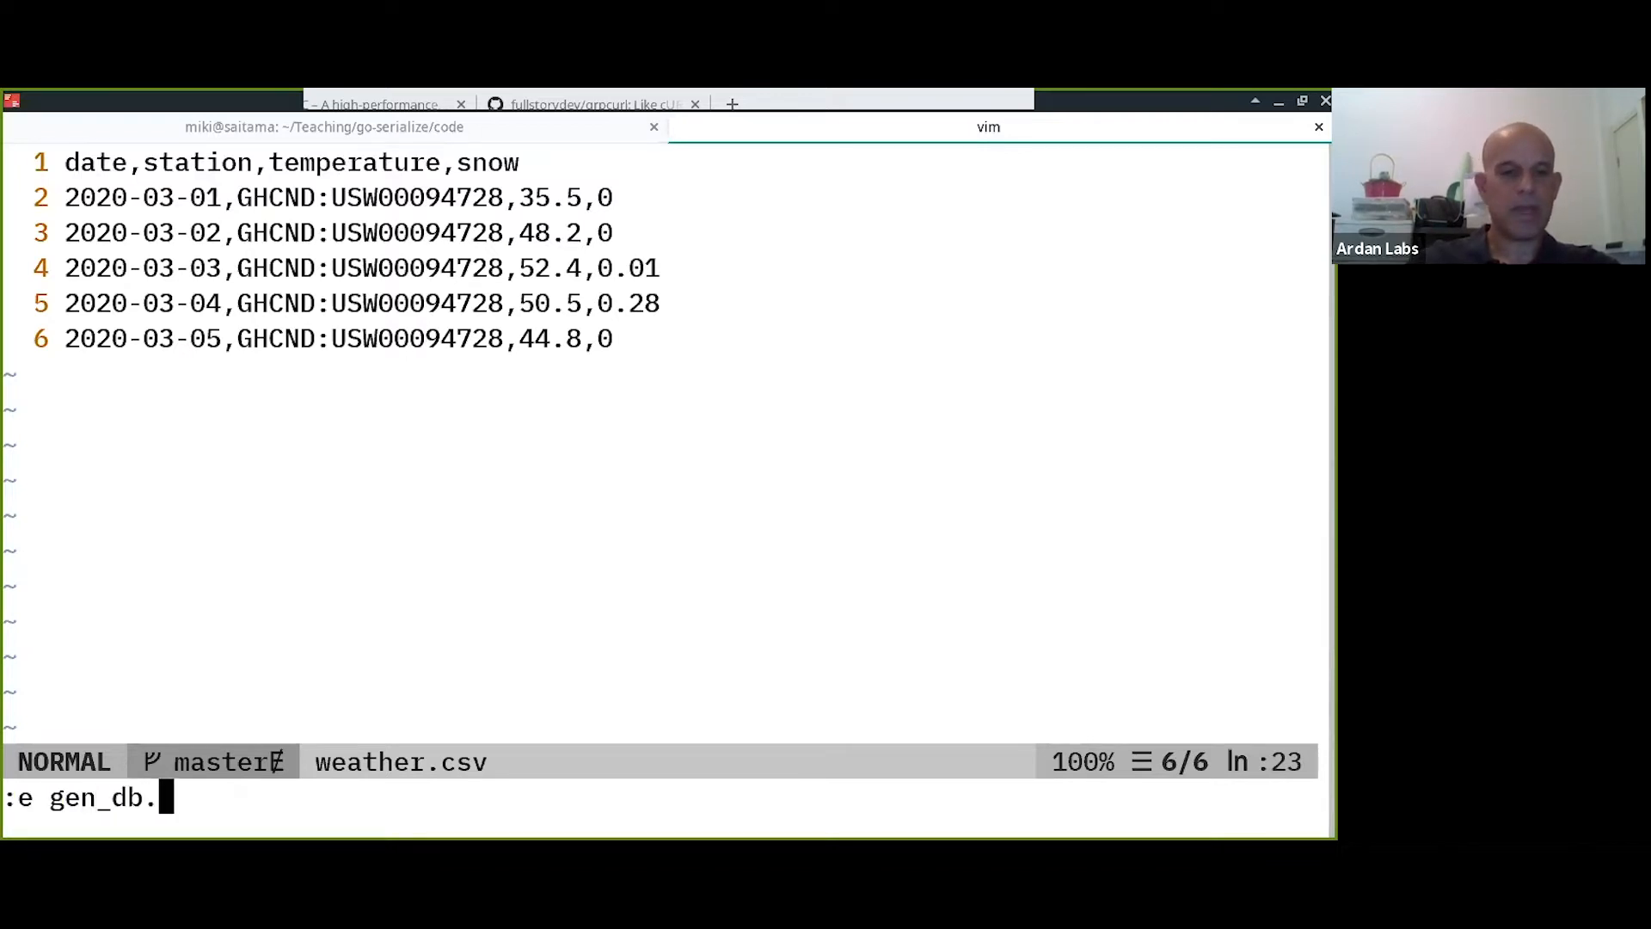
pyautogui.write('p')
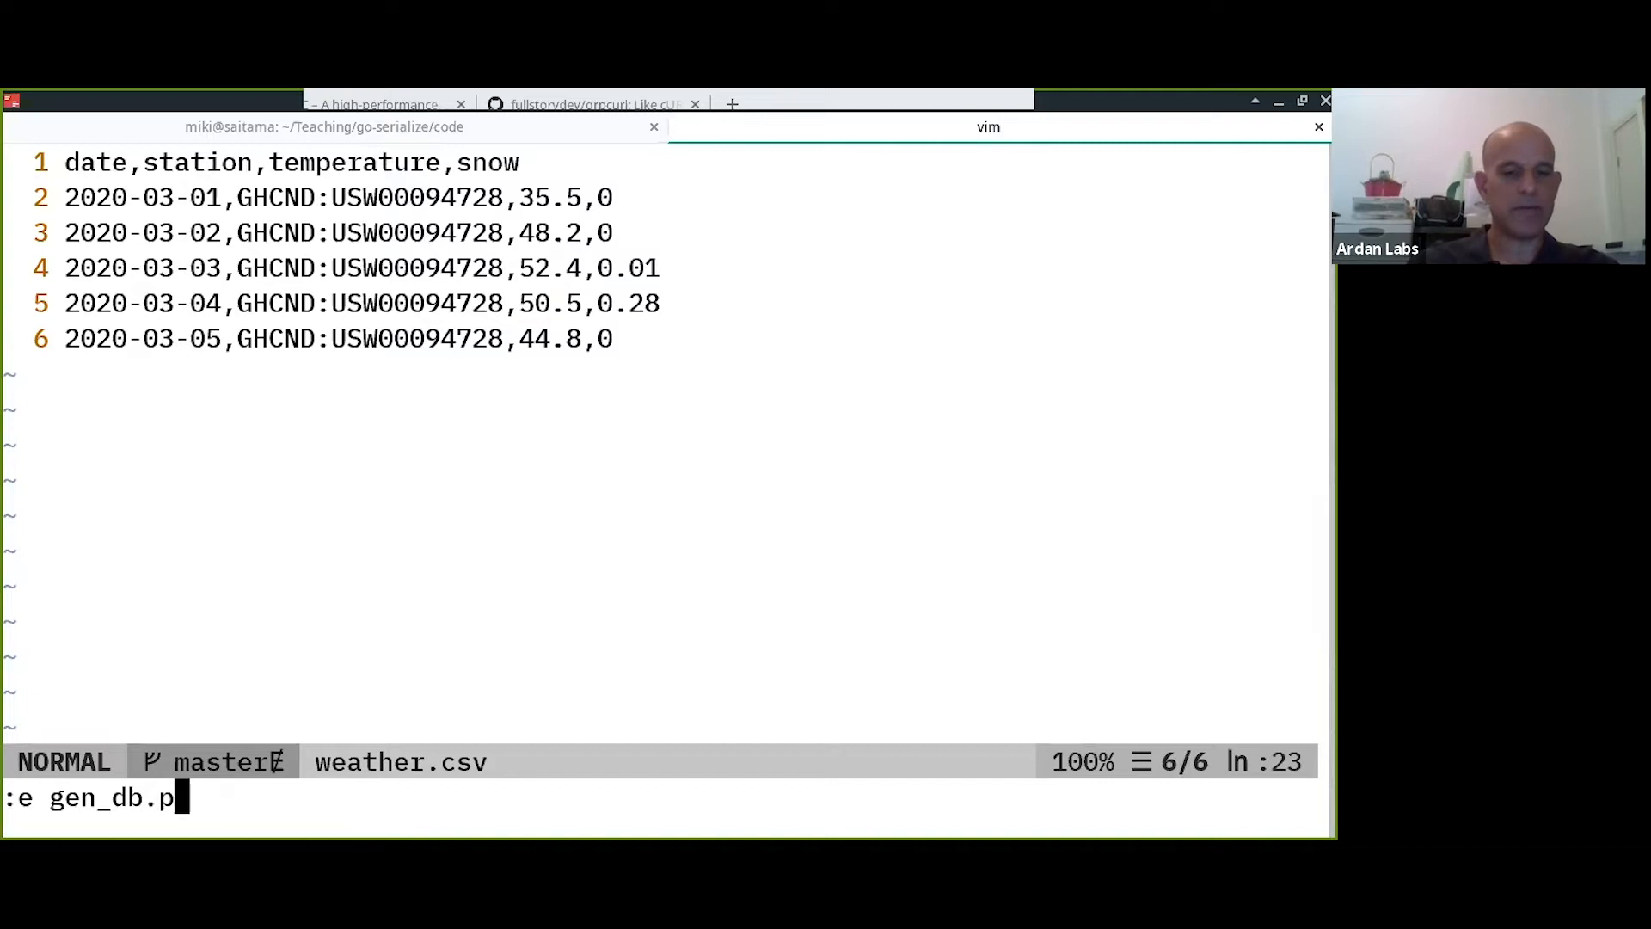
pyautogui.press('Return')
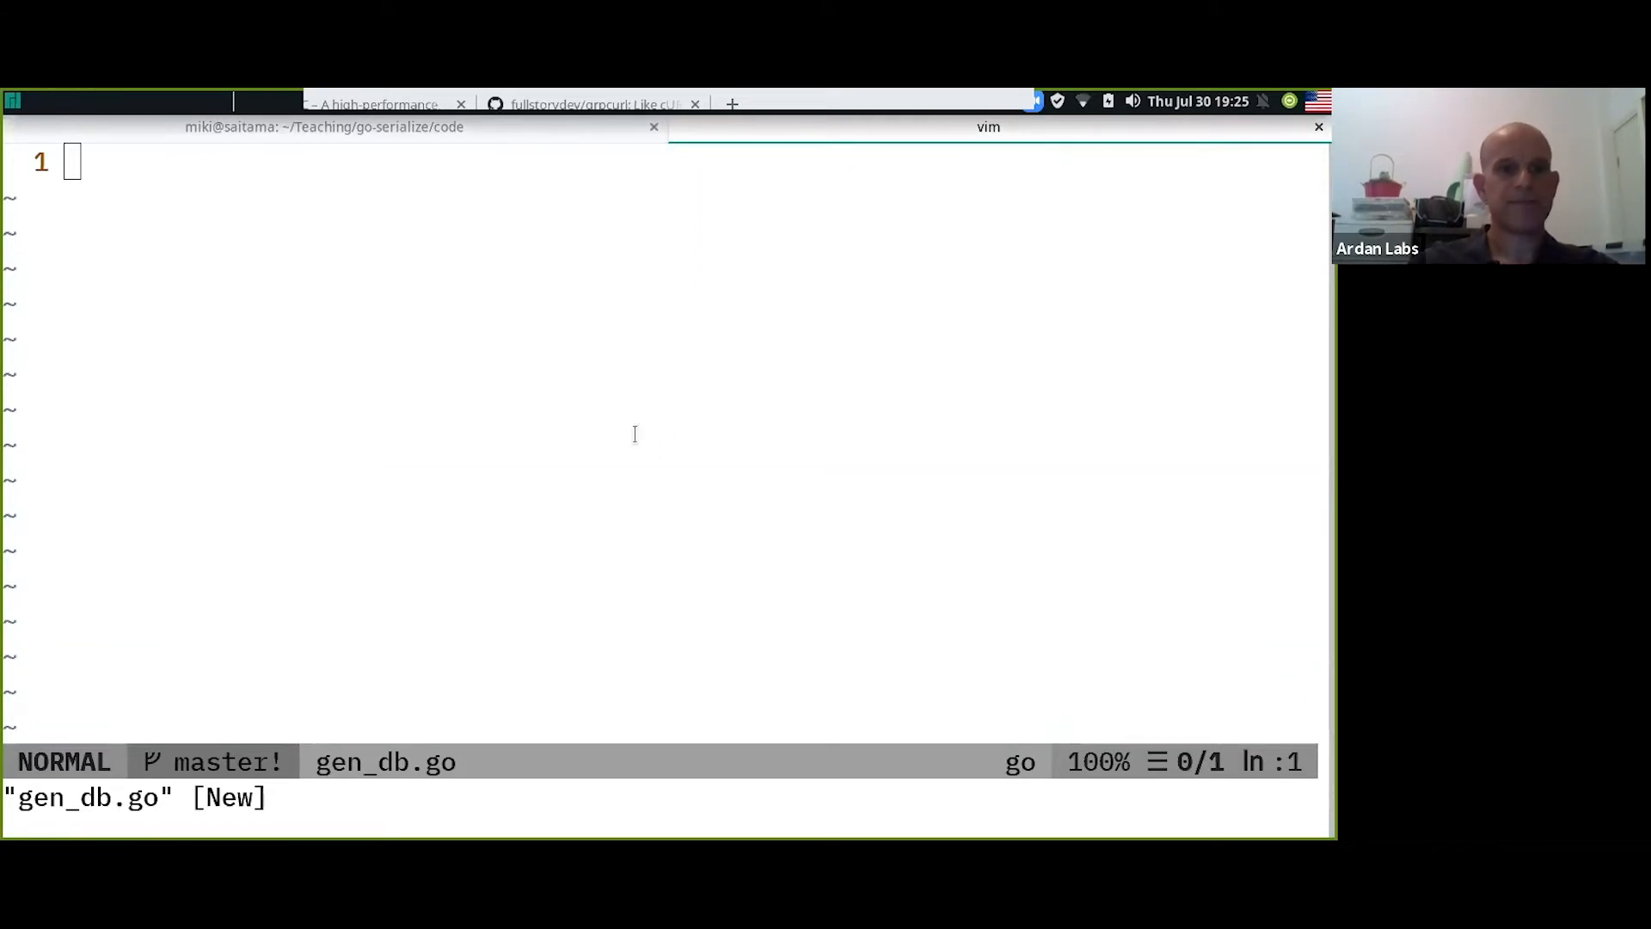
# Begin package main, then move weather.csv into the weather folder from the terminal.
pyautogui.write('pa')
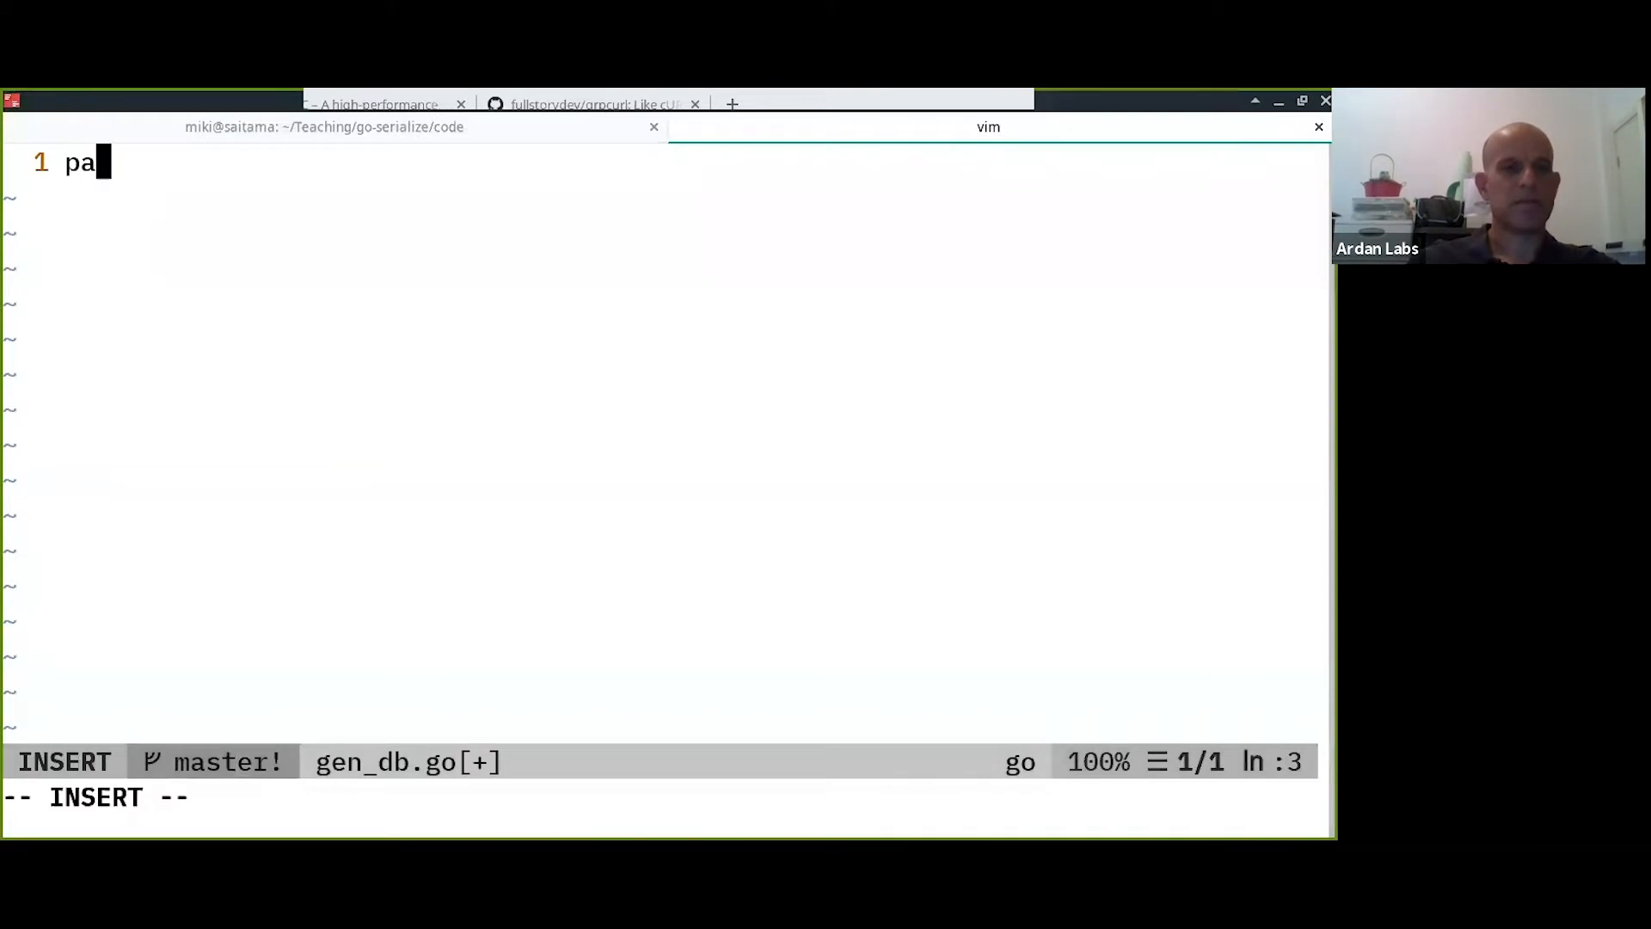
pyautogui.write('ckage main')
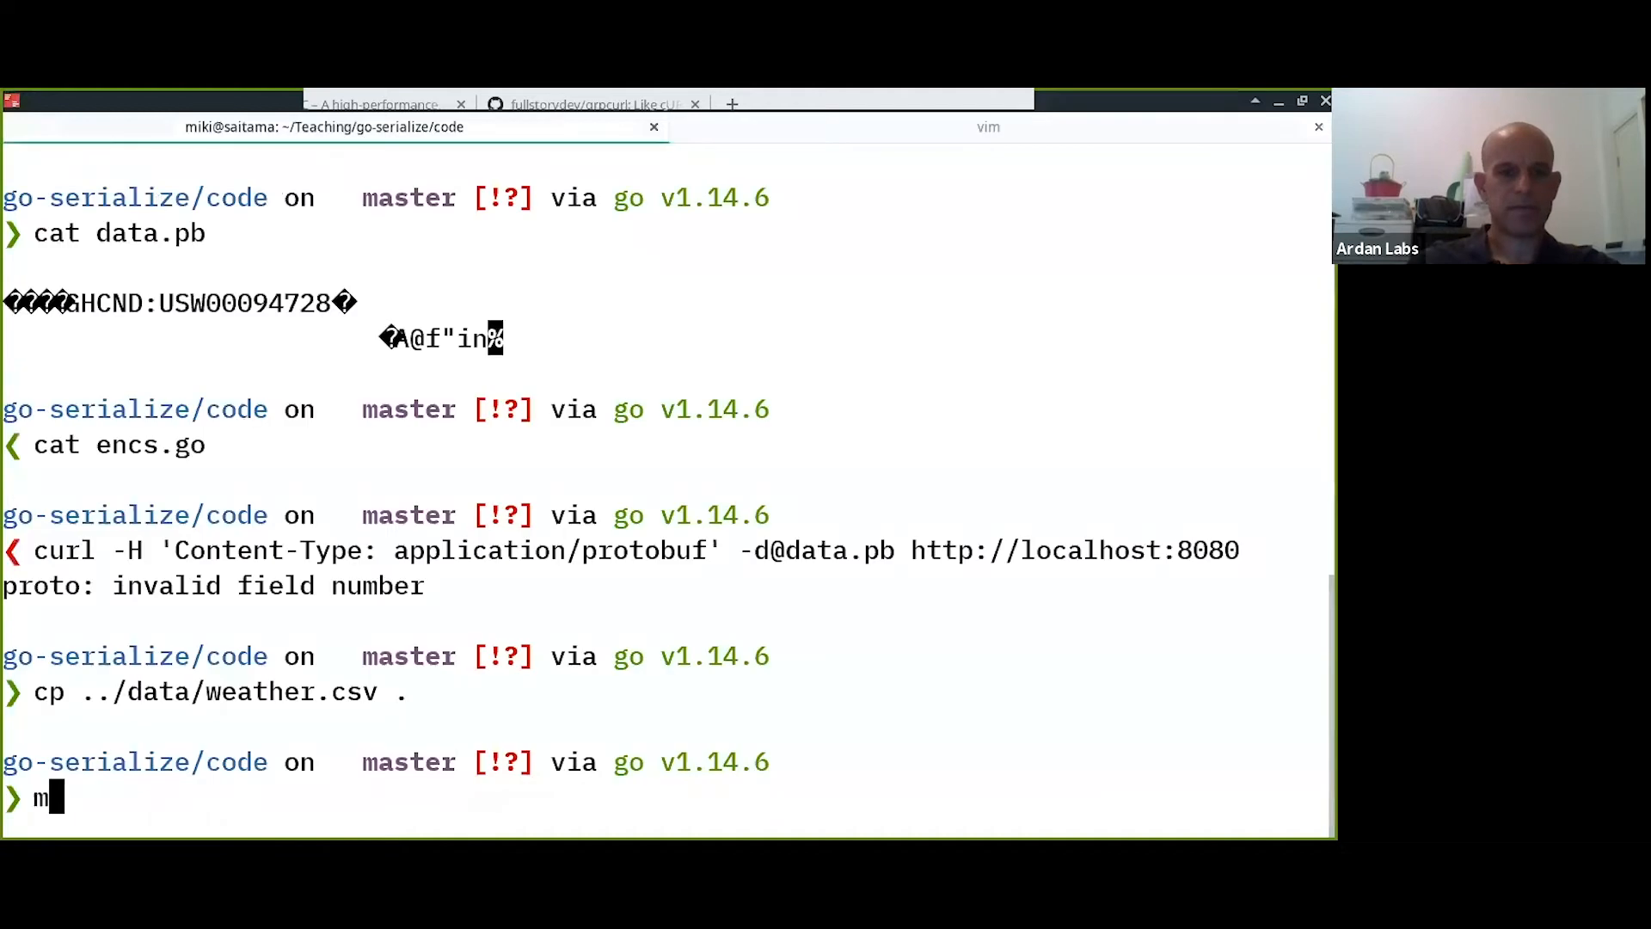
pyautogui.write('v weather.')
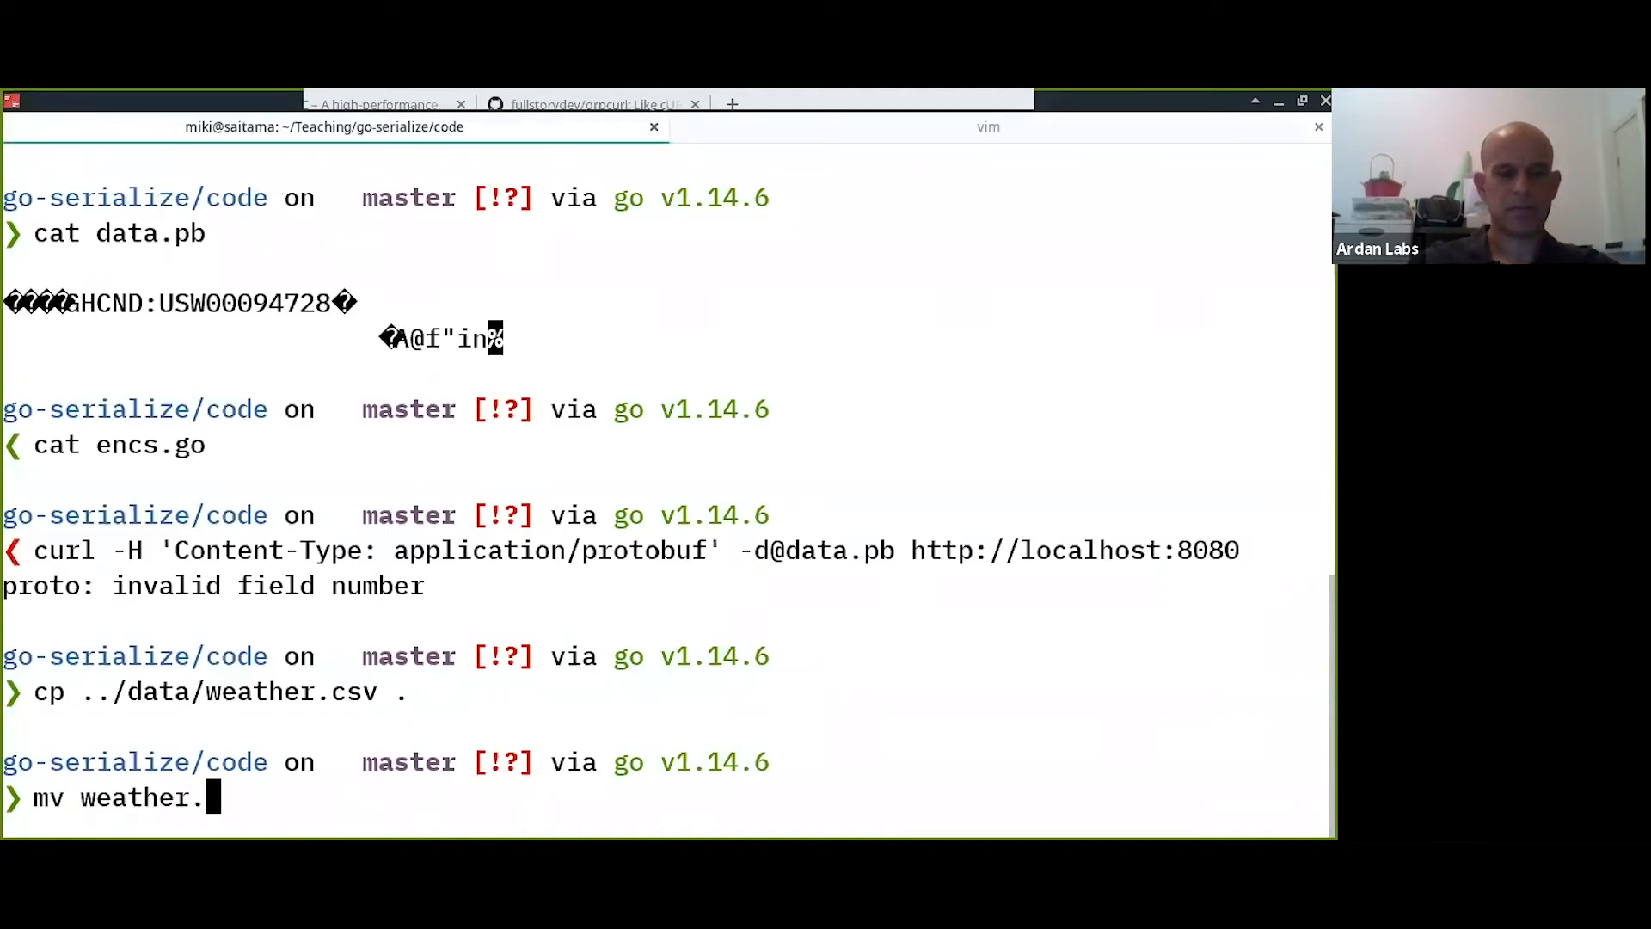
pyautogui.write('csv we')
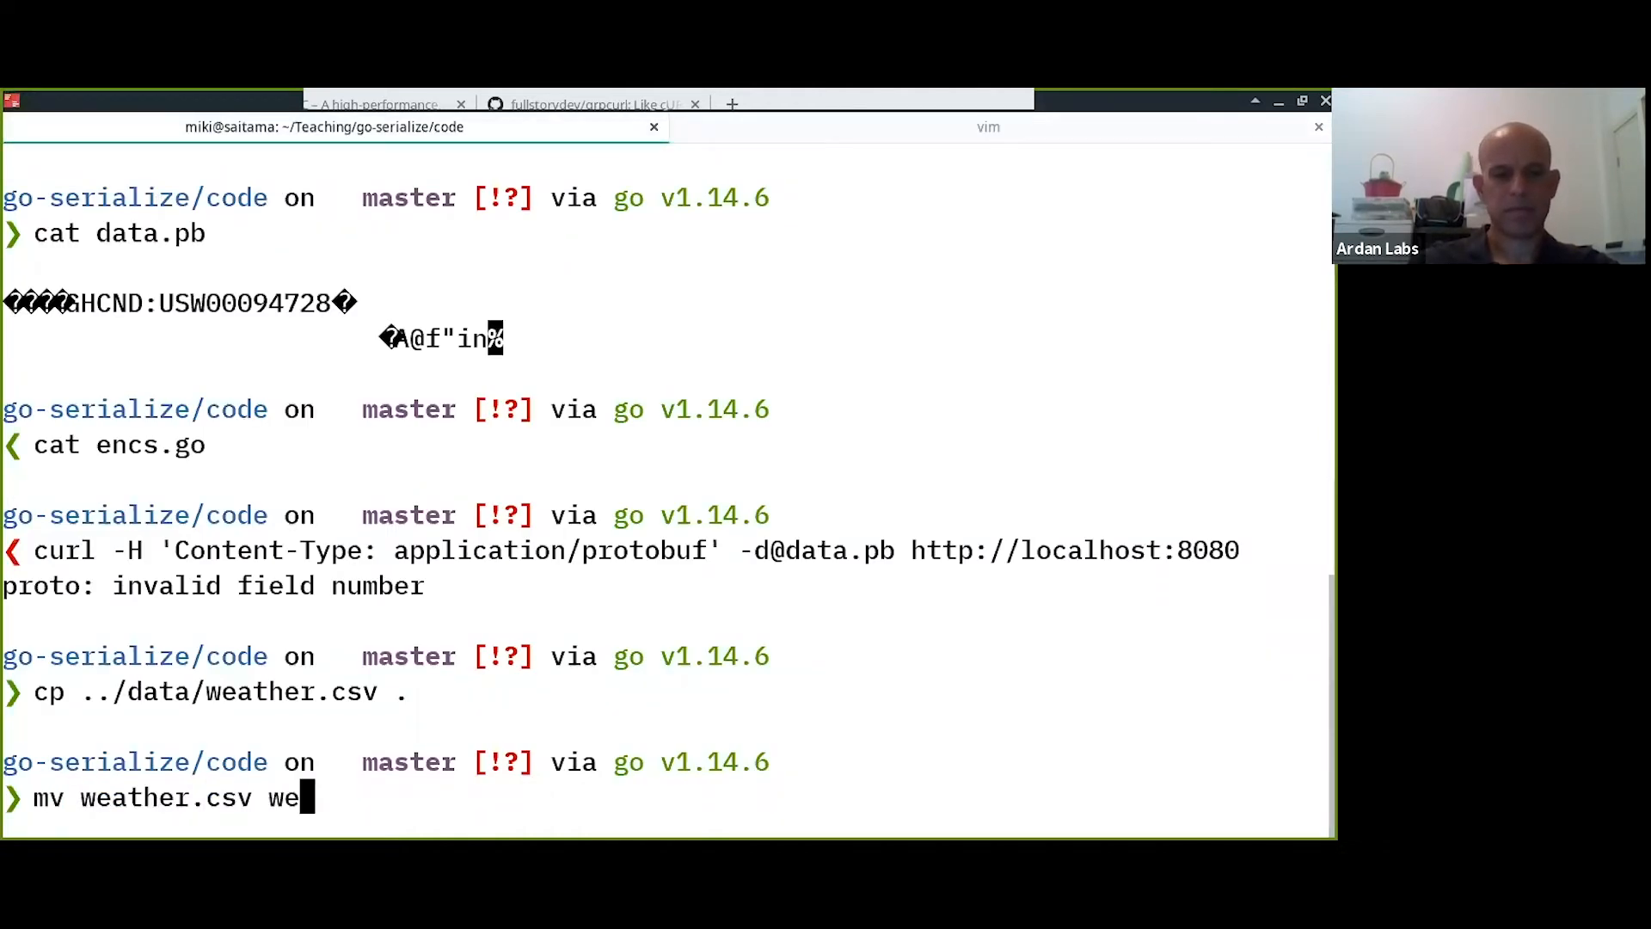
pyautogui.press('Return')
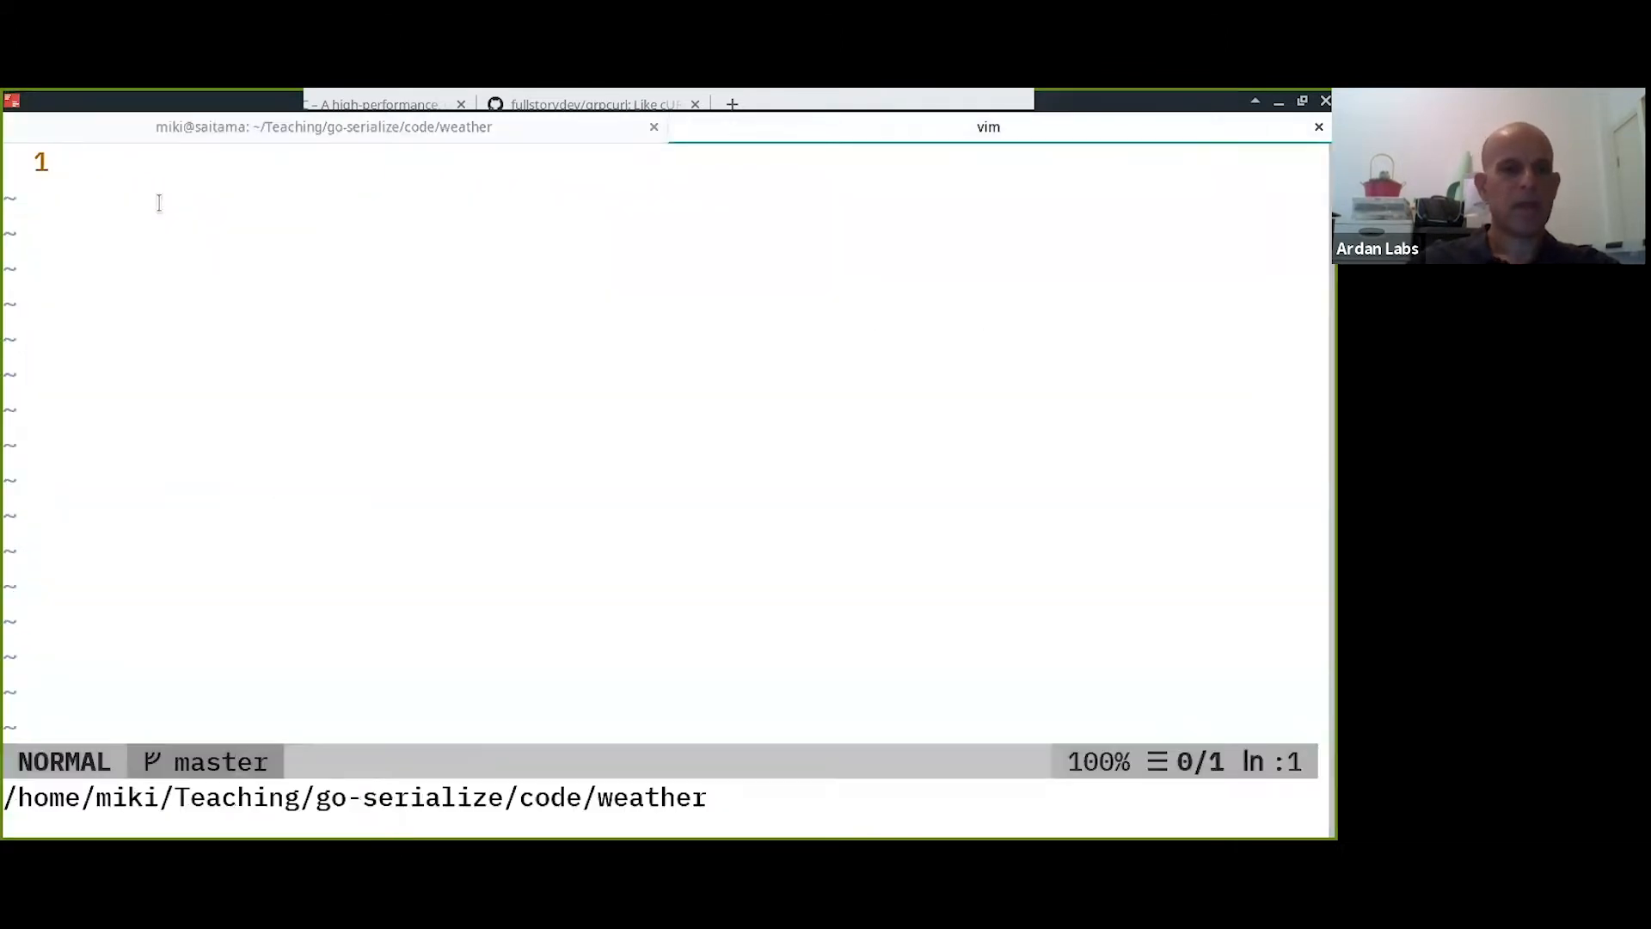
pyautogui.write(':e db.go')
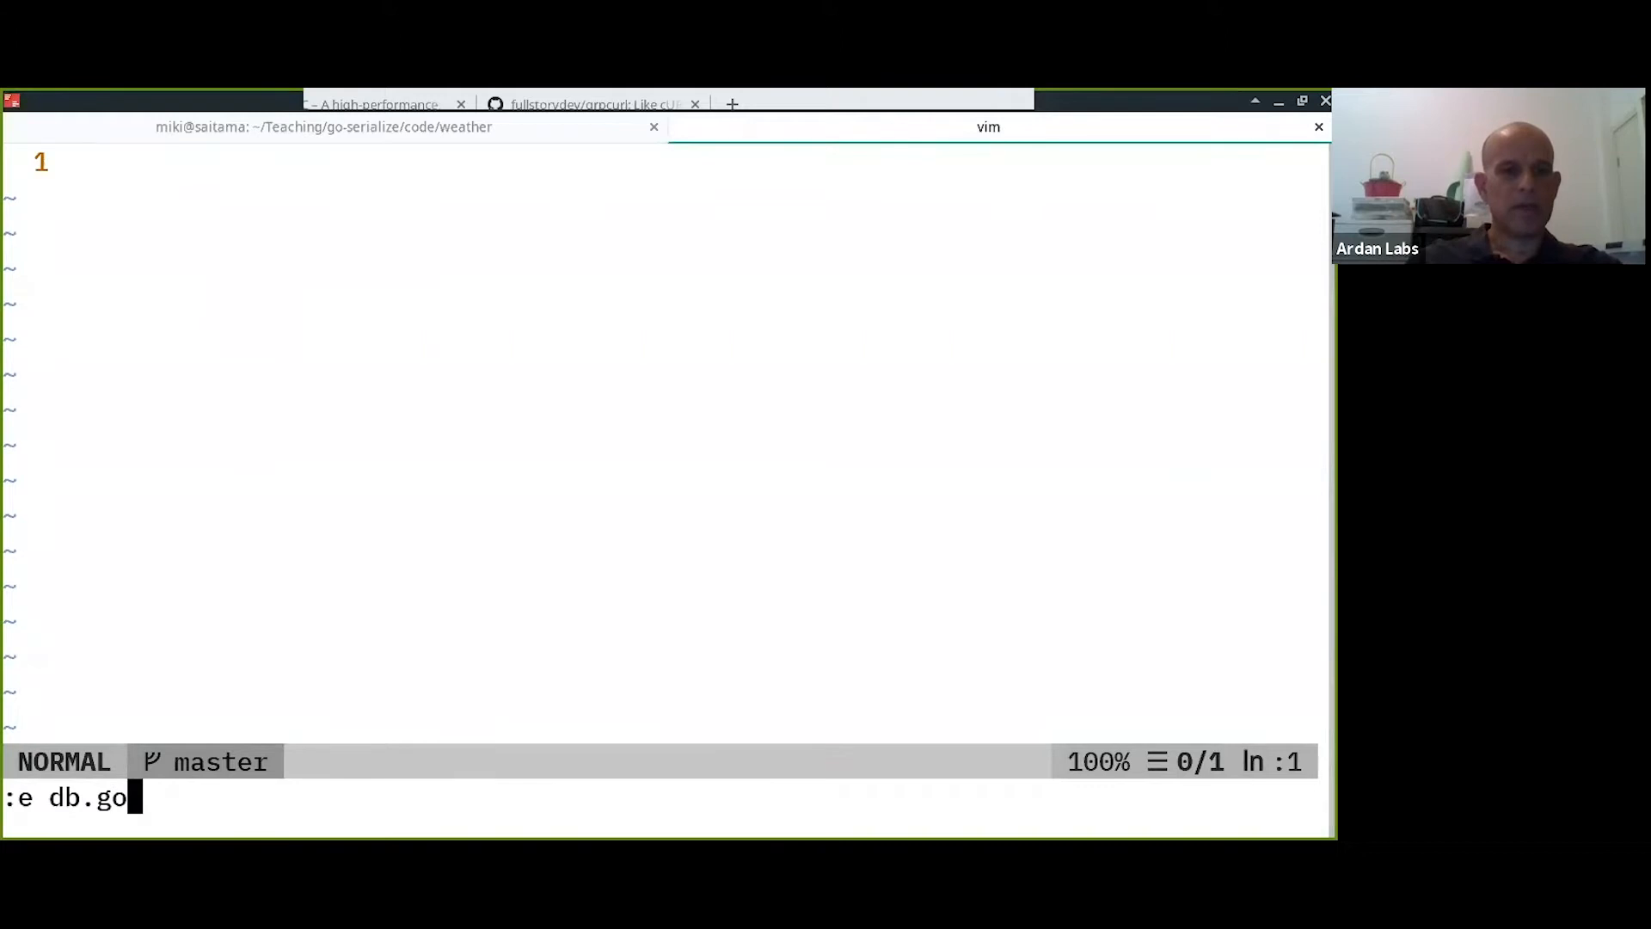
pyautogui.press('Return')
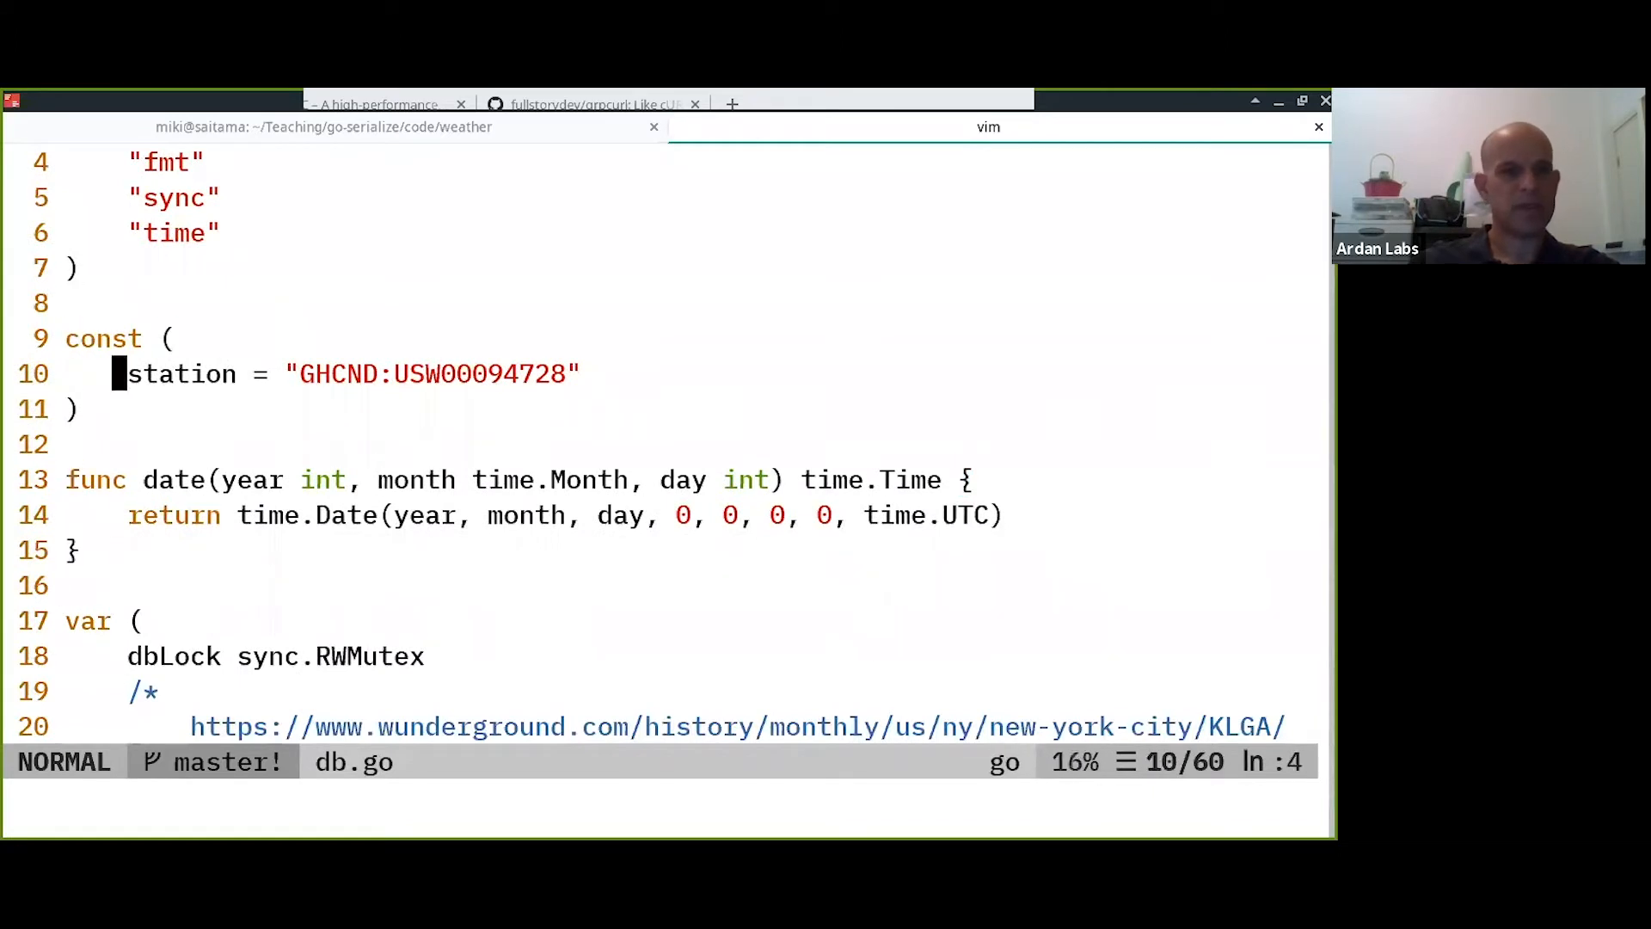
pyautogui.scroll(-3)
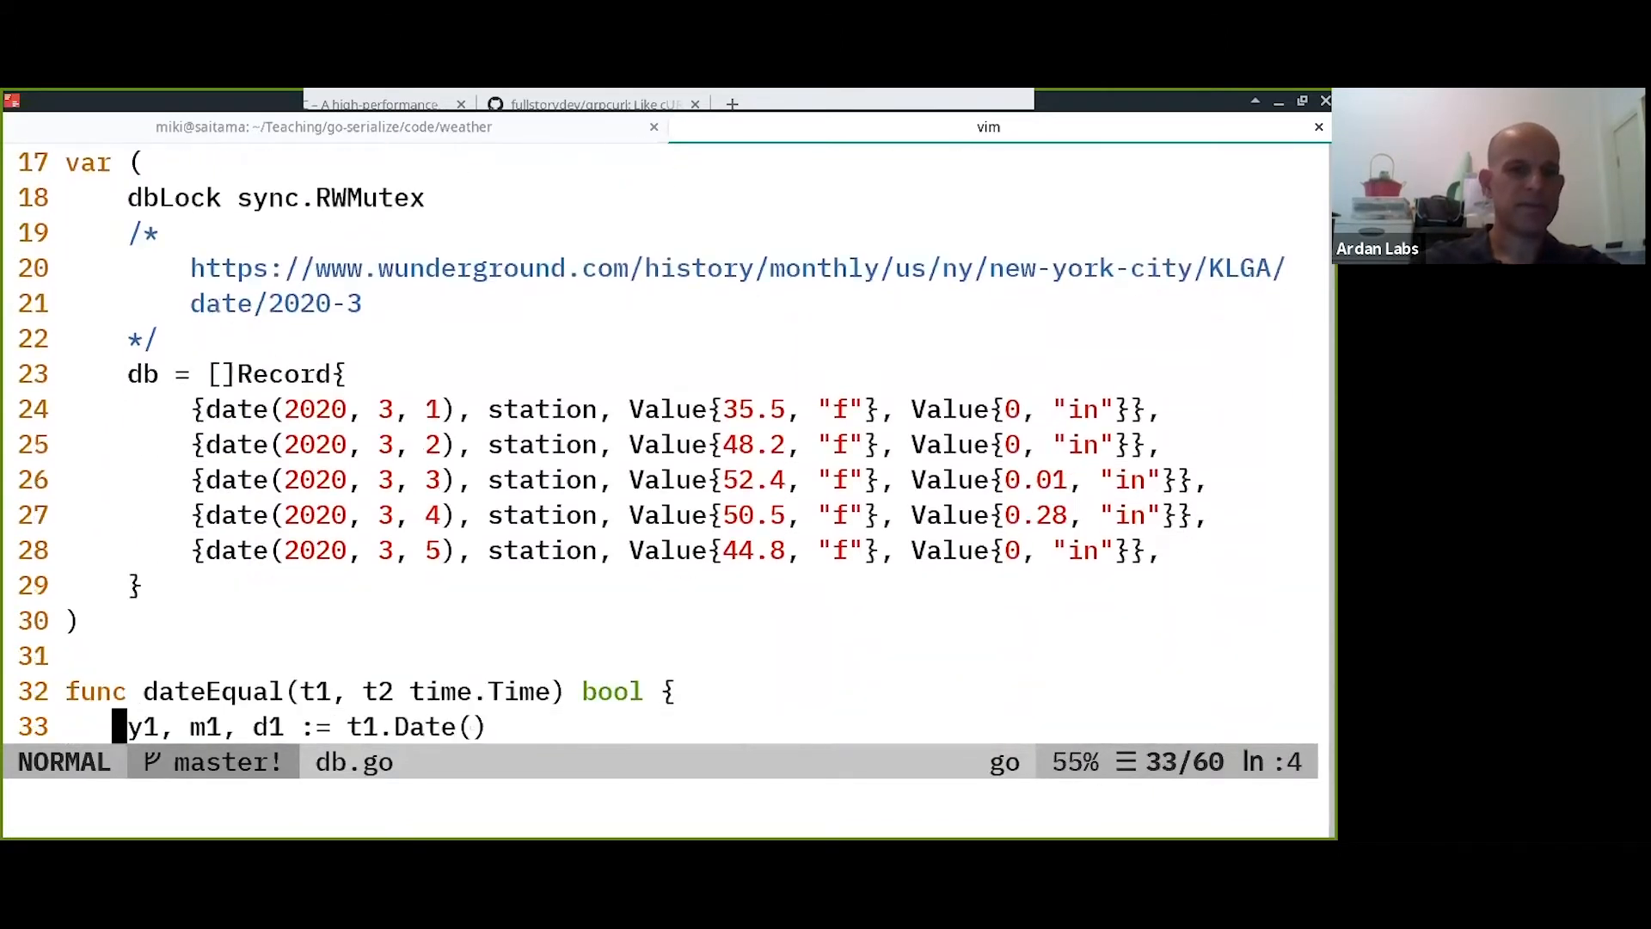
pyautogui.press('V')
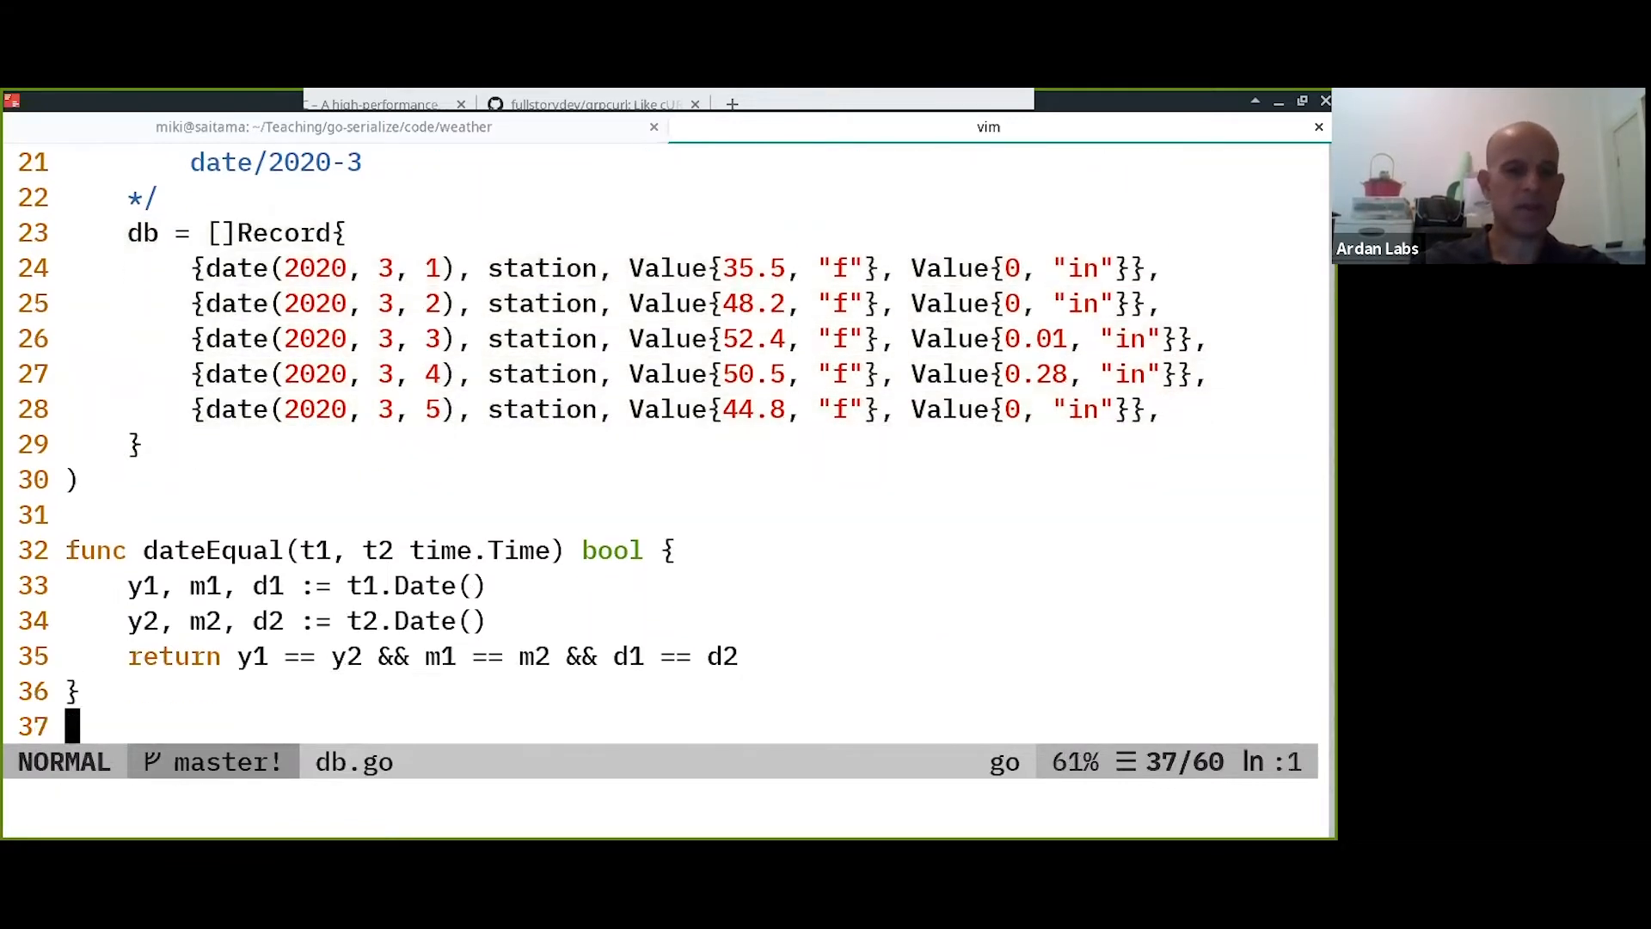
pyautogui.scroll(-3)
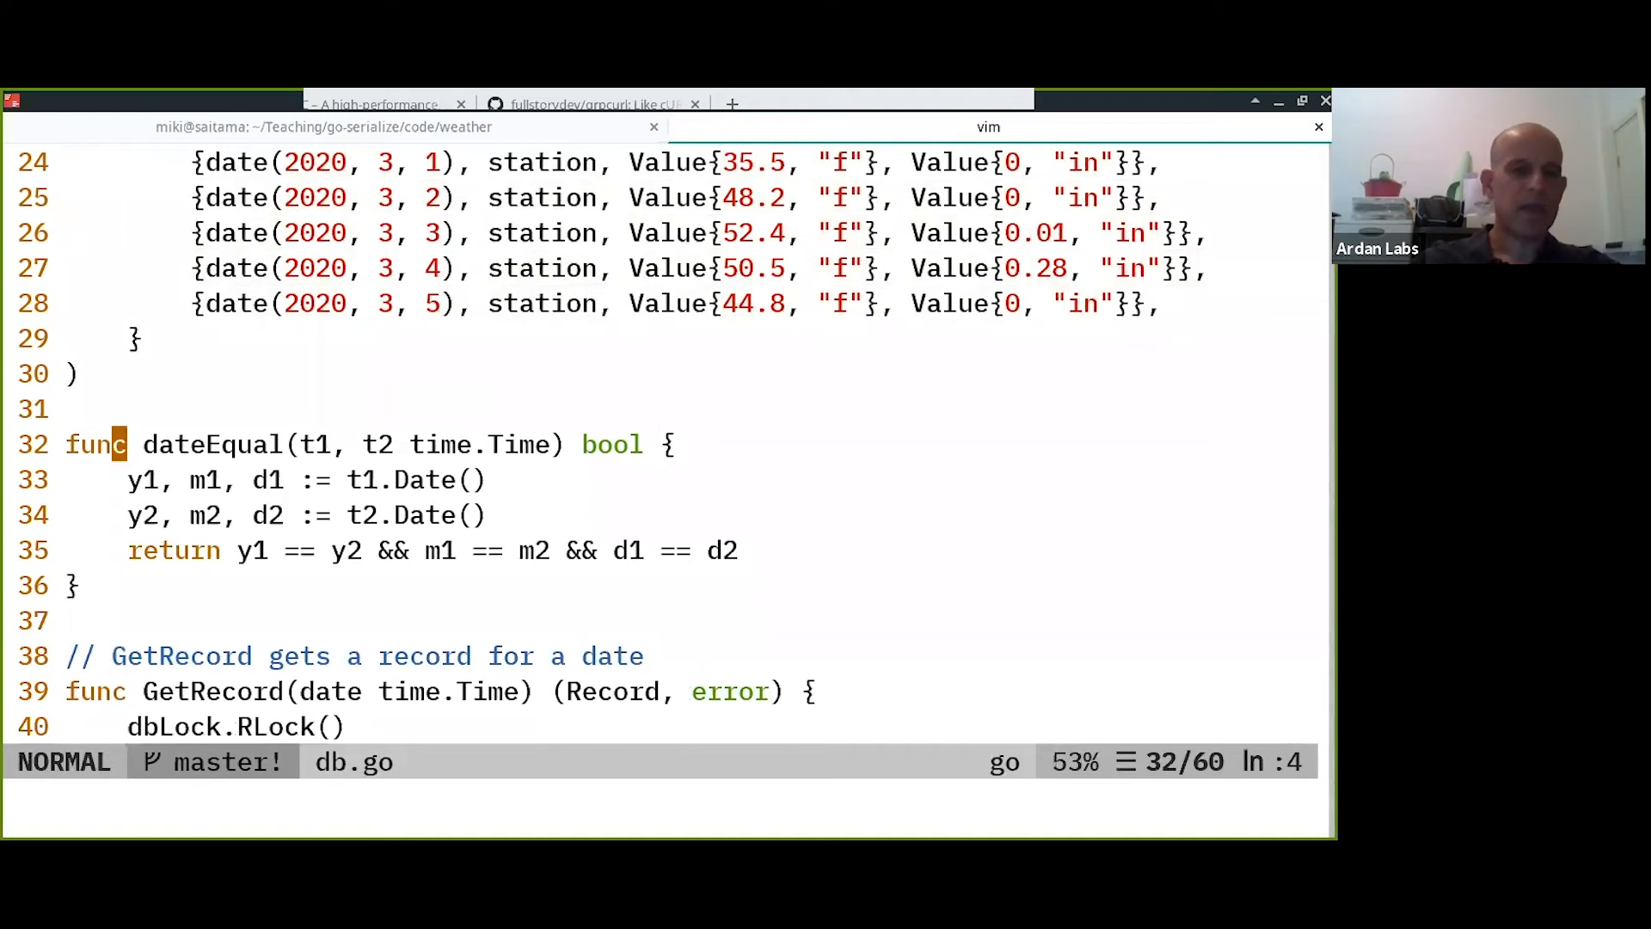
pyautogui.scroll(3)
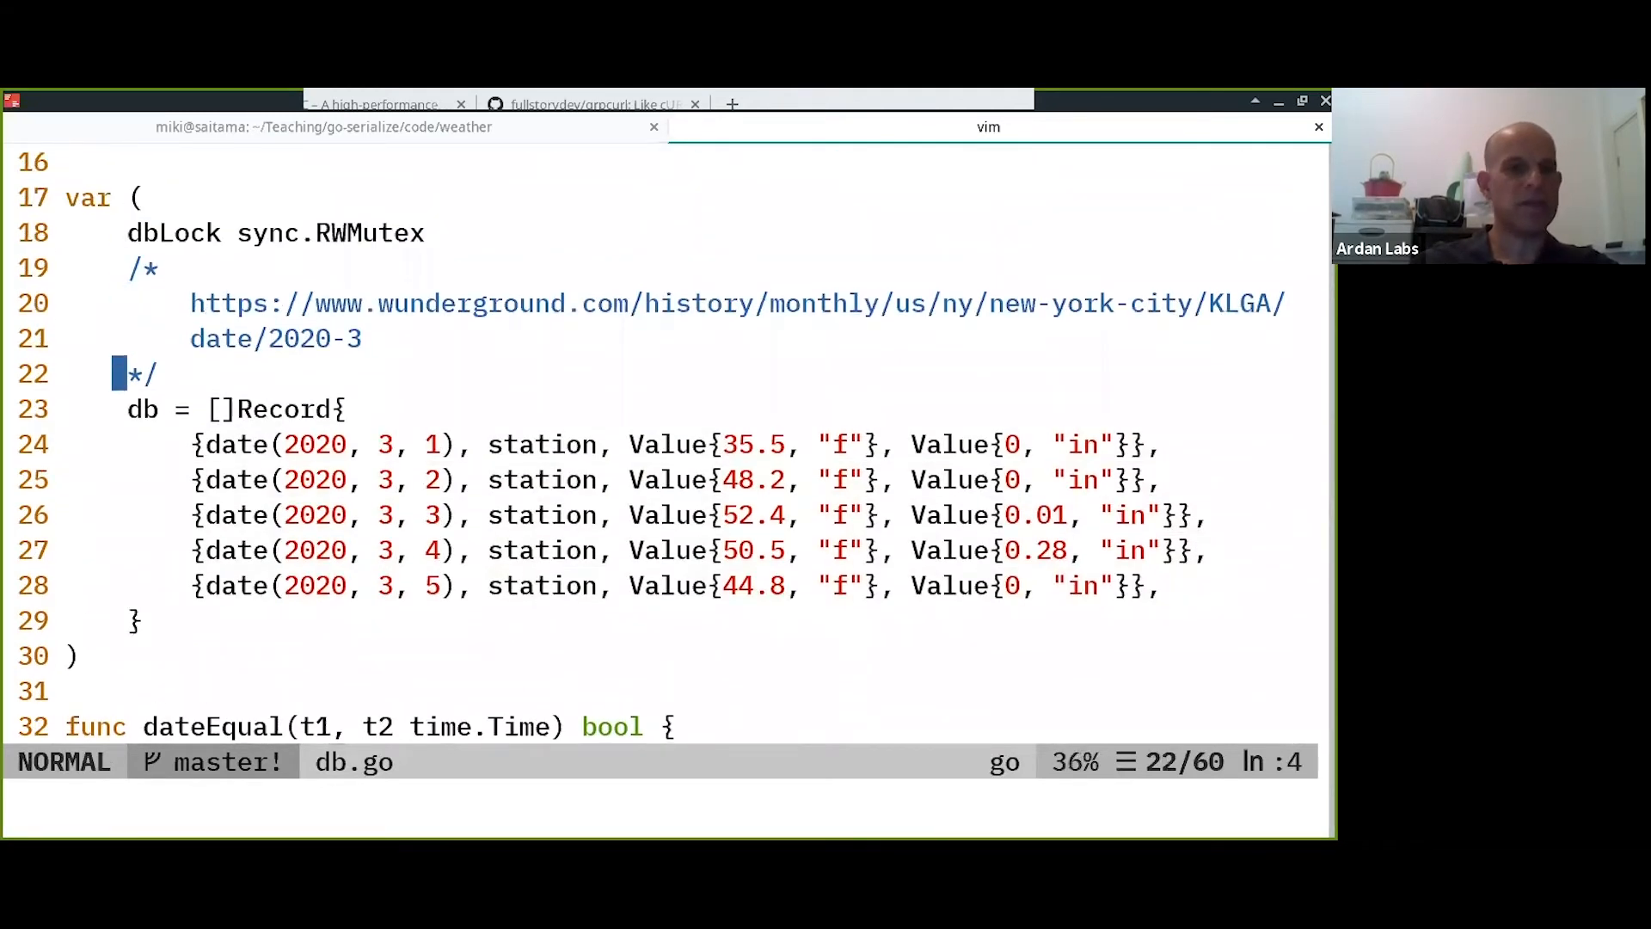
pyautogui.press('V')
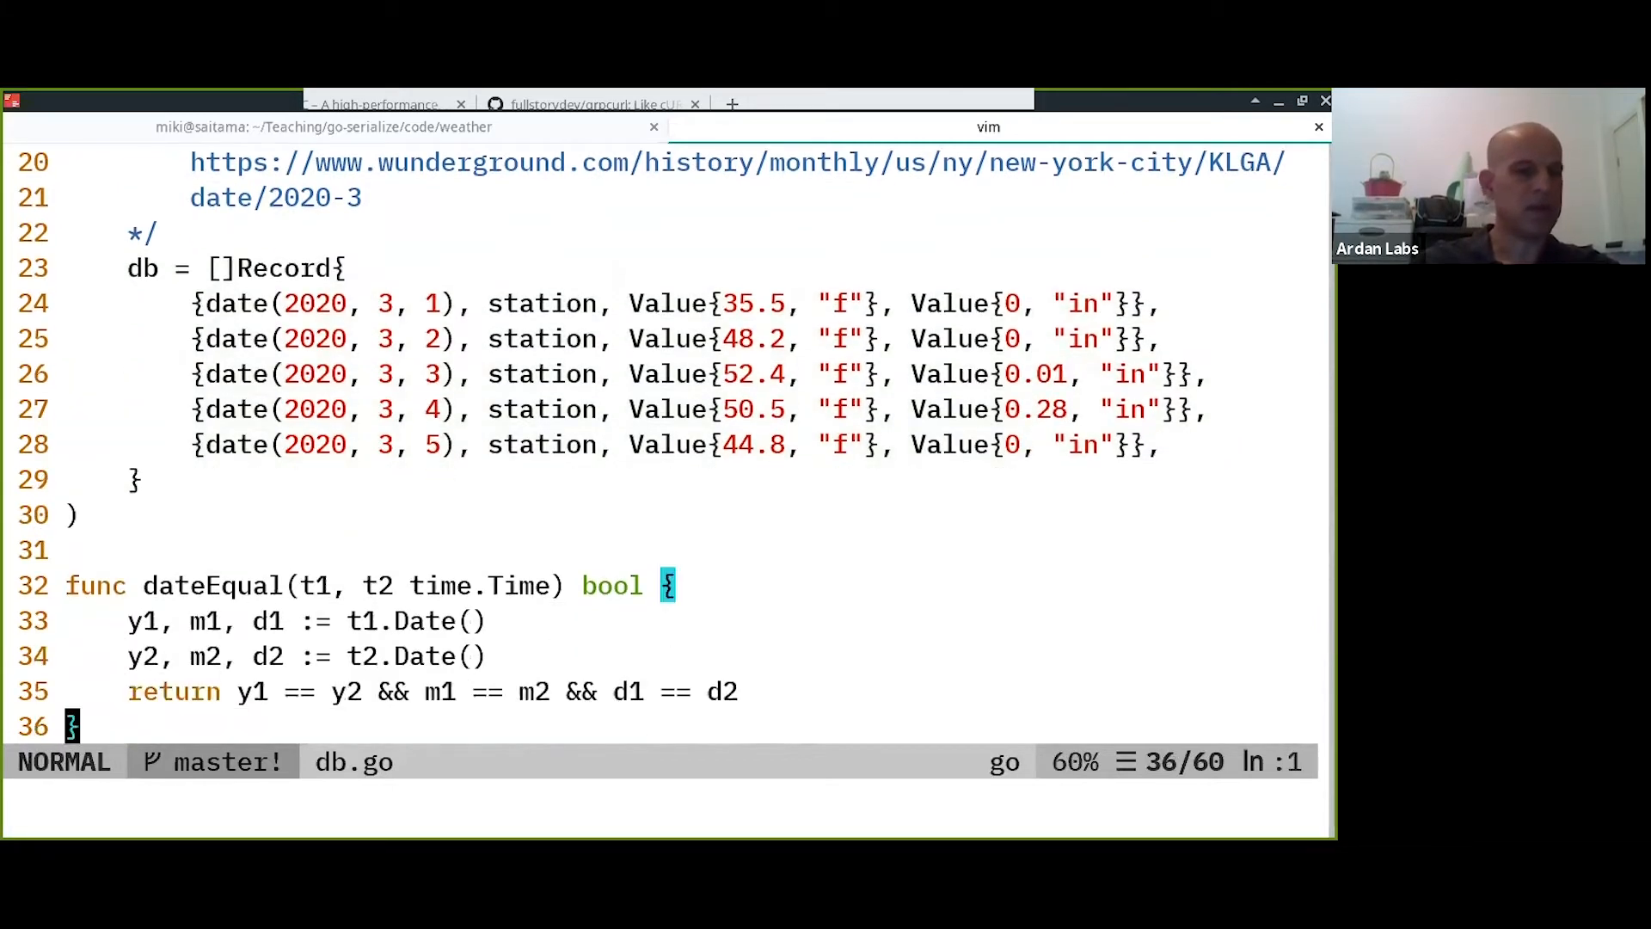
pyautogui.scroll(-3)
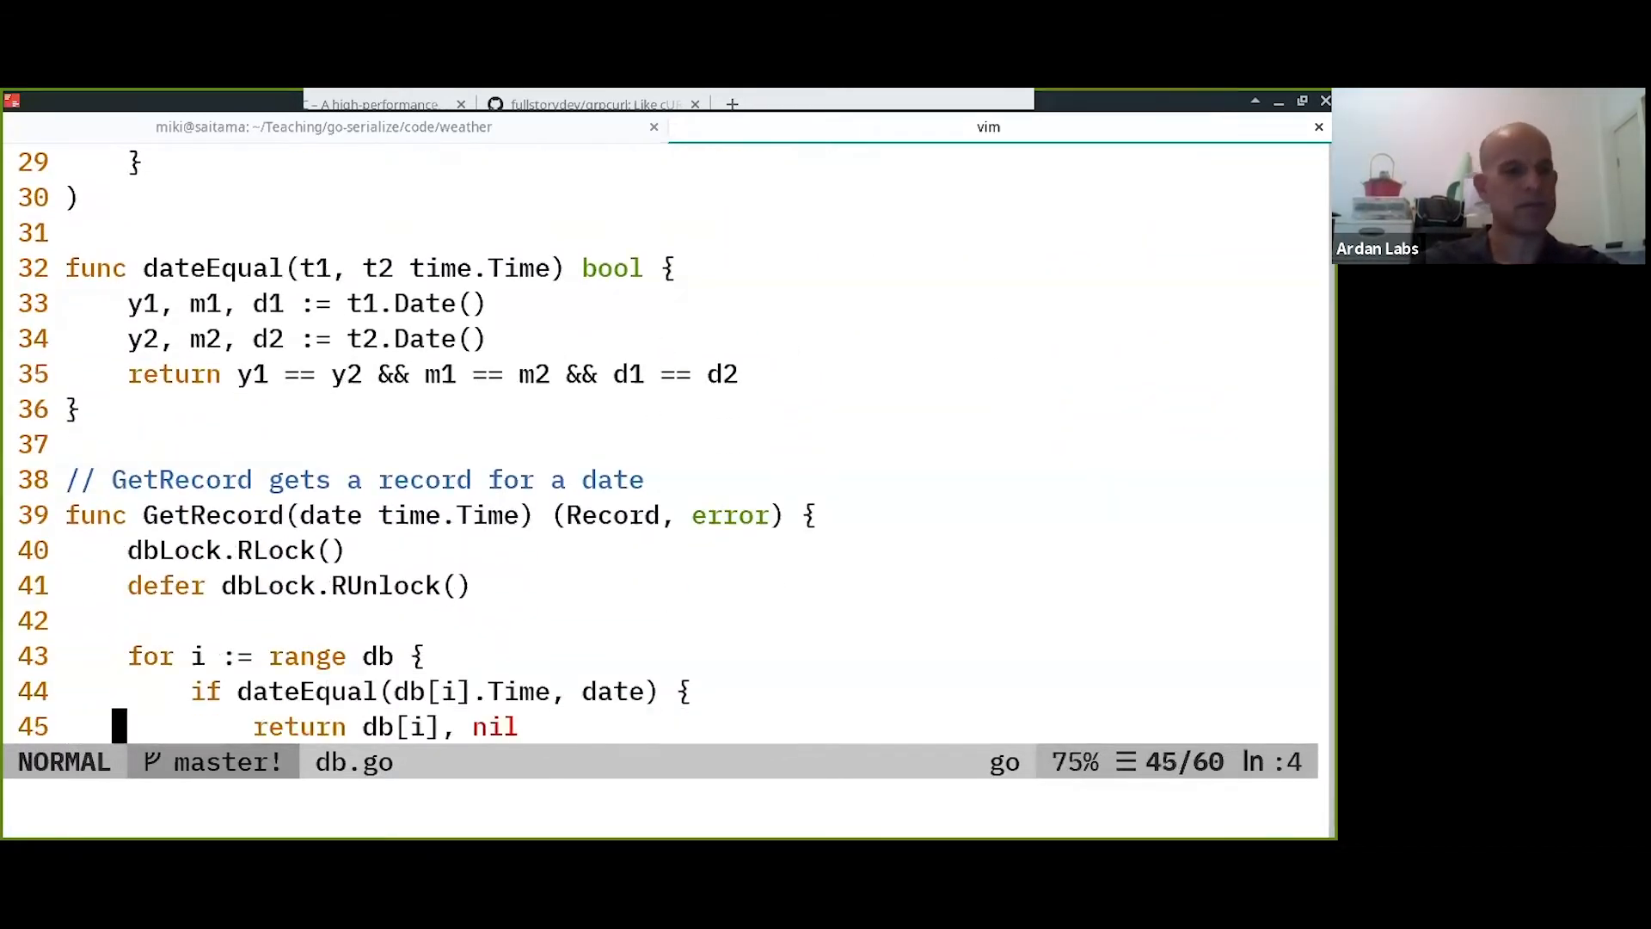
pyautogui.scroll(-3)
pyautogui.write(':bd')
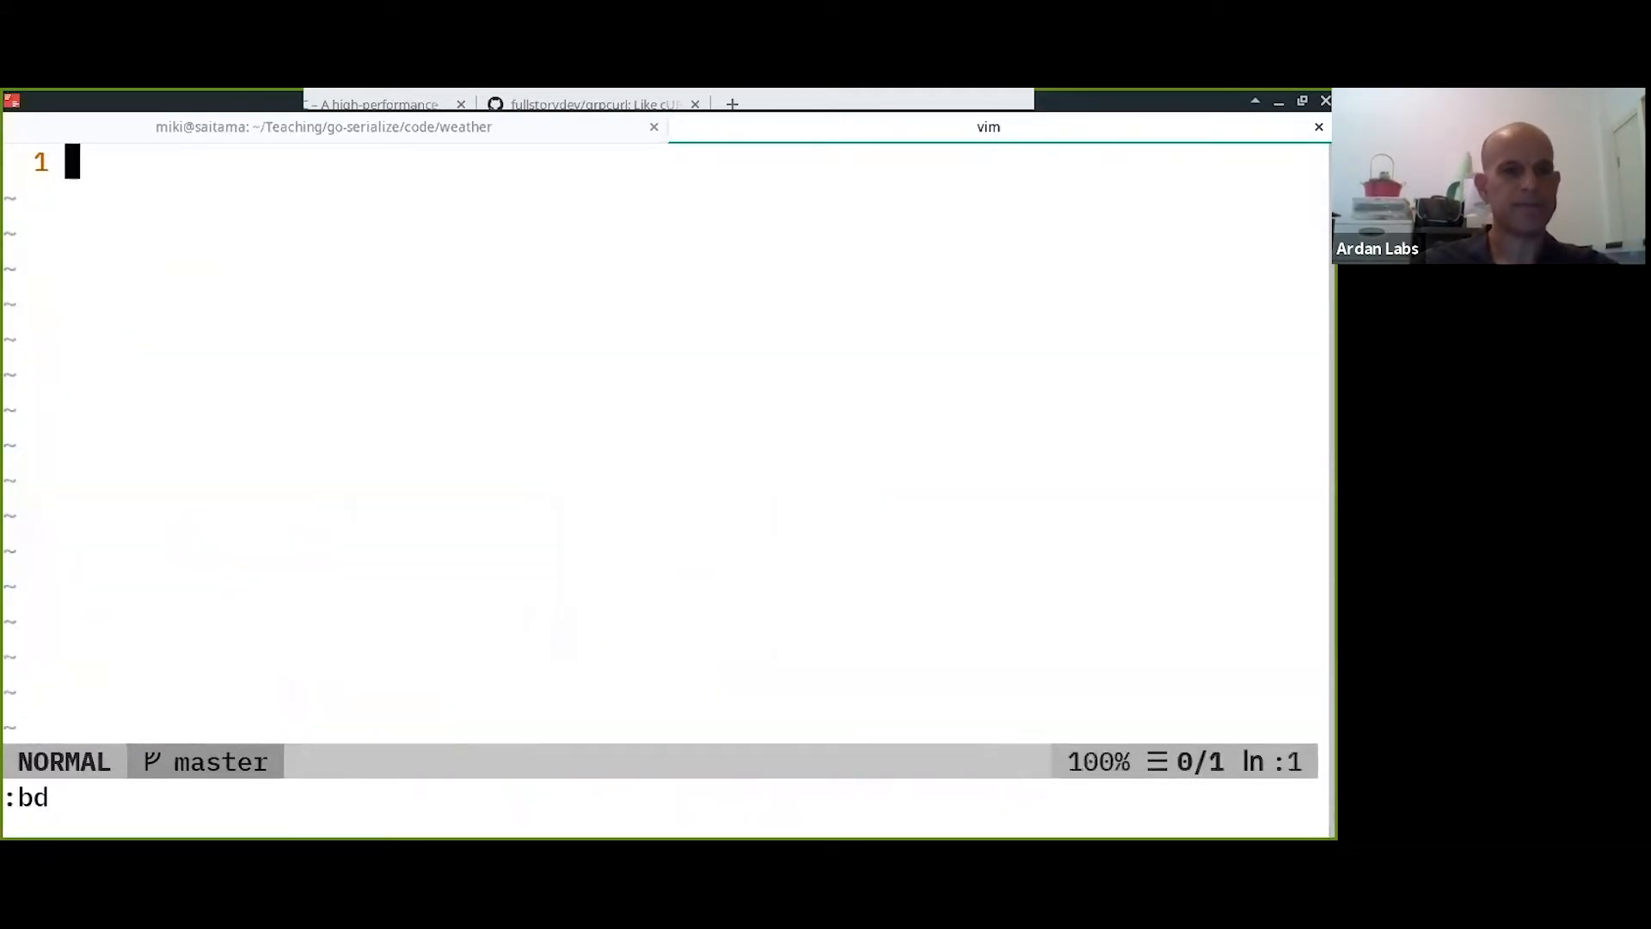
# Write package main with a // +build ignore tag above it in gen_db.go.
pyautogui.write('package')
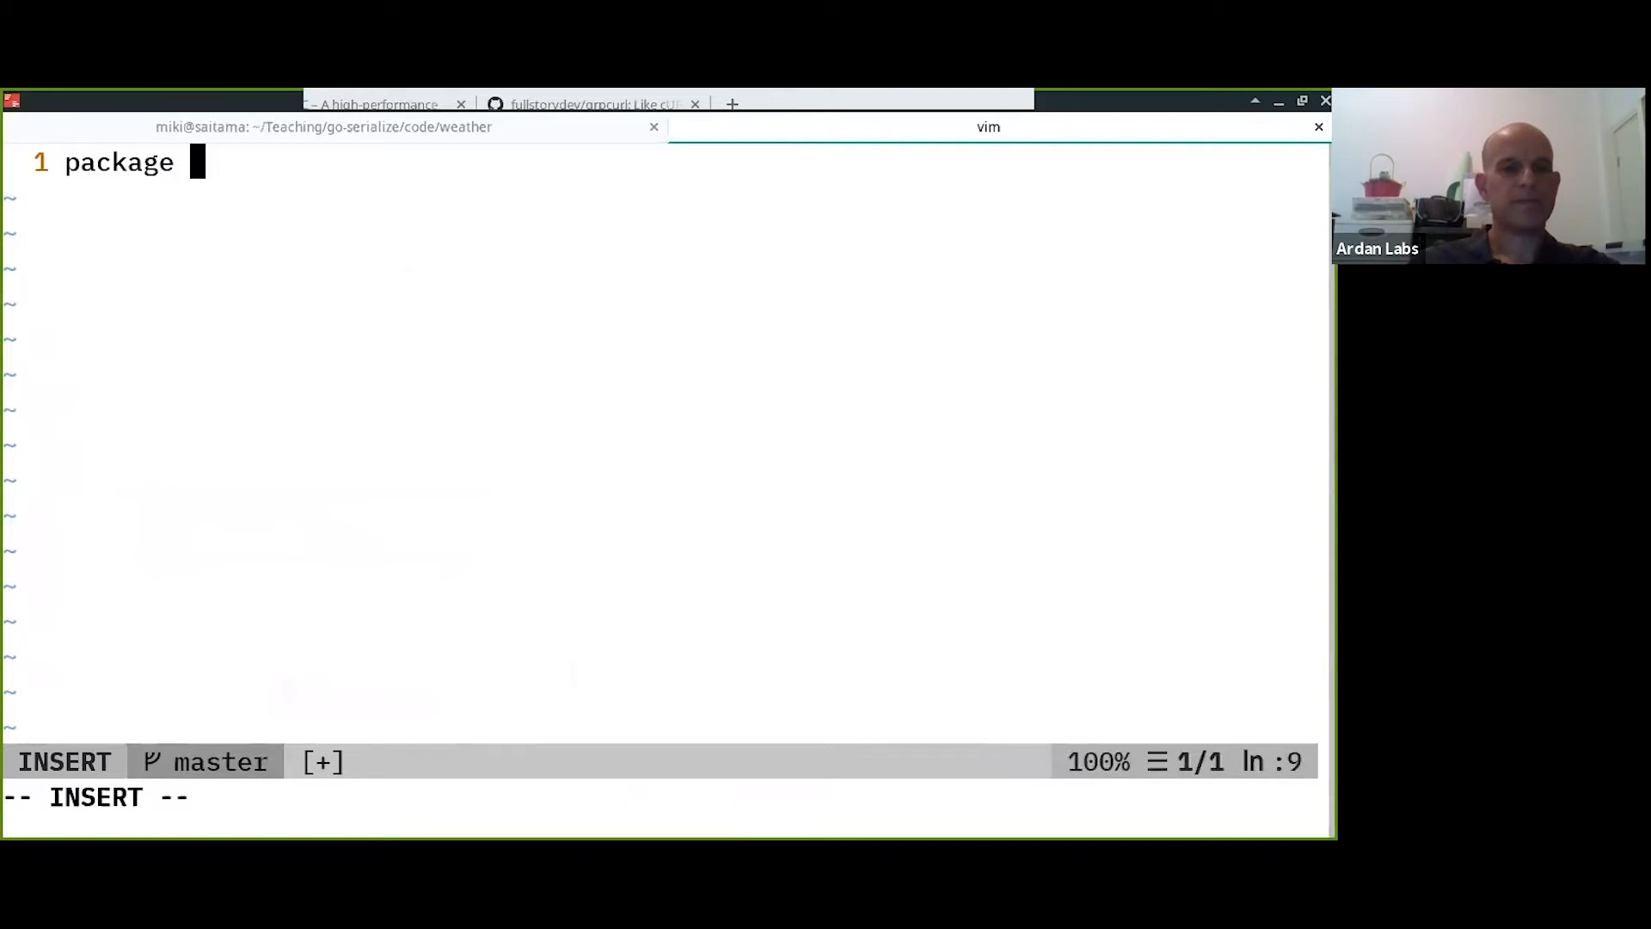
pyautogui.write('main')
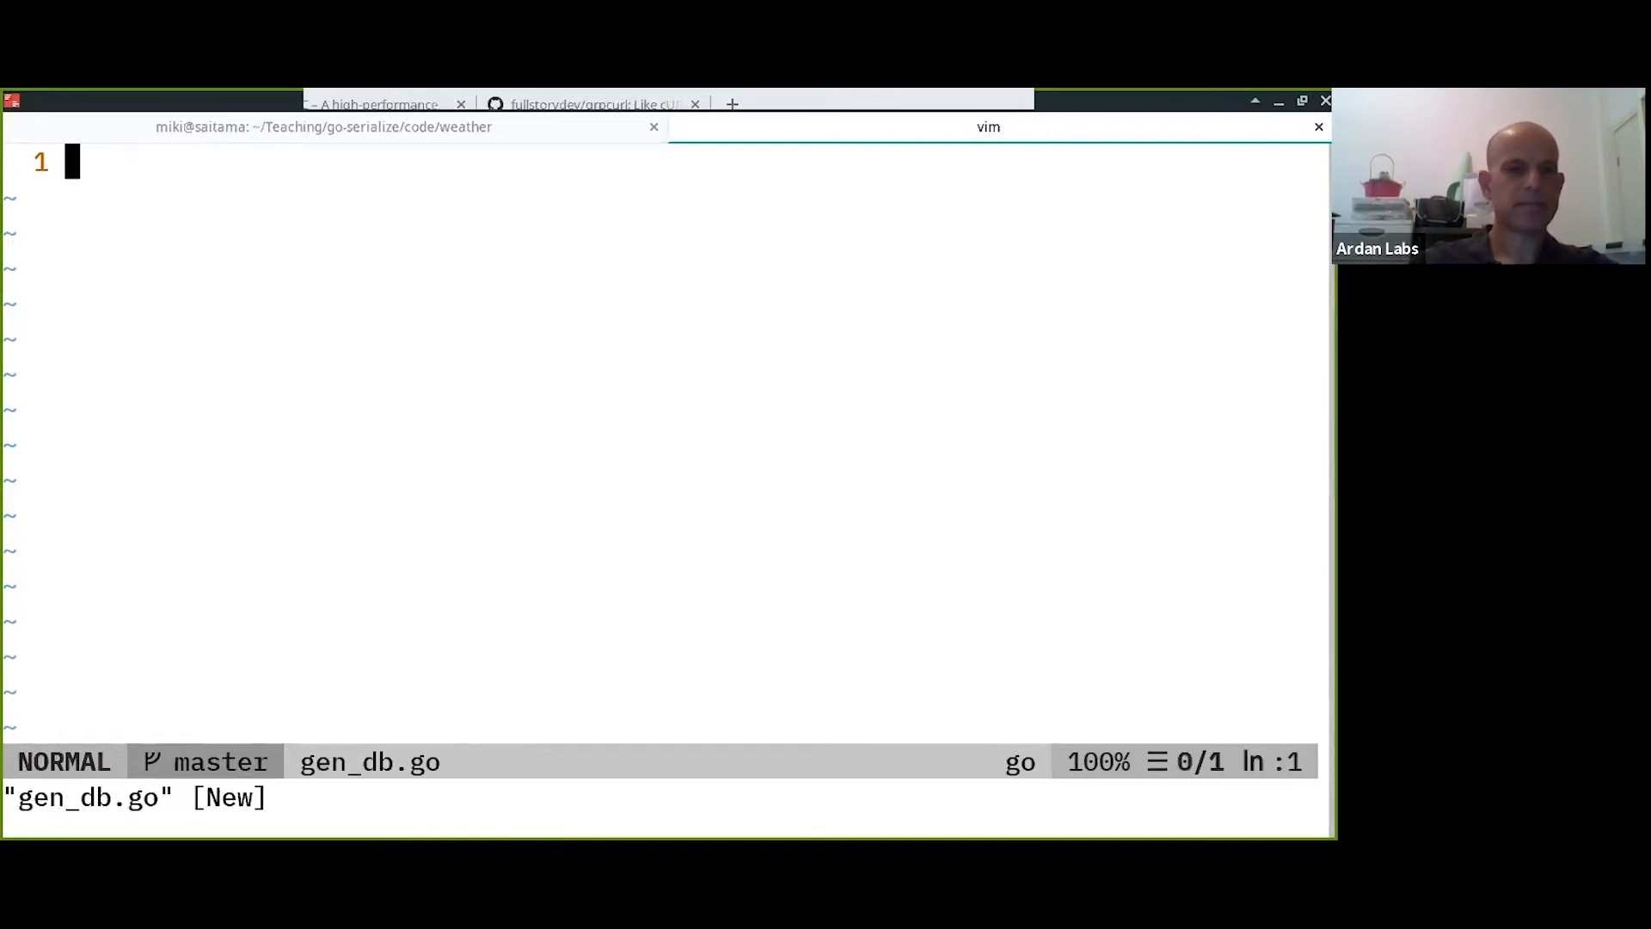
pyautogui.write('package main')
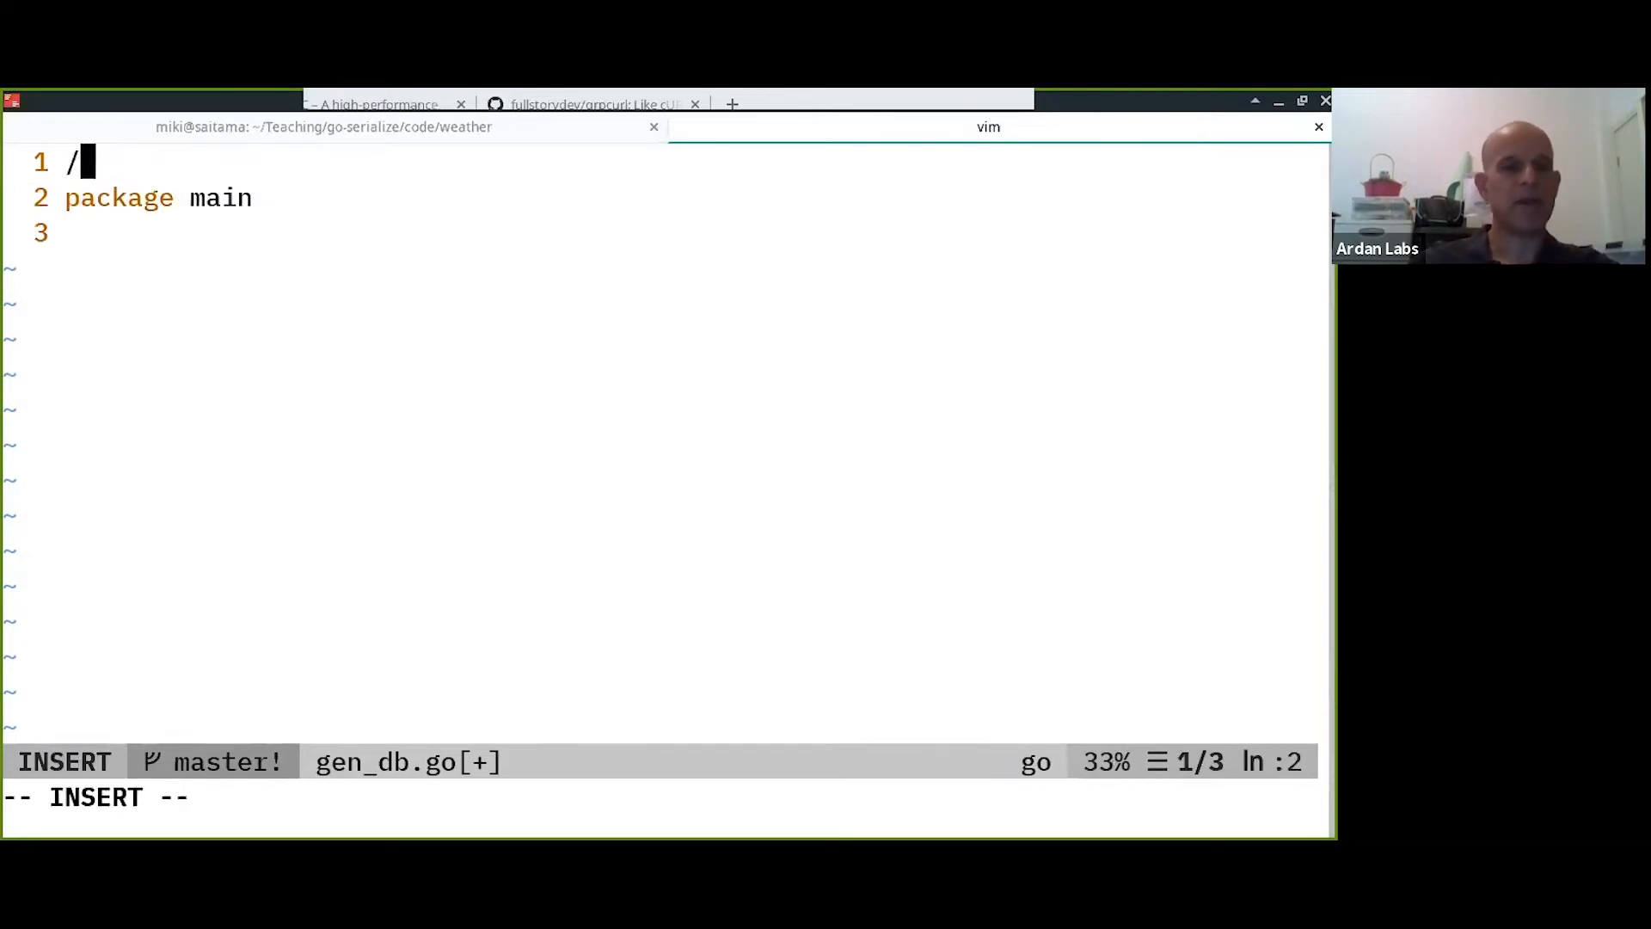
pyautogui.write('/ +build')
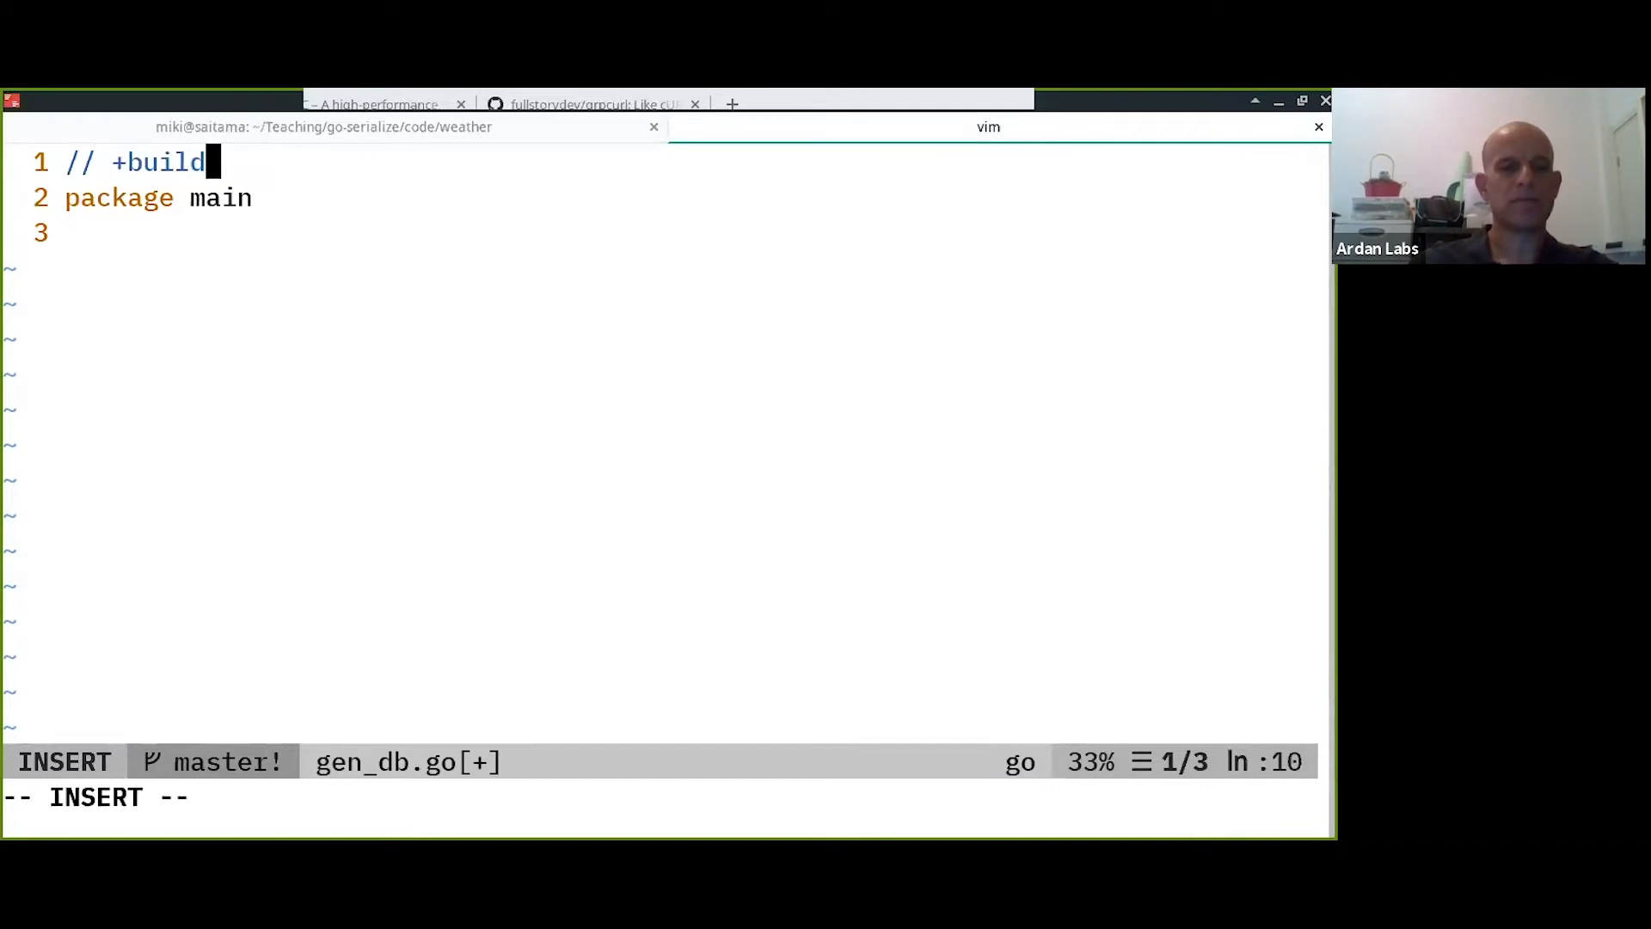
pyautogui.write('gnore')
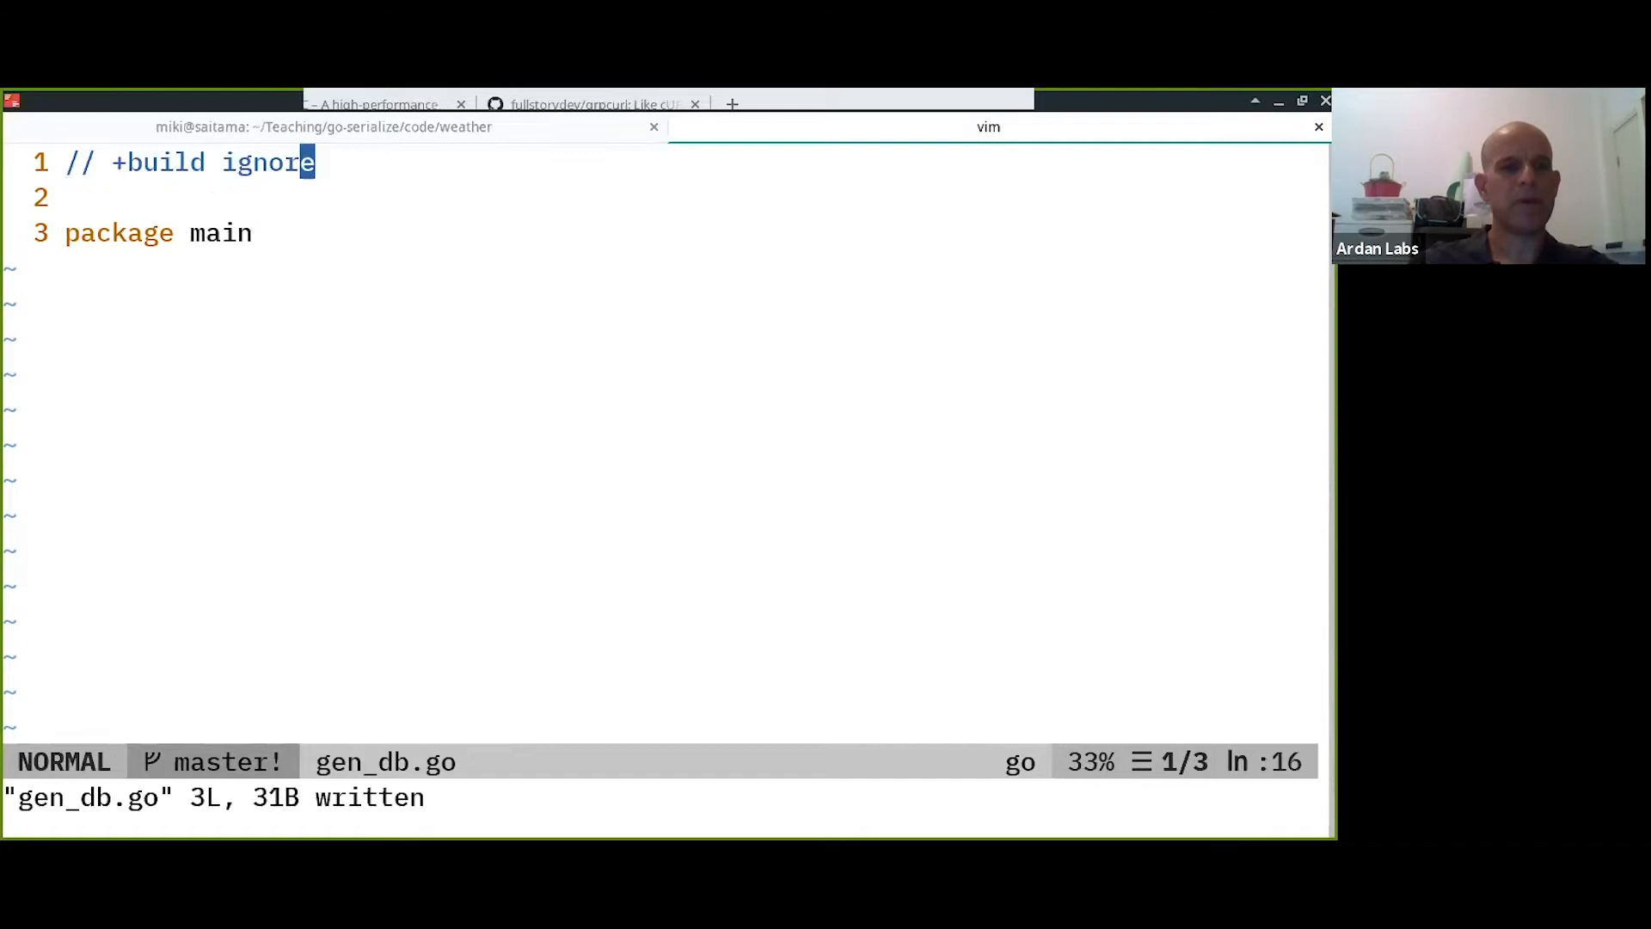
pyautogui.press('G')
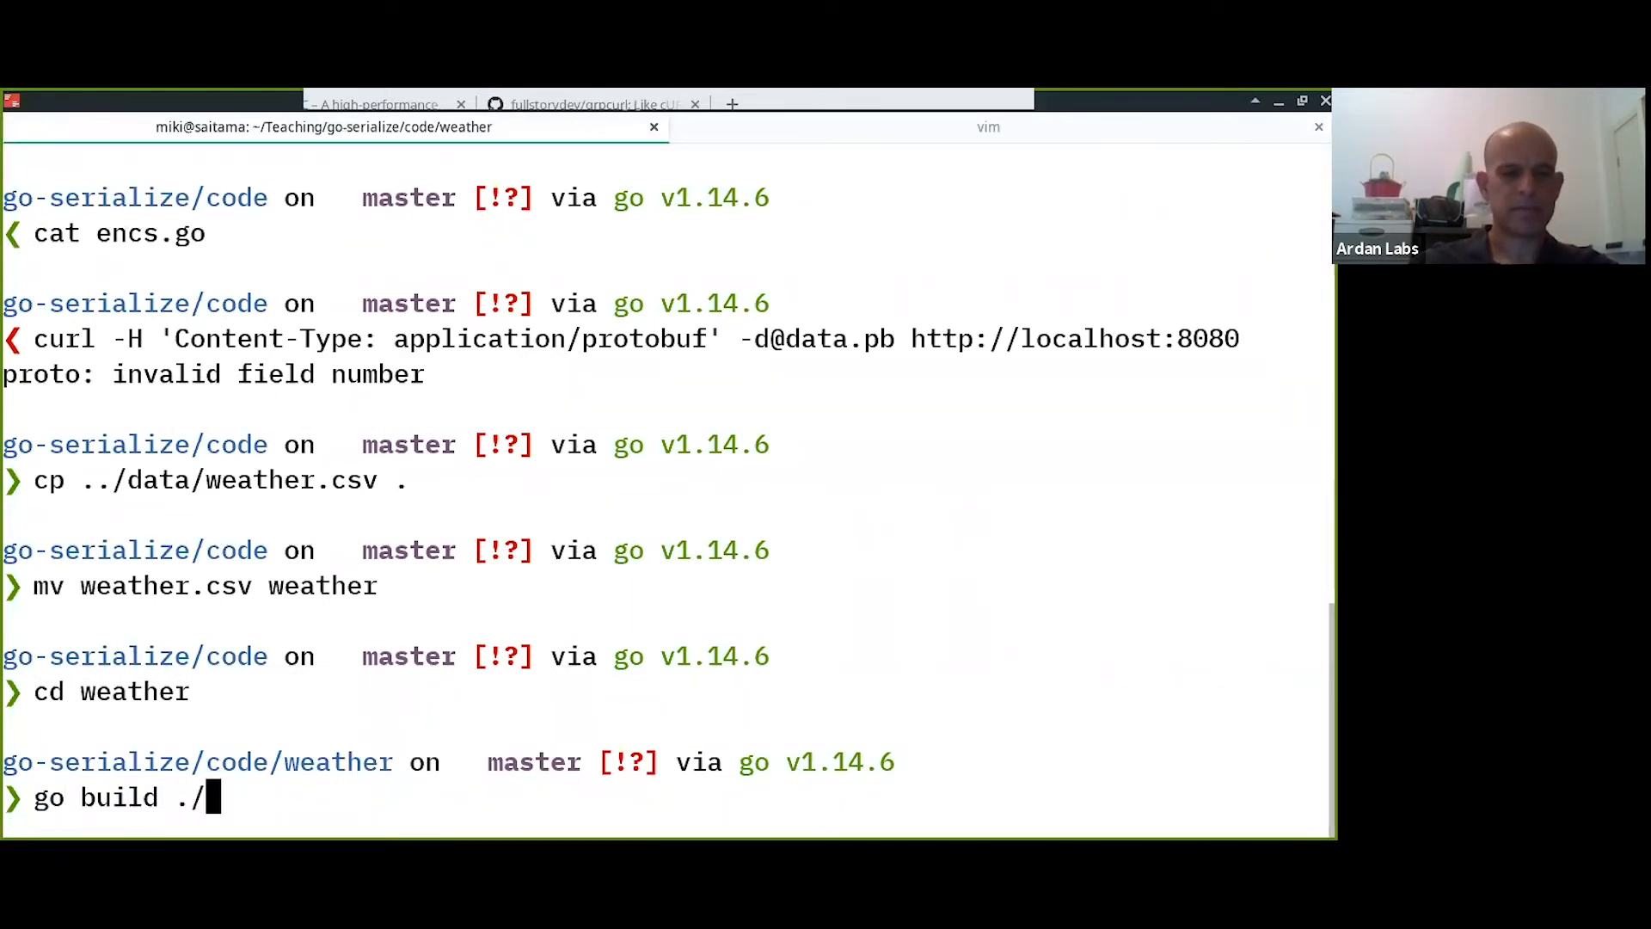
# Return to gen_db.go and start a new line below package main for more code.
pyautogui.press('Return')
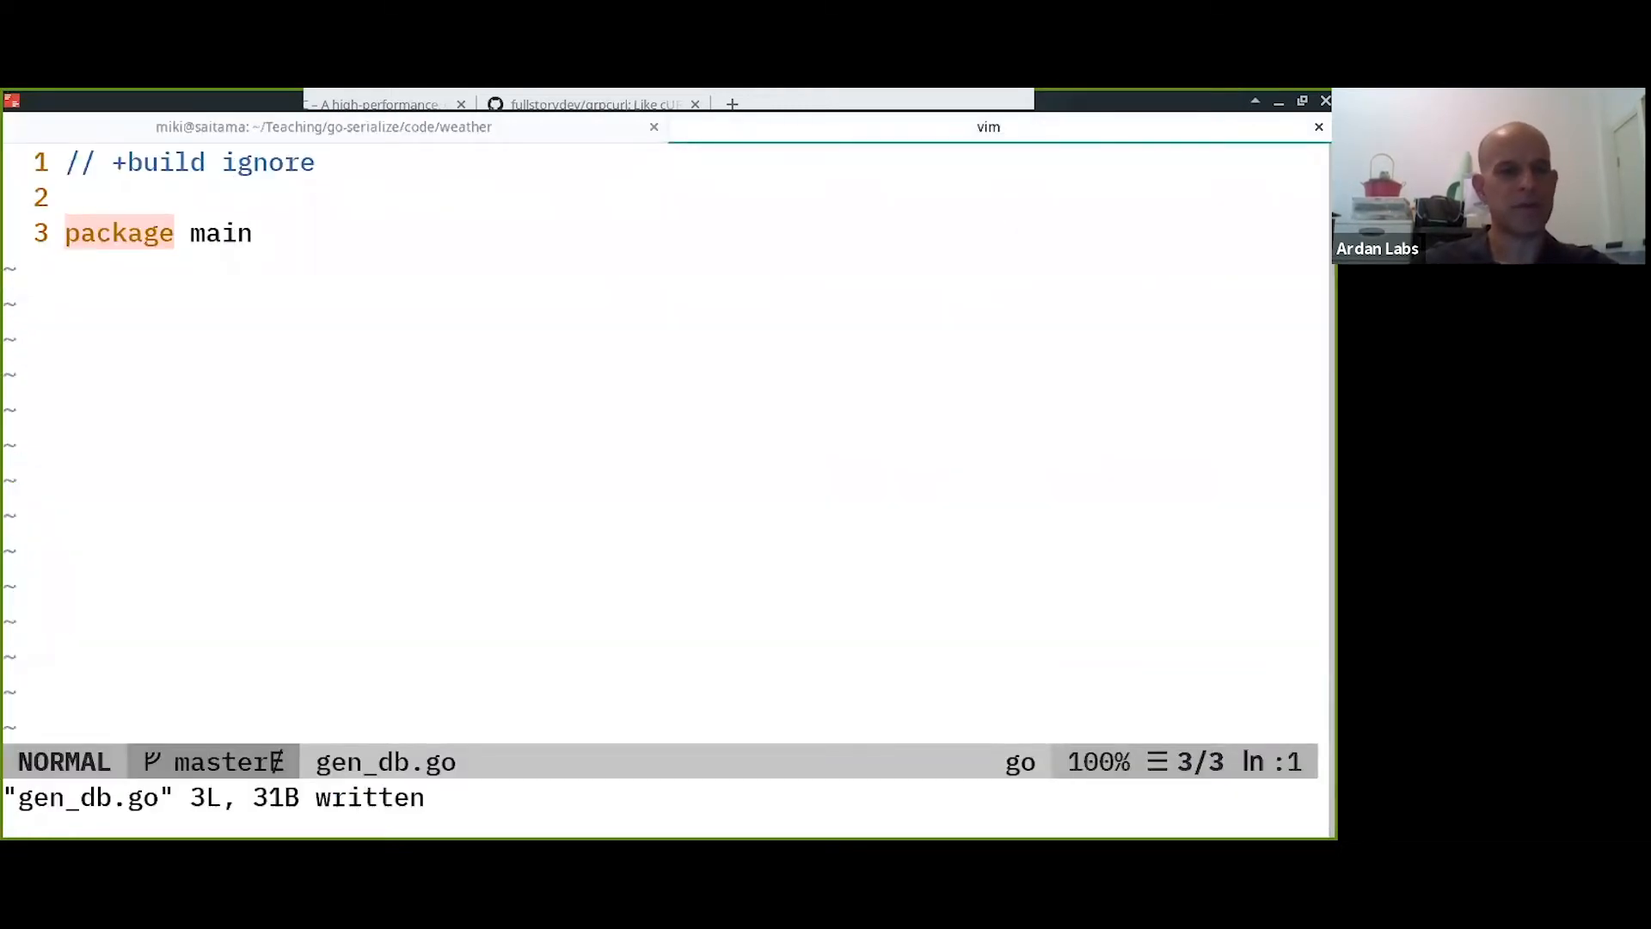
pyautogui.write(':e d')
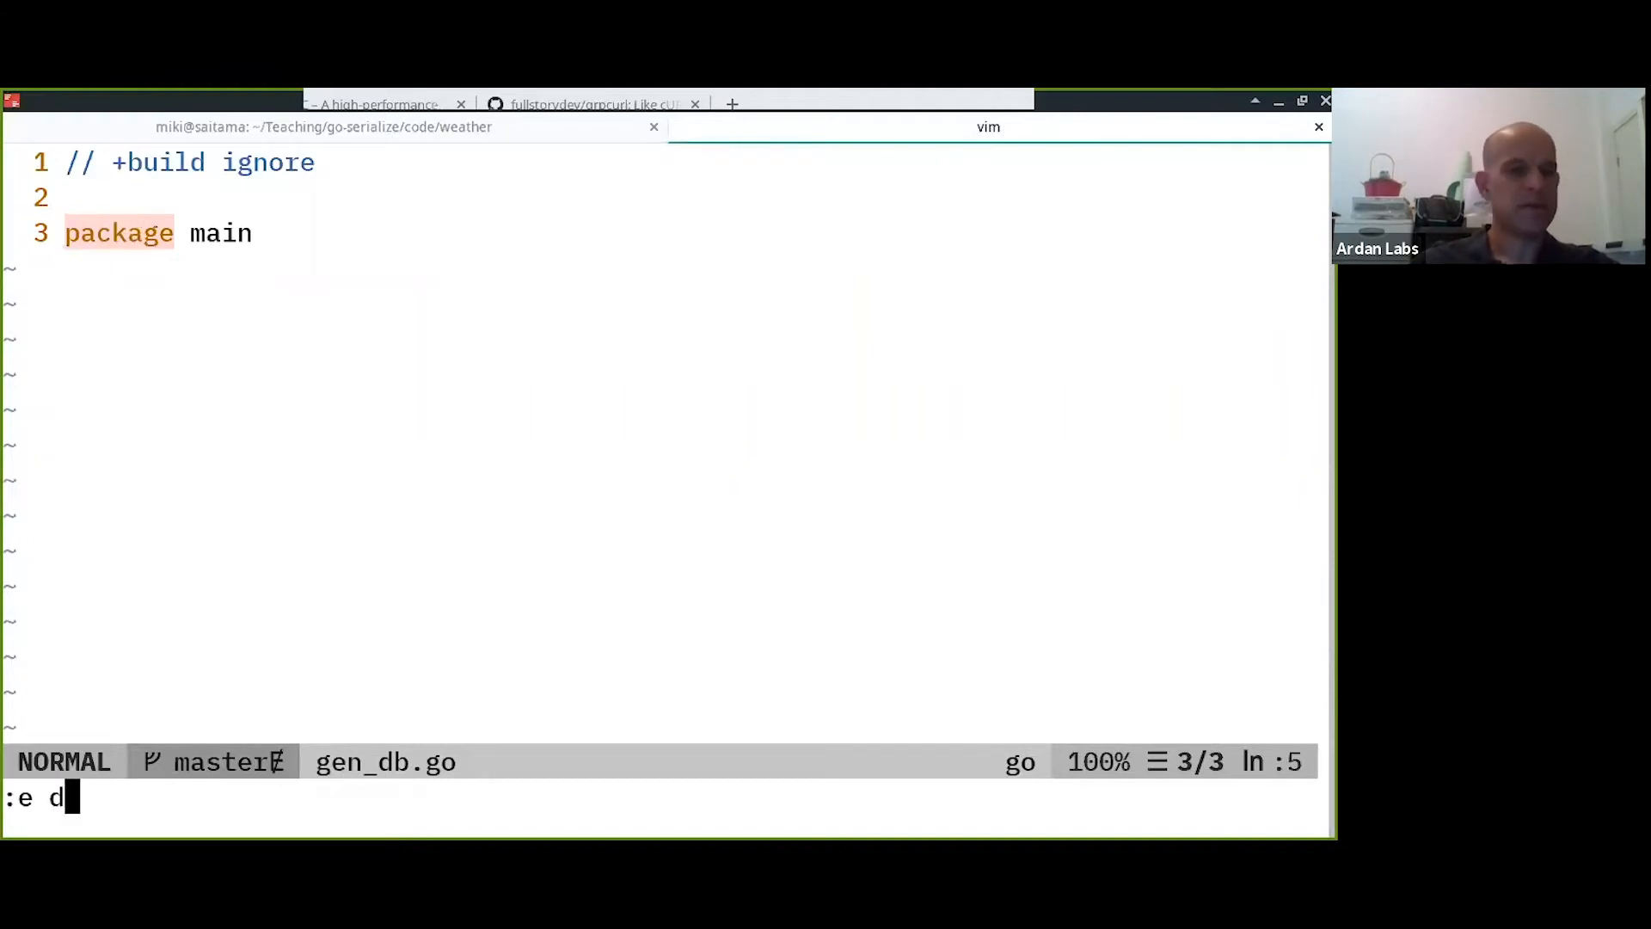
pyautogui.press('Return')
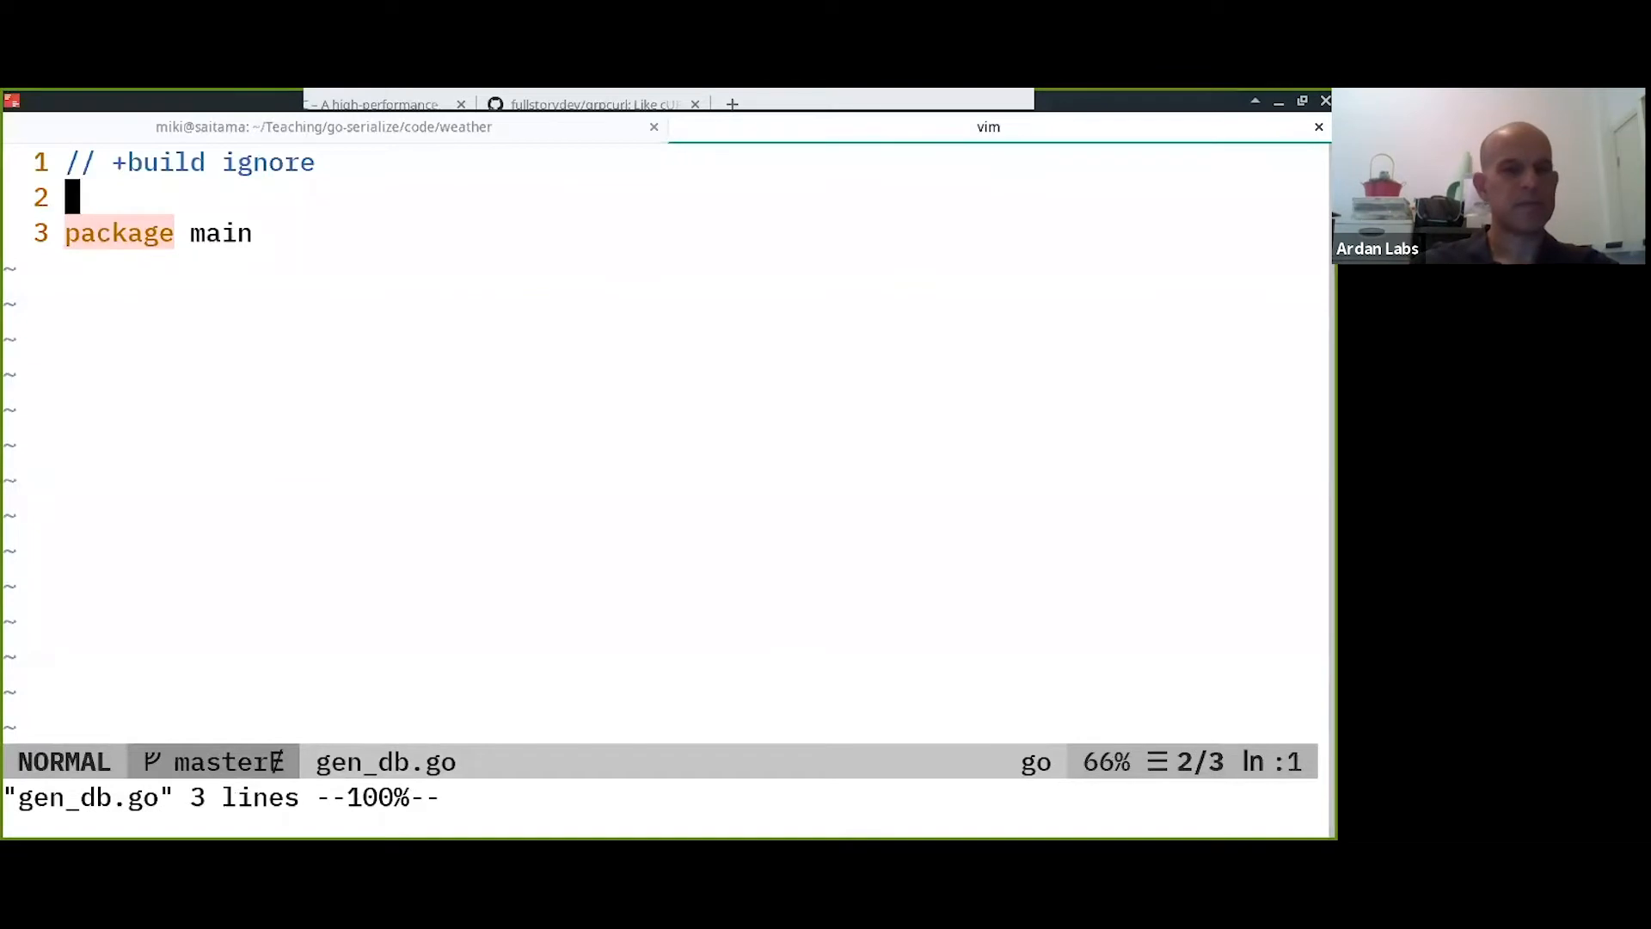
pyautogui.press('V')
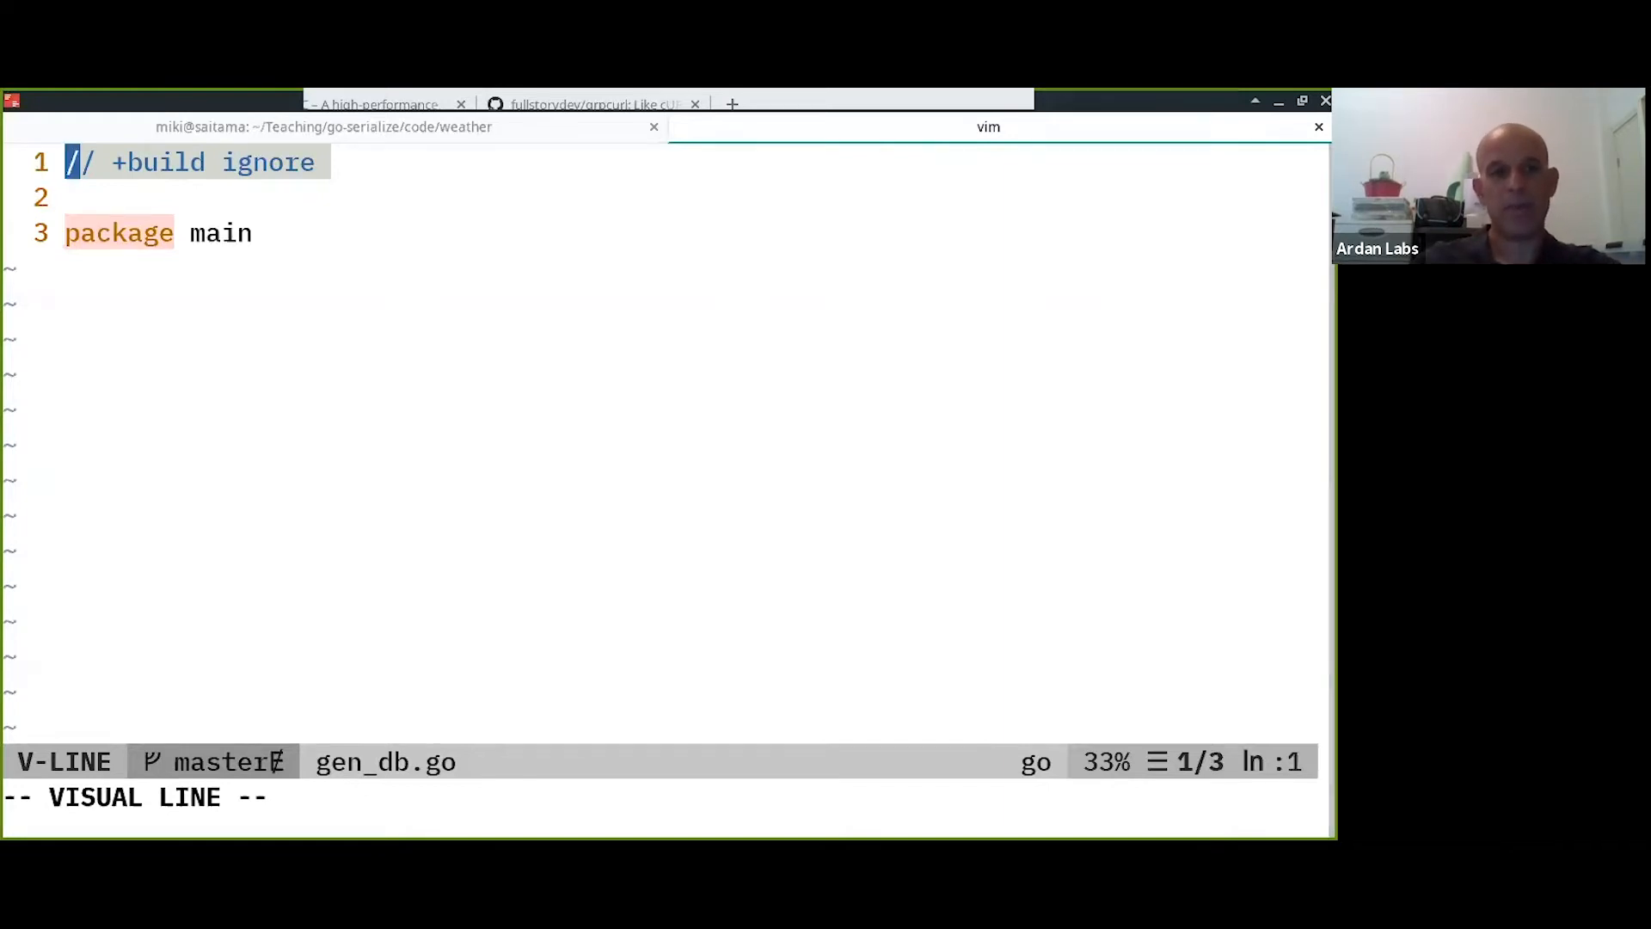
pyautogui.press('Escape')
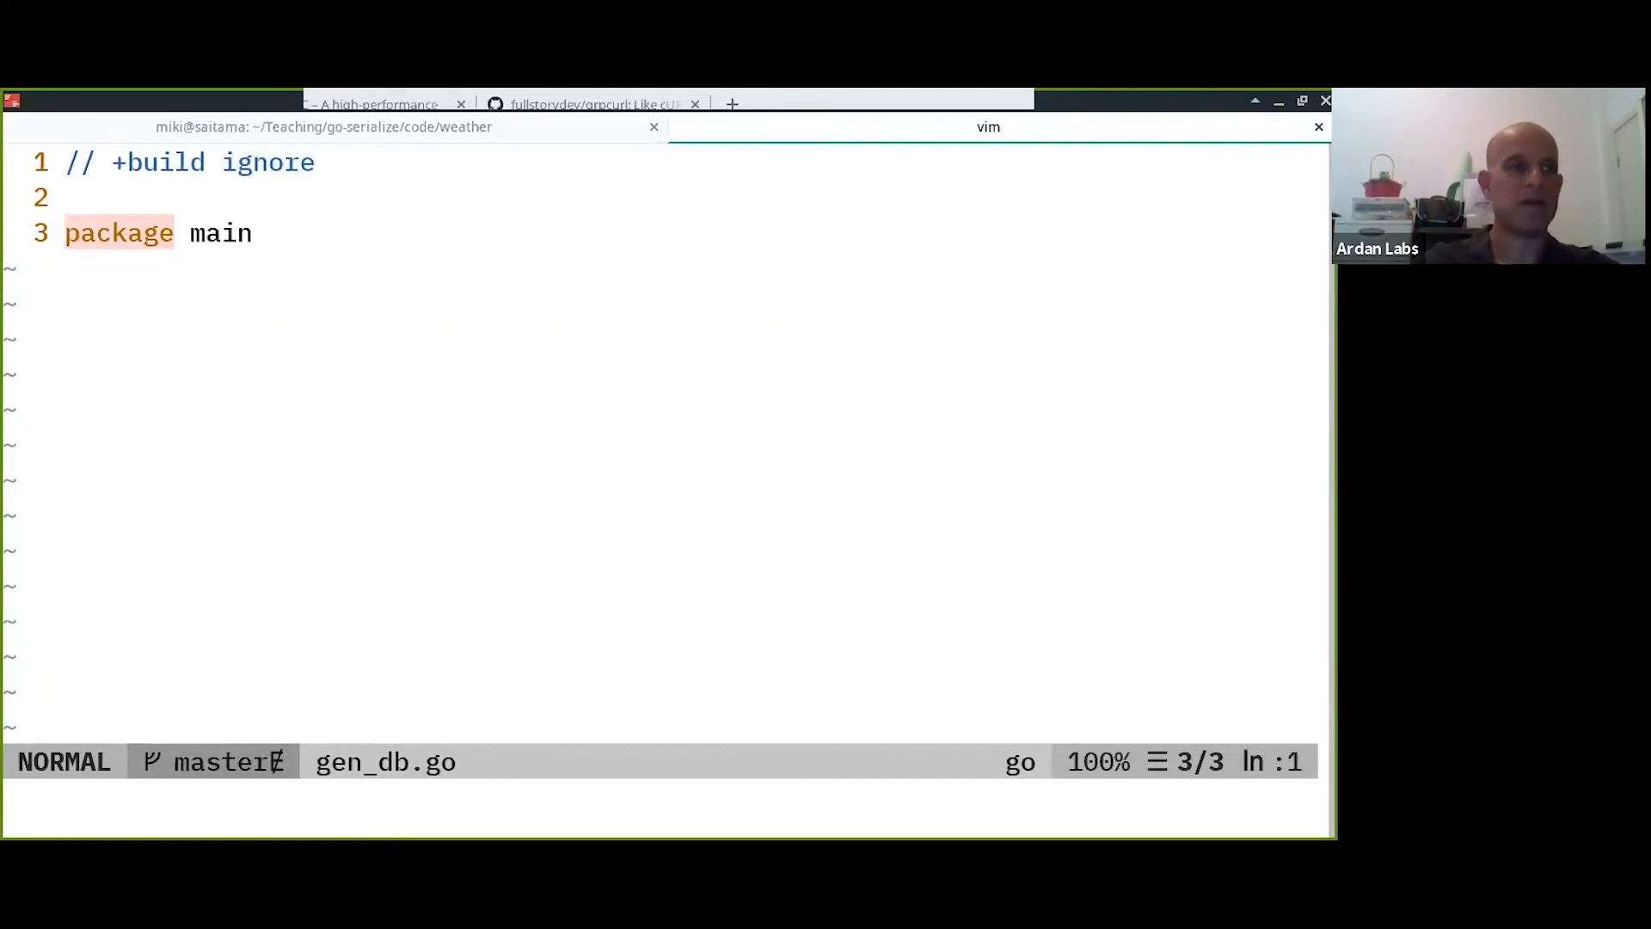
pyautogui.press('o')
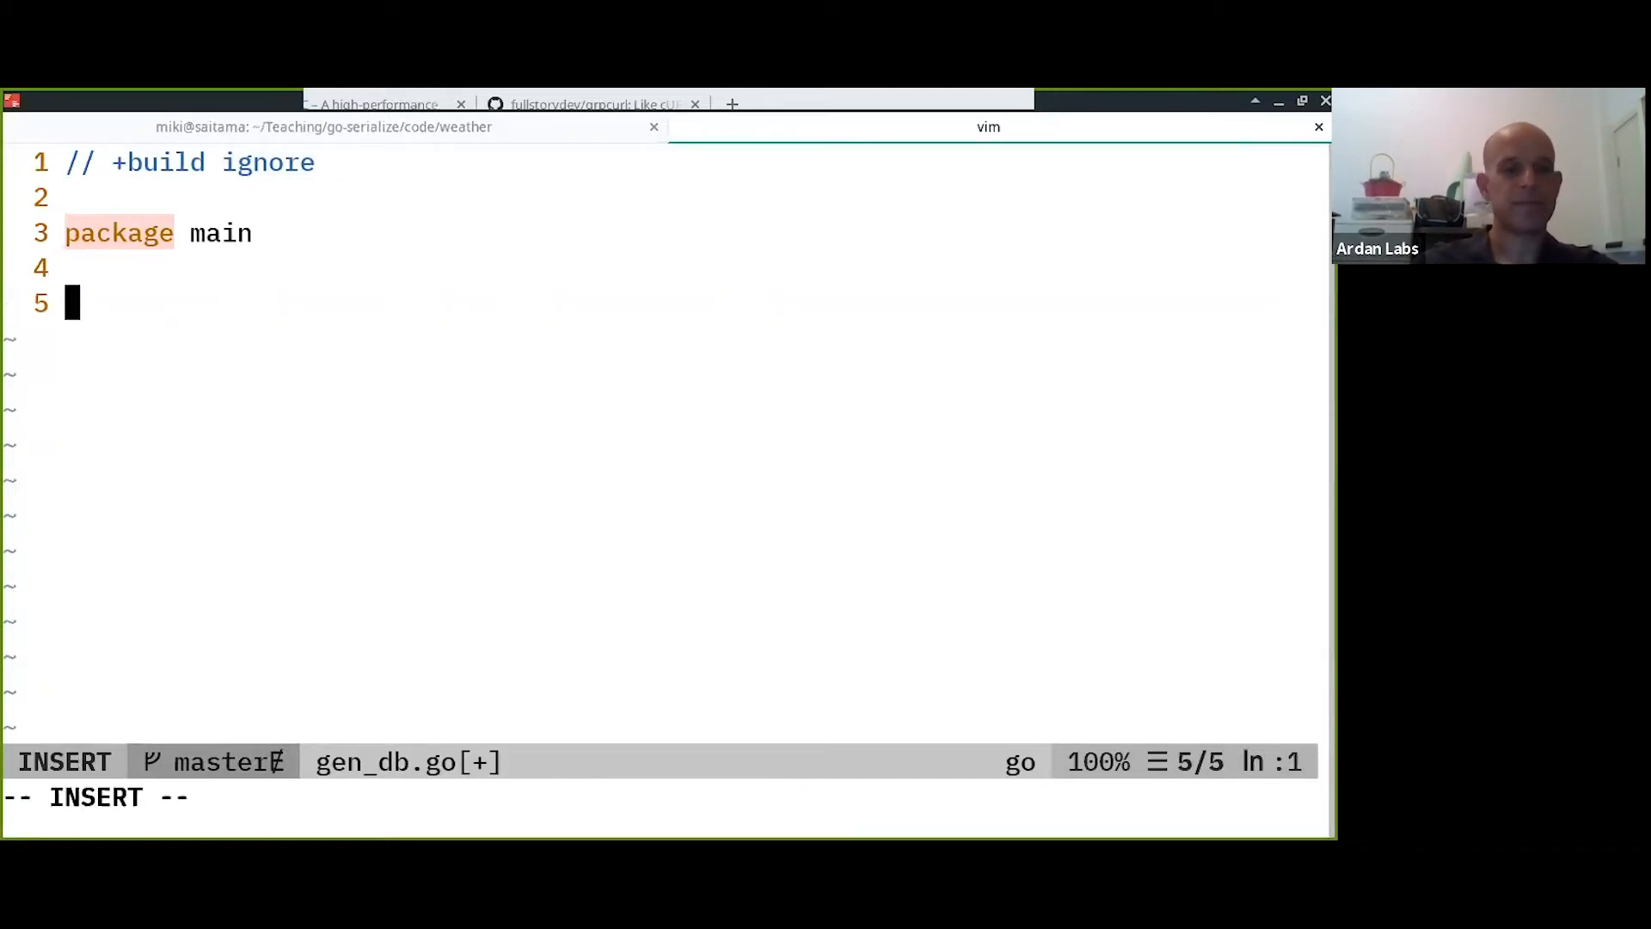
# Add an import block with "encoding/csv", "fmt" and "os".
pyautogui.write('import (')
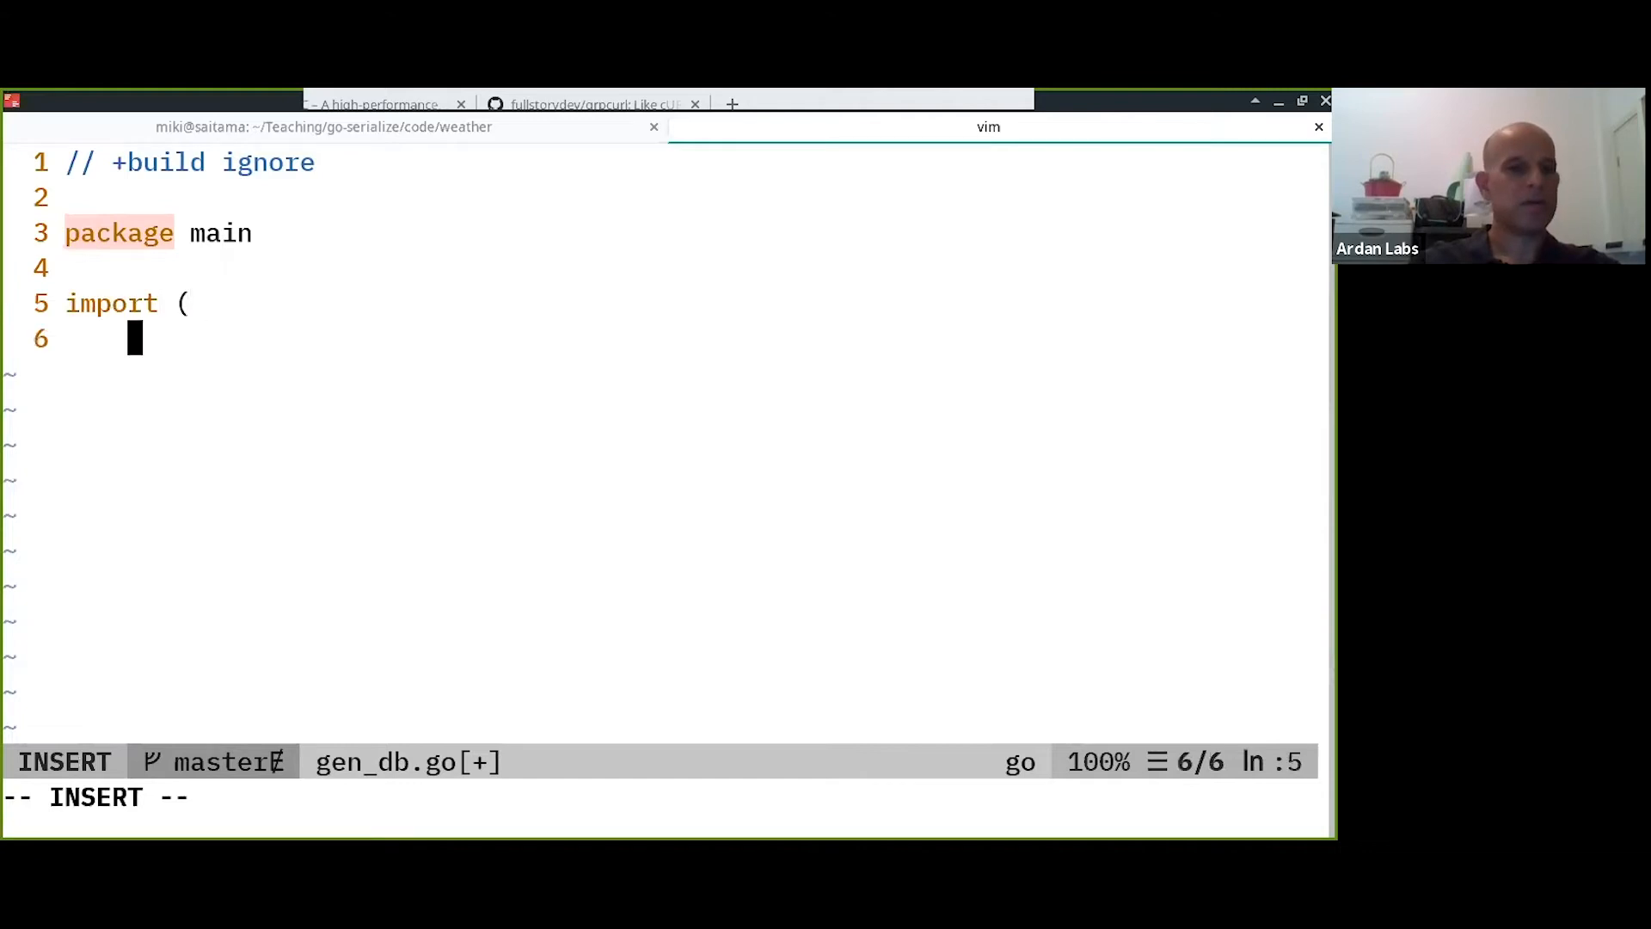
pyautogui.write('"encodi')
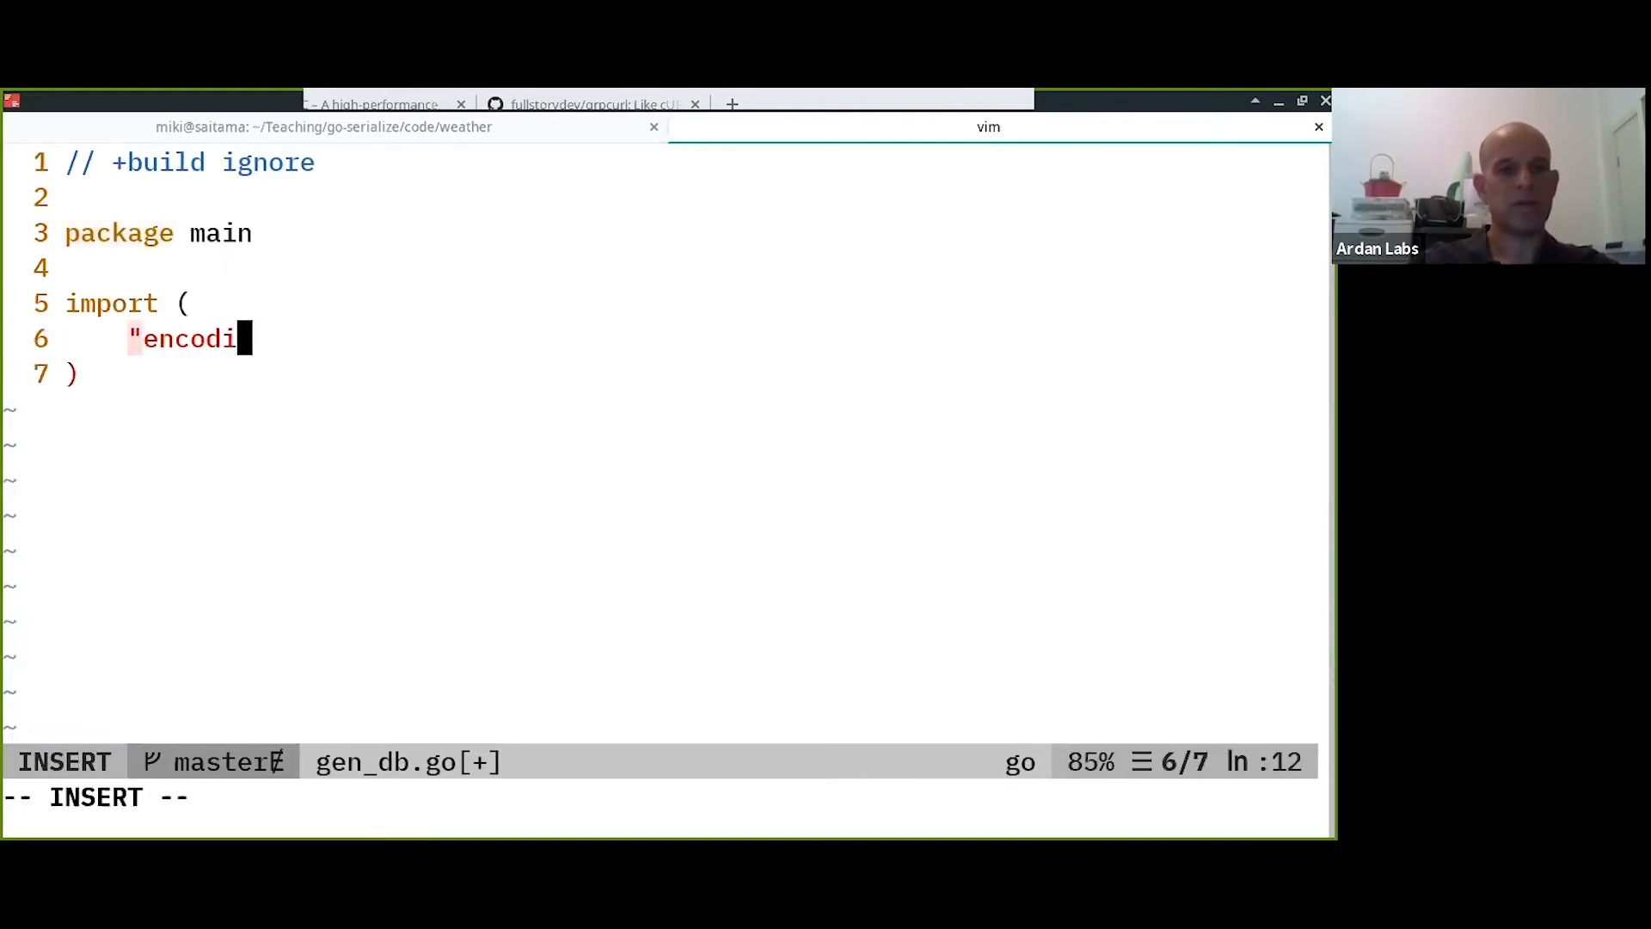
pyautogui.write('ng/csv"')
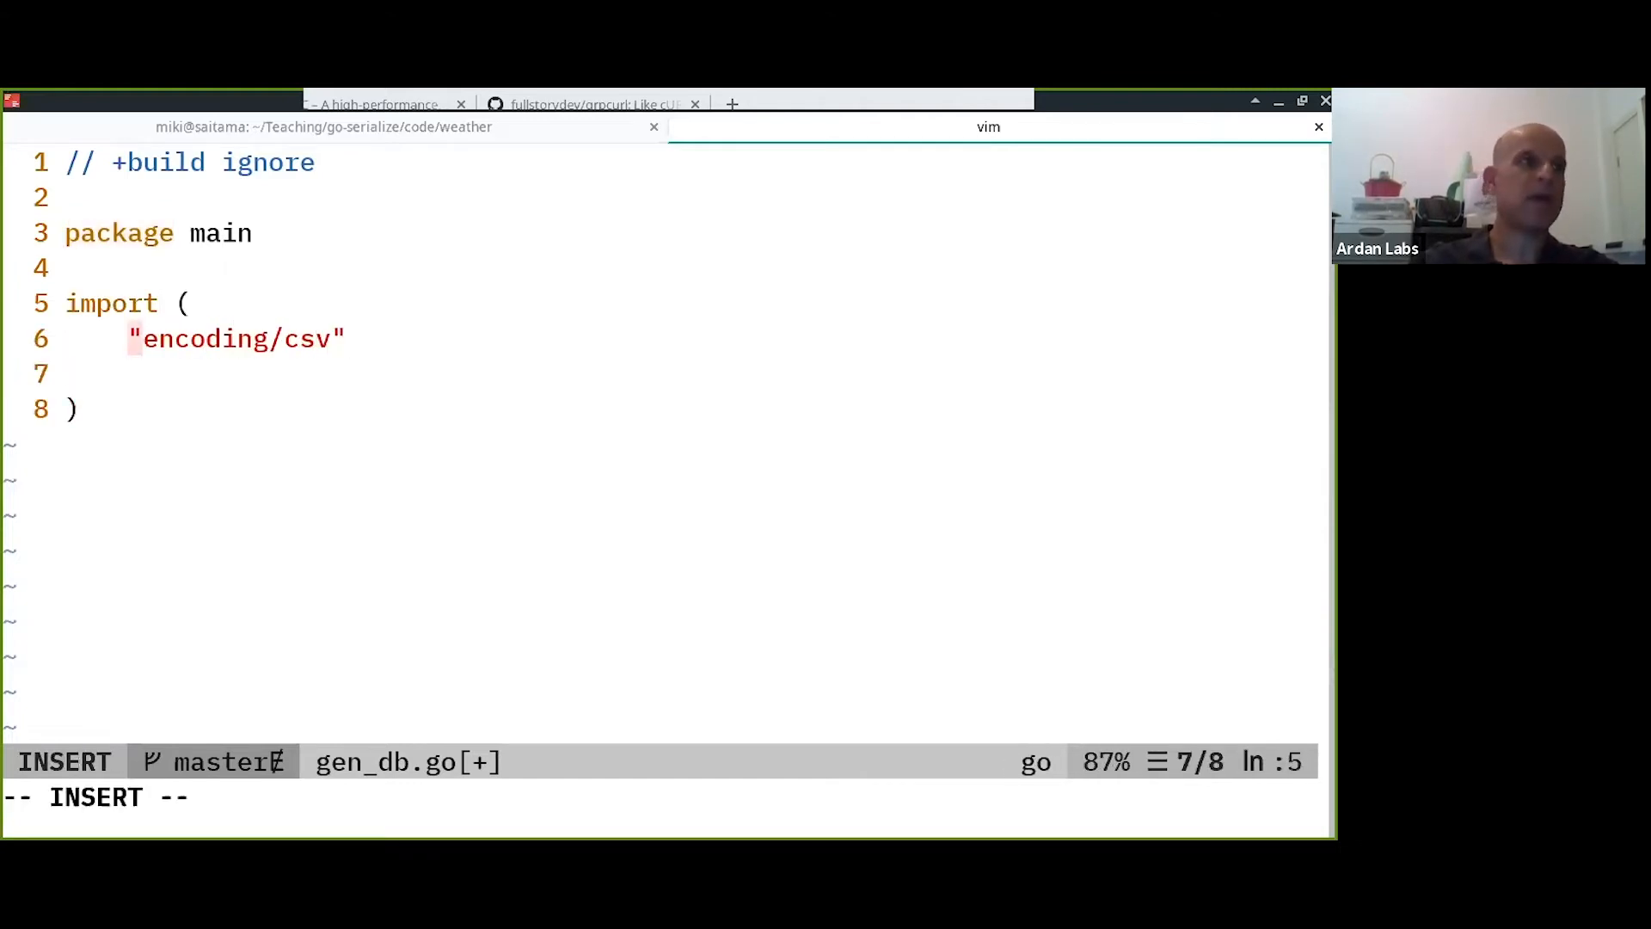
pyautogui.write('"fmt"')
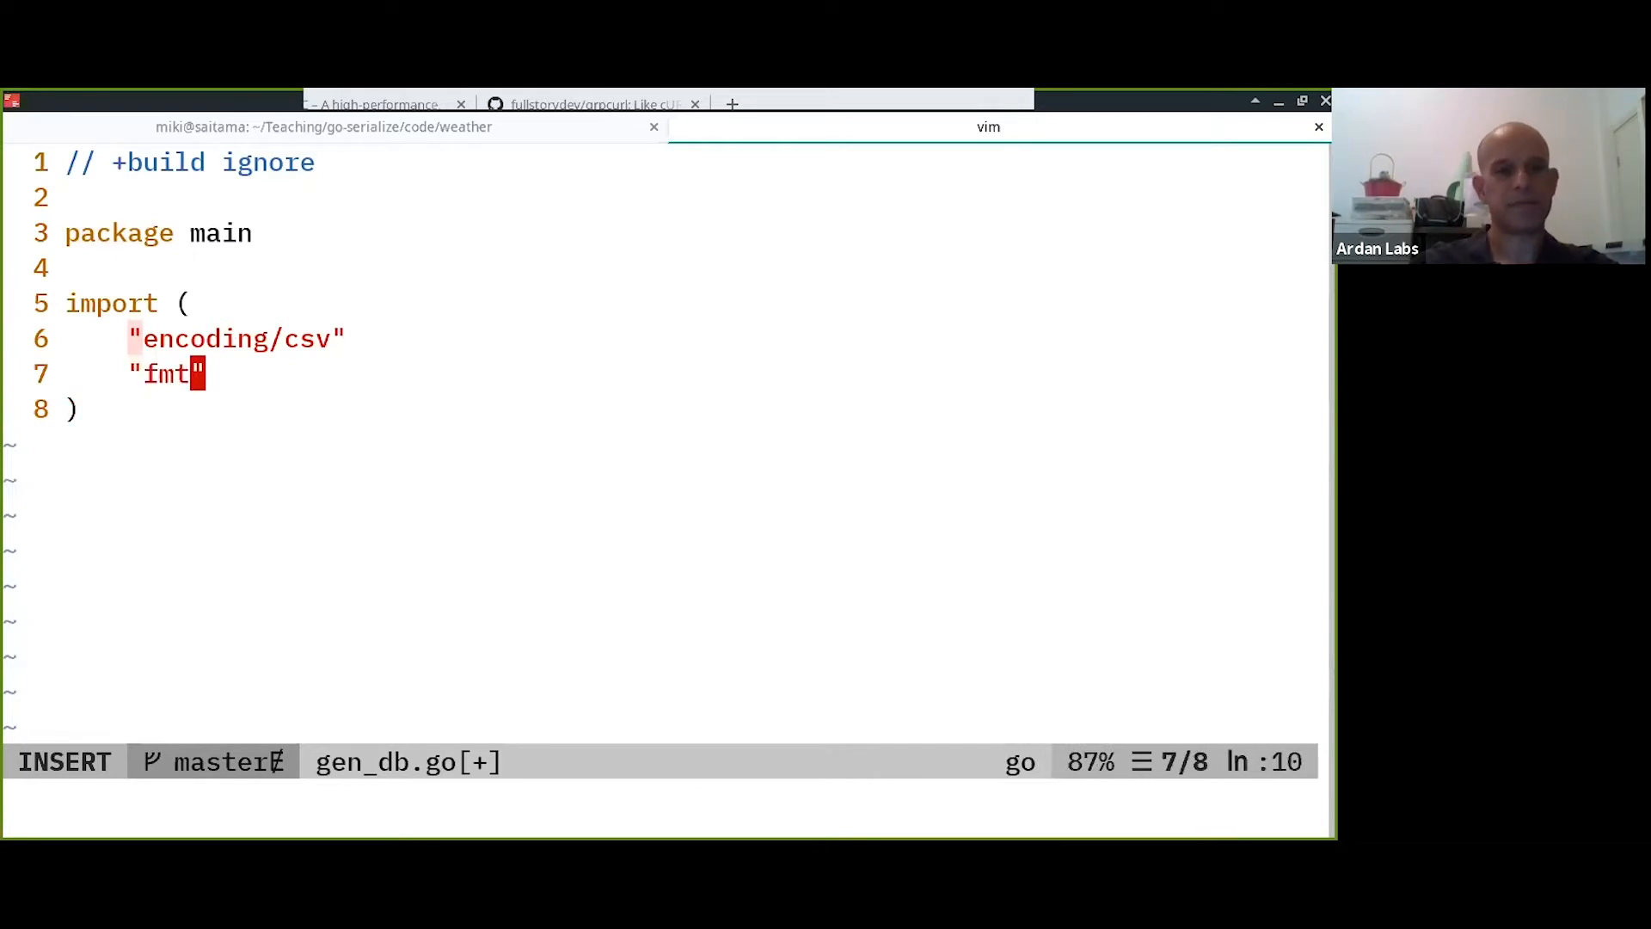
pyautogui.press('Return')
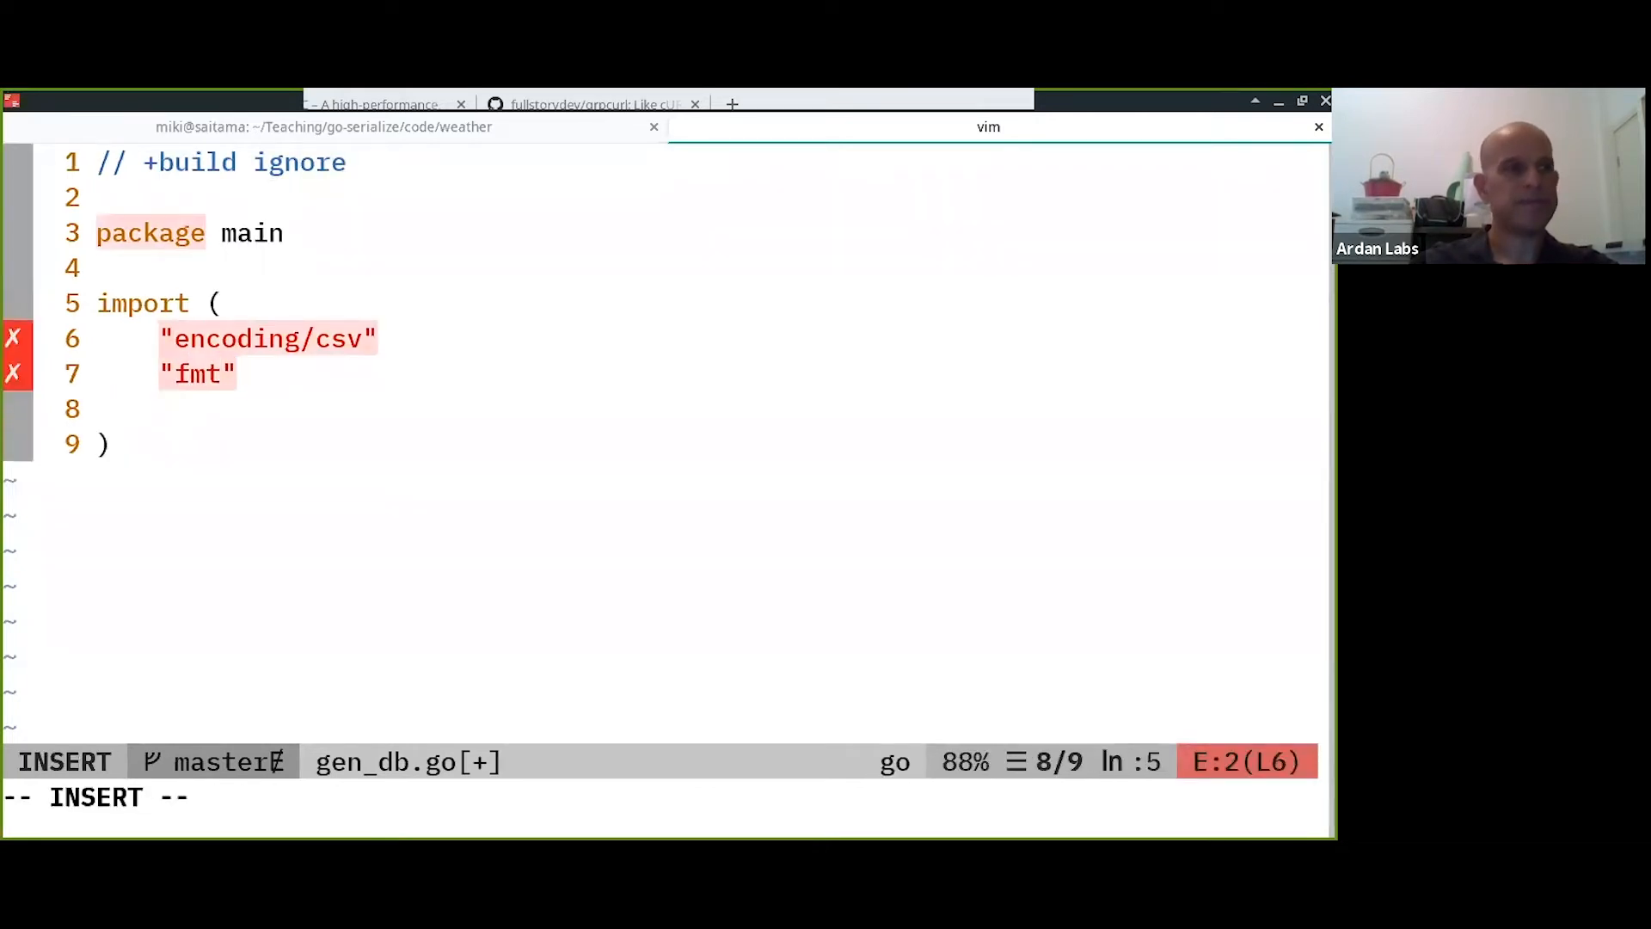
pyautogui.write('"')
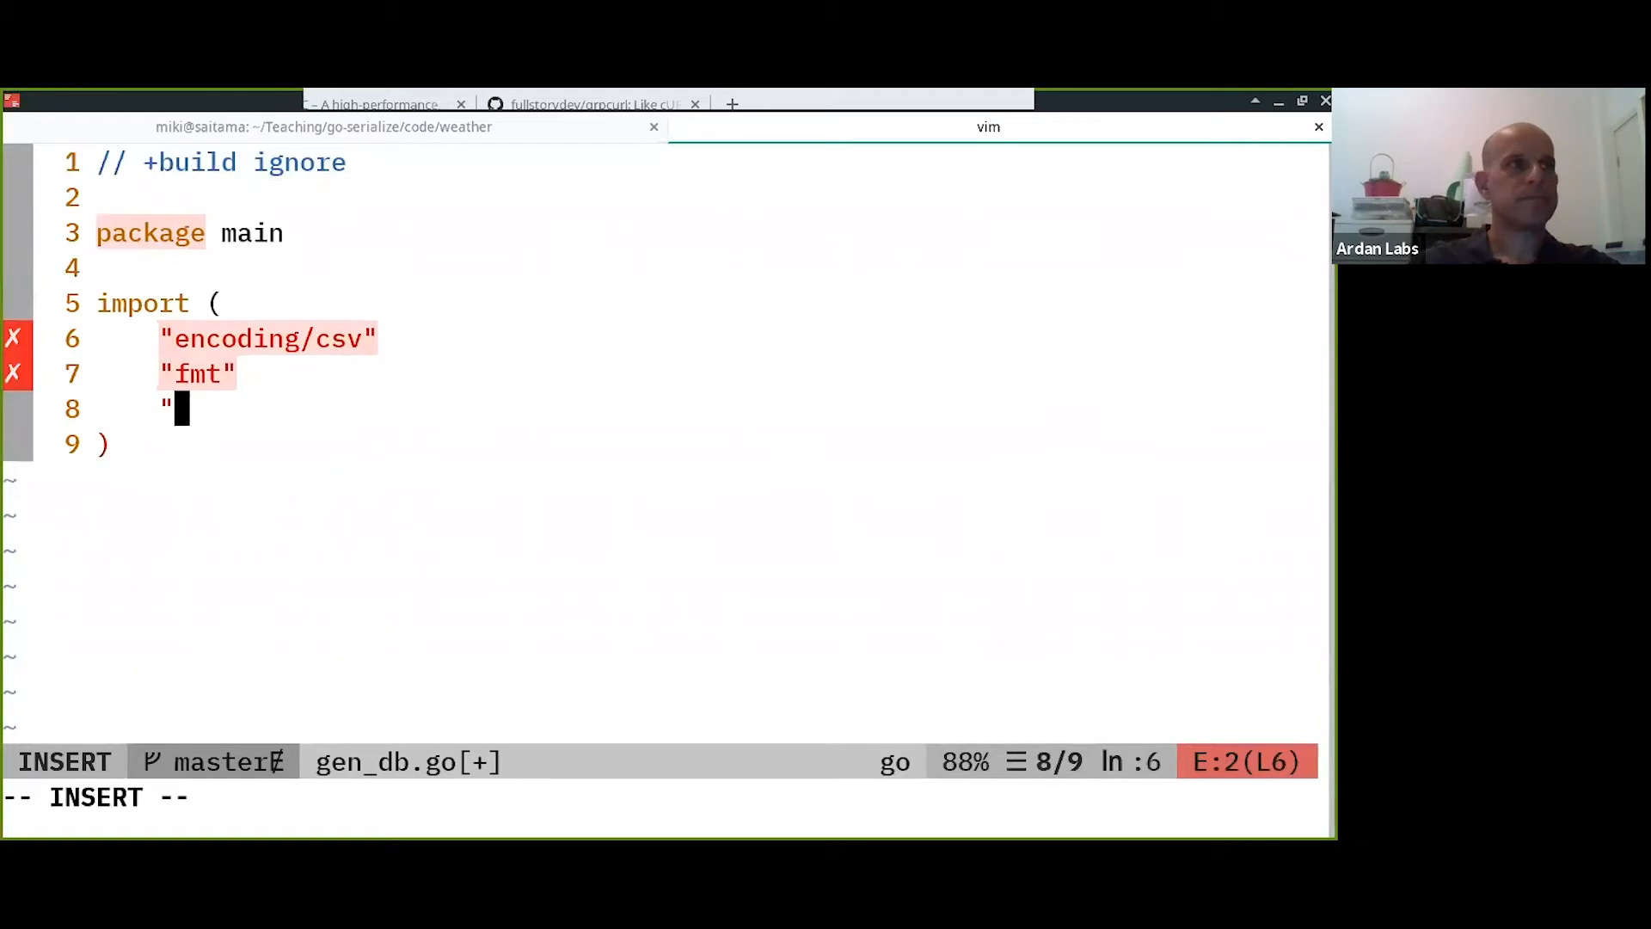
pyautogui.press('Escape')
pyautogui.write('c')
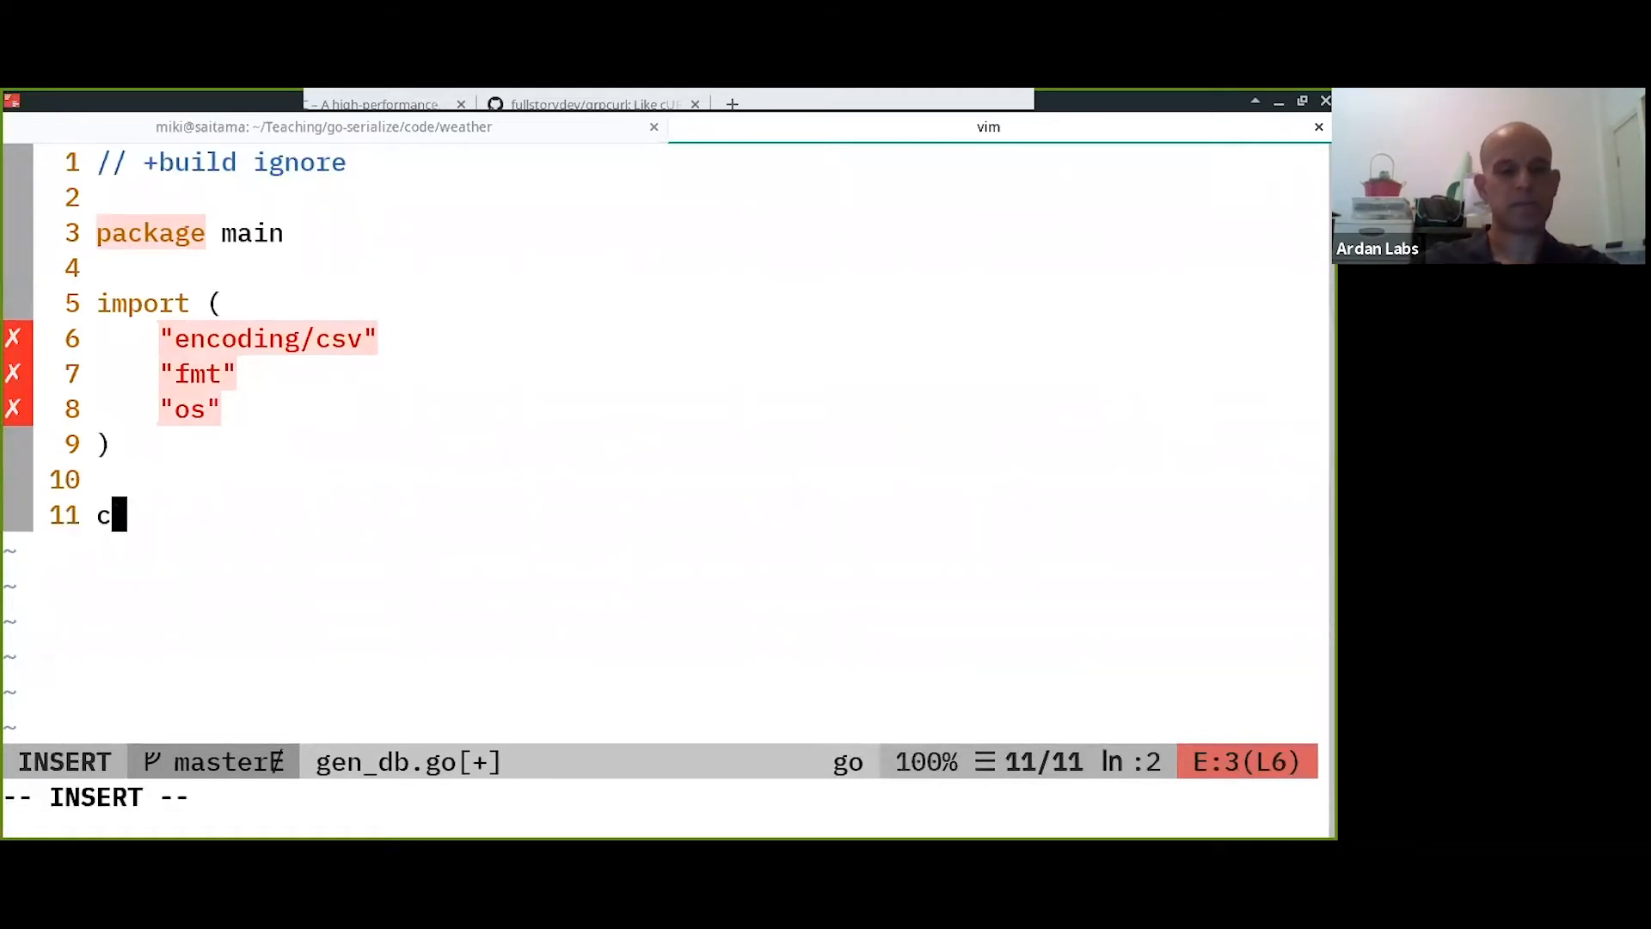
# Add an empty const ( ) block and begin the :e db.go command.
pyautogui.write('onst (')
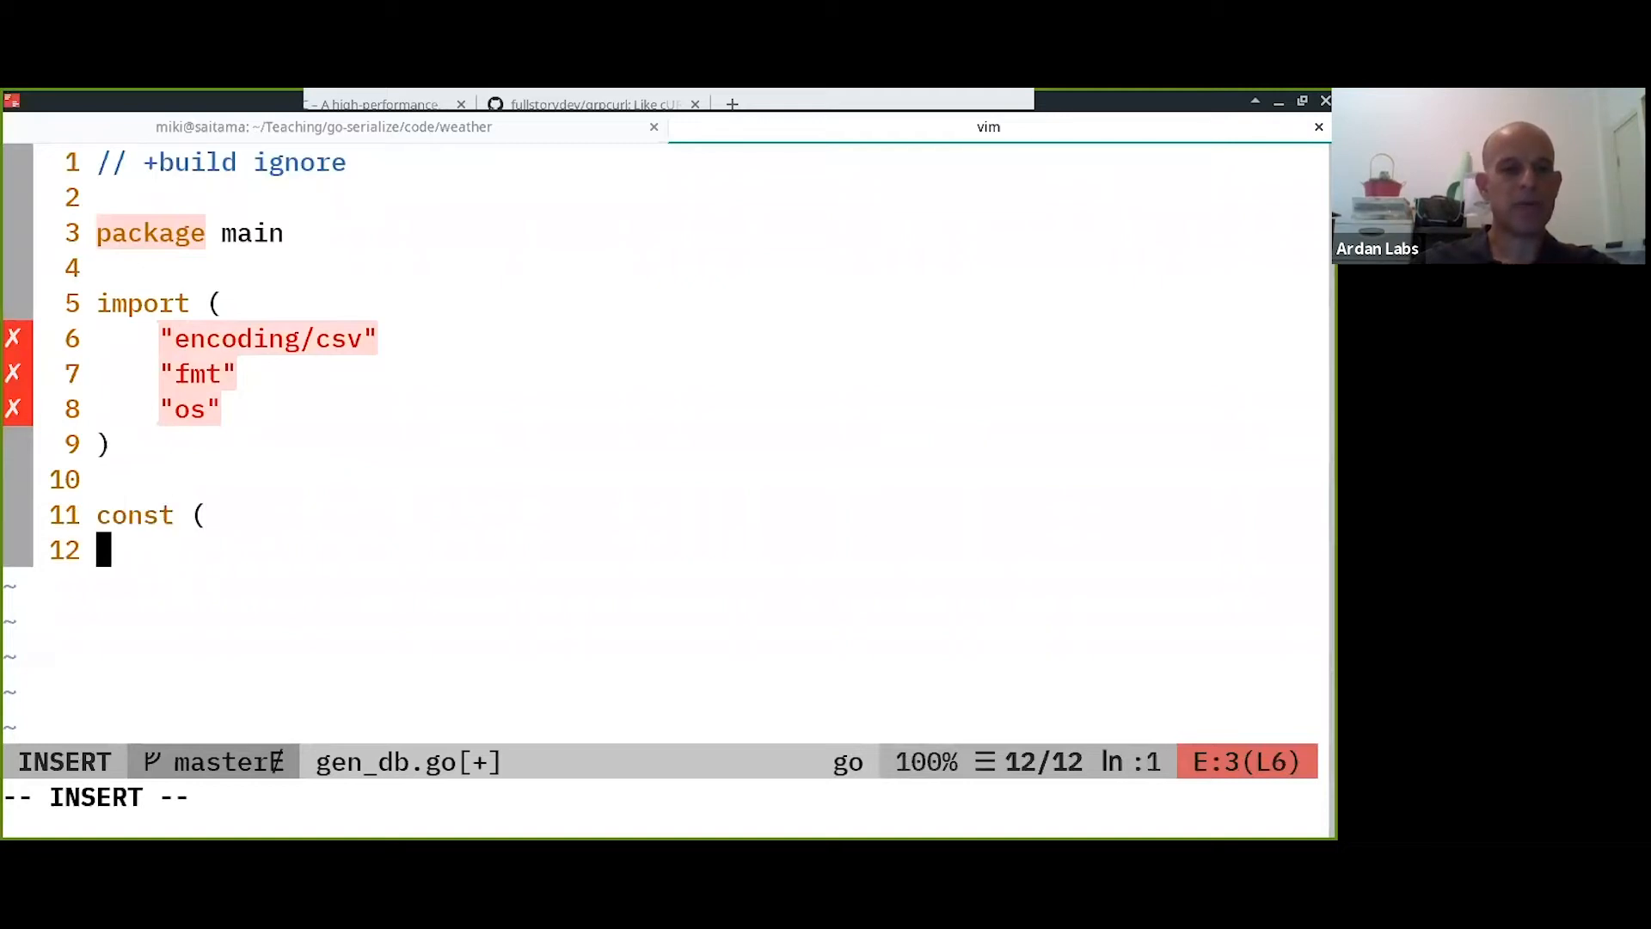
pyautogui.press('Escape')
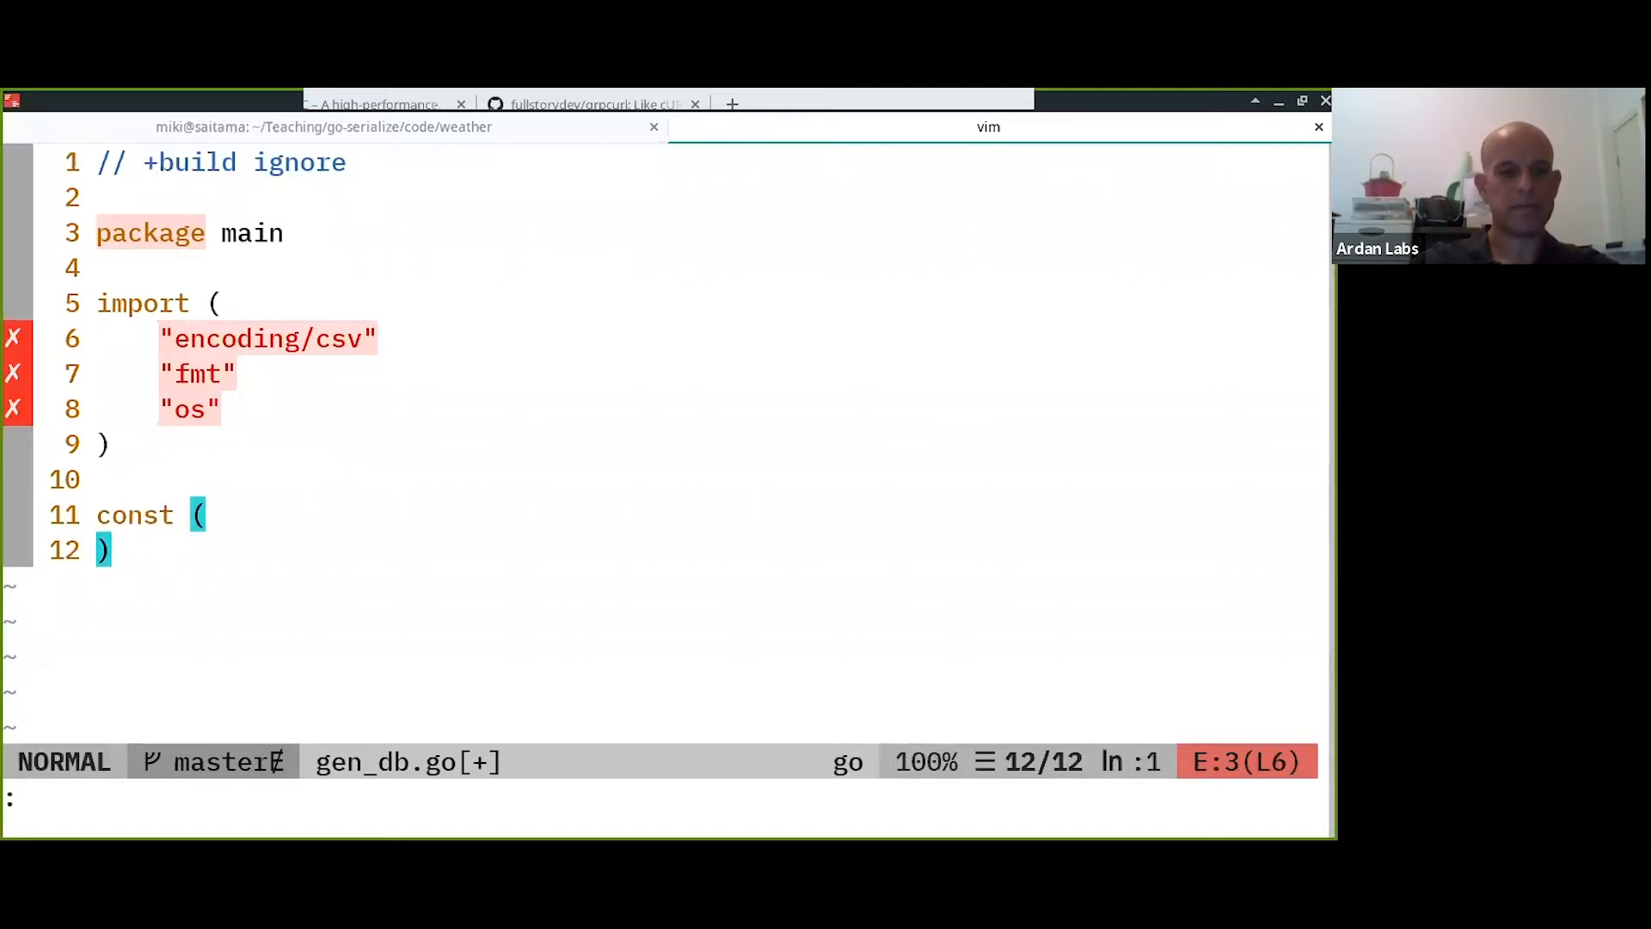
pyautogui.write('e db.go')
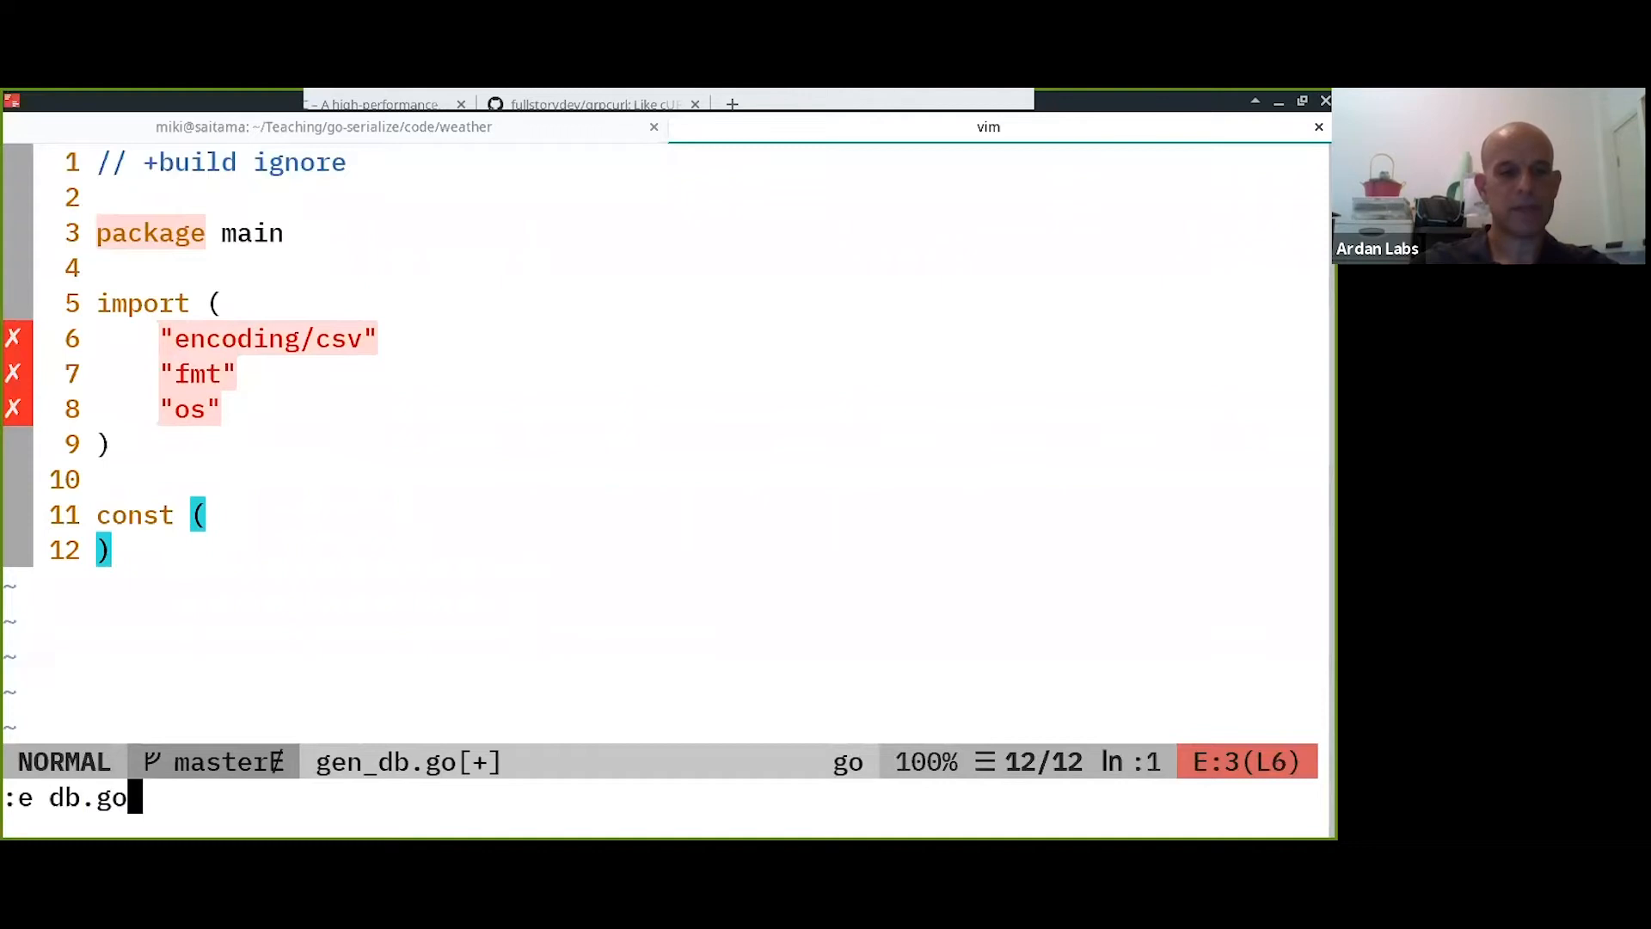
pyautogui.press('Return')
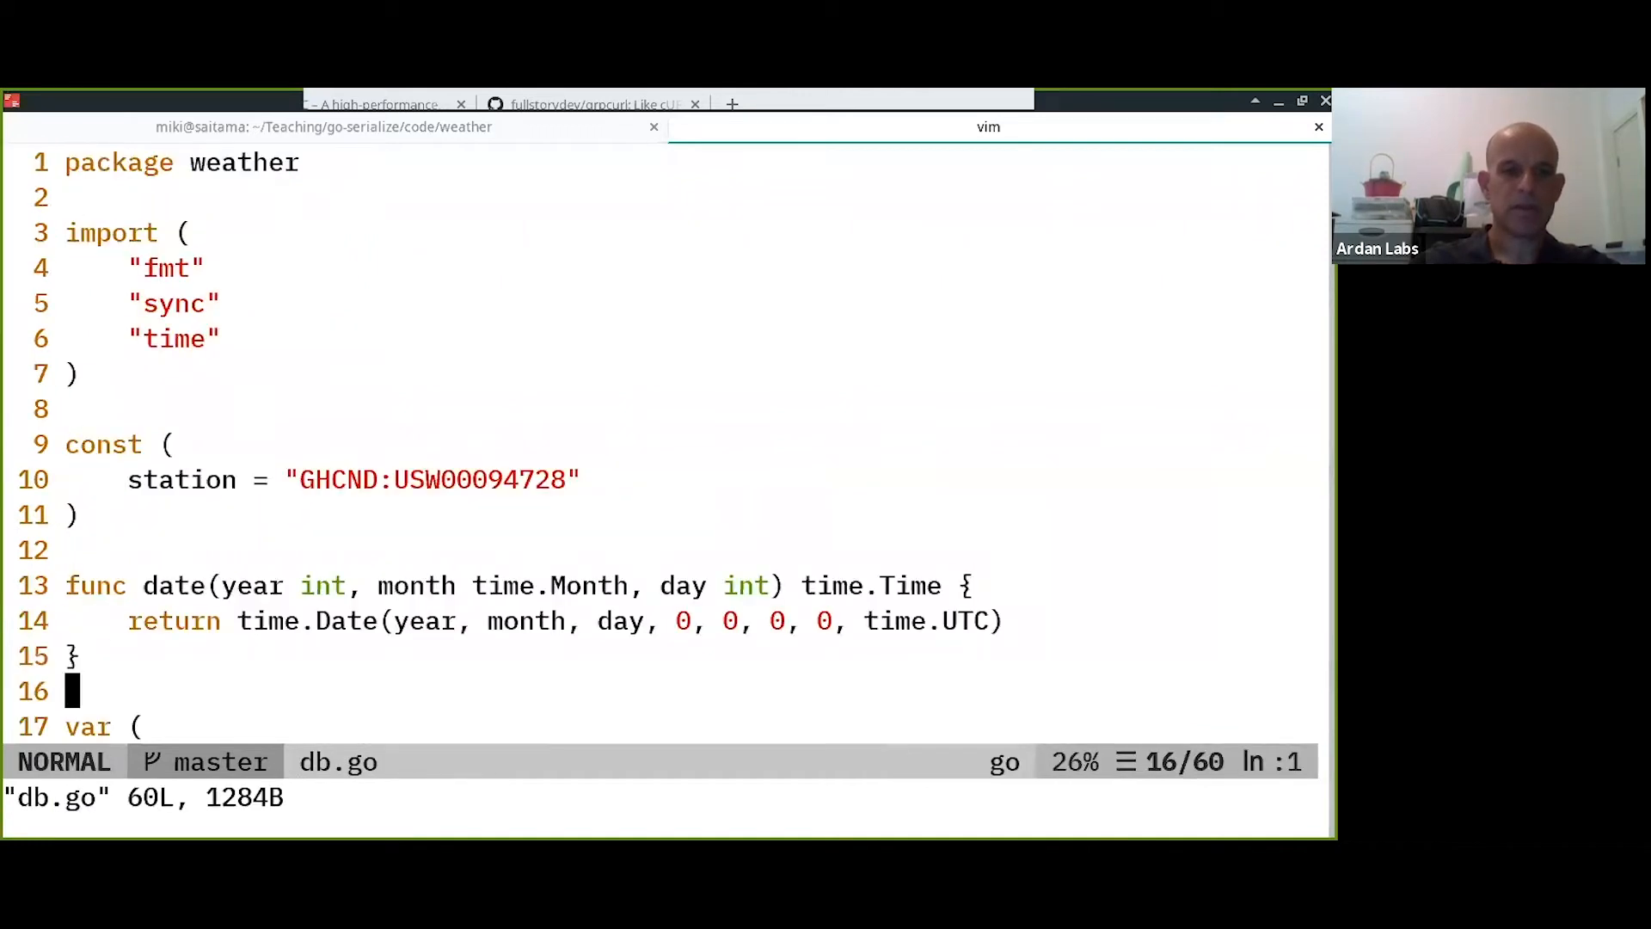
pyautogui.scroll(-3)
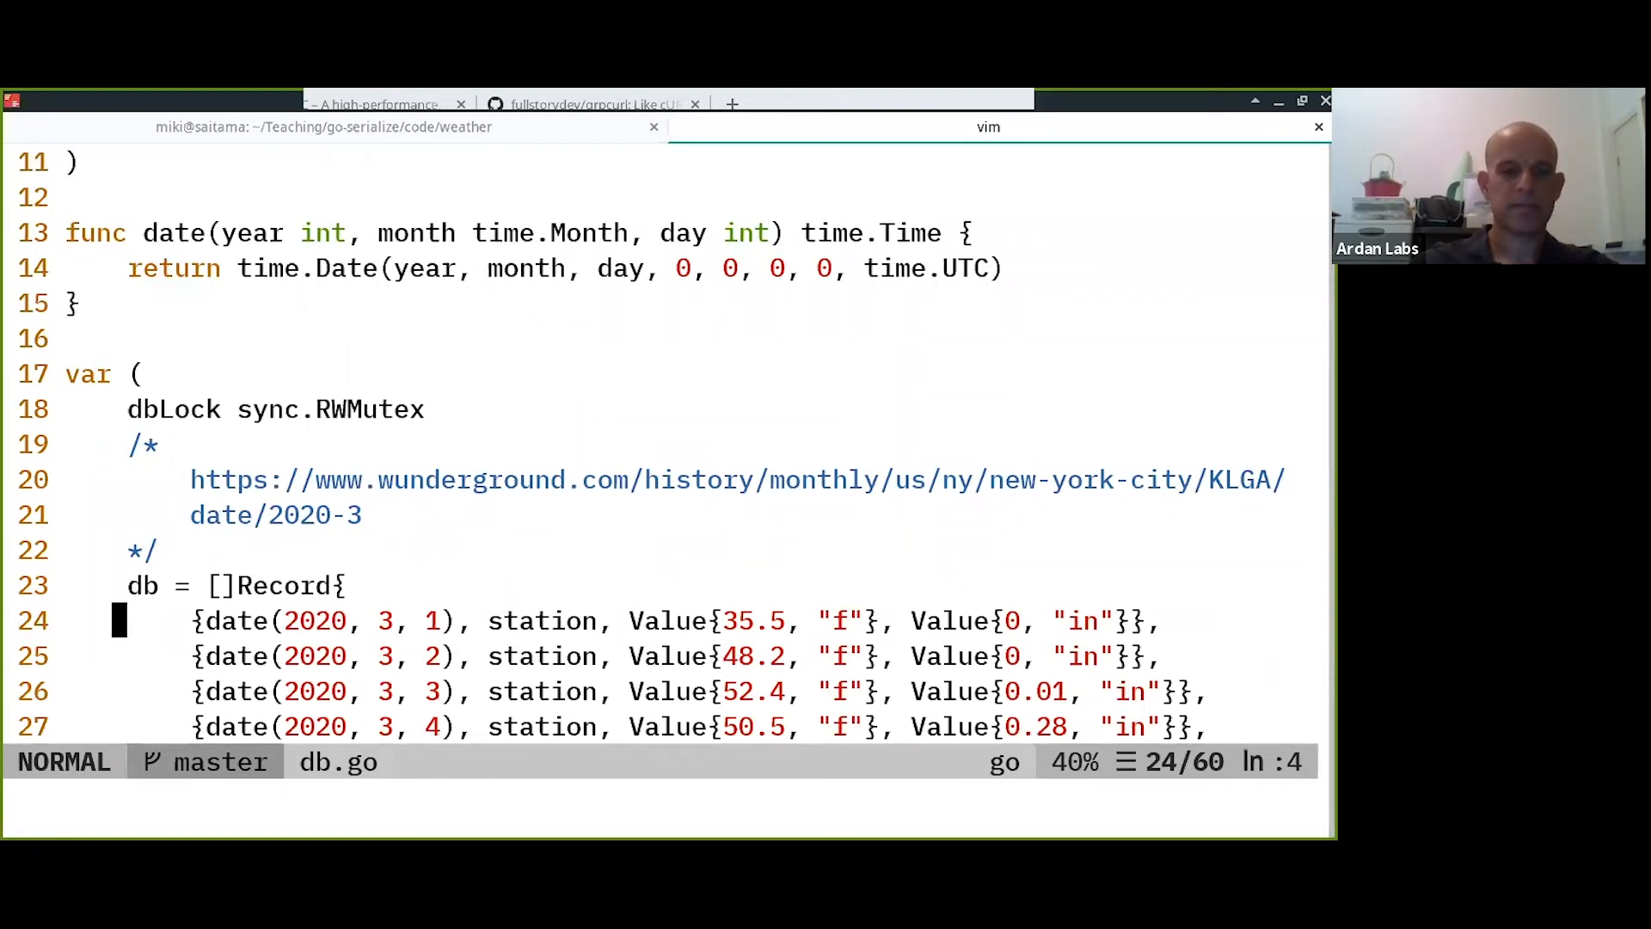
pyautogui.press('k')
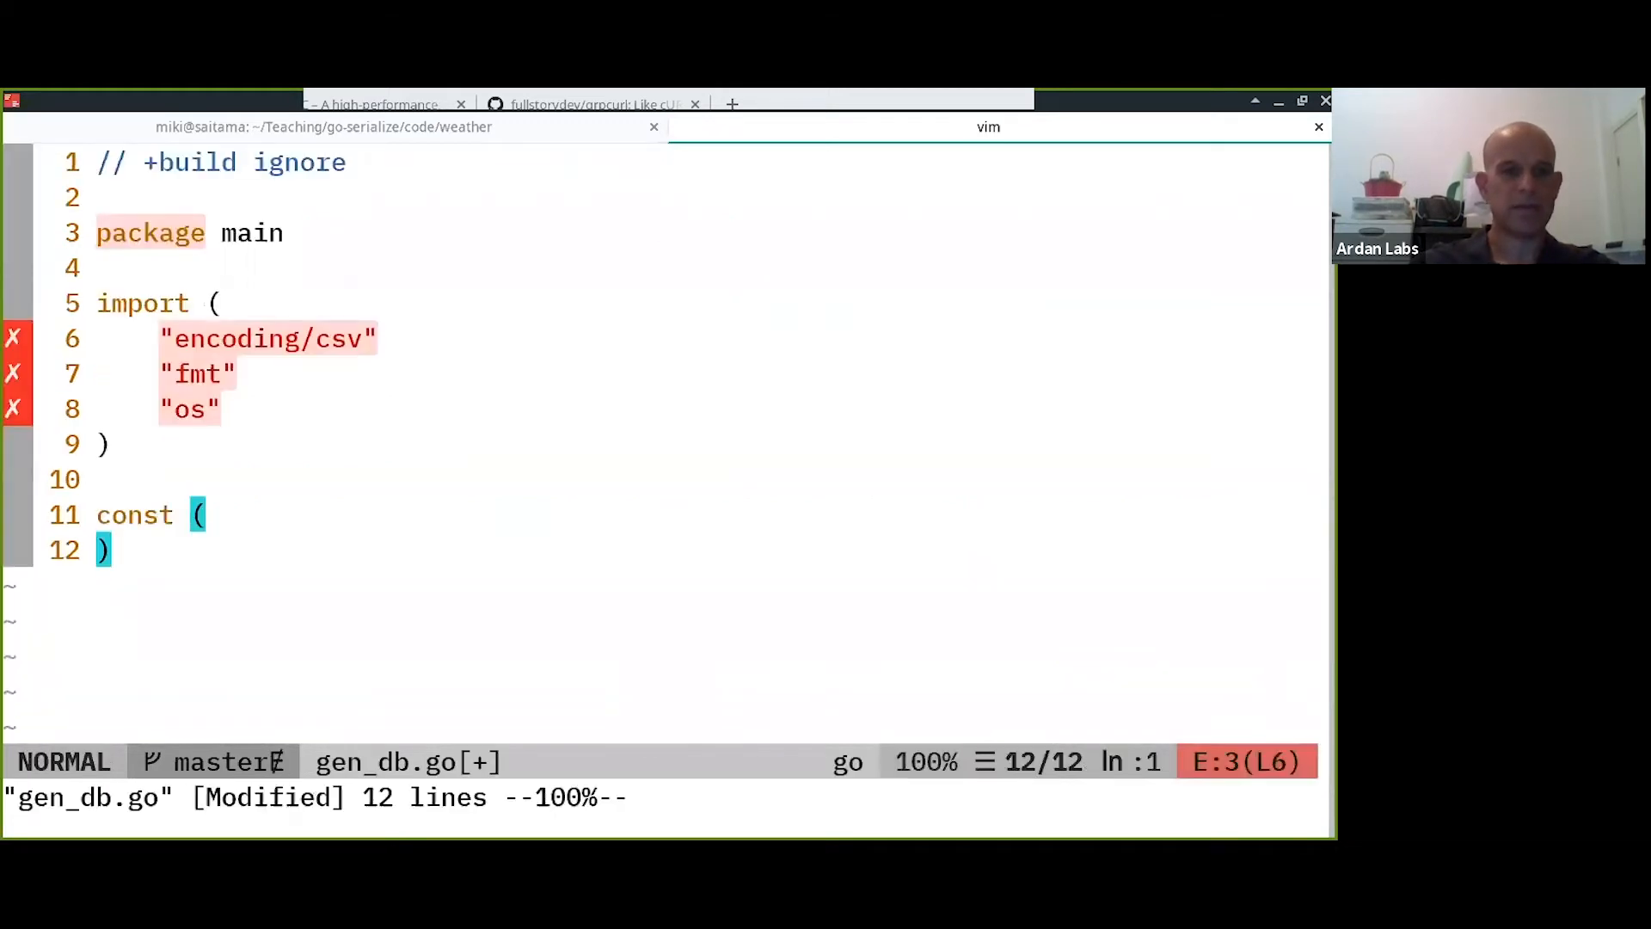
pyautogui.press('o')
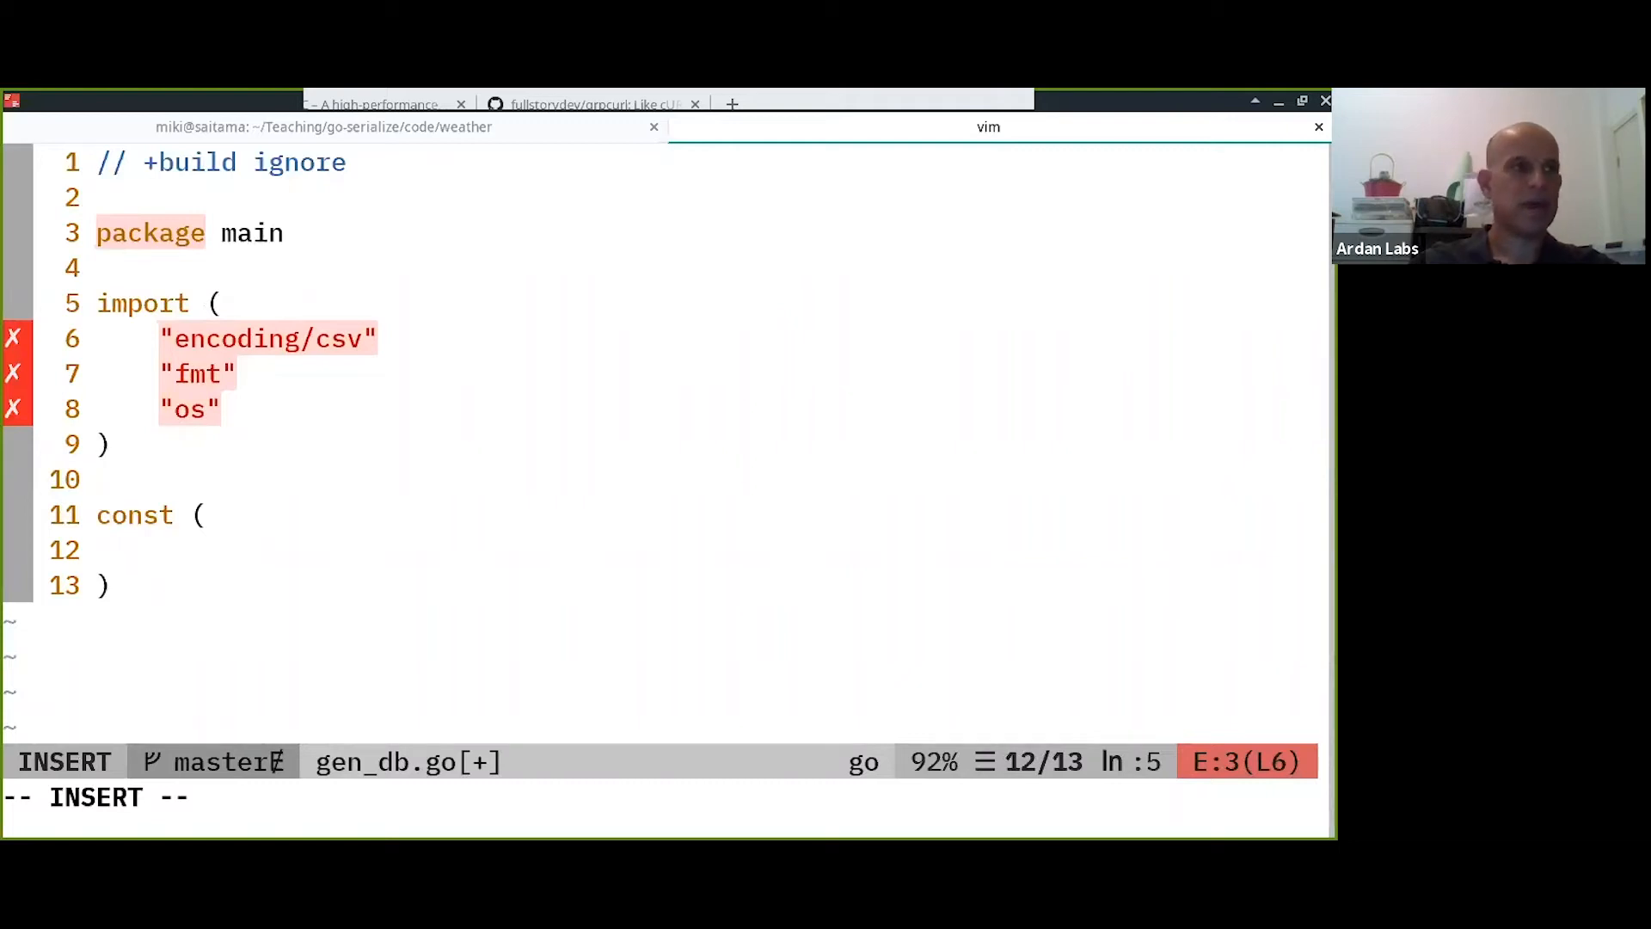
# Declare header = ` with pasted Record lines and start the // AUTO GENERATED BY gen_d comment.
pyautogui.write('header = `')
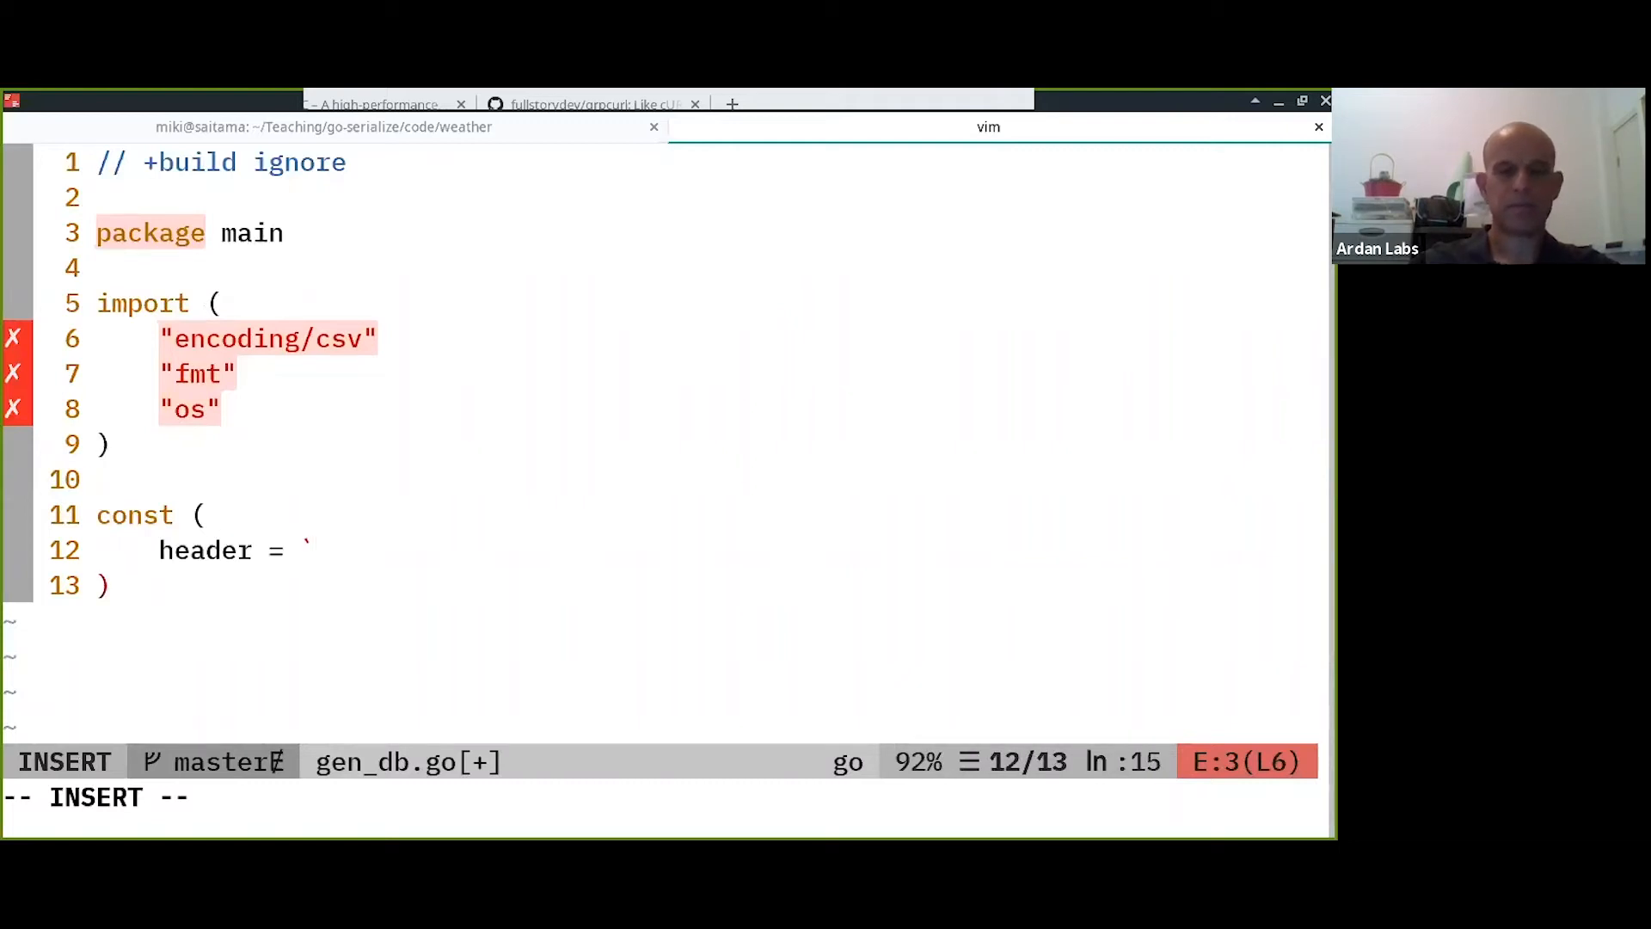
pyautogui.press('Escape')
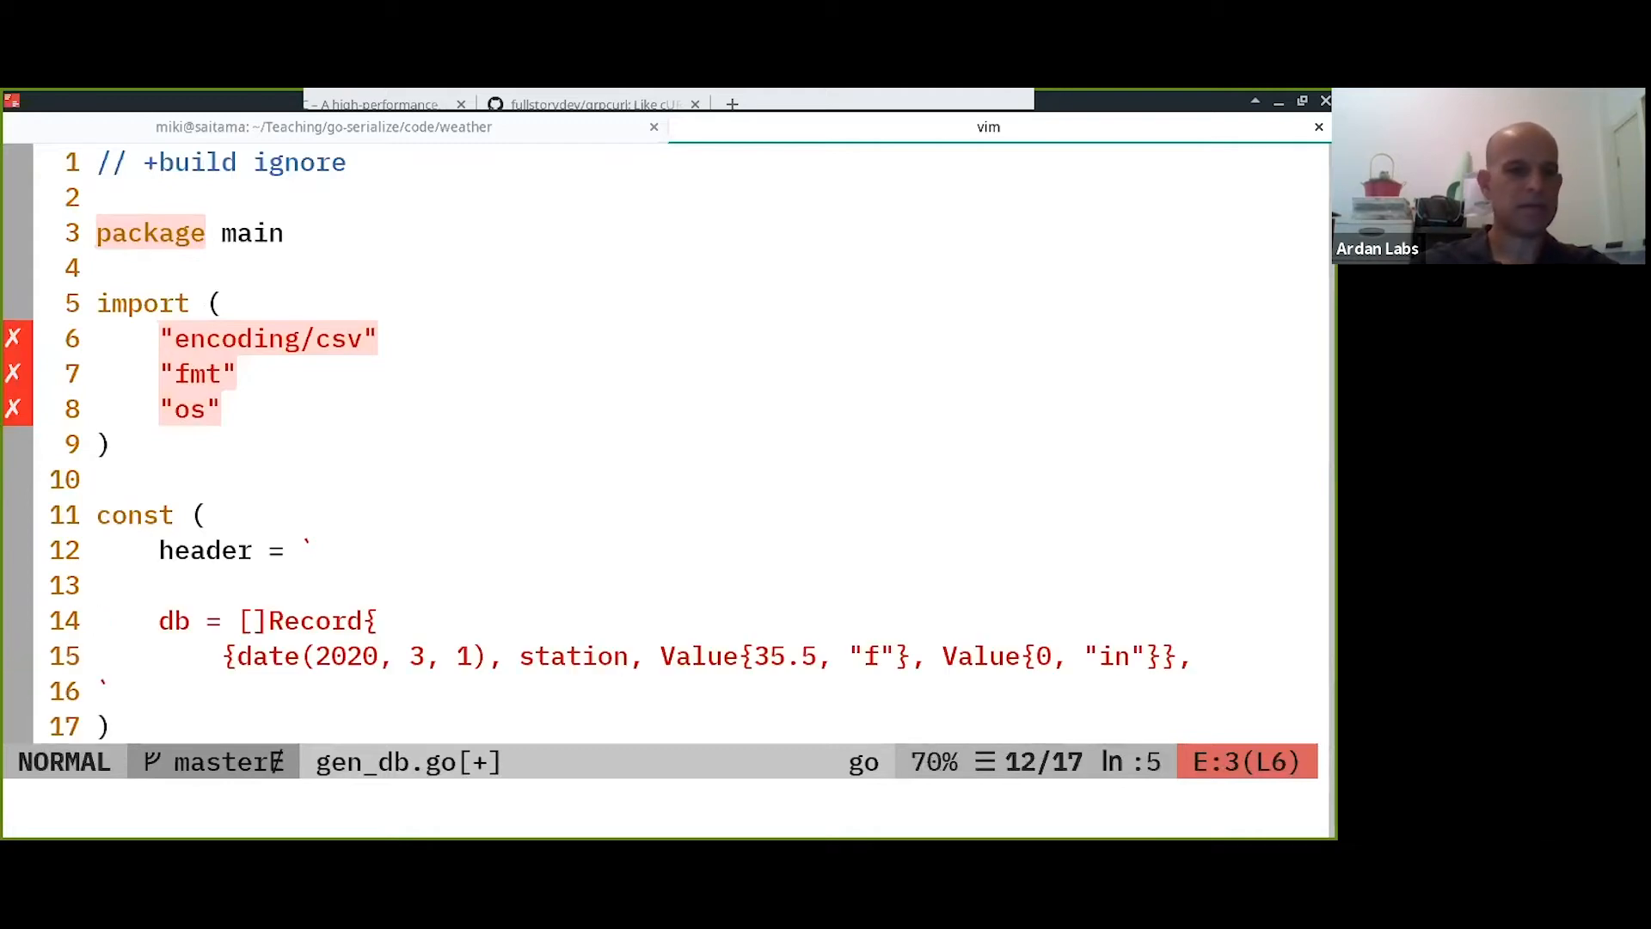
pyautogui.write('//')
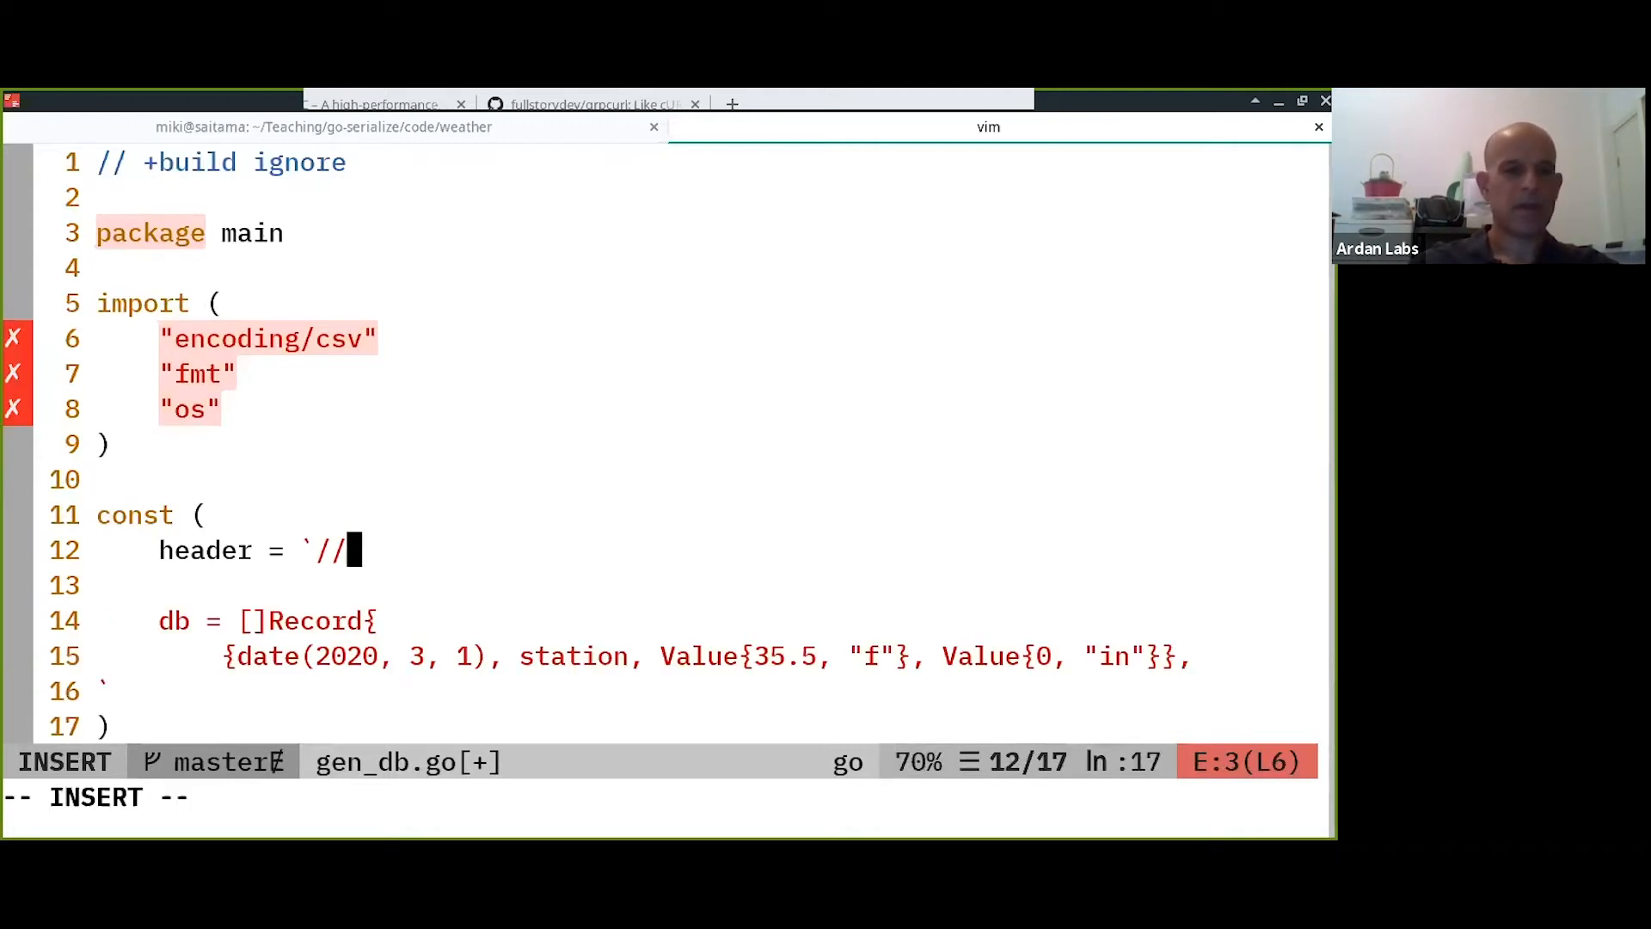
pyautogui.write('AUDO')
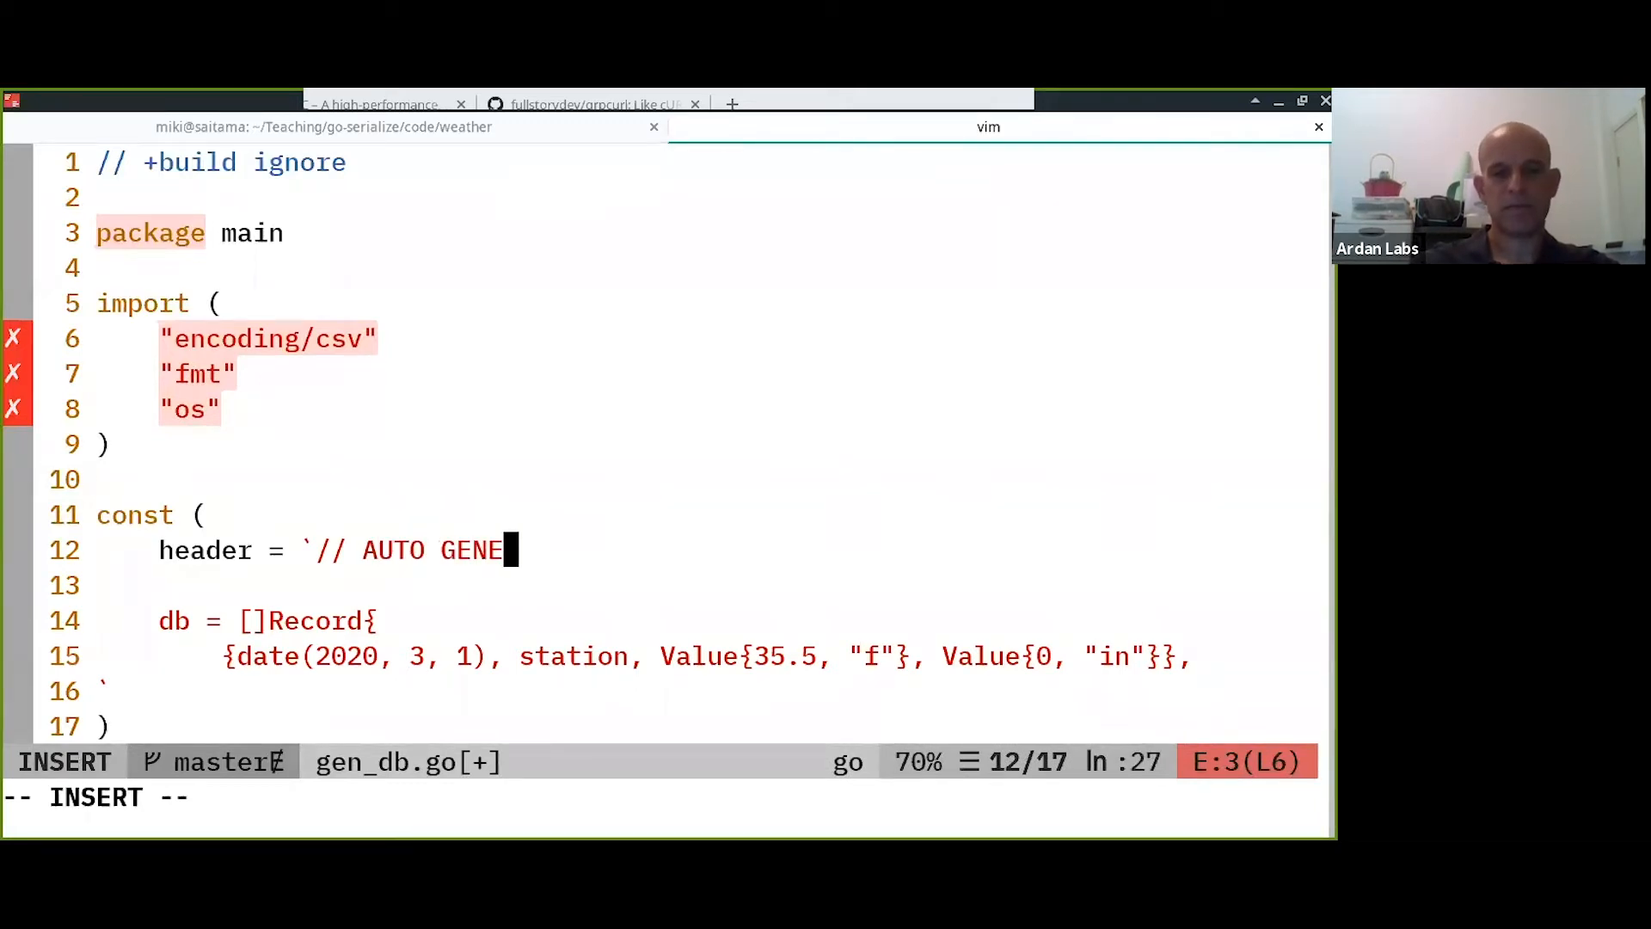
pyautogui.write('RATED B')
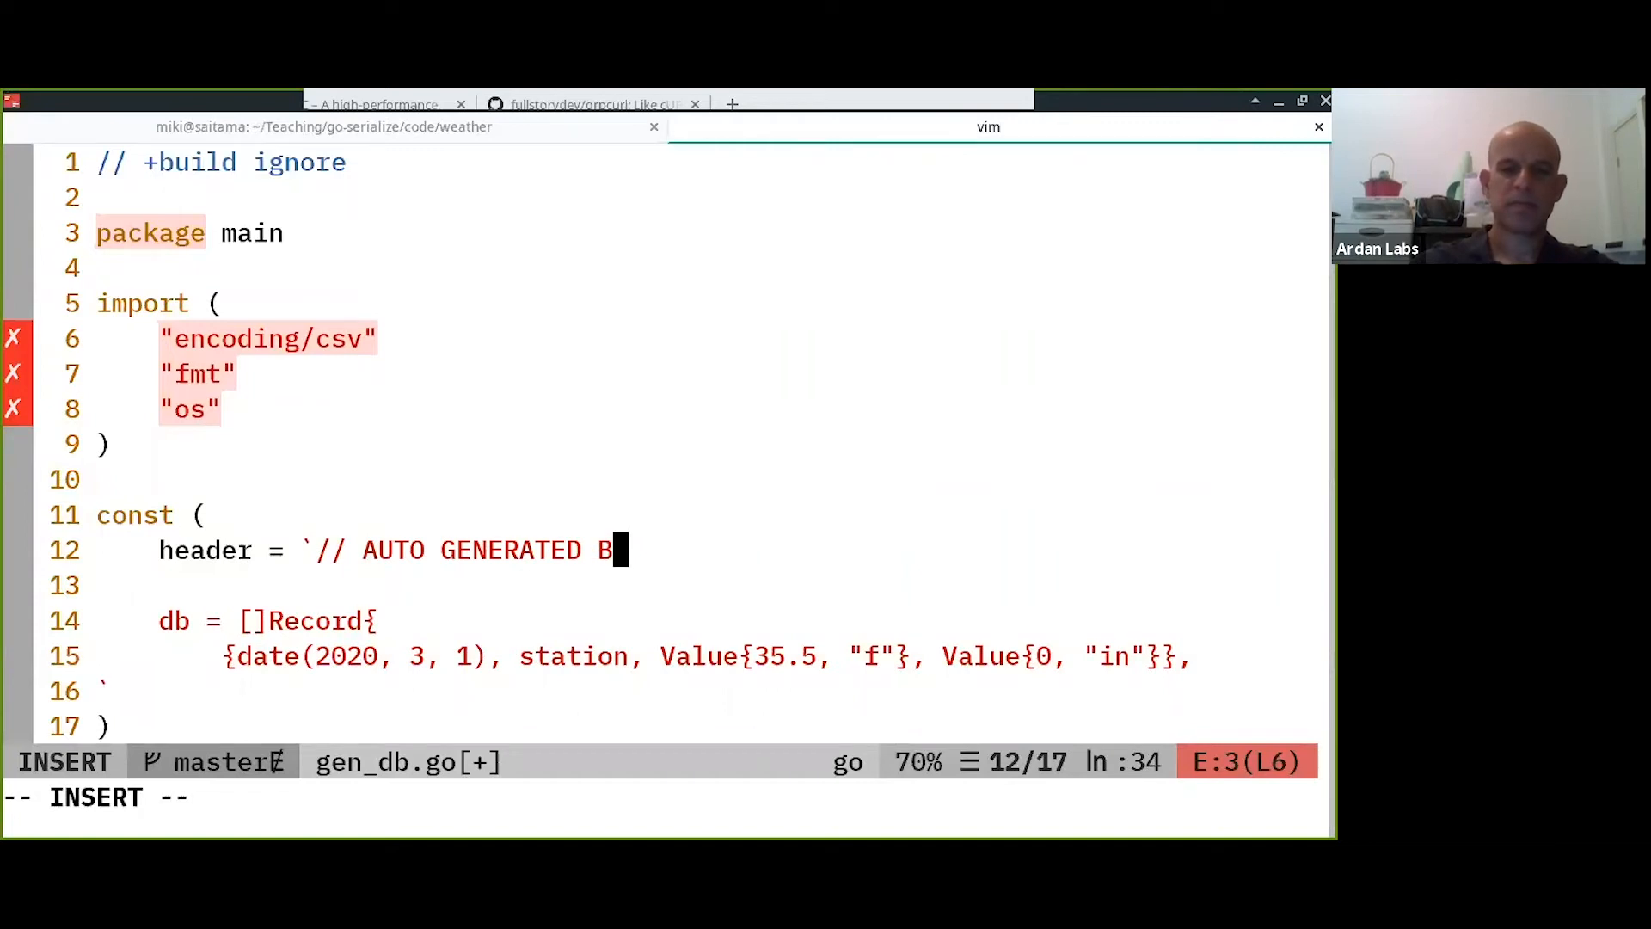
pyautogui.write('Y gen_d')
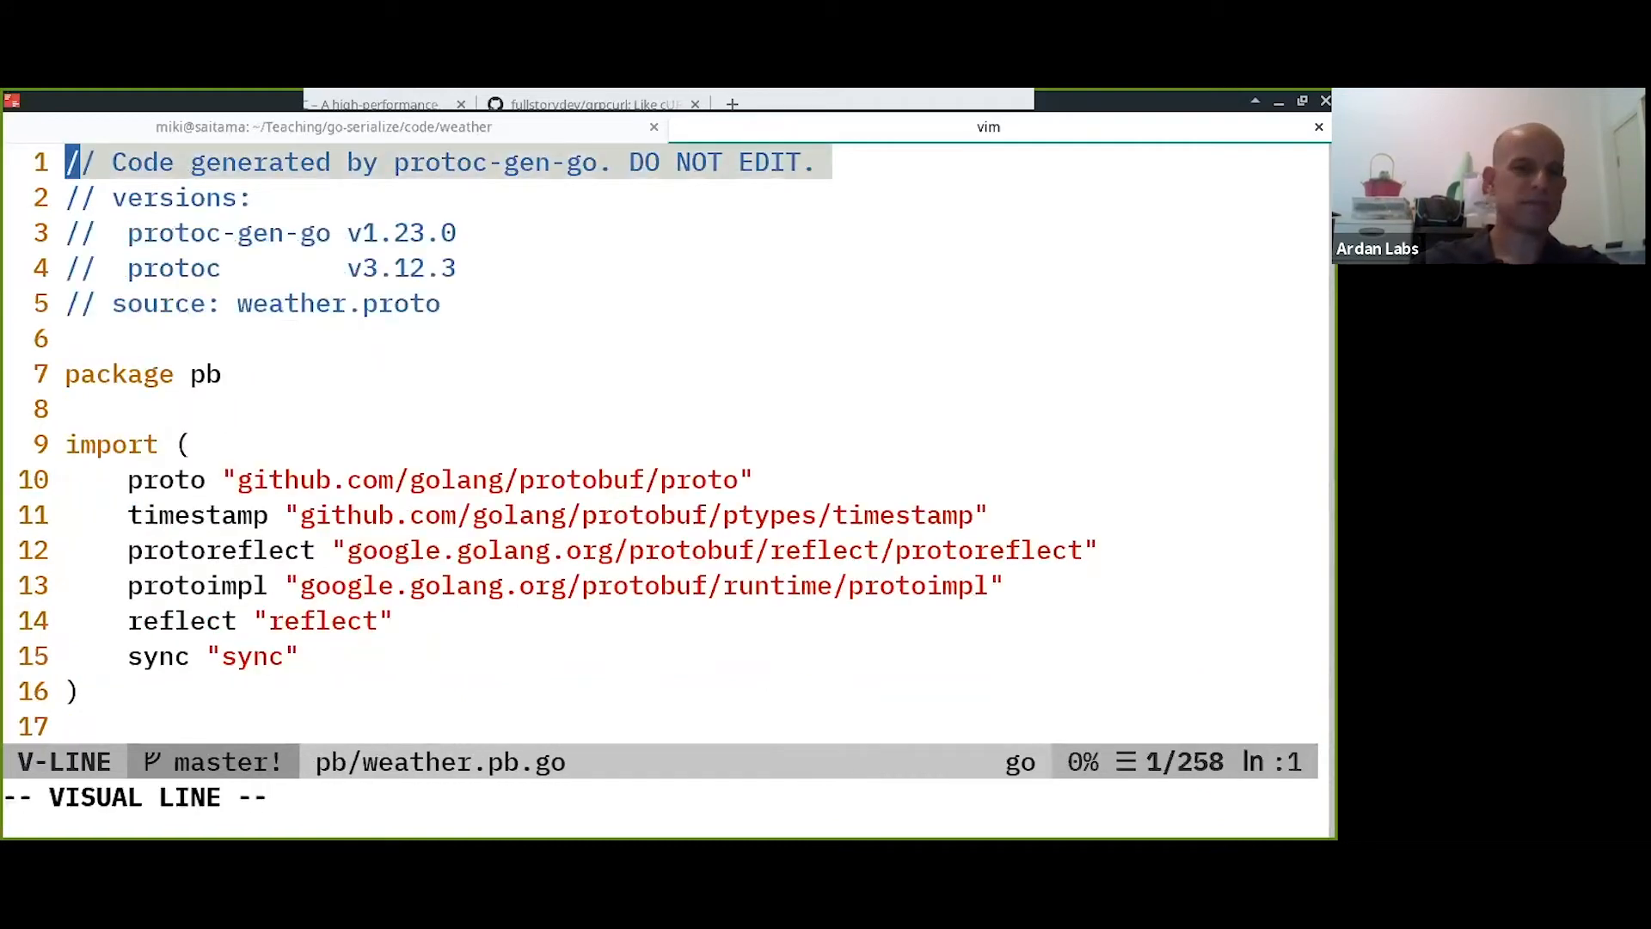
# Check pb/weather.pb.go's generated-code notice and return to gen_db.go.
pyautogui.press('Escape')
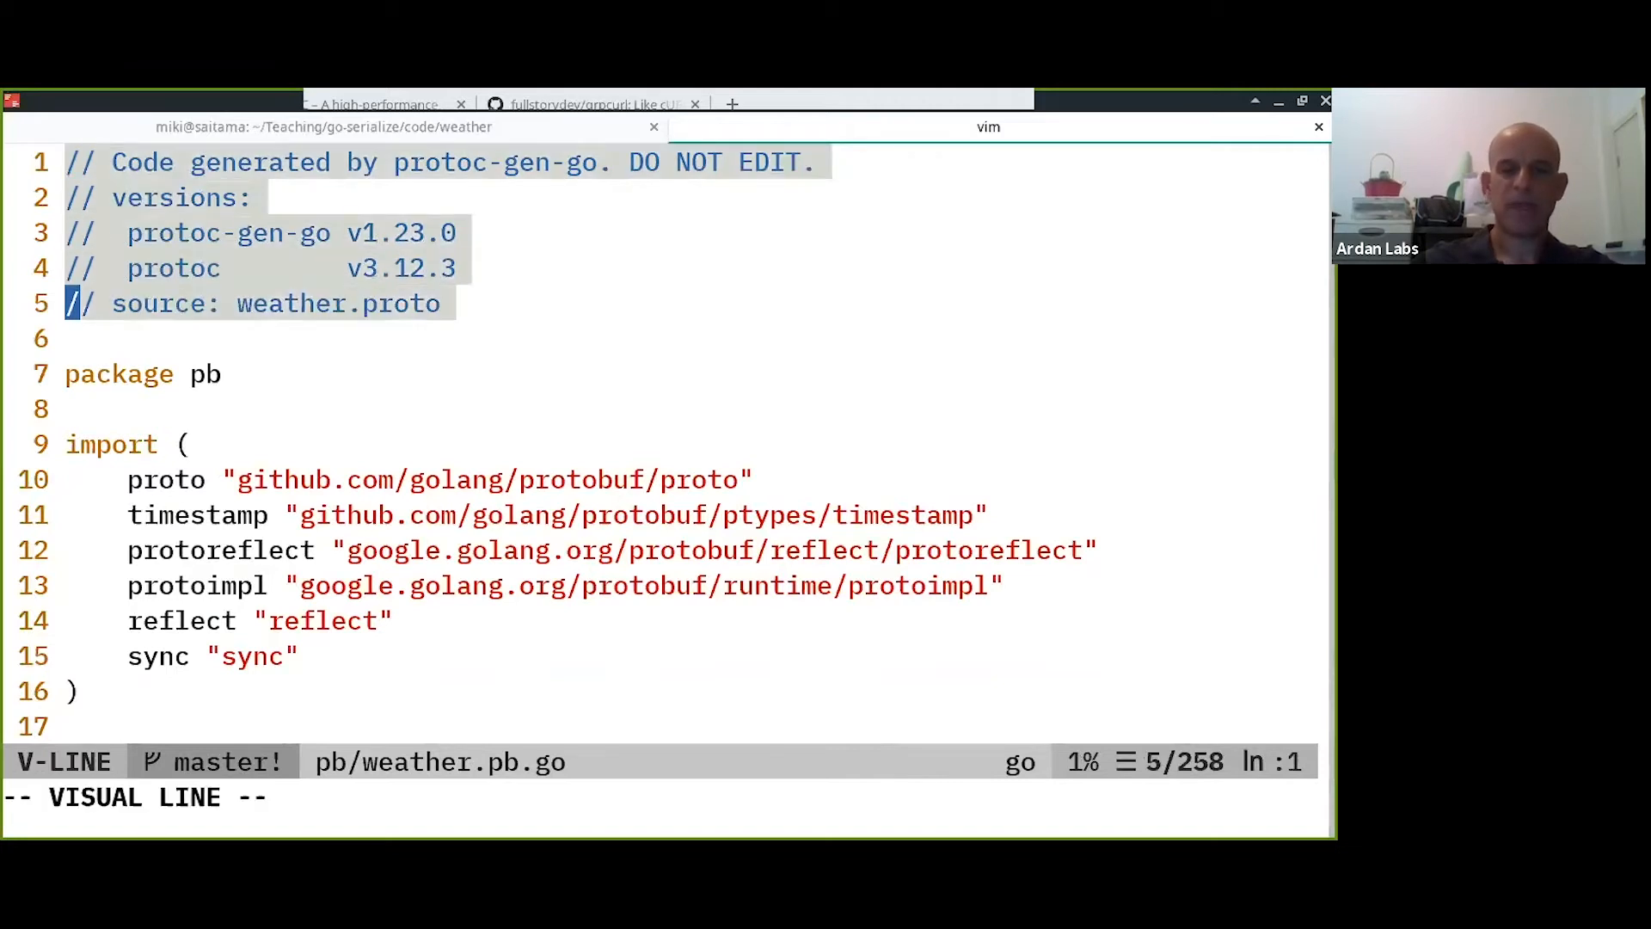
pyautogui.press('Escape')
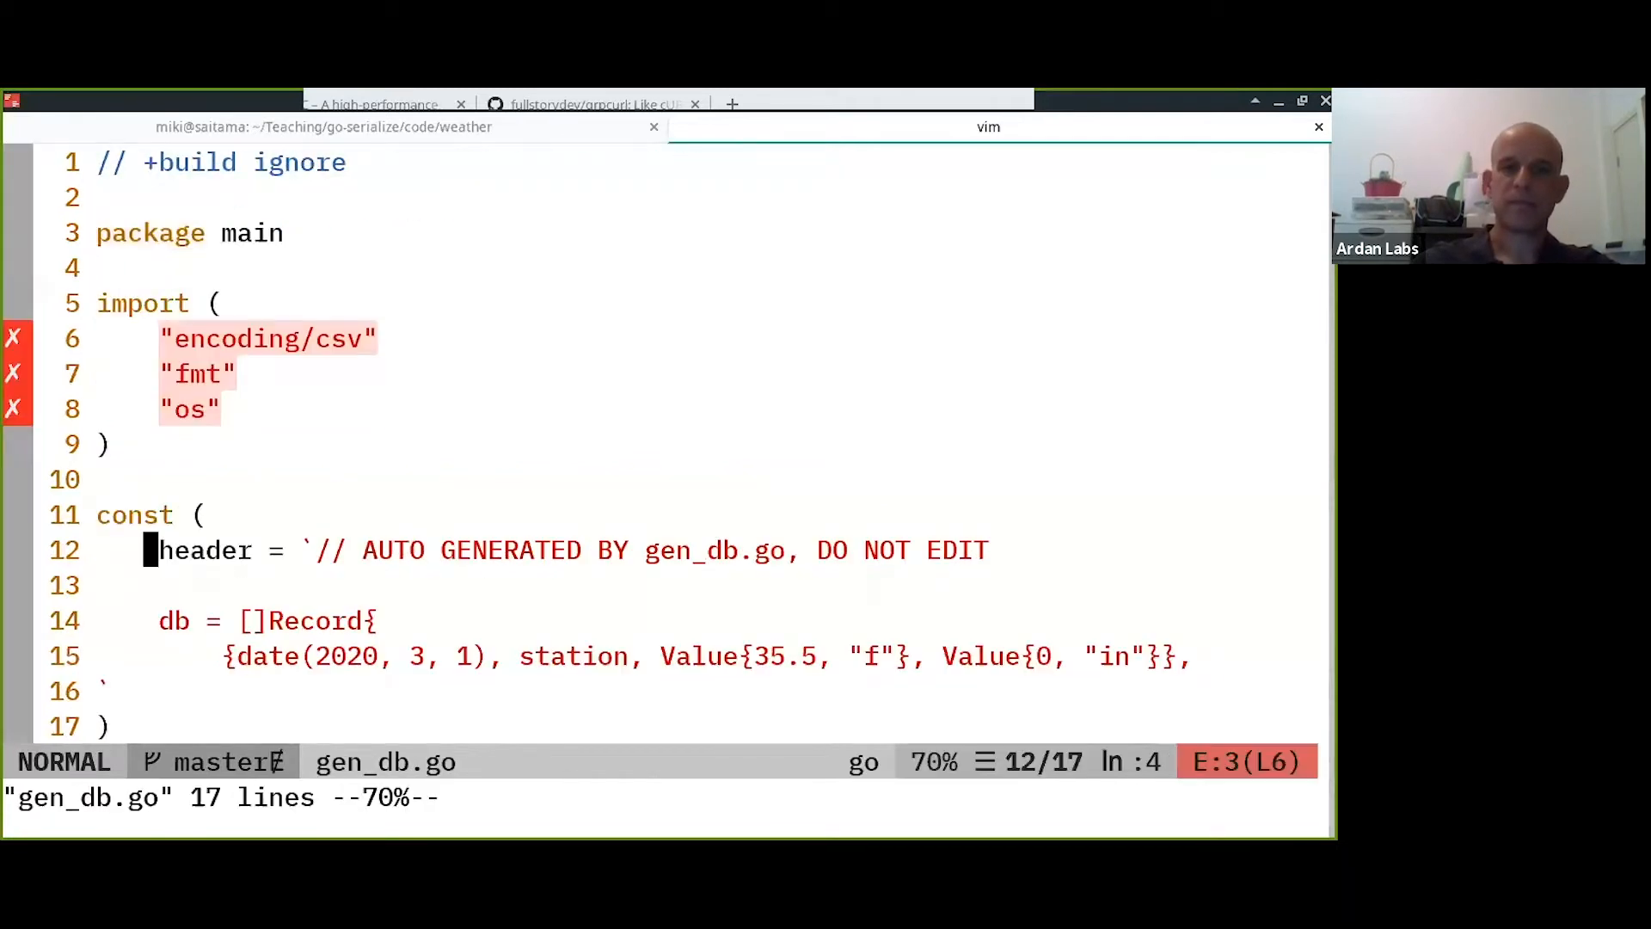
# Write package weather and a "time" import inside the header string.
pyautogui.press('k')
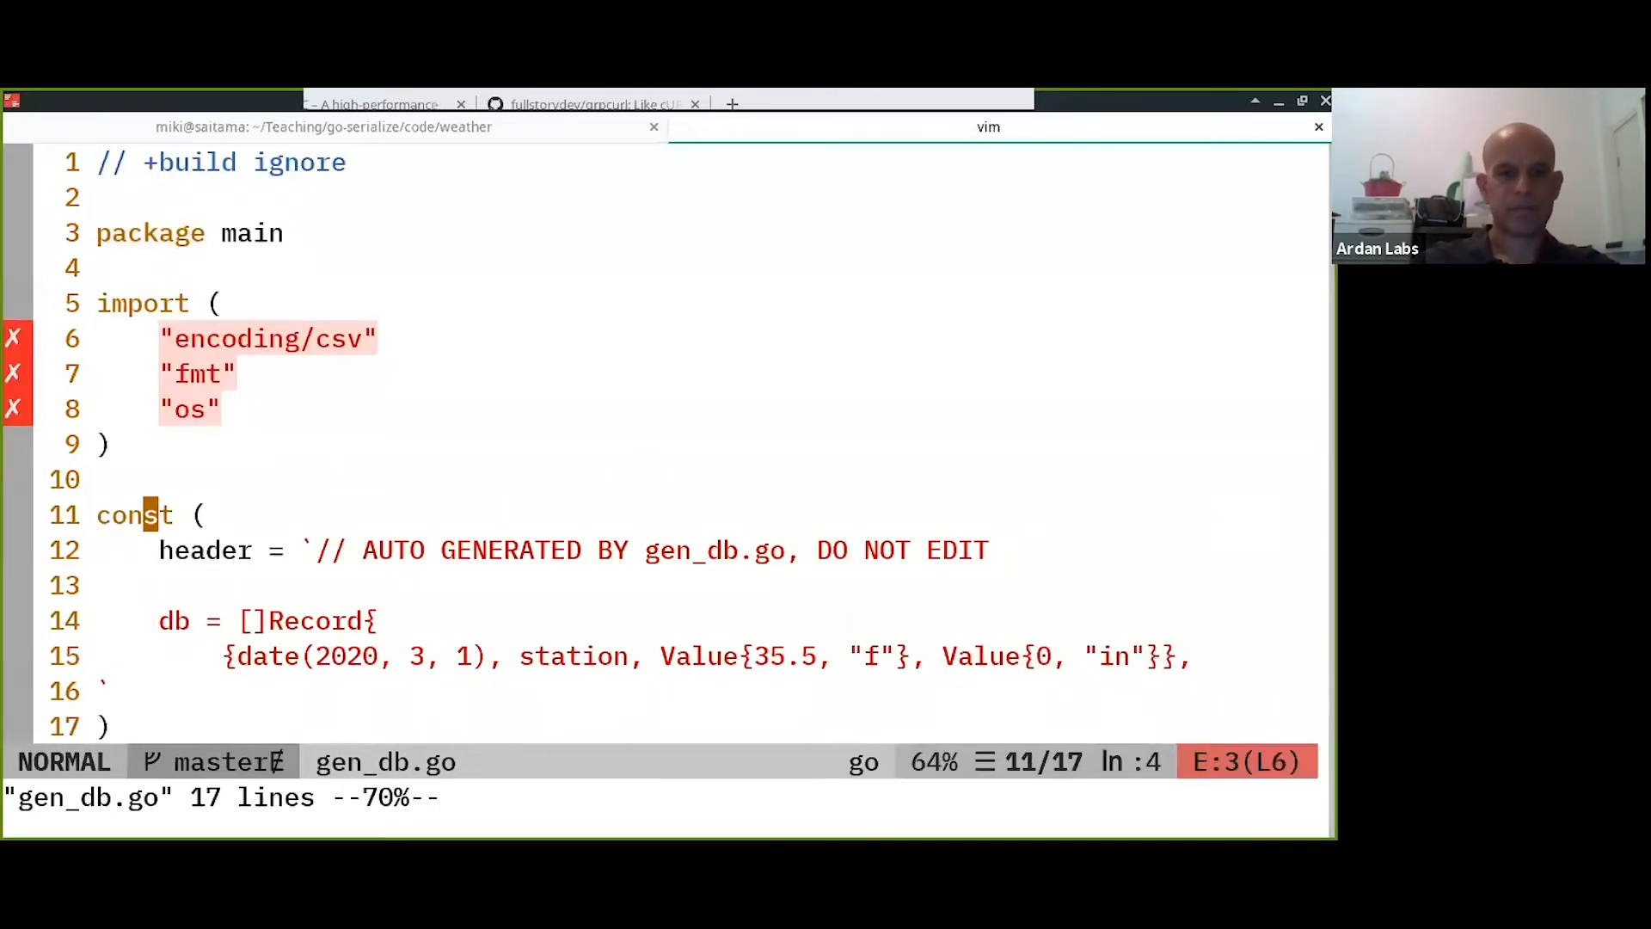
pyautogui.press('o')
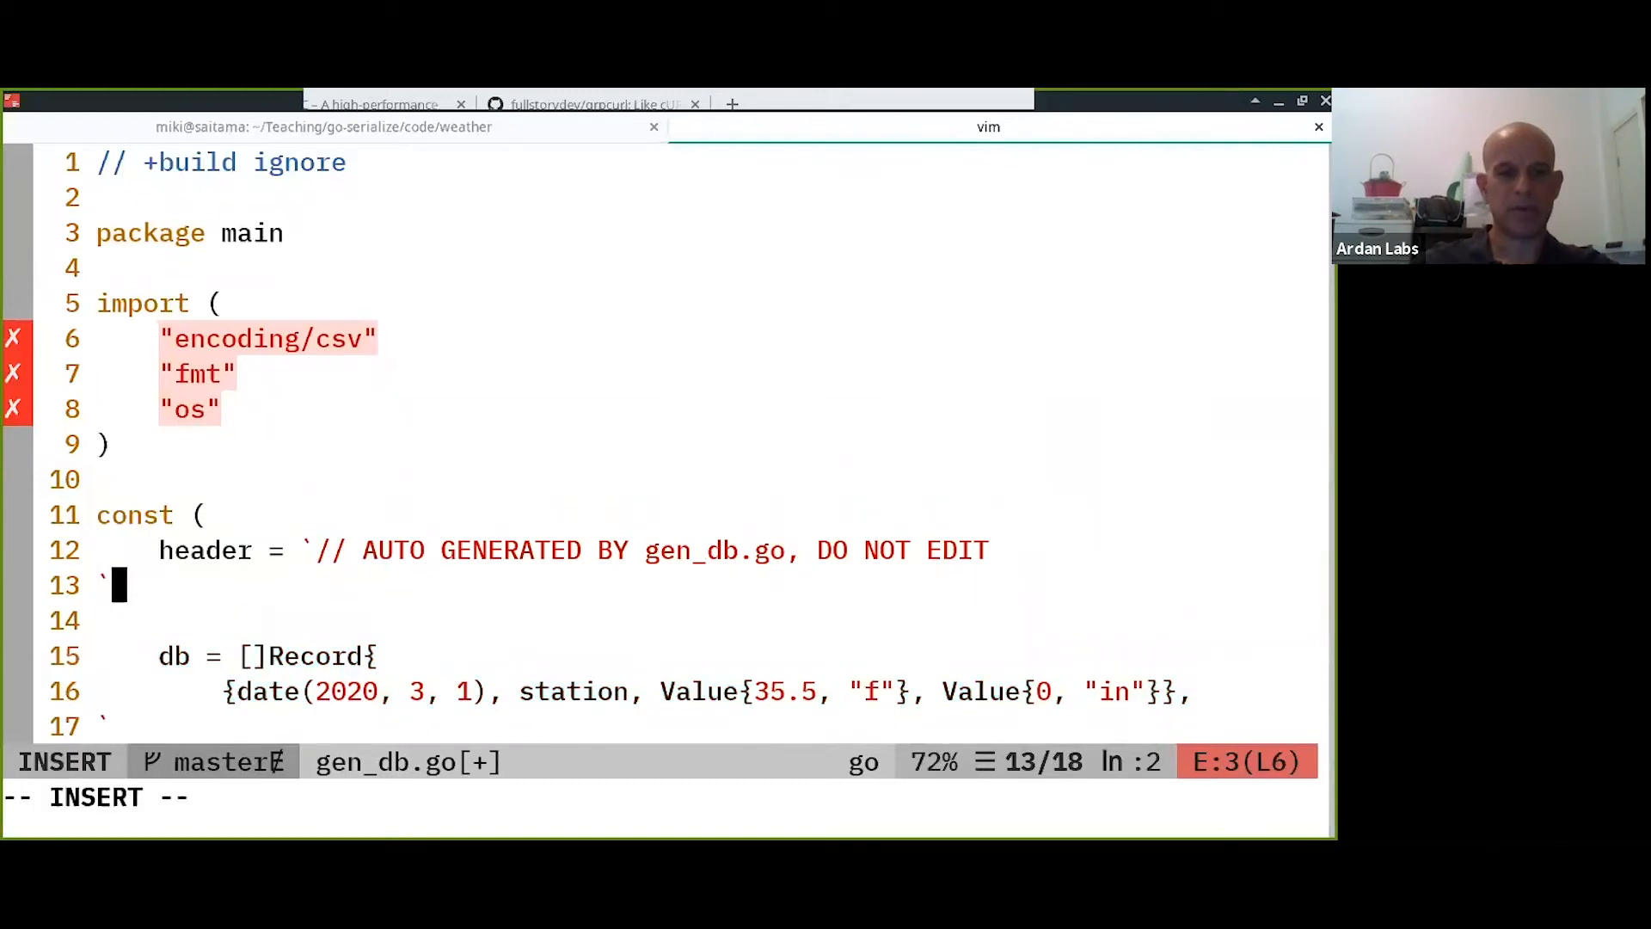
pyautogui.write('/*')
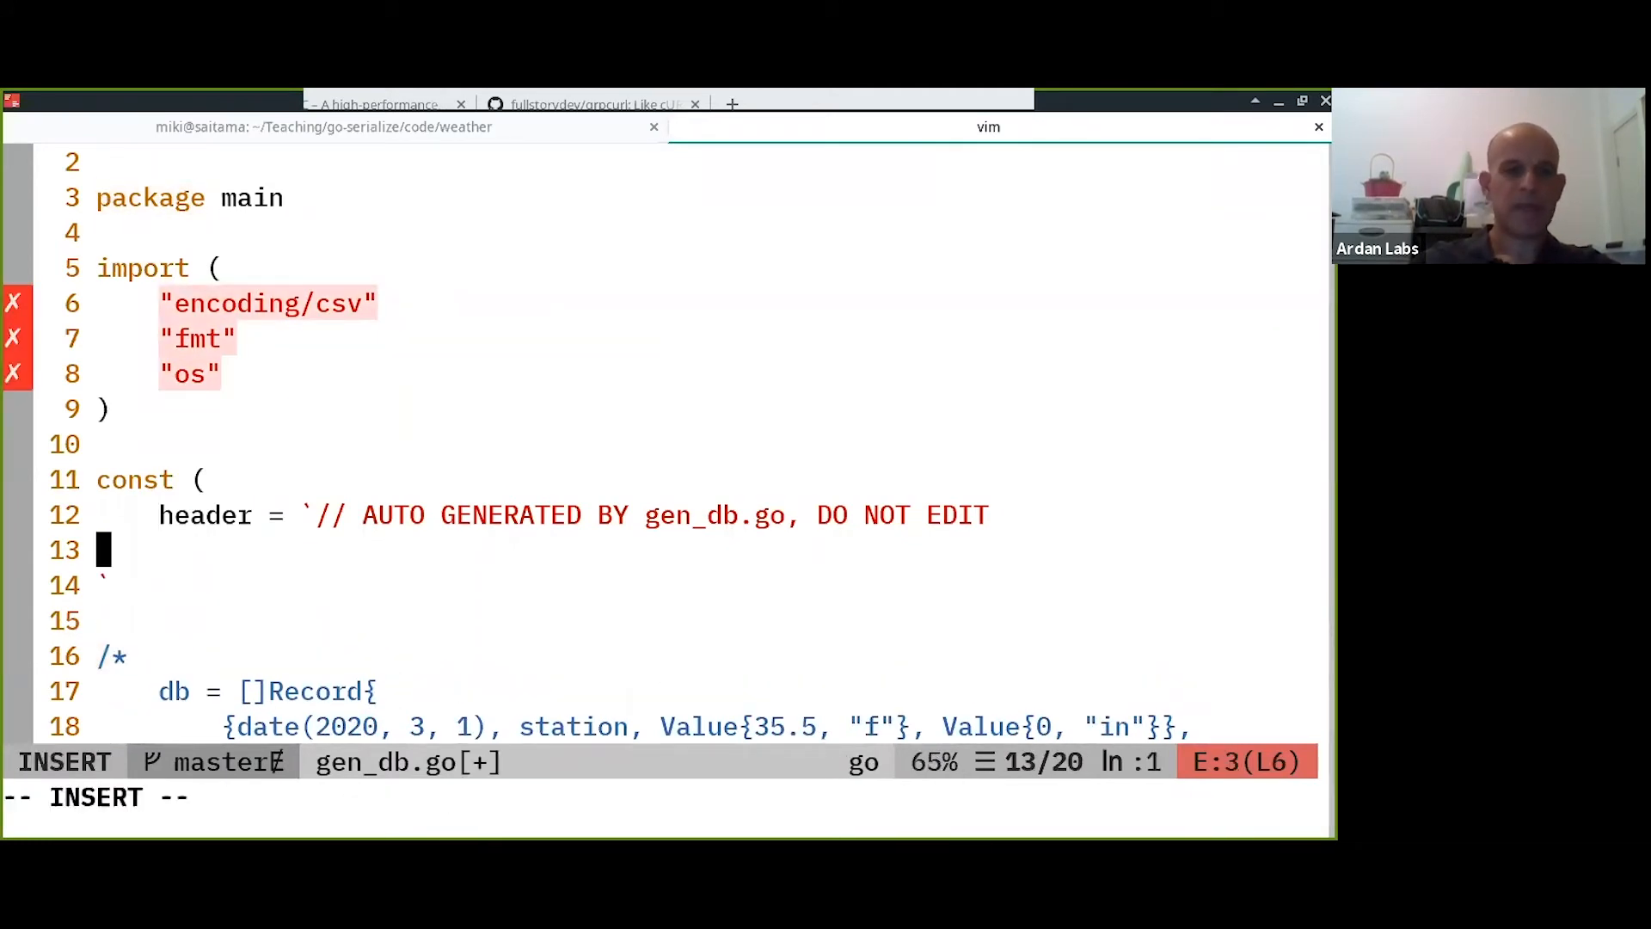
pyautogui.write('package weather')
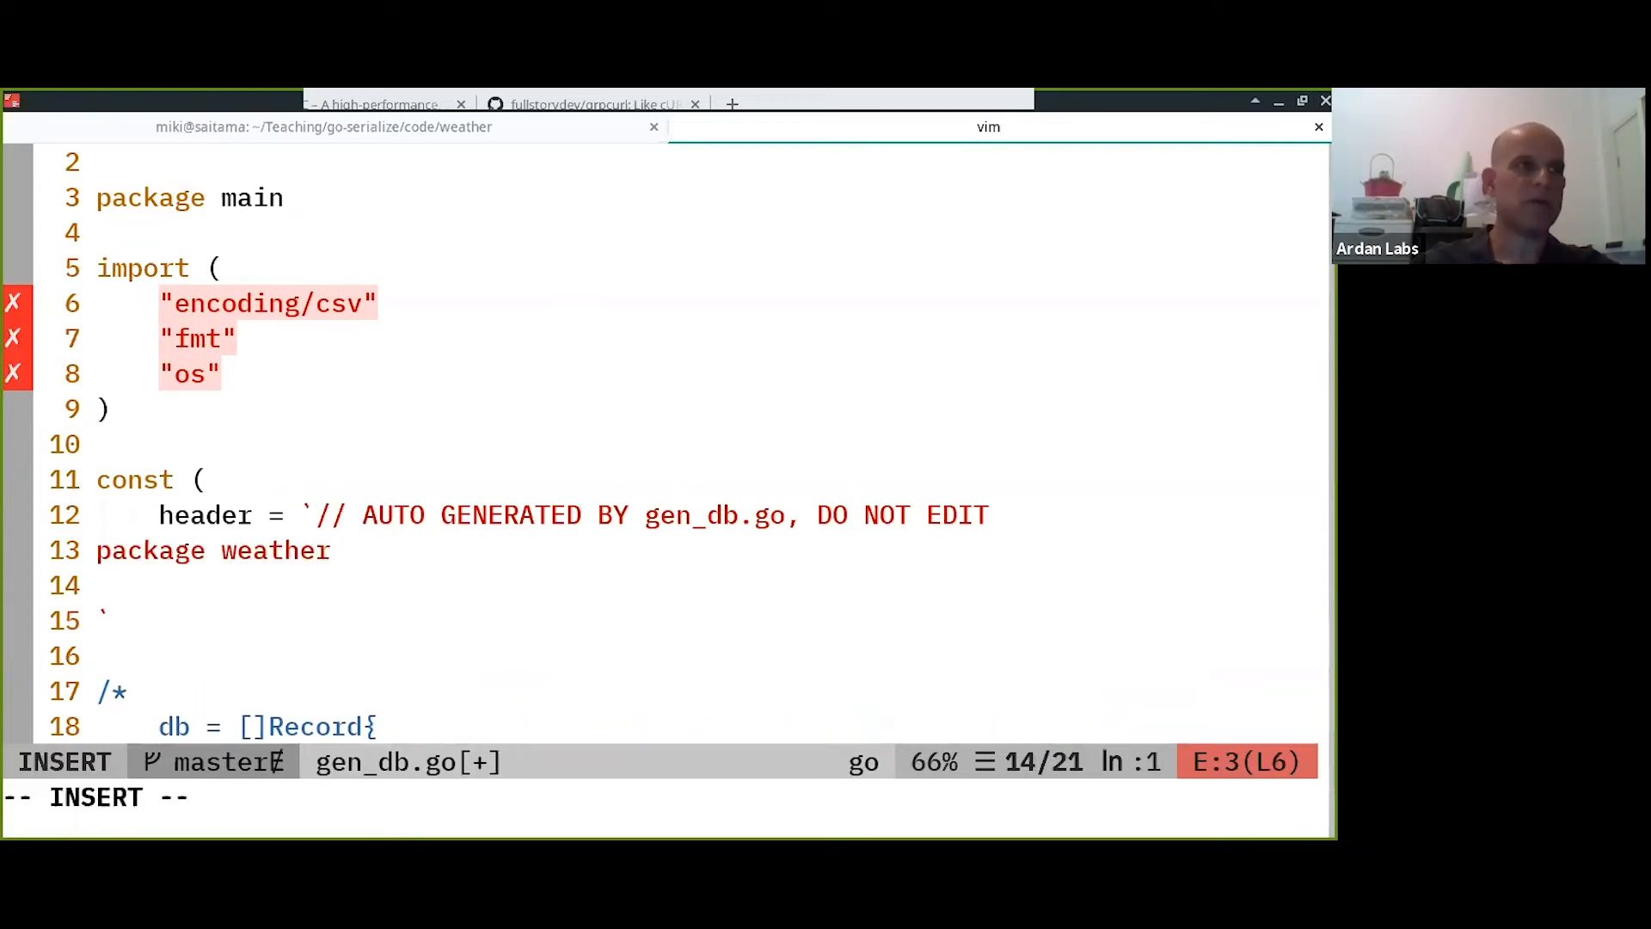
pyautogui.write('imp')
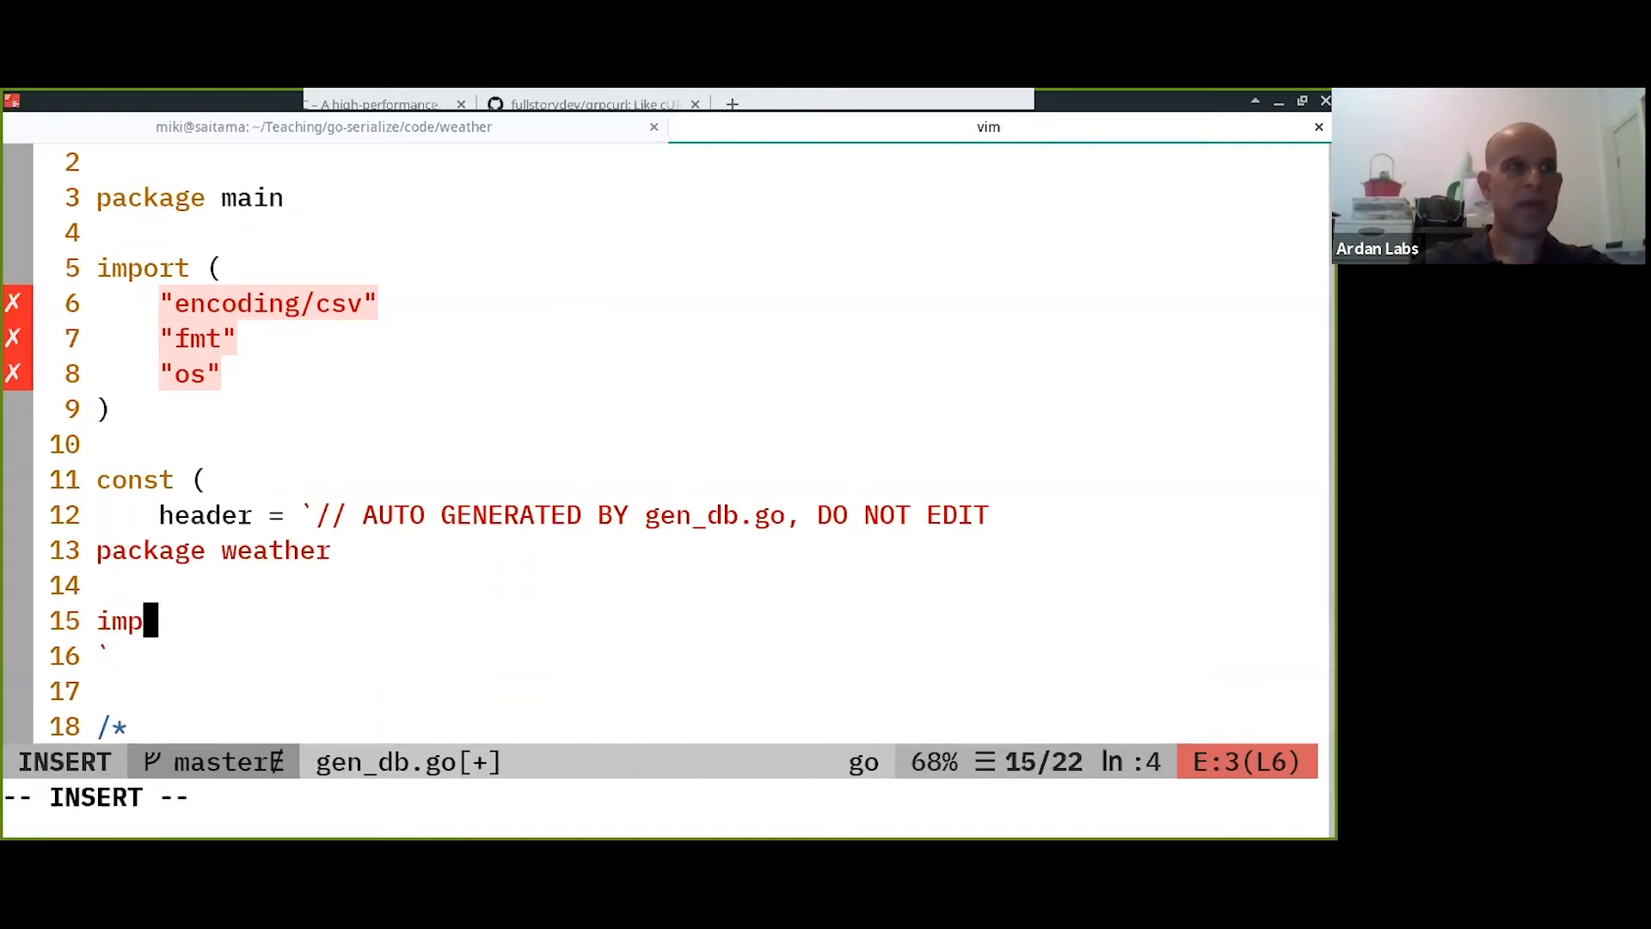
pyautogui.write('ort (')
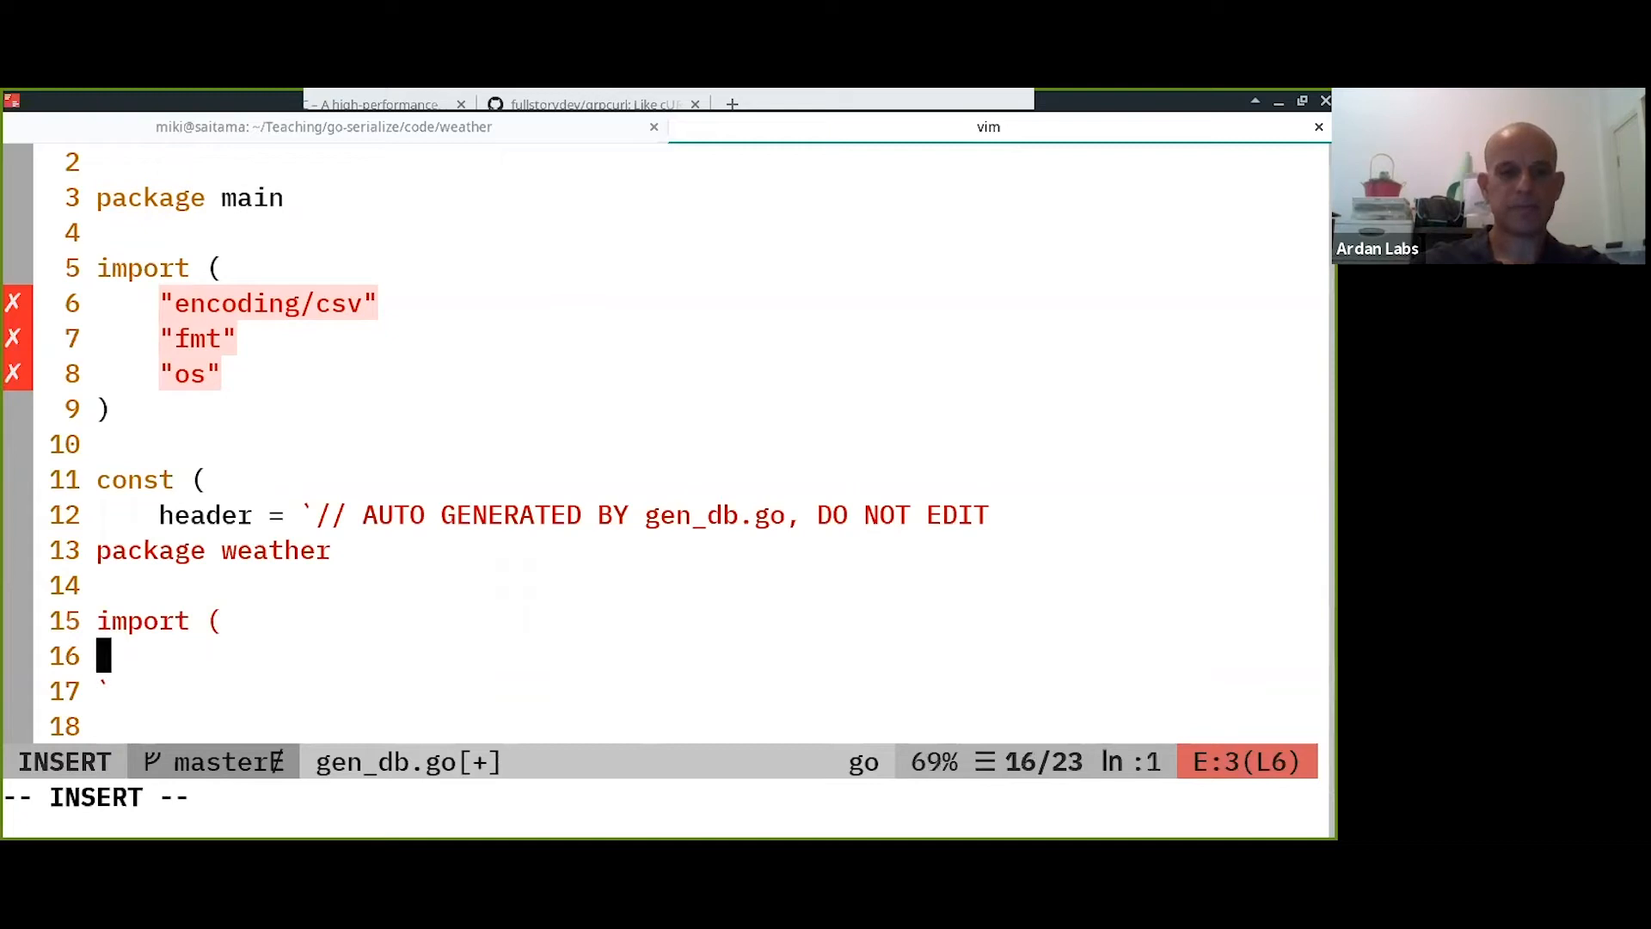
pyautogui.write('"time')
pyautogui.write(')')
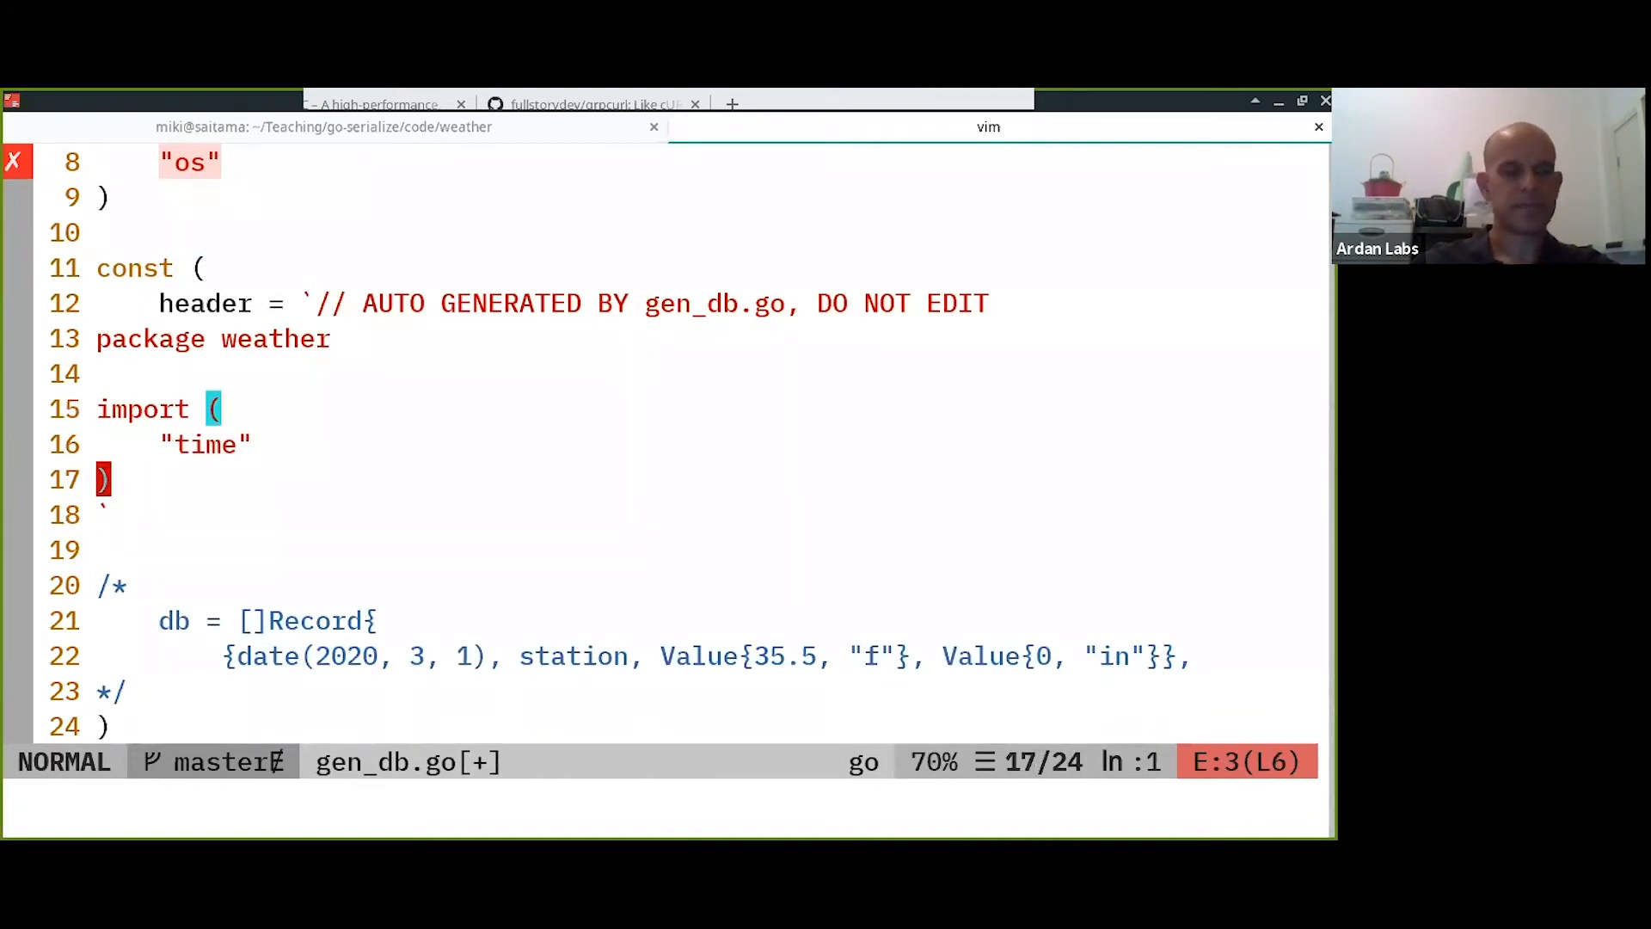
# Declare var db = []Record { in the header and move to the next constant line.
pyautogui.write('var db')
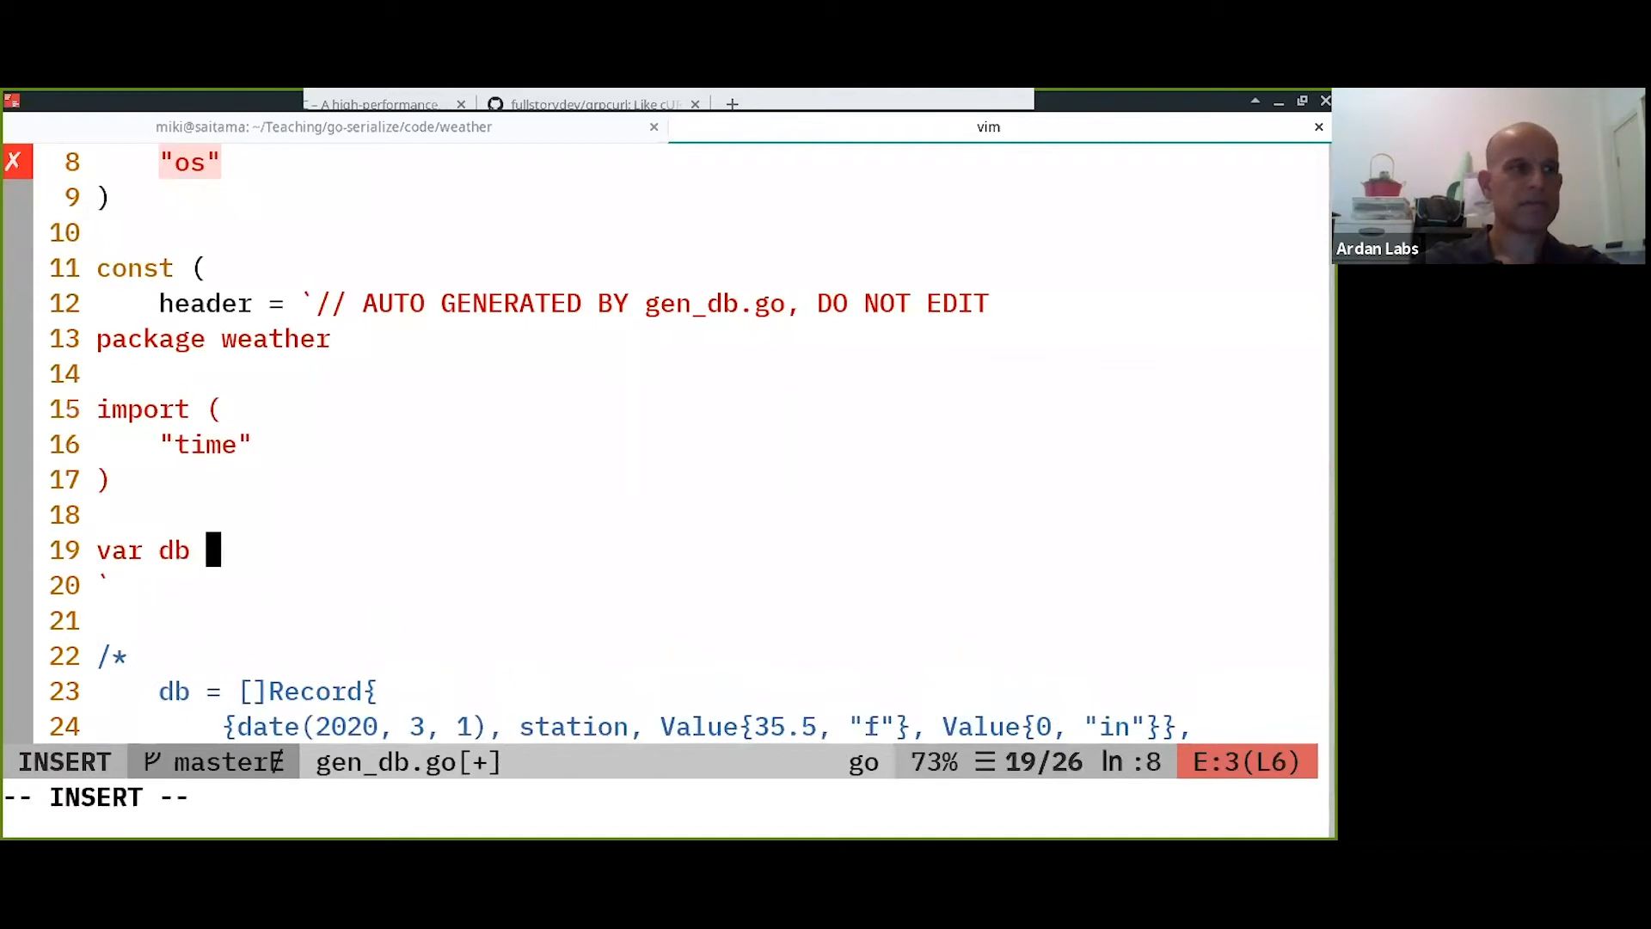
pyautogui.write('= []Record {')
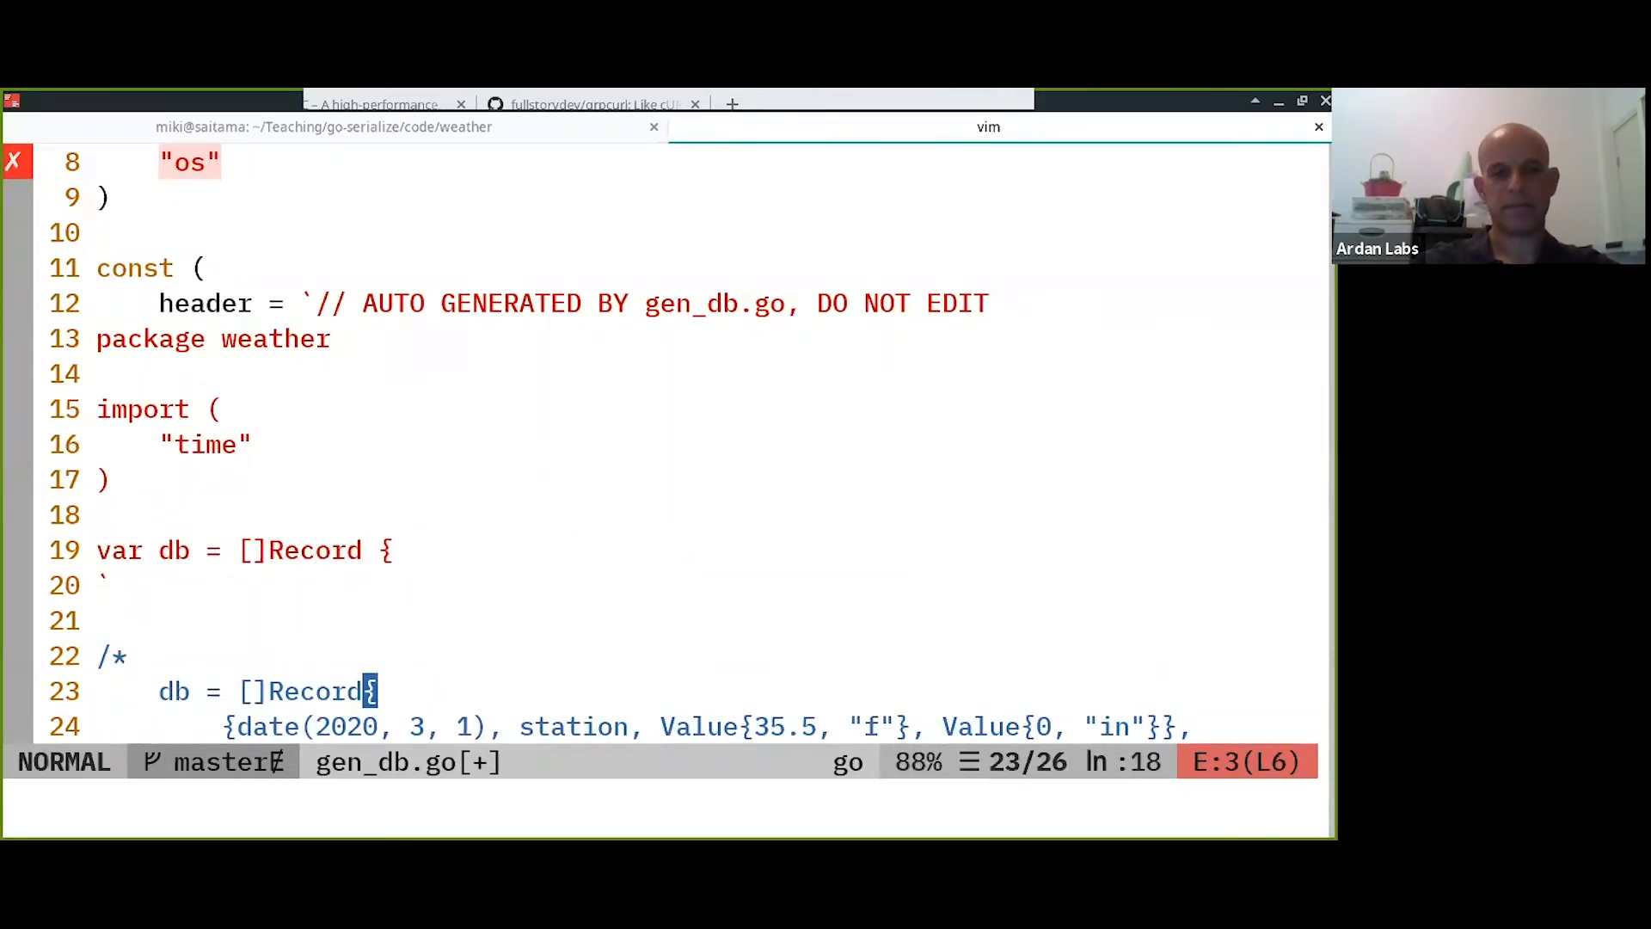
pyautogui.press('j')
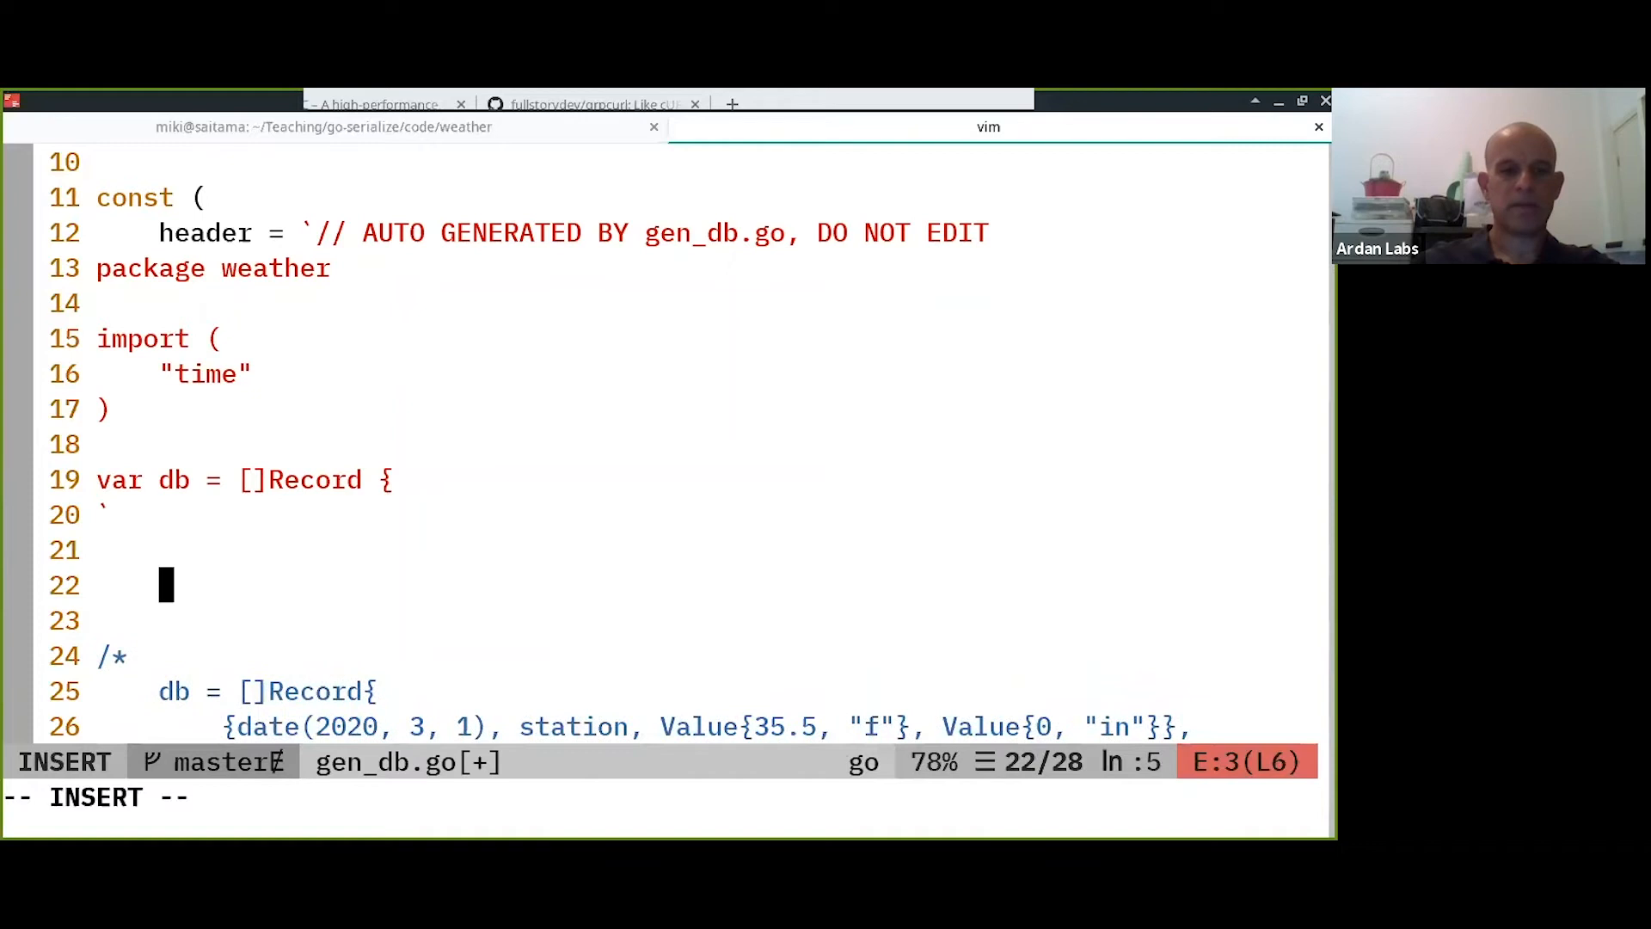
# Define rowTemplate = `{date(%s, %s, %s), %q, Value{%s, "f"}, Value{%s, "in"}},`.
pyautogui.write('rowTemplate =')
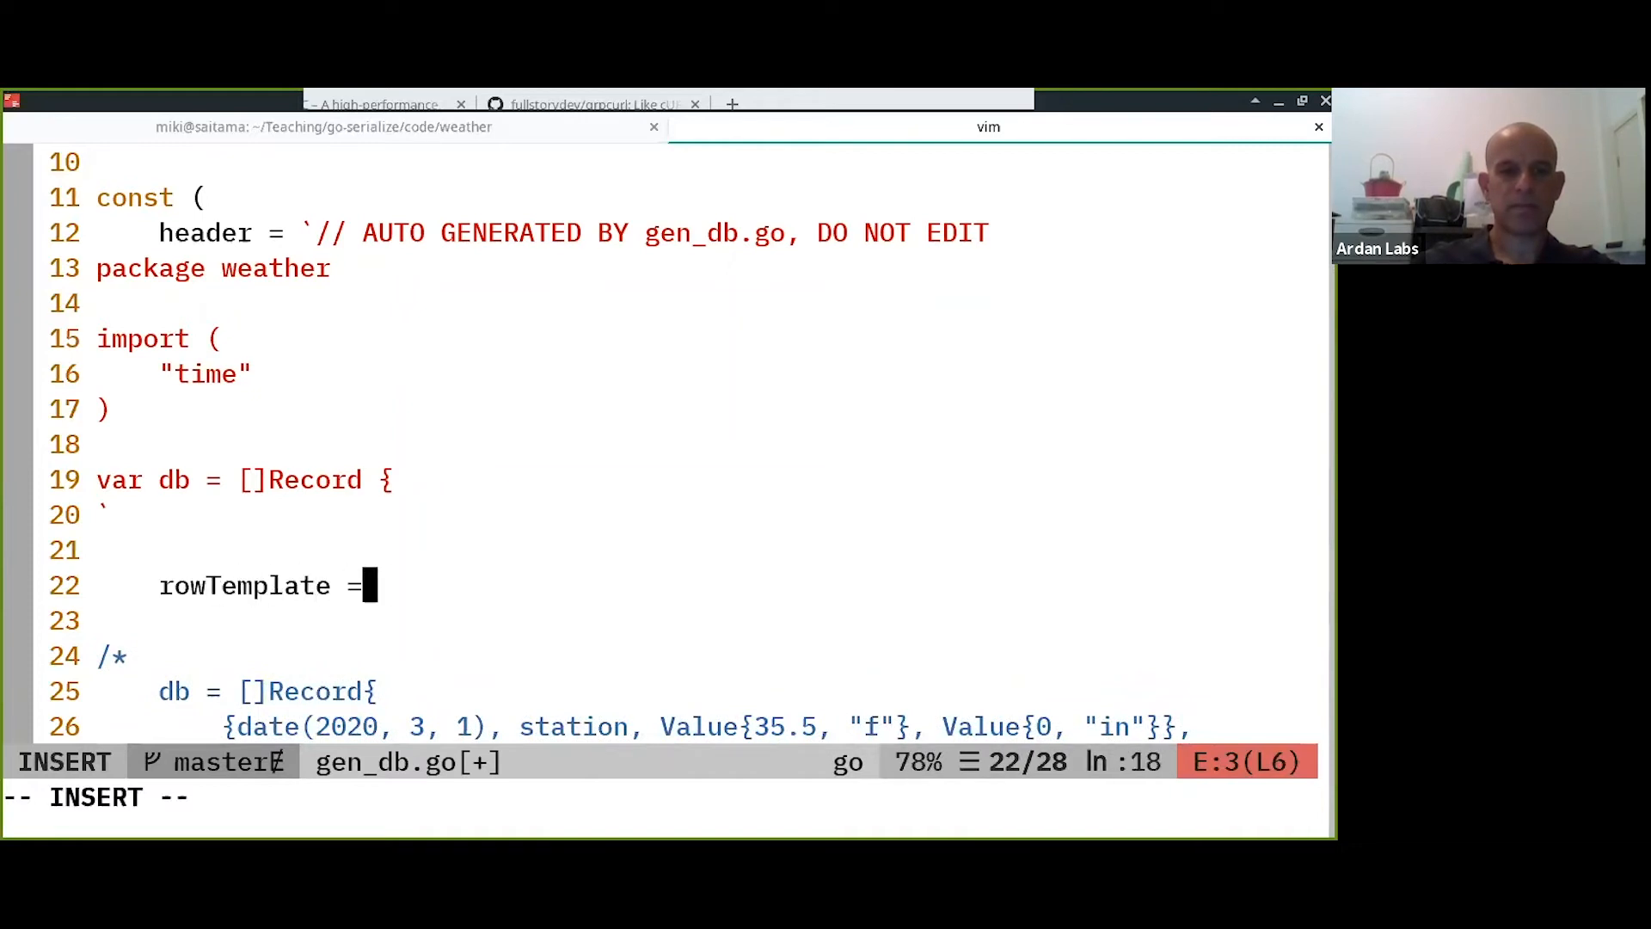
pyautogui.write('`')
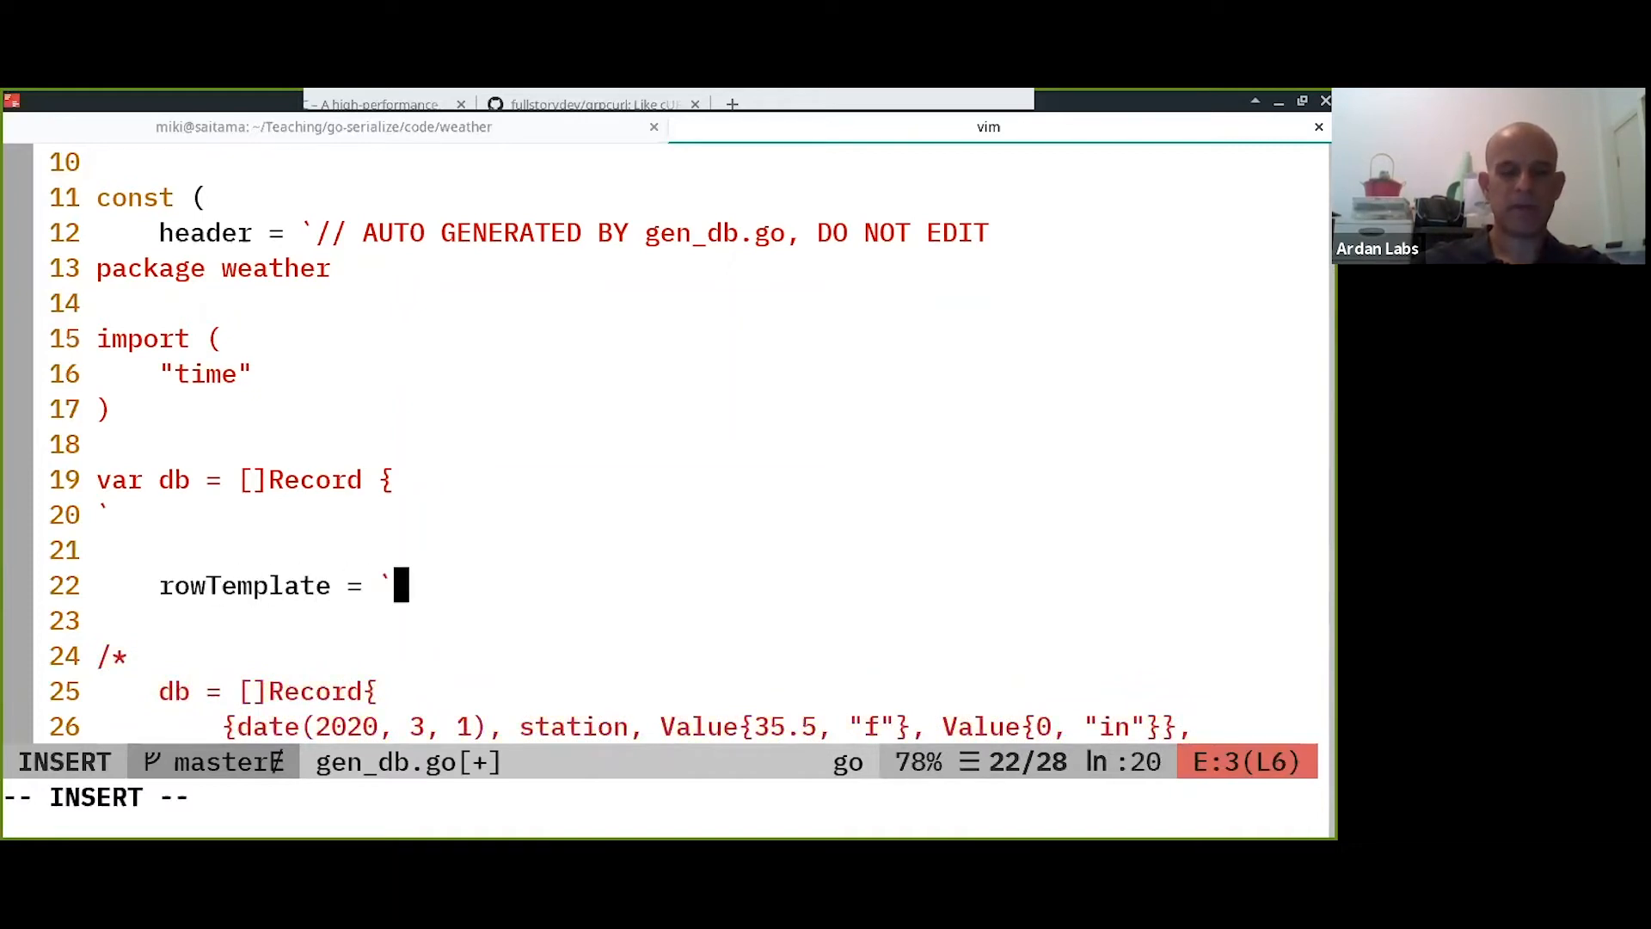
pyautogui.write('{')
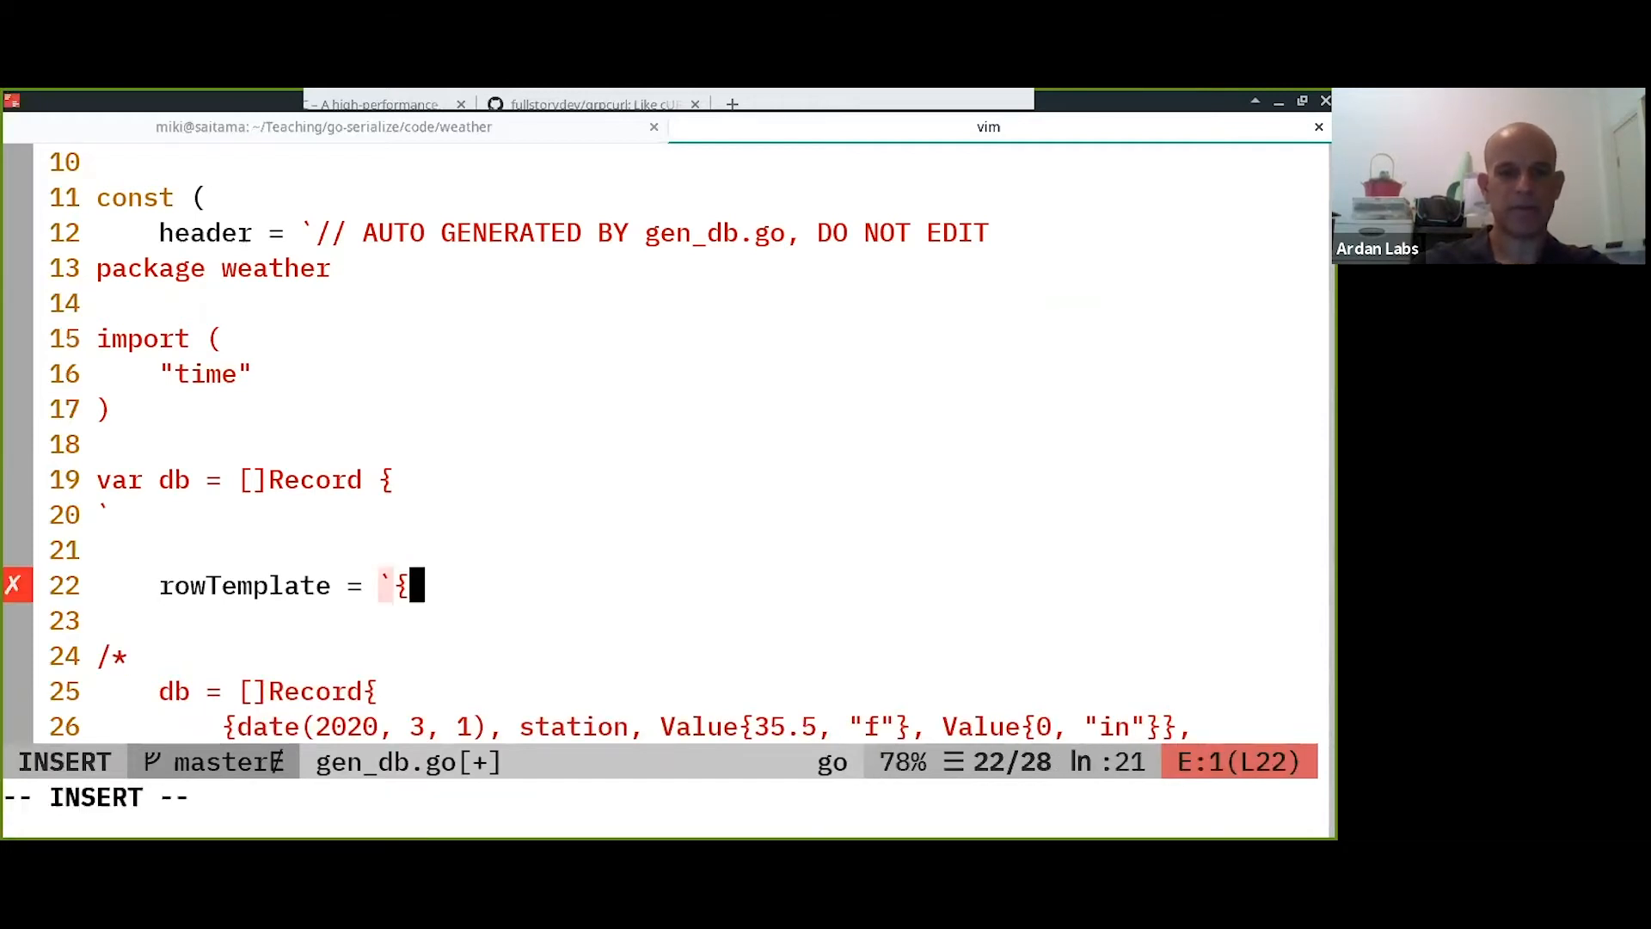
pyautogui.write('date(')
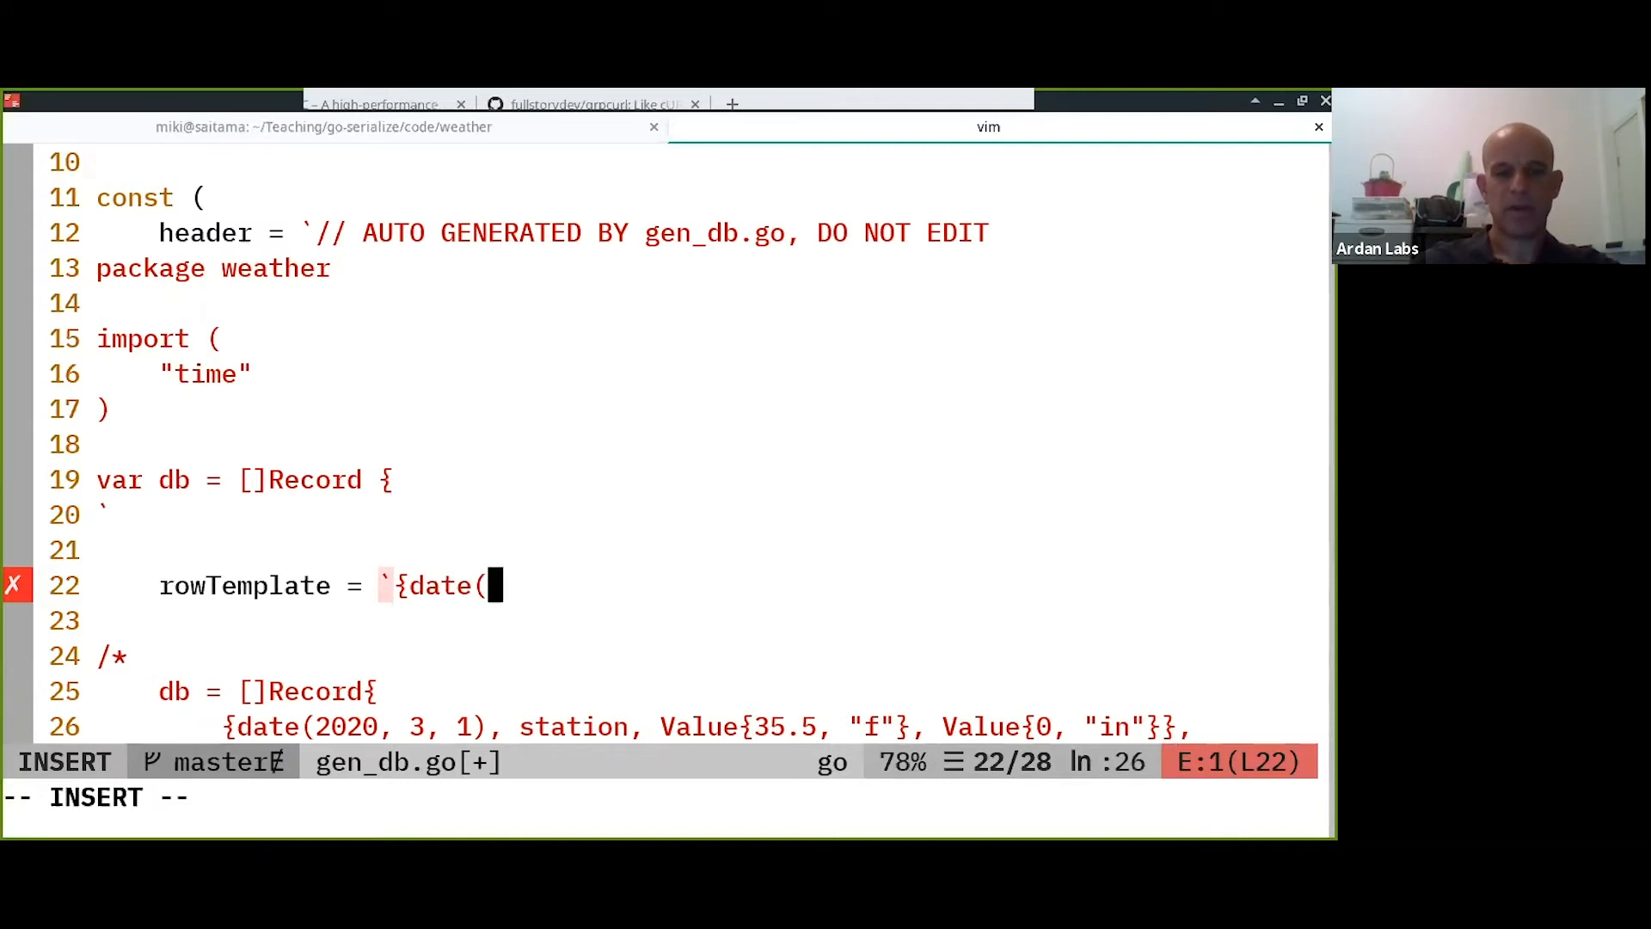
pyautogui.write('%s, %s, %')
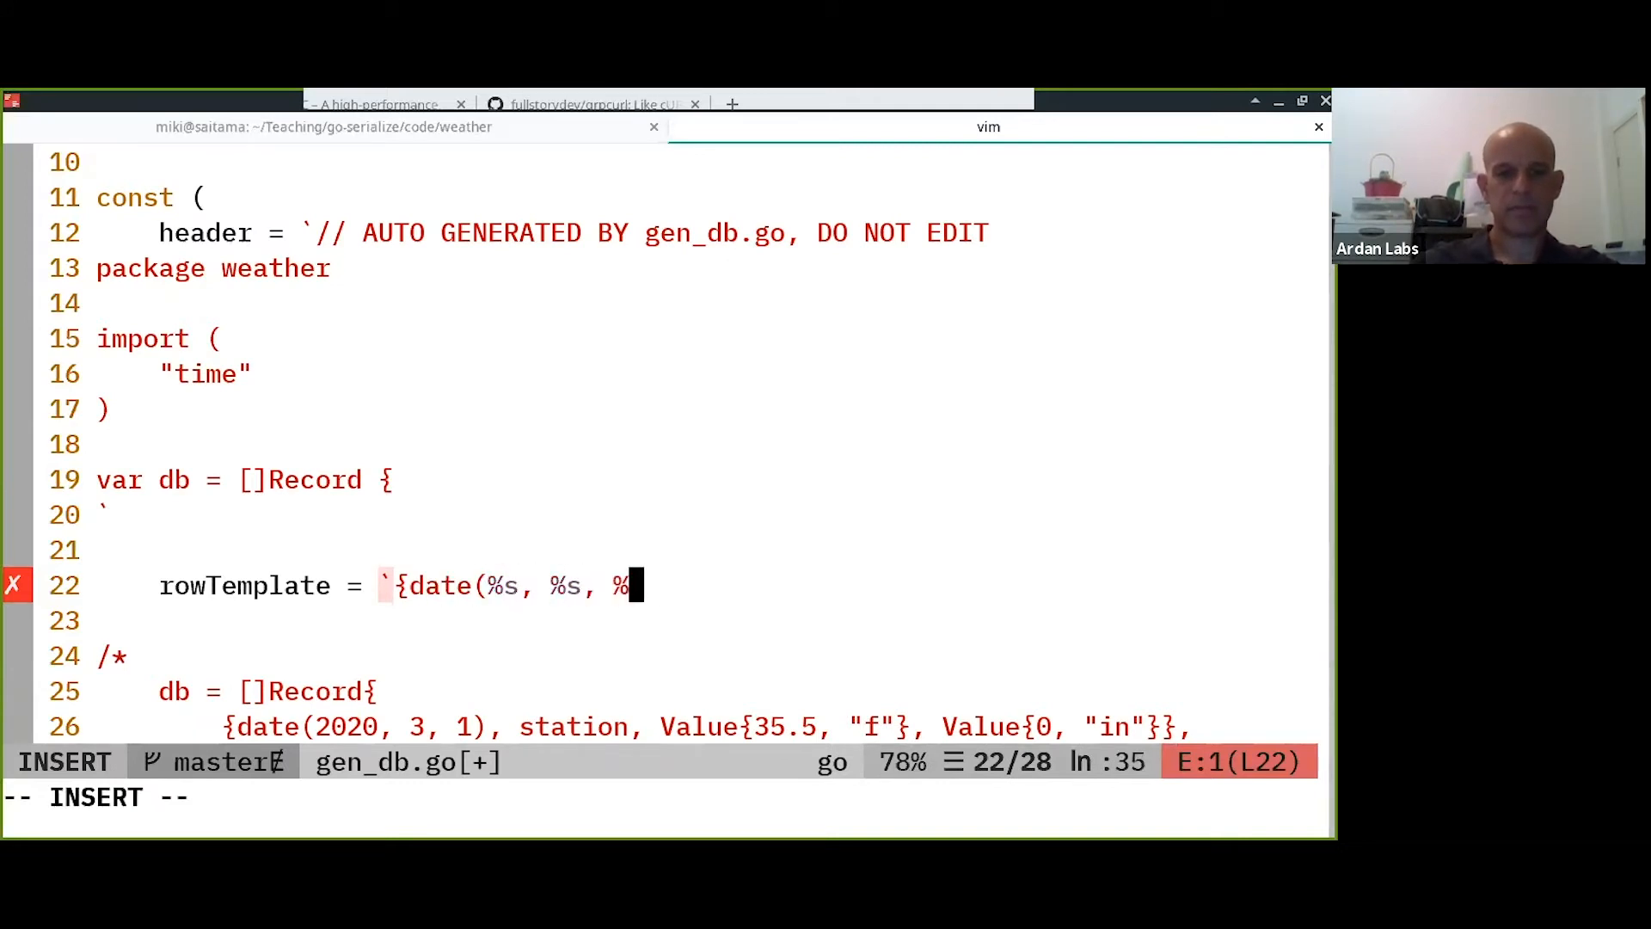
pyautogui.write('s), %q')
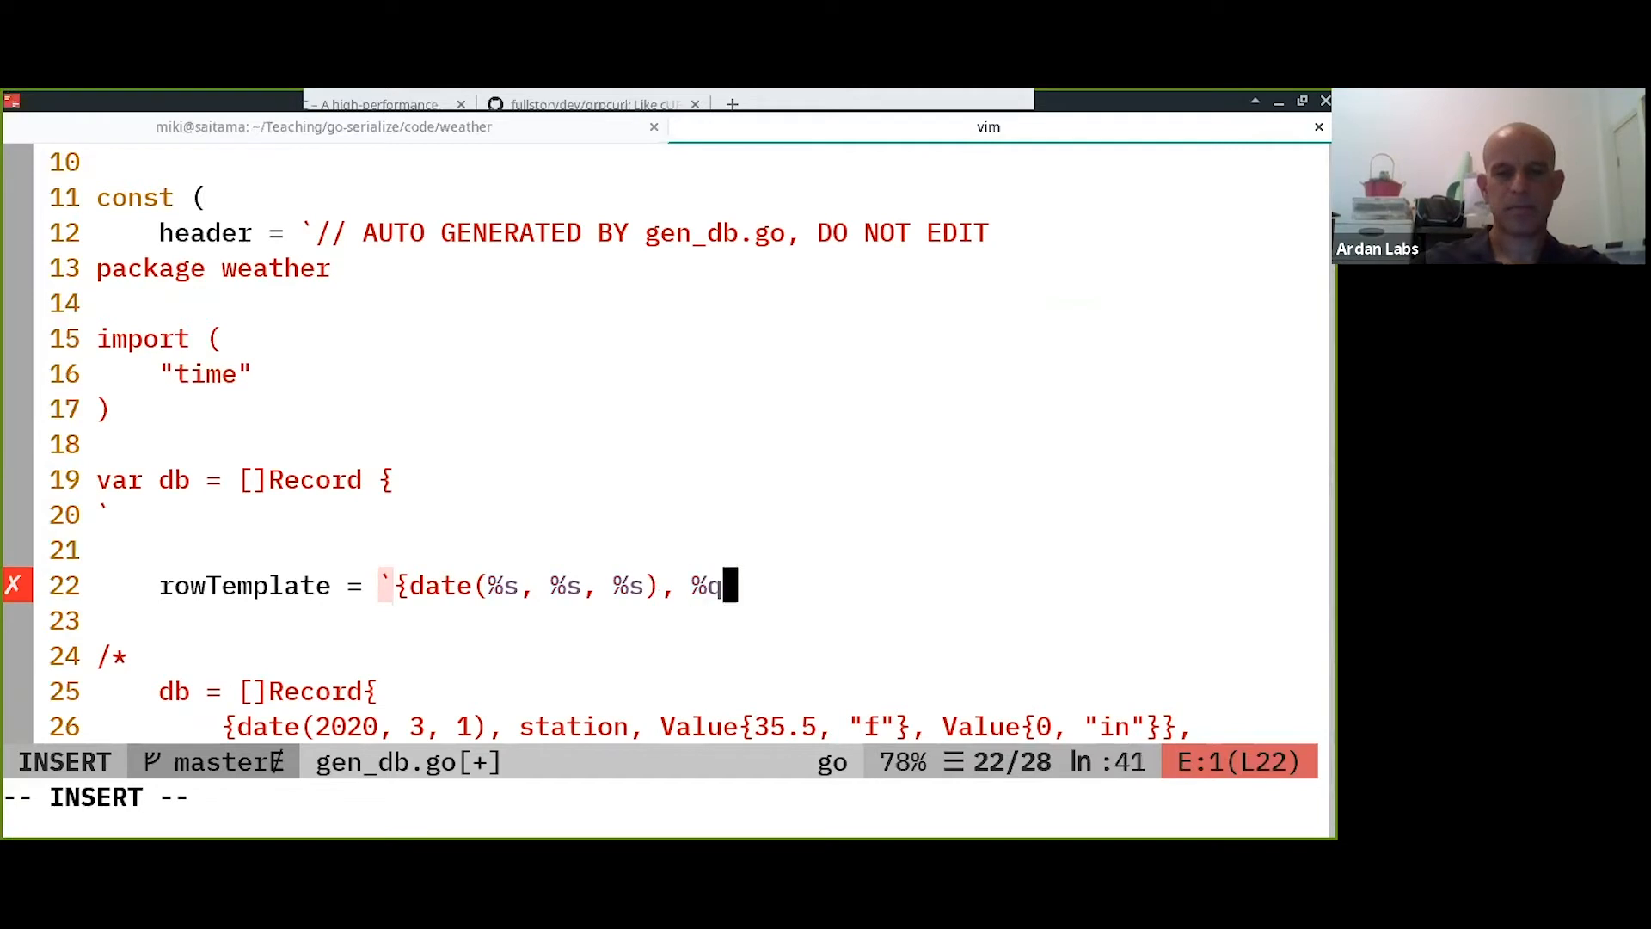
pyautogui.write(', Value{')
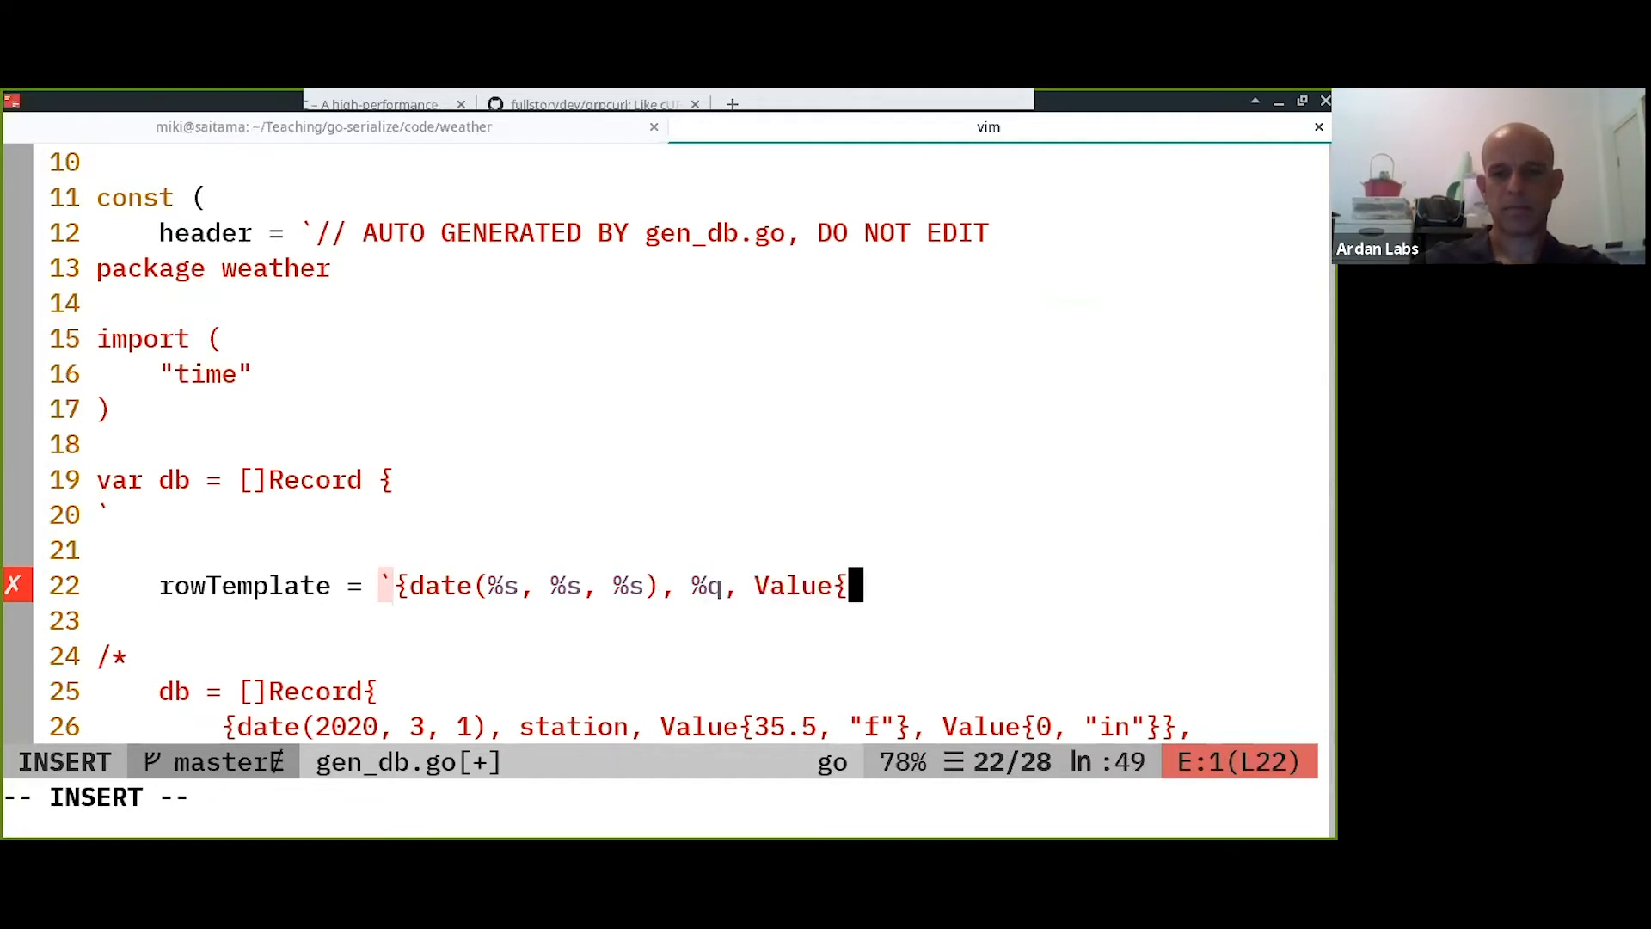
pyautogui.write('%s')
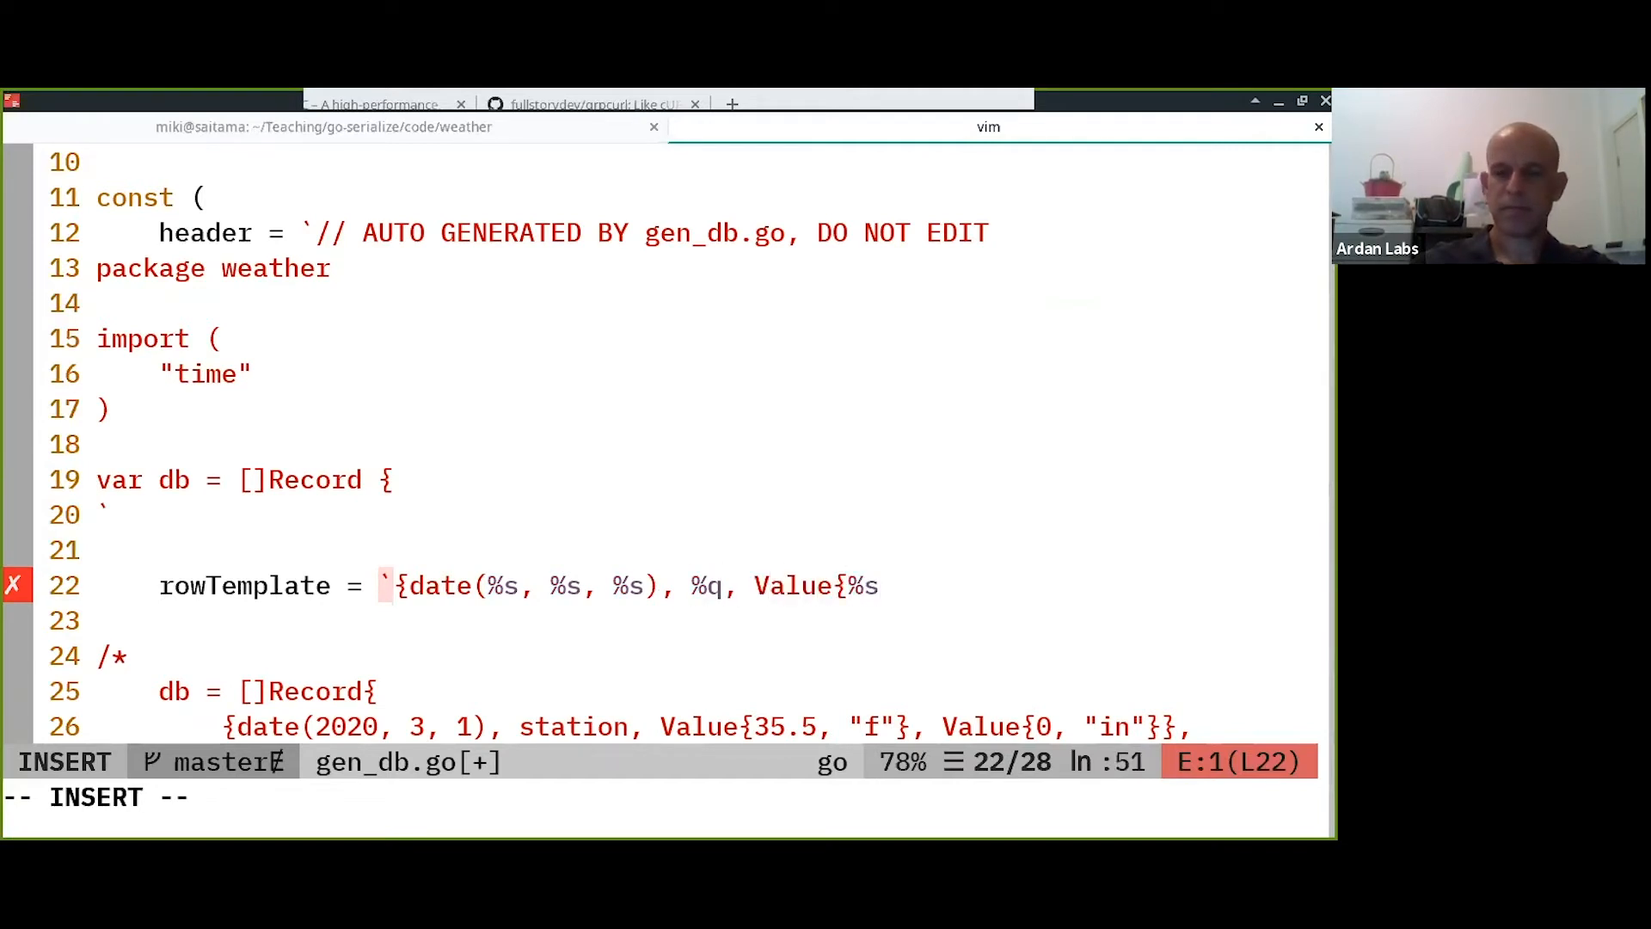
pyautogui.write(', "f"}, Value')
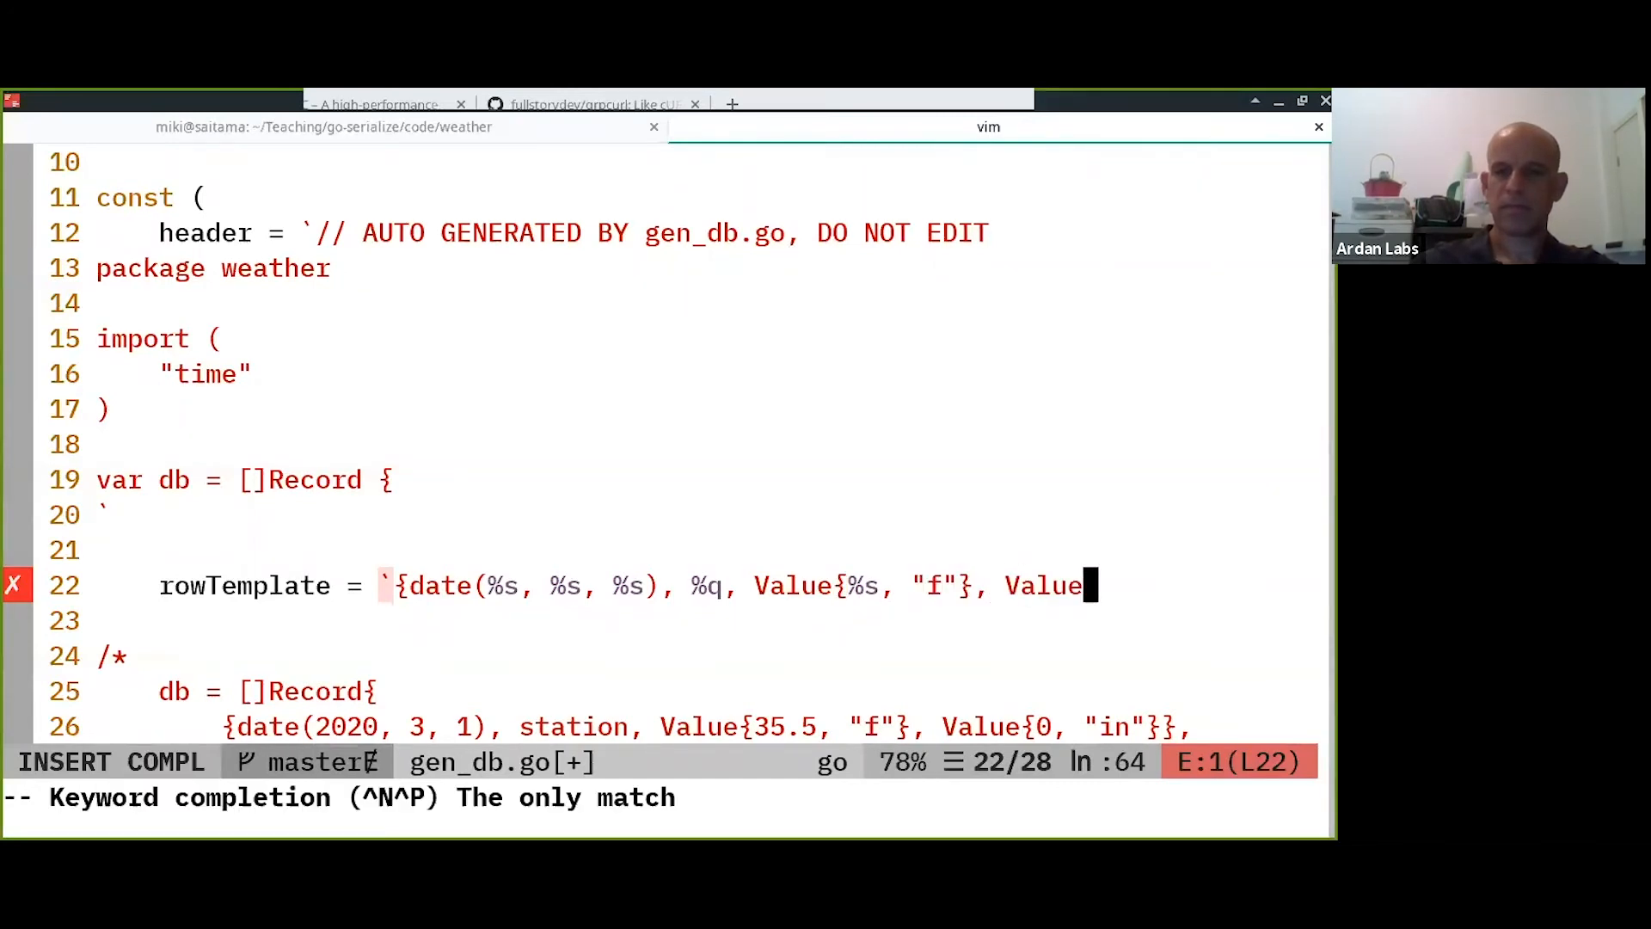
pyautogui.write('{%s')
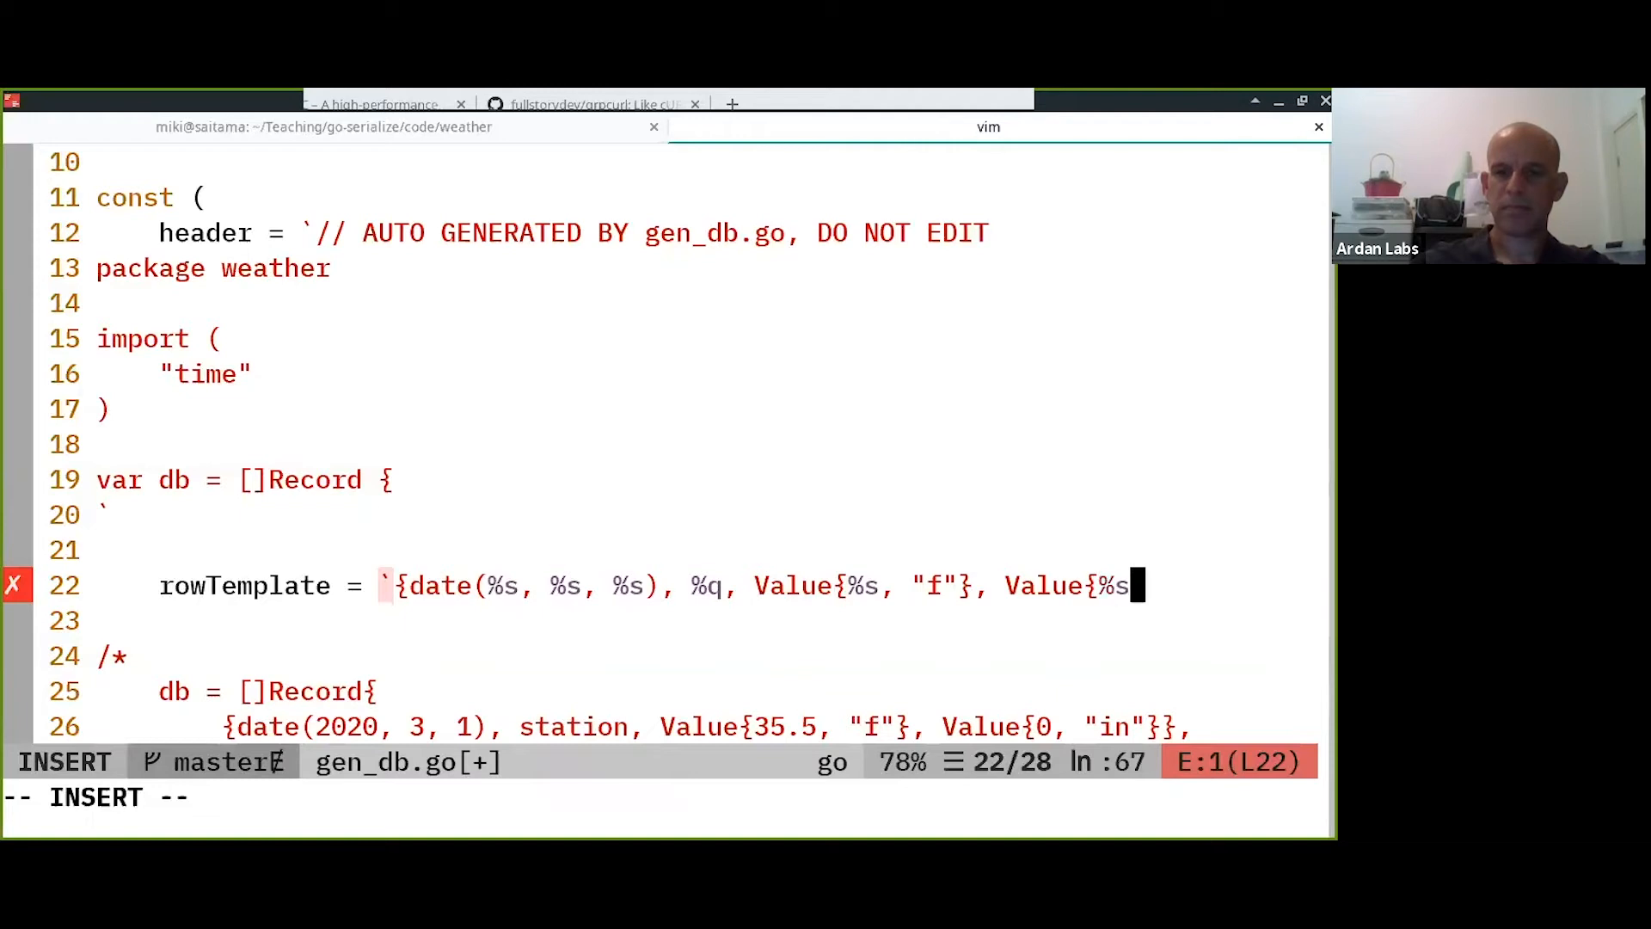
pyautogui.write(', "in"')
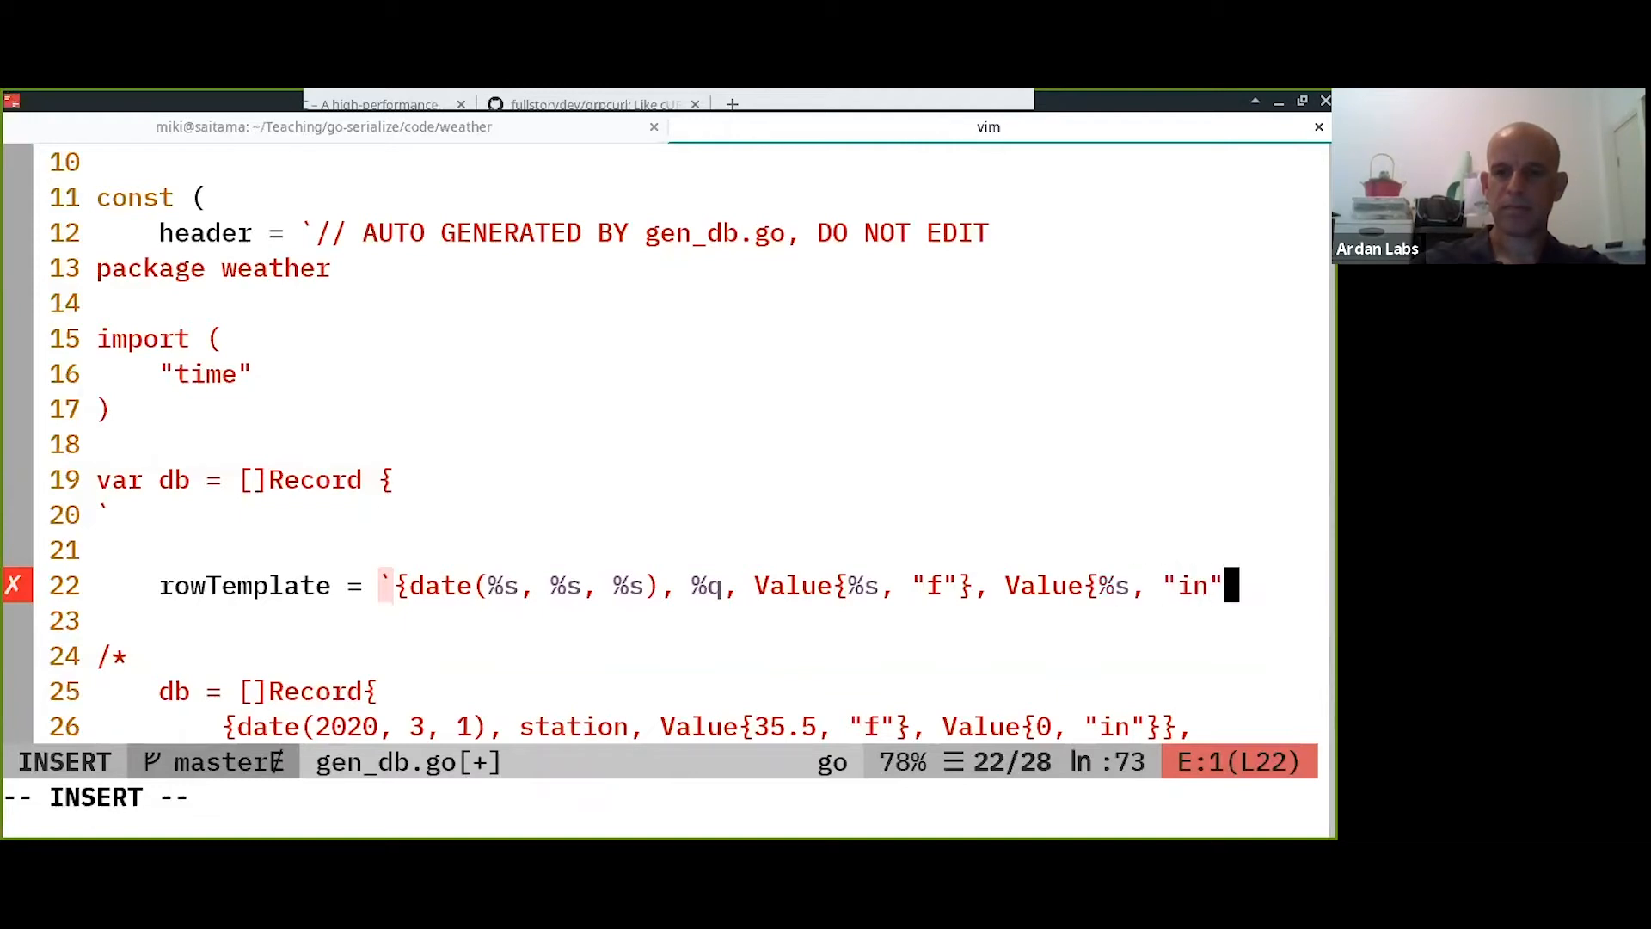
pyautogui.write('}},')
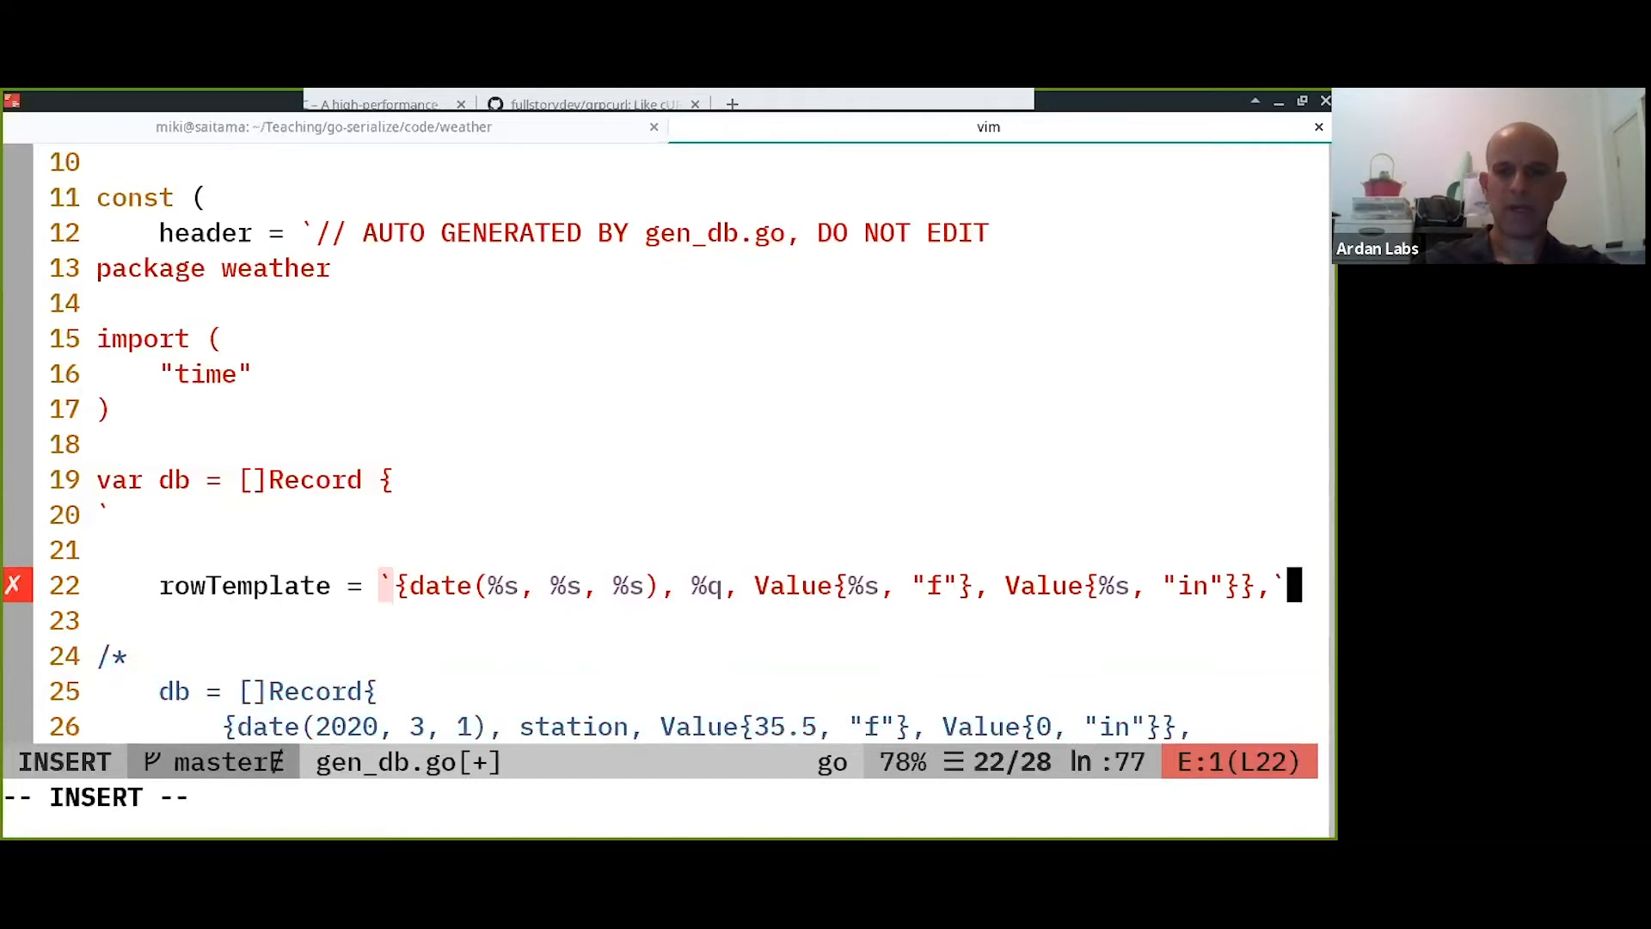
pyautogui.press('Escape')
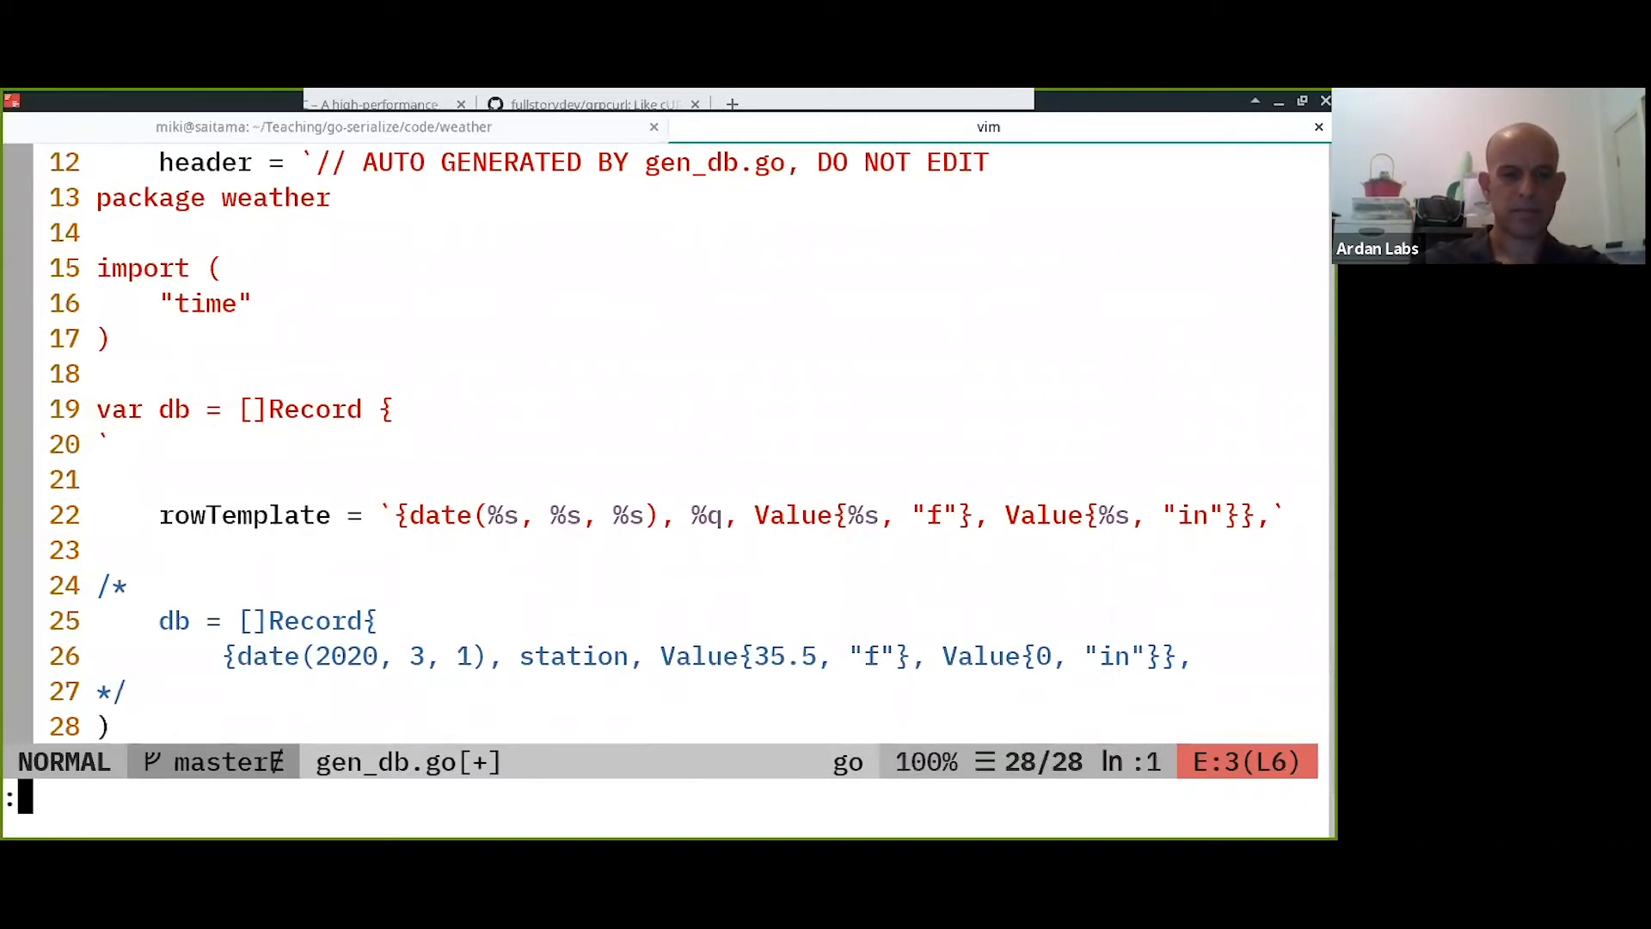
pyautogui.write(':e db.go')
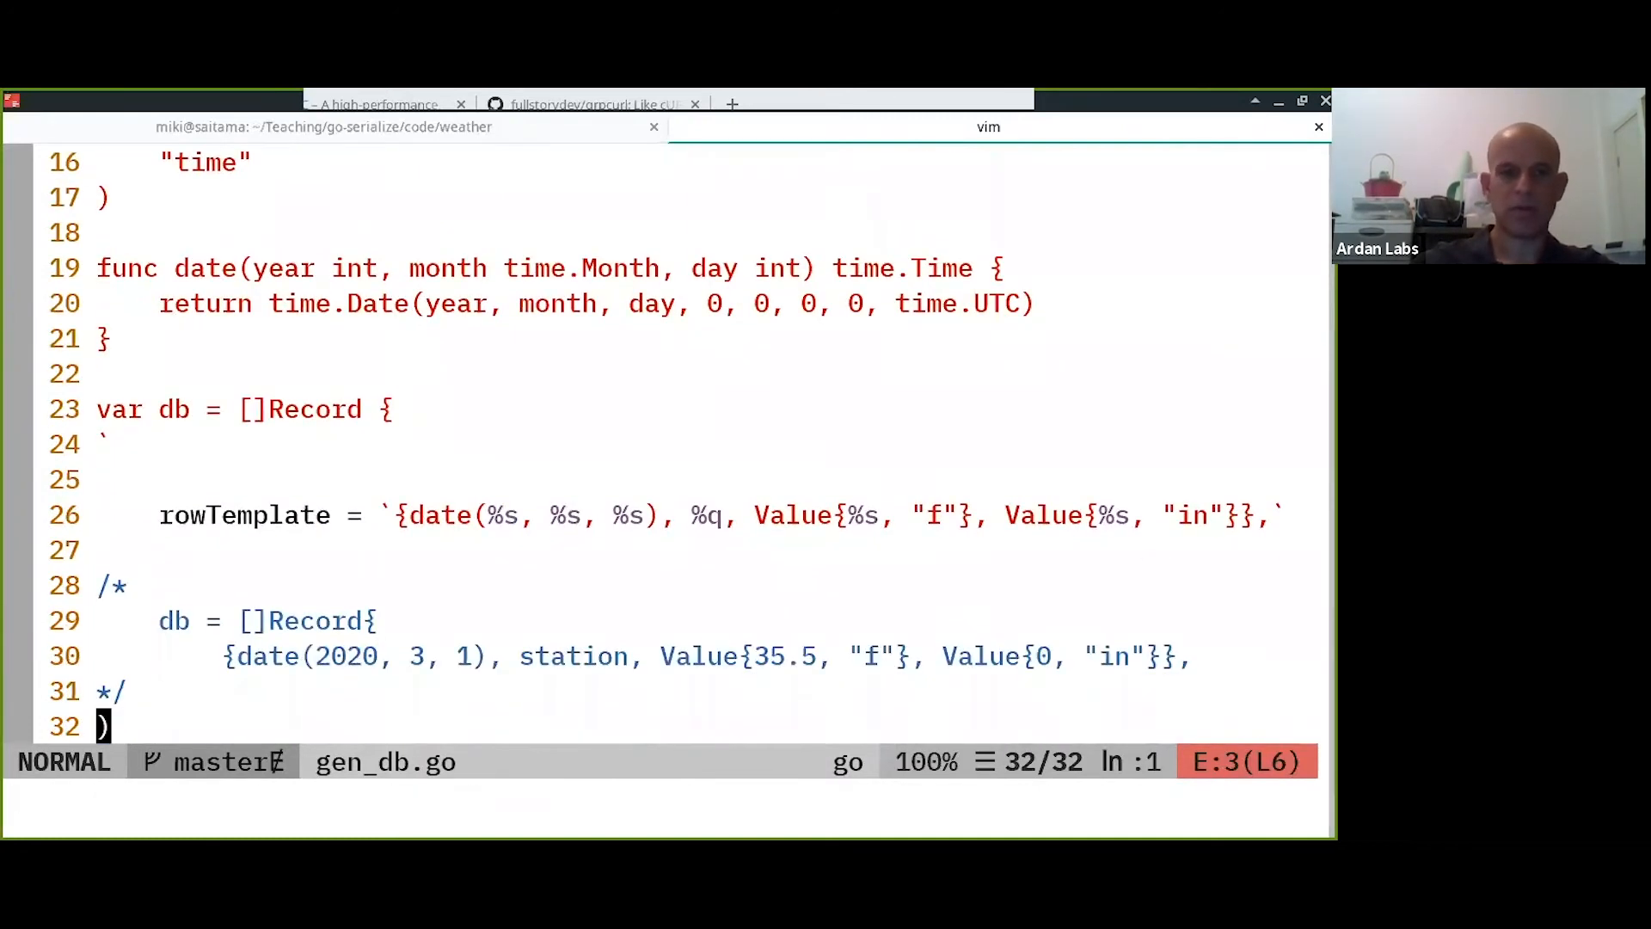
# Select the date helper lines in db.go to copy into the header.
pyautogui.press('V')
pyautogui.write('func main() {')
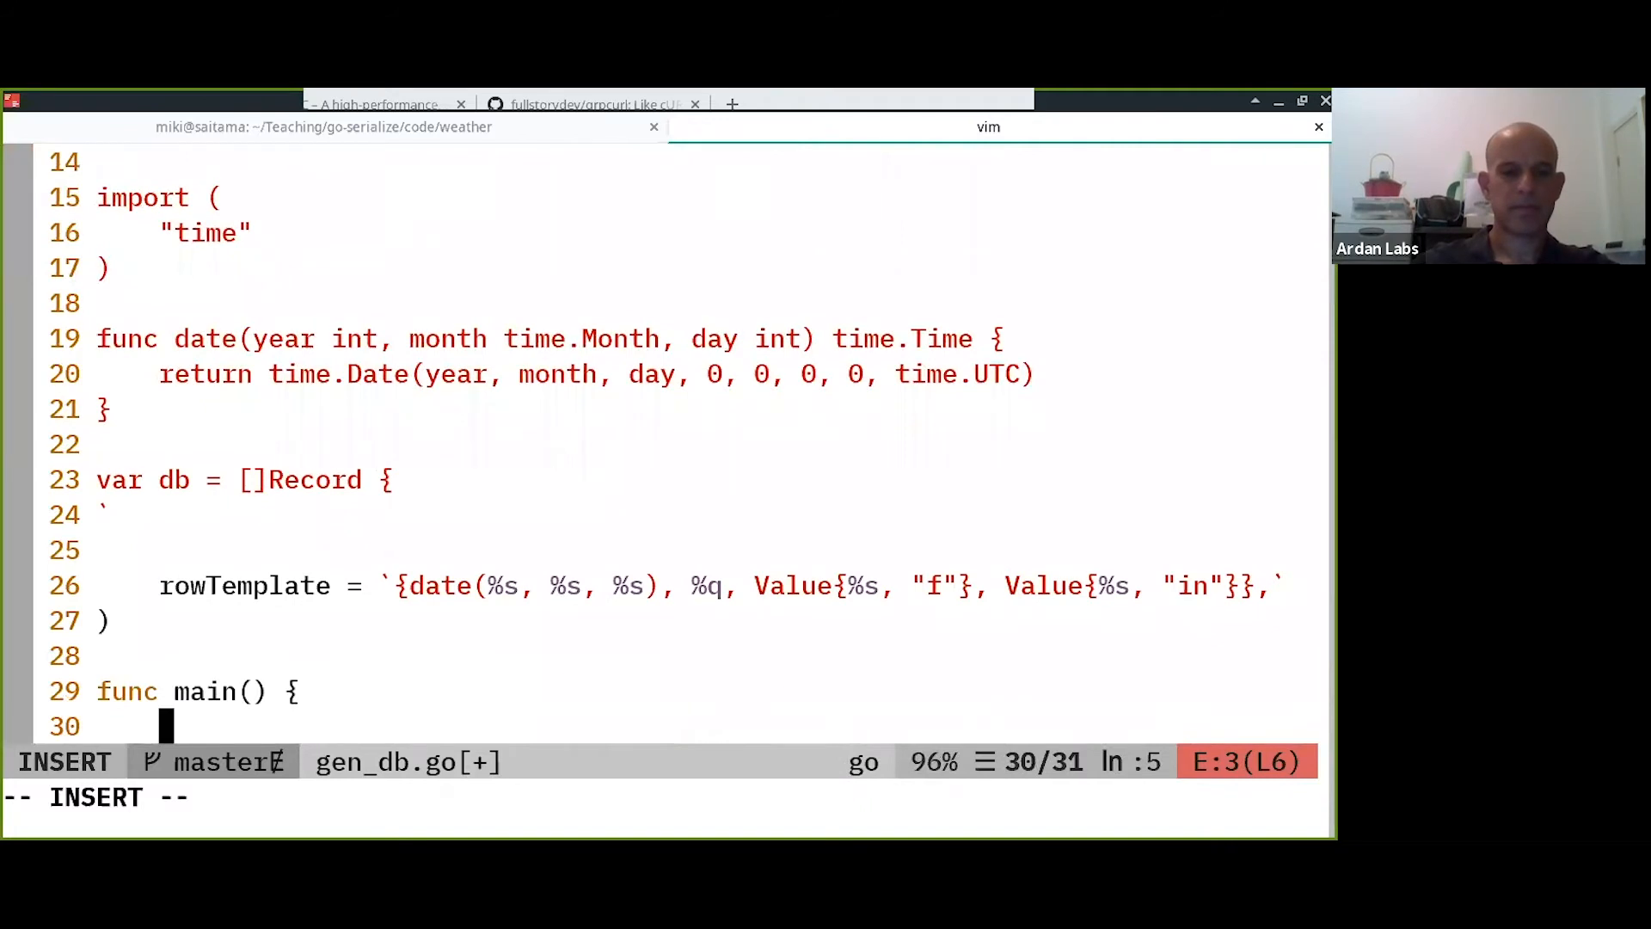
# Have main create a CSV reader with r := csv.NewReader(os.Stdin).
pyautogui.press('Escape')
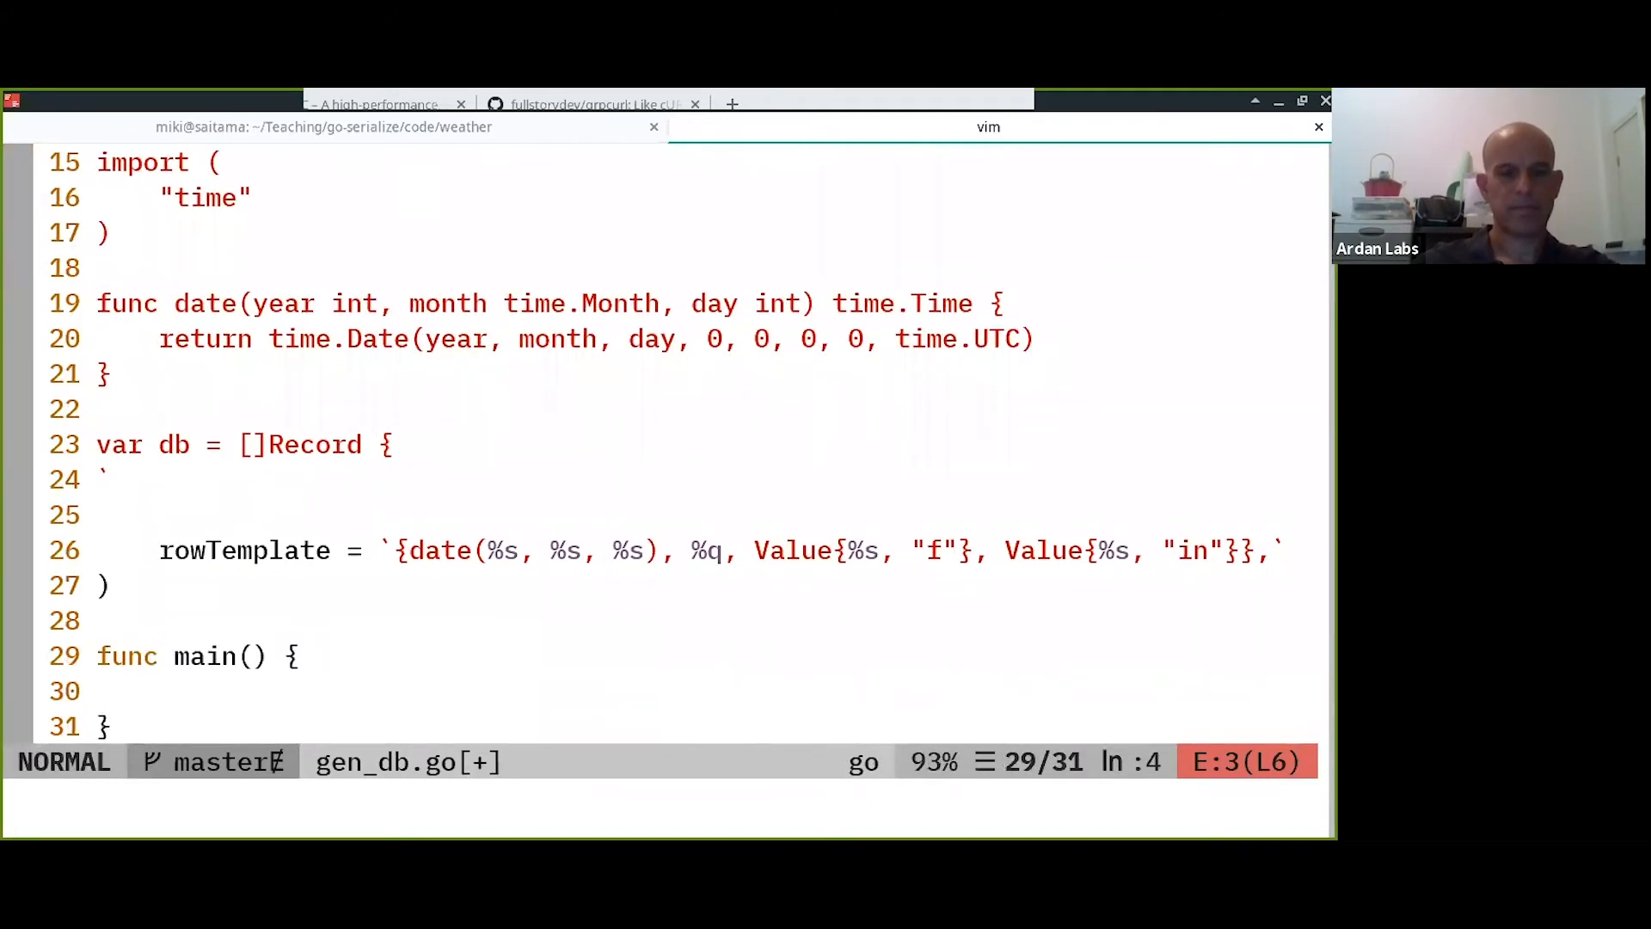
pyautogui.press('k')
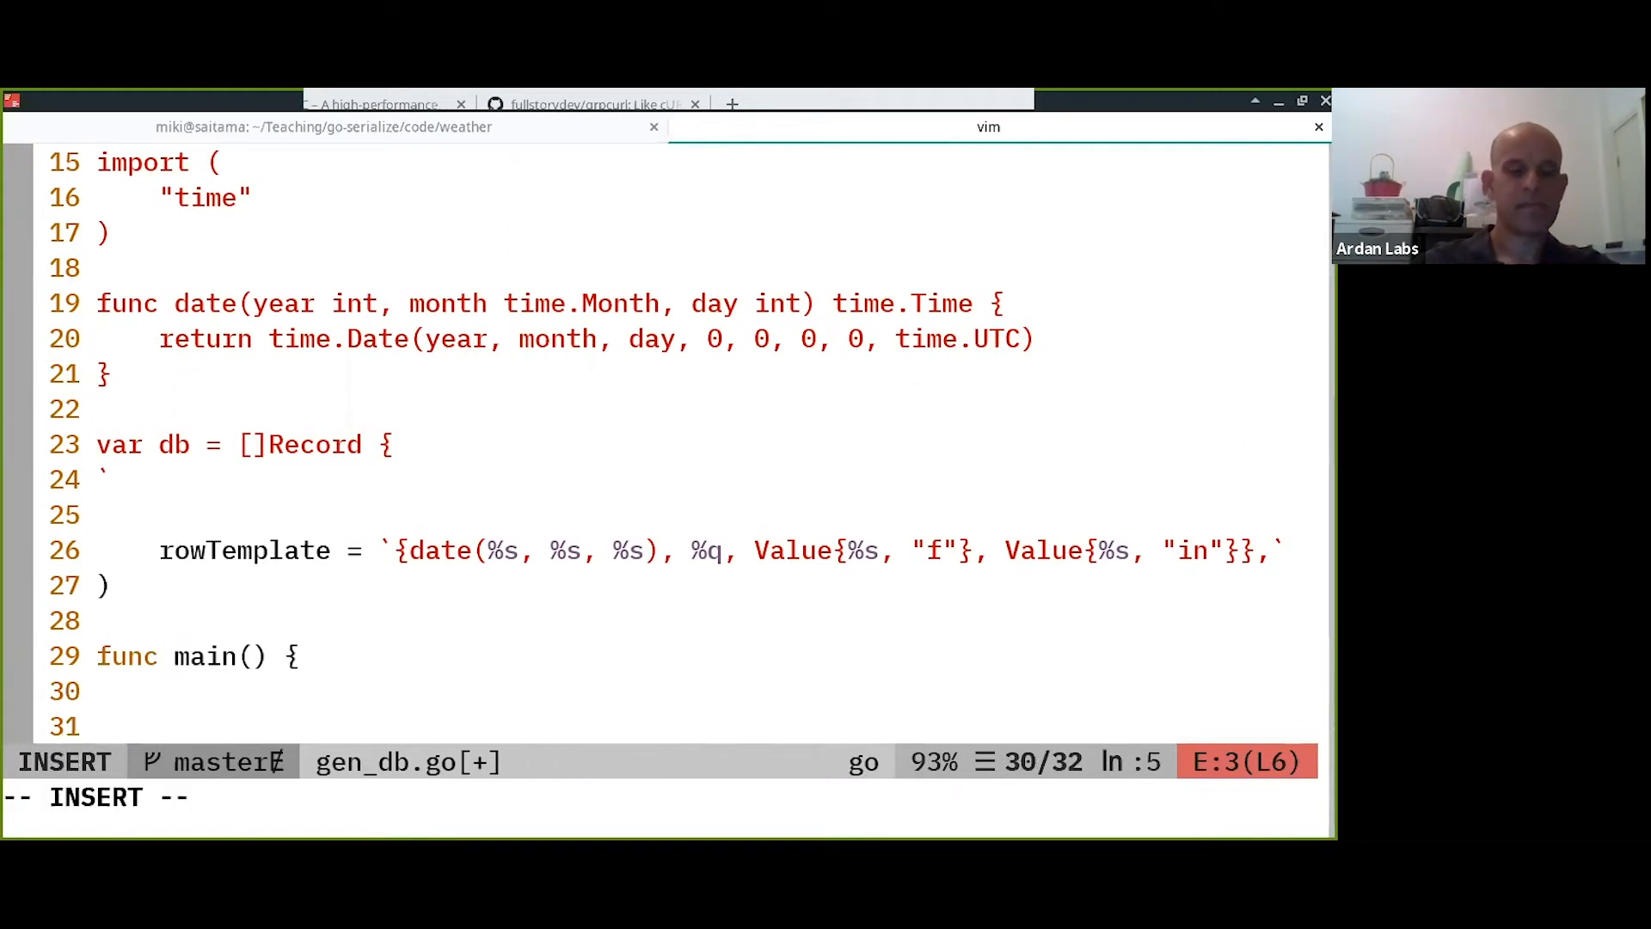
pyautogui.write('r :=')
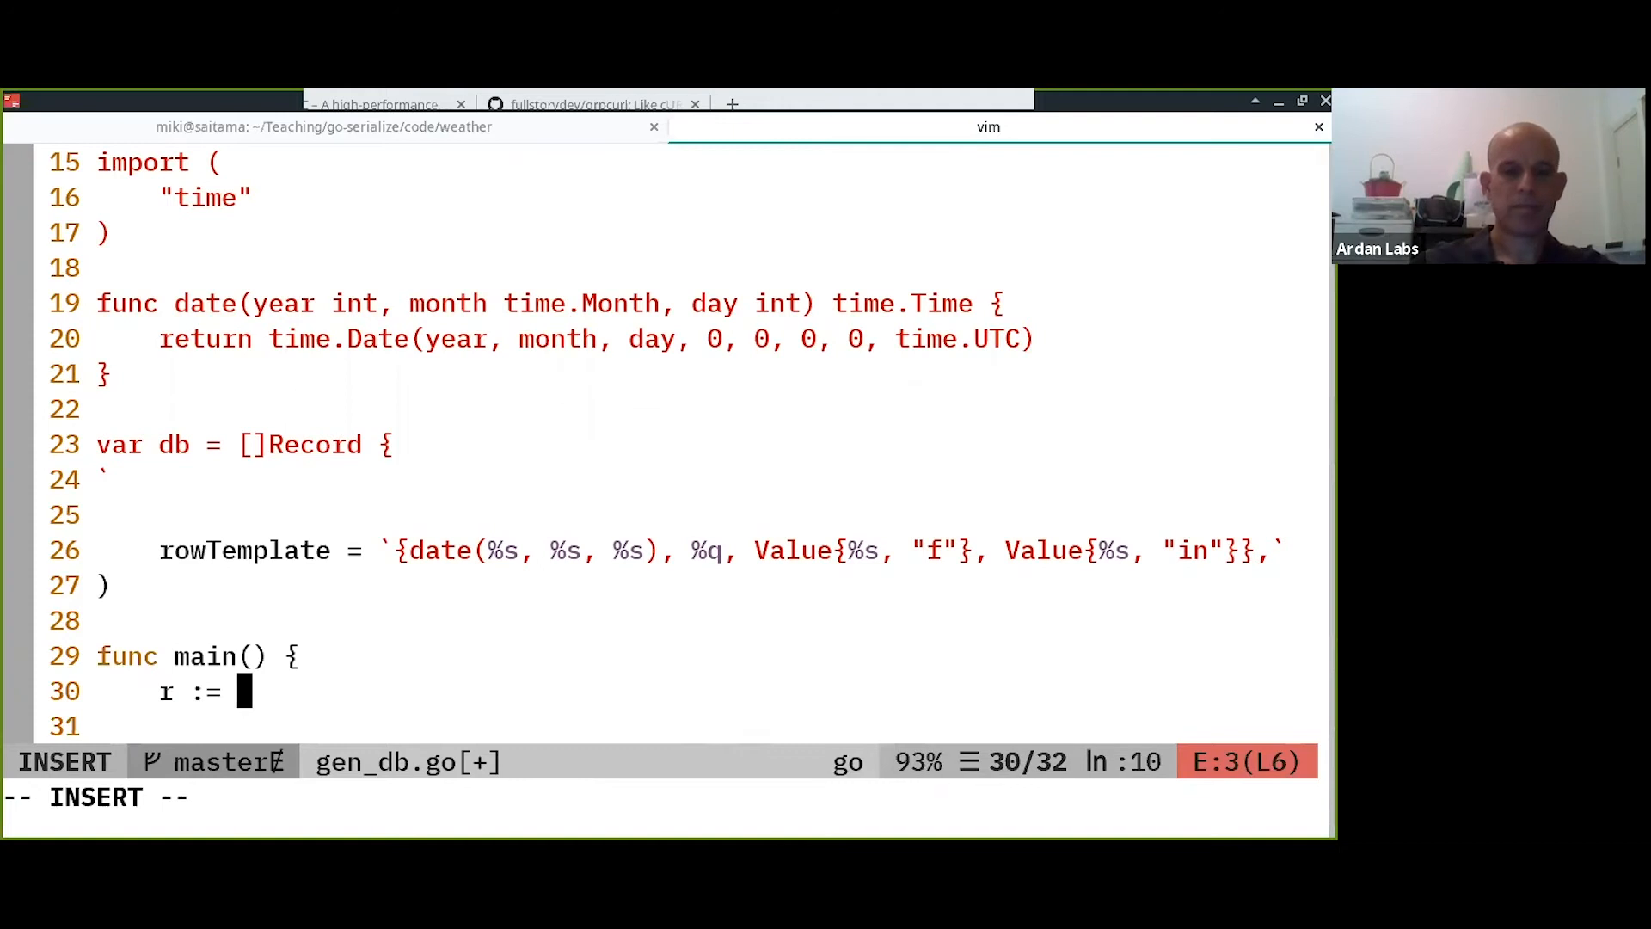
pyautogui.write('csv.NewR')
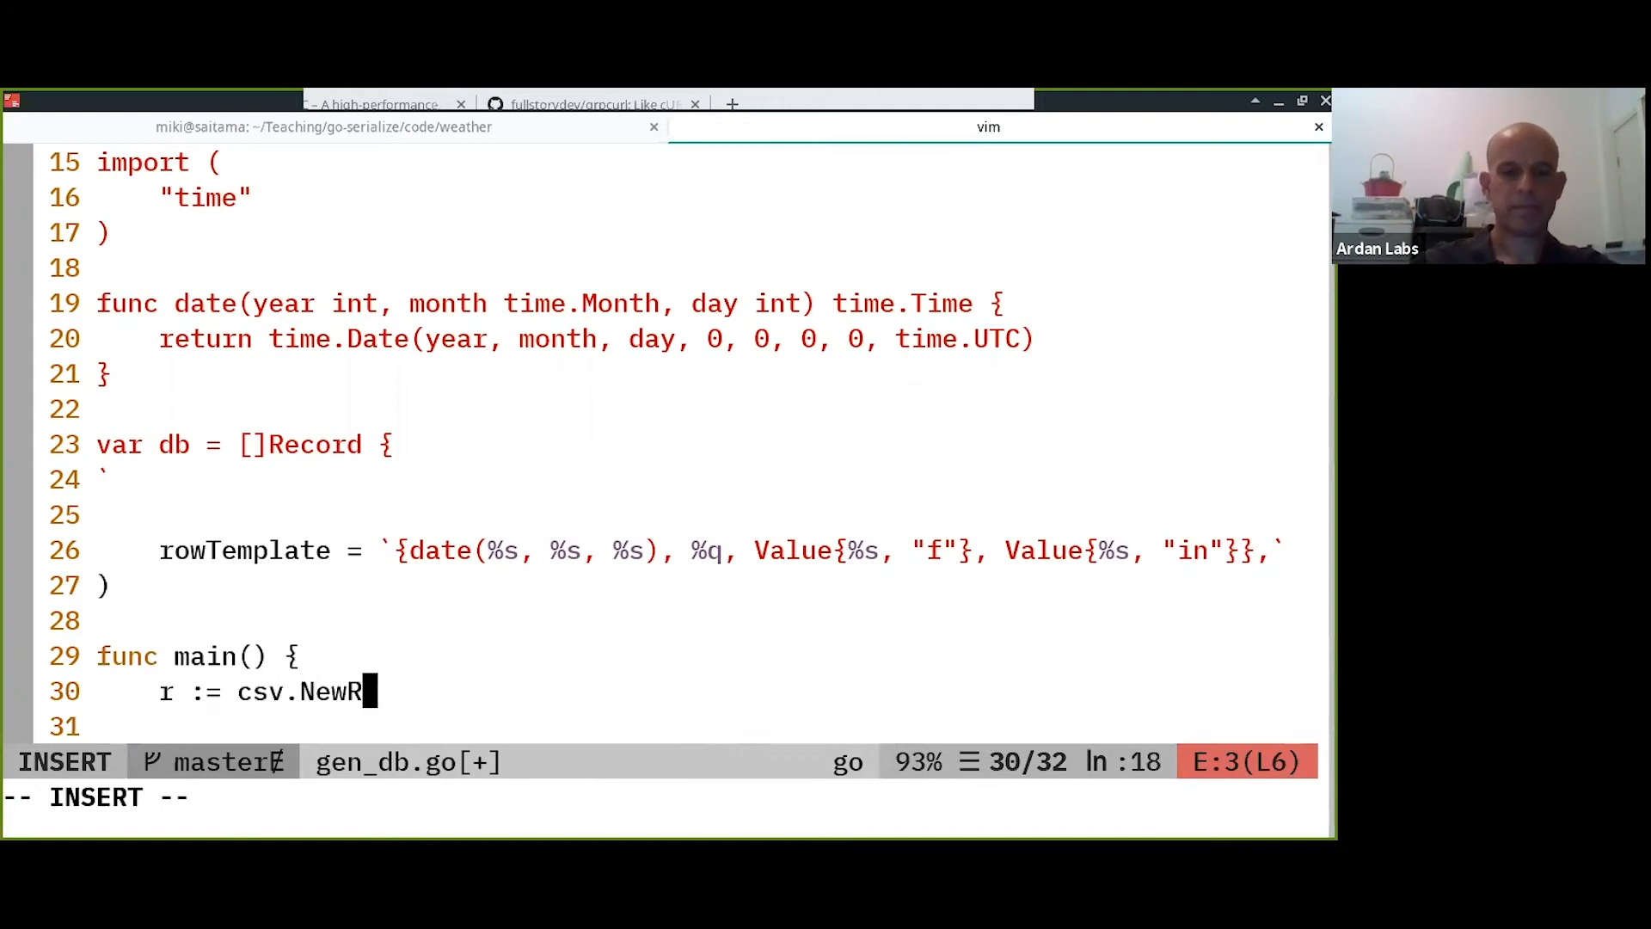
pyautogui.write('eader(os.St')
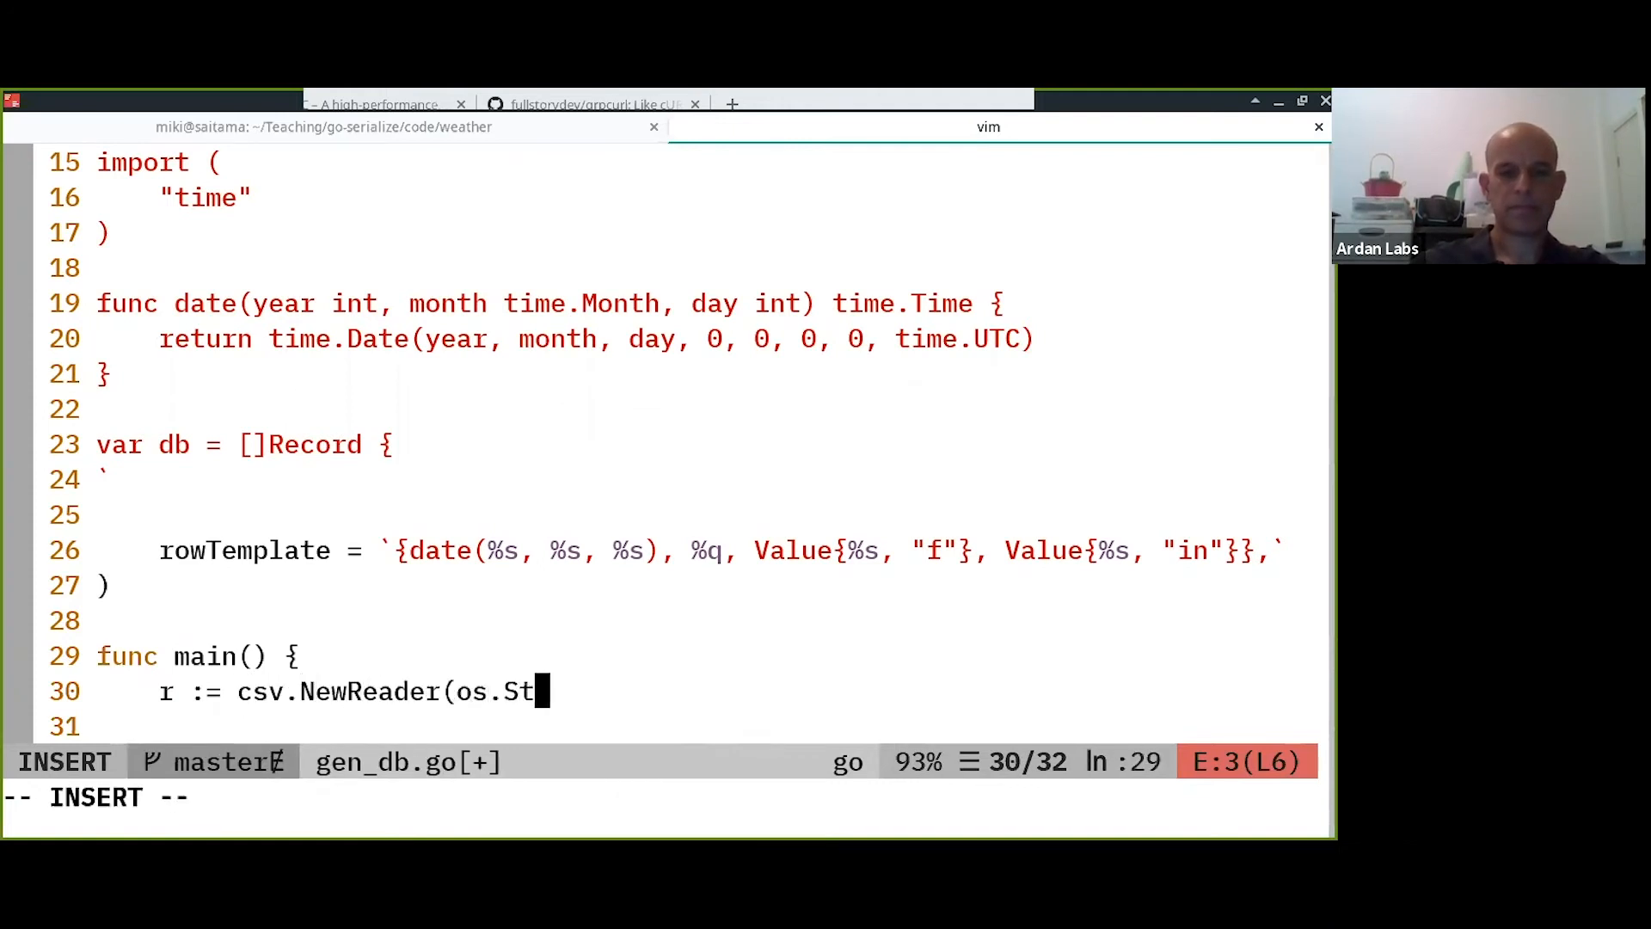
pyautogui.press('Escape')
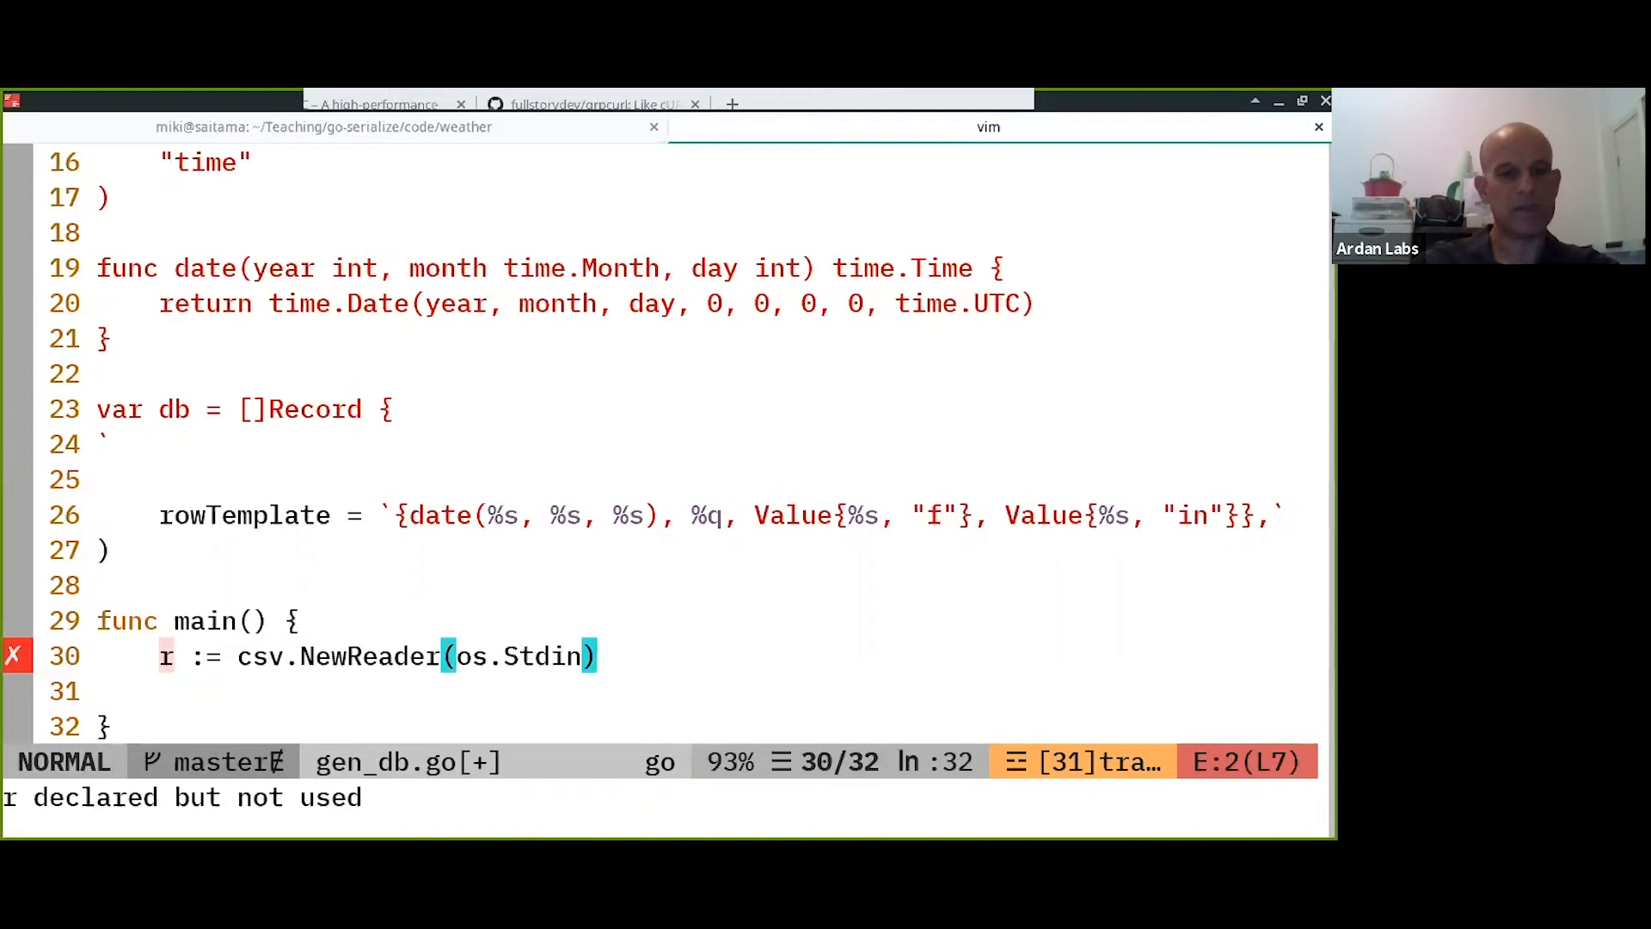
# Add an empty for loop, discard the half-typed 'fields, err := r.F' line and save to list errors.
pyautogui.press('o')
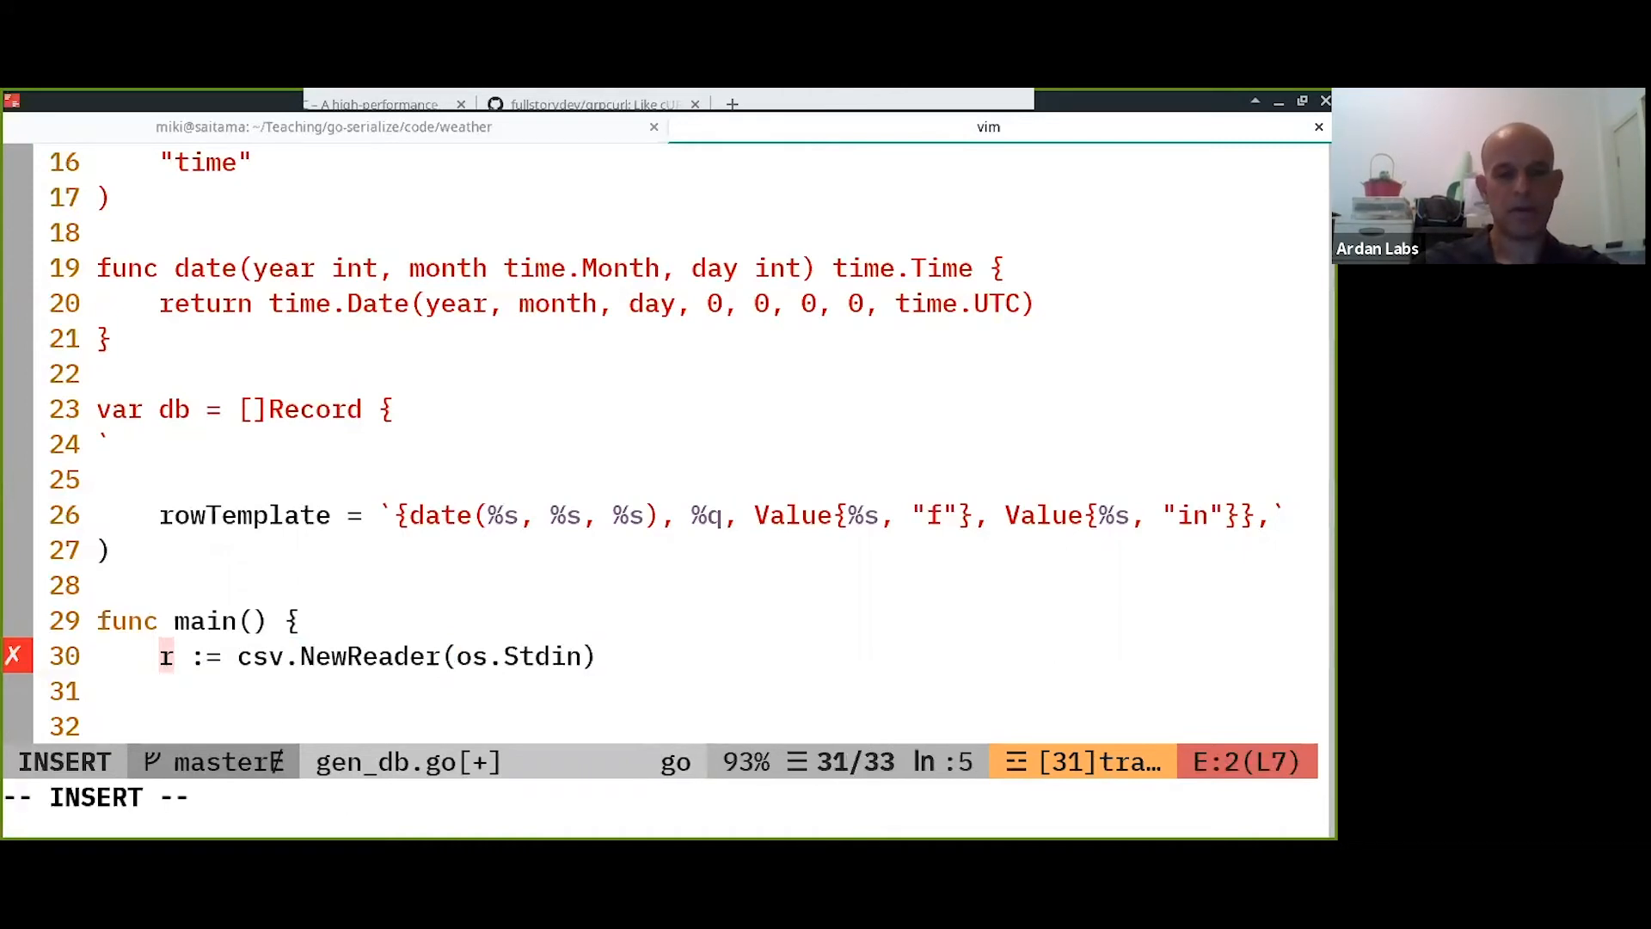
pyautogui.press('Return')
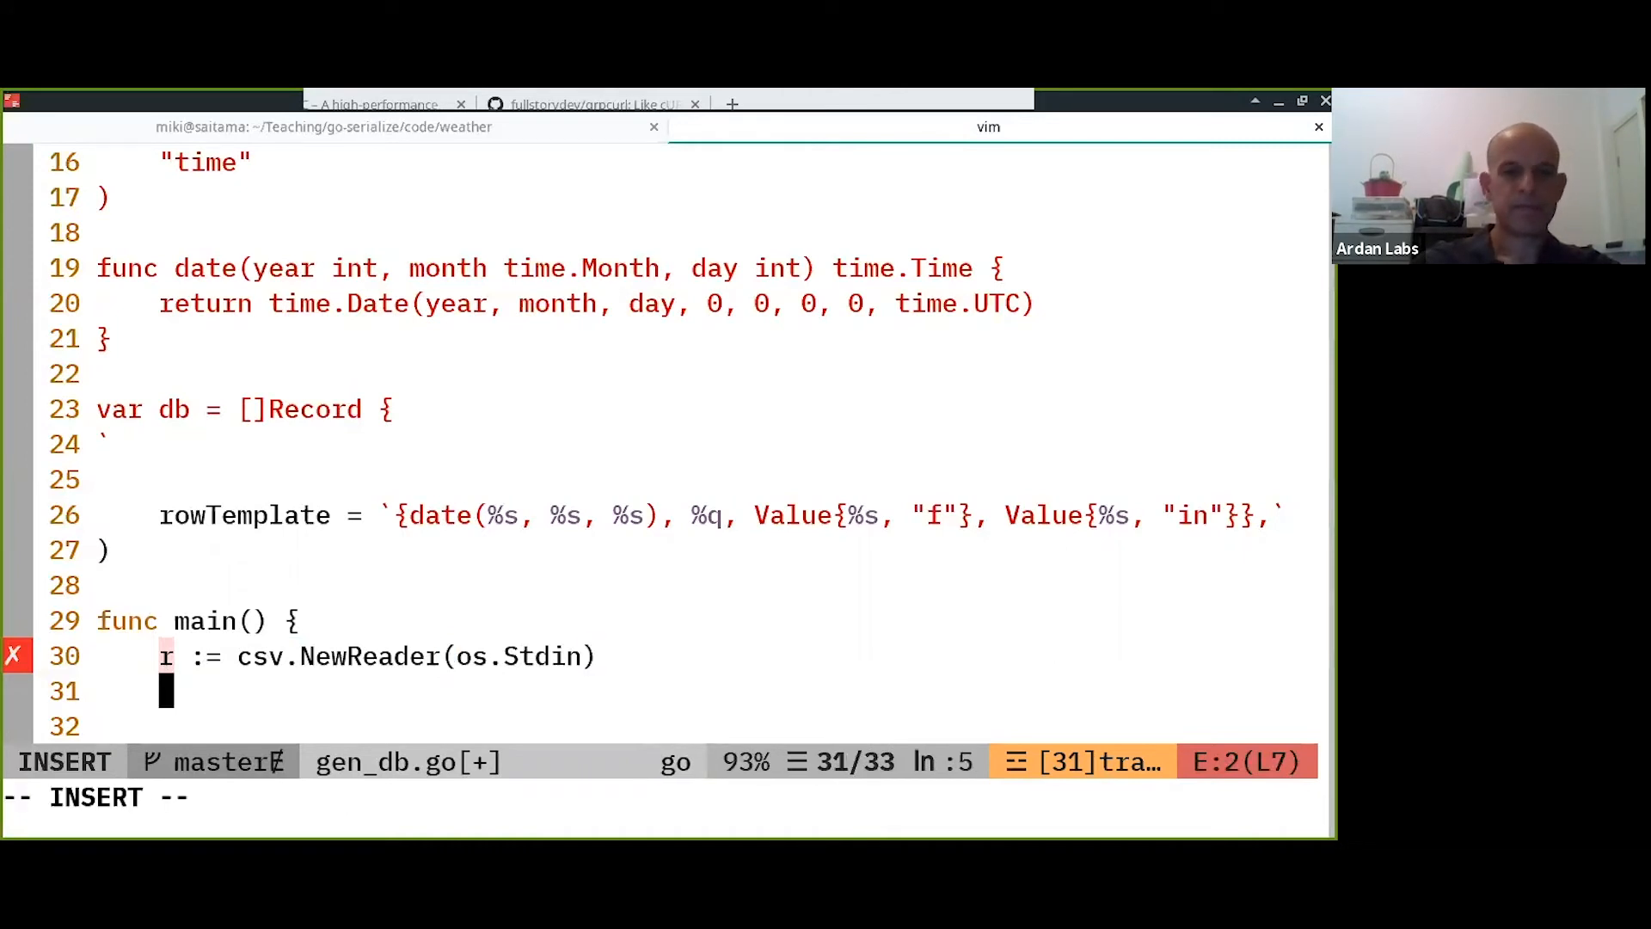
pyautogui.write('for {')
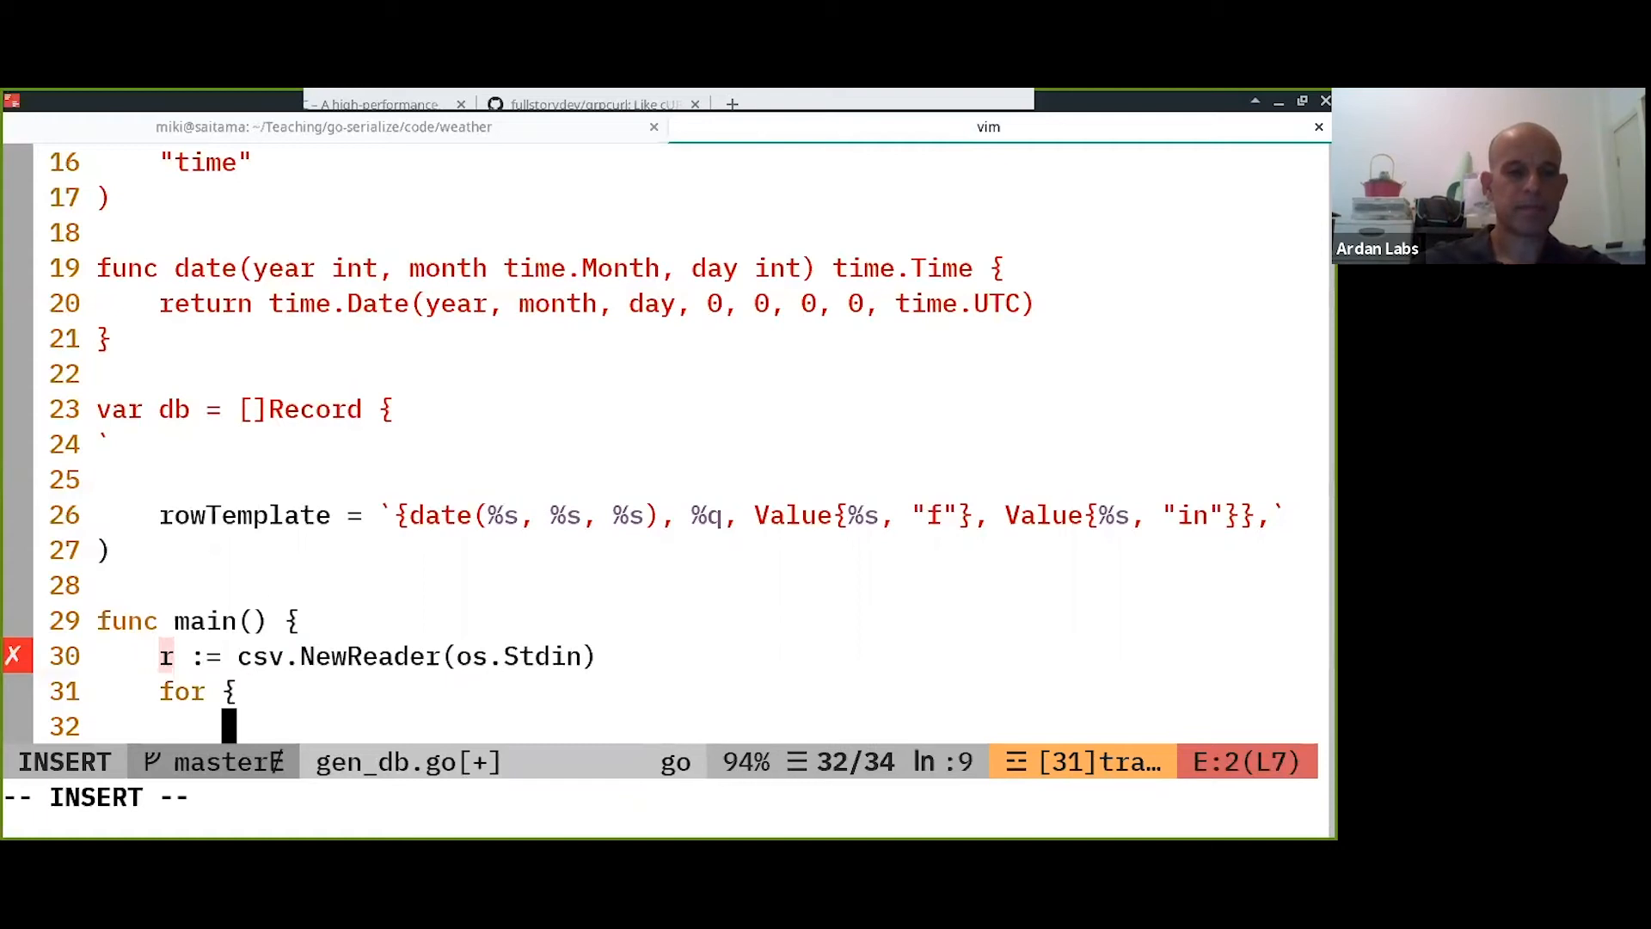
pyautogui.write('fields,')
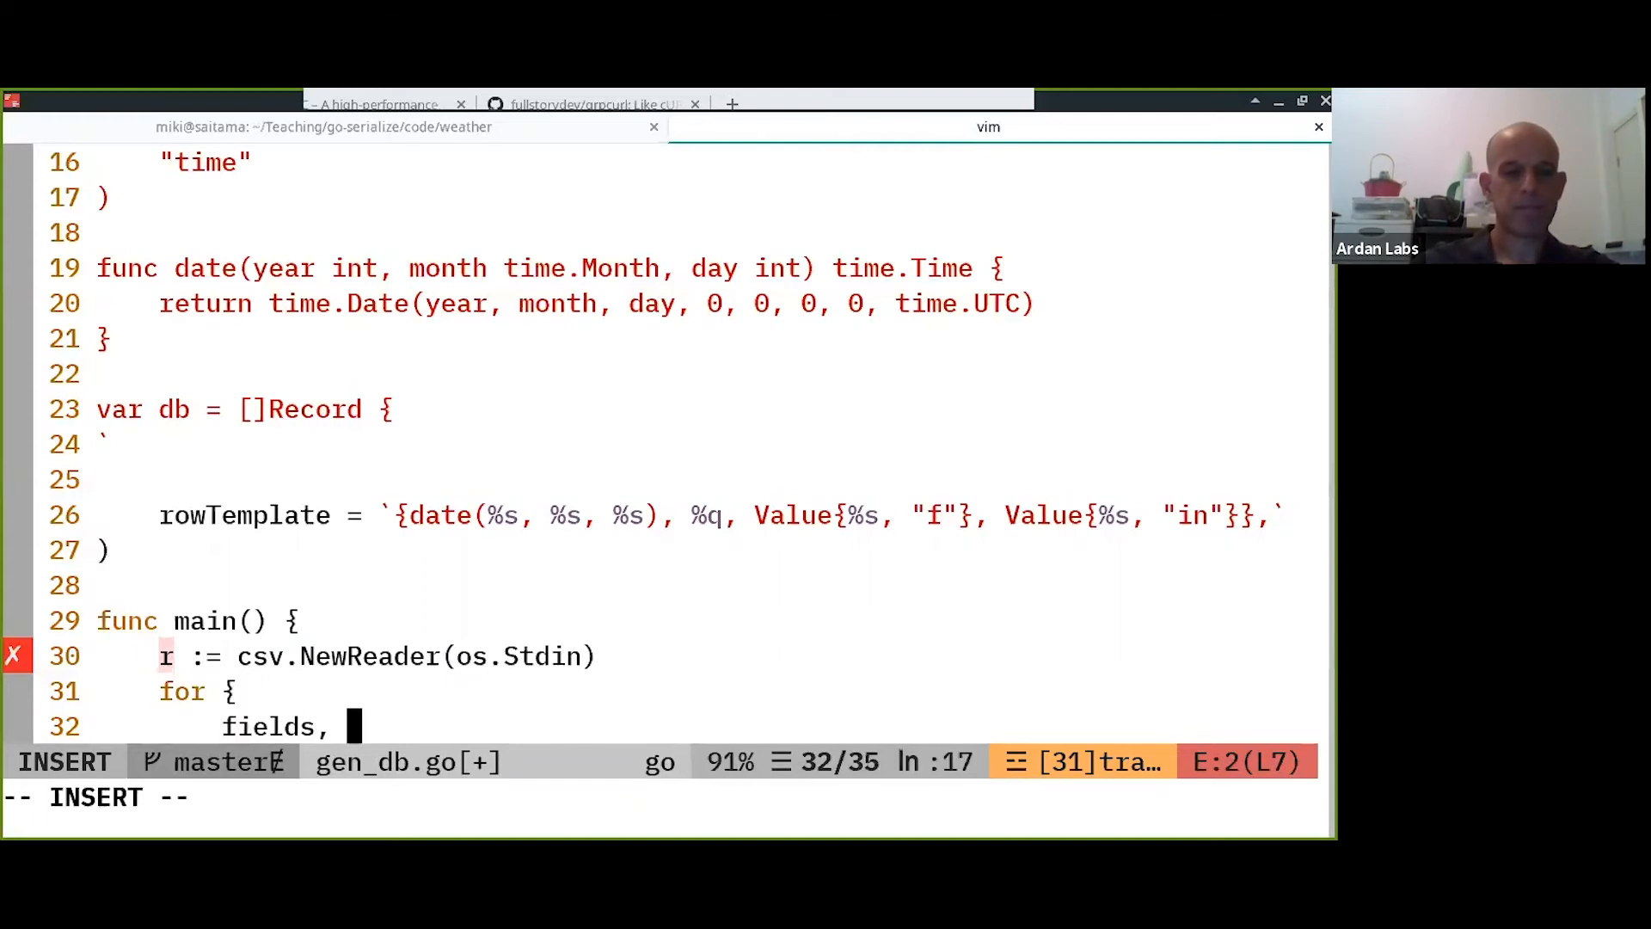
pyautogui.write('err')
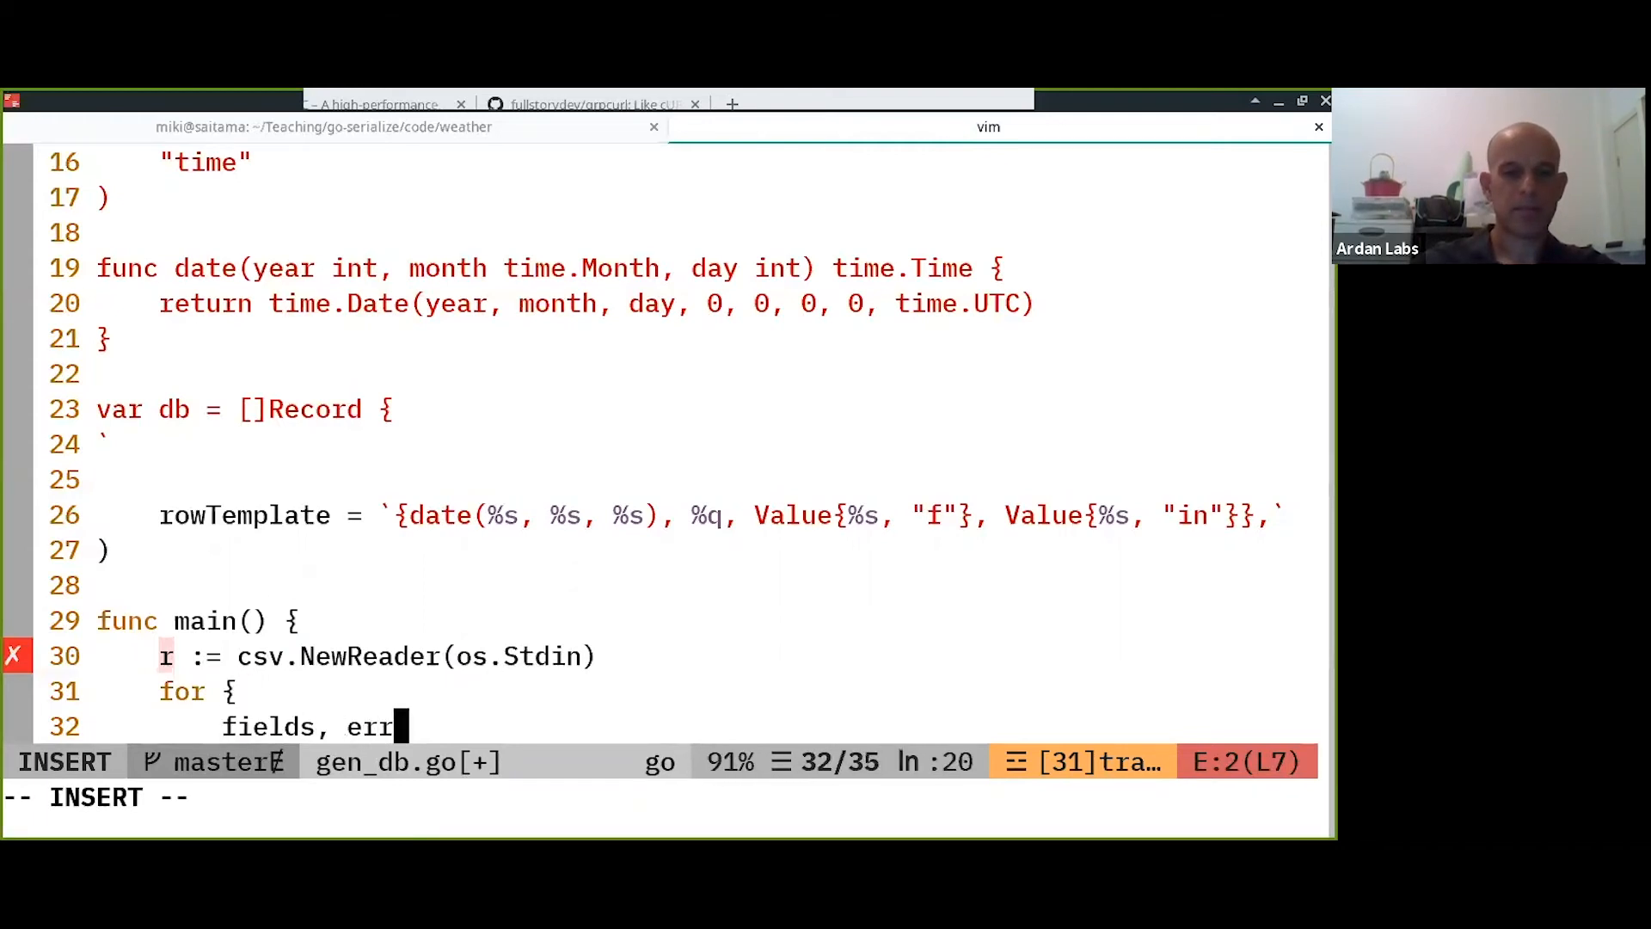
pyautogui.write(':=')
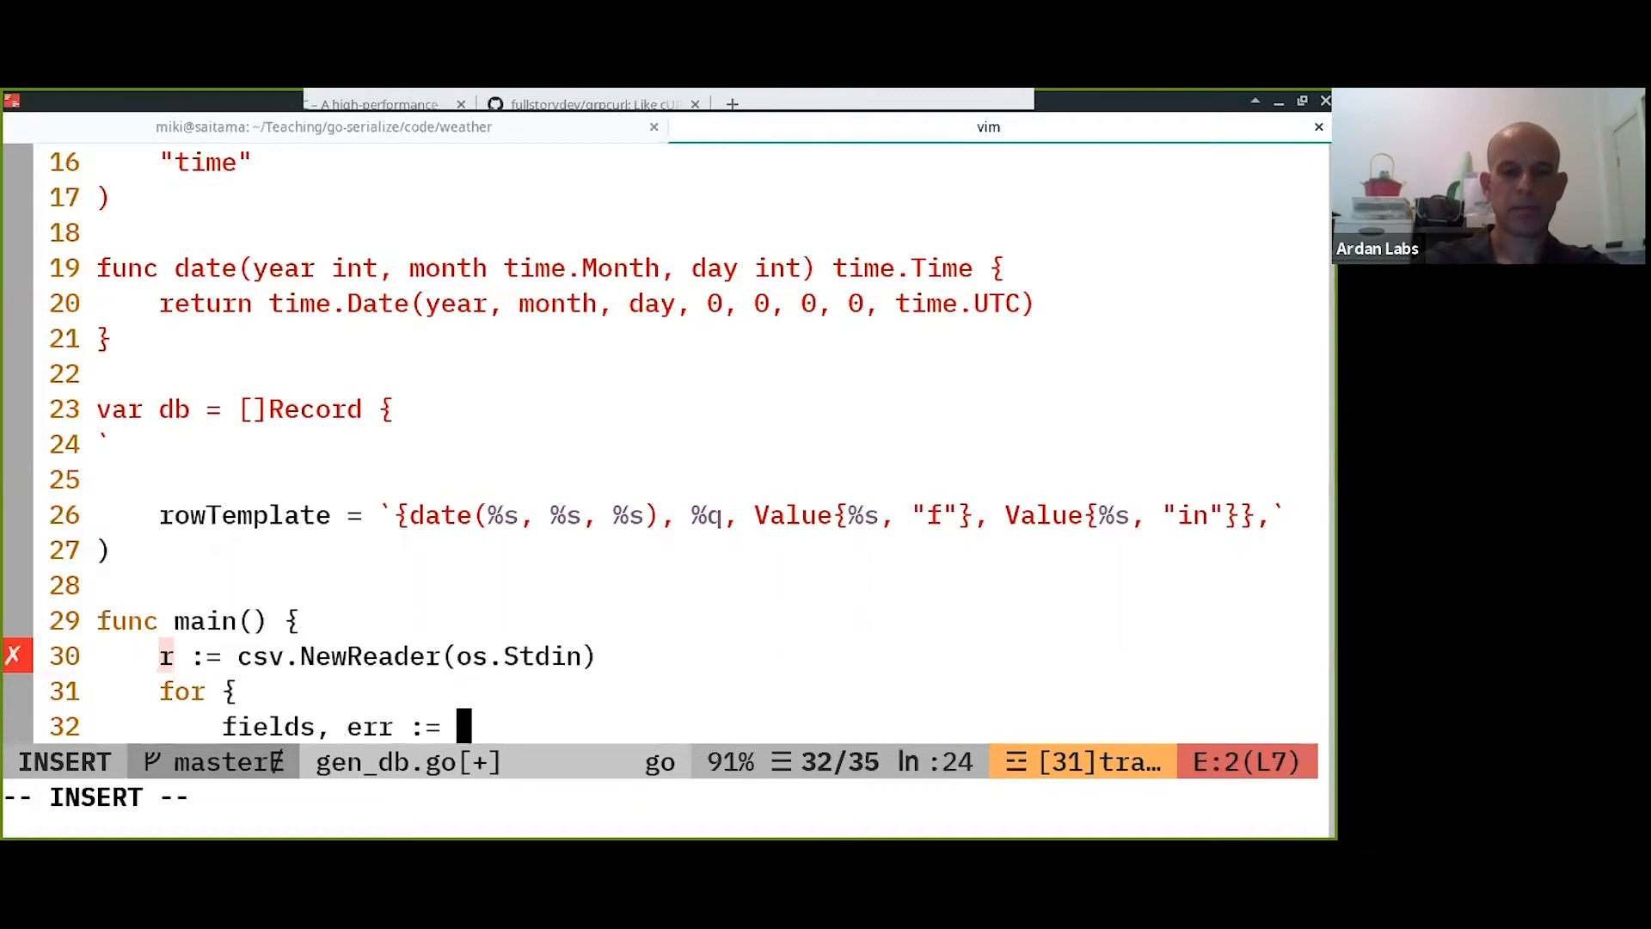
pyautogui.write('r.F')
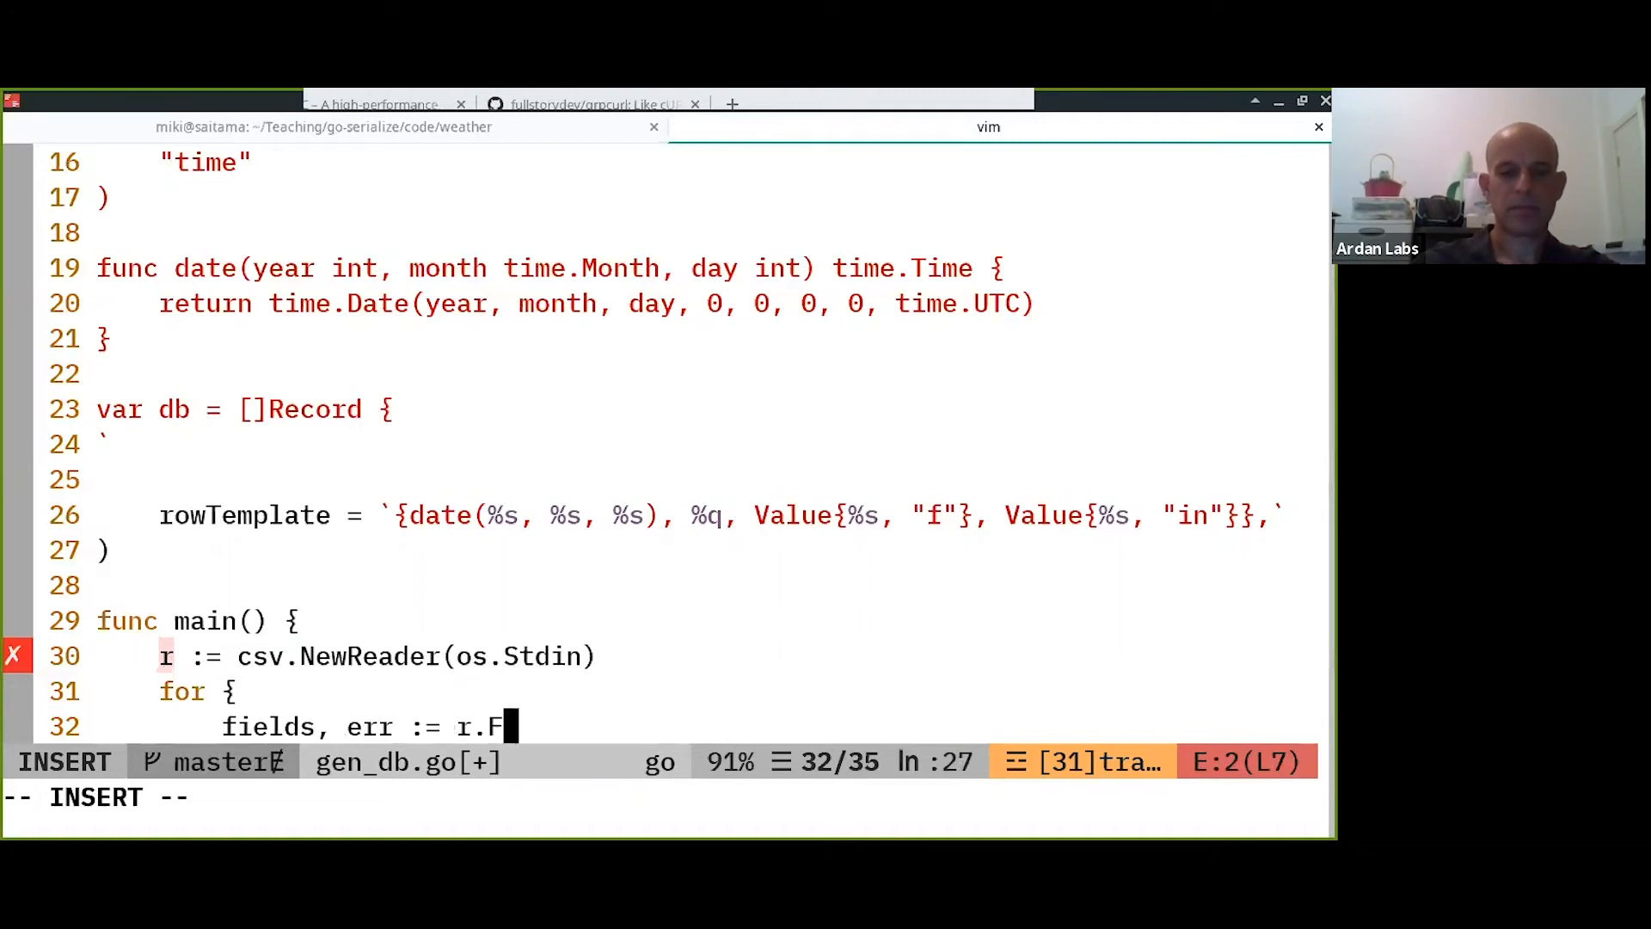
pyautogui.press('BackSpace')
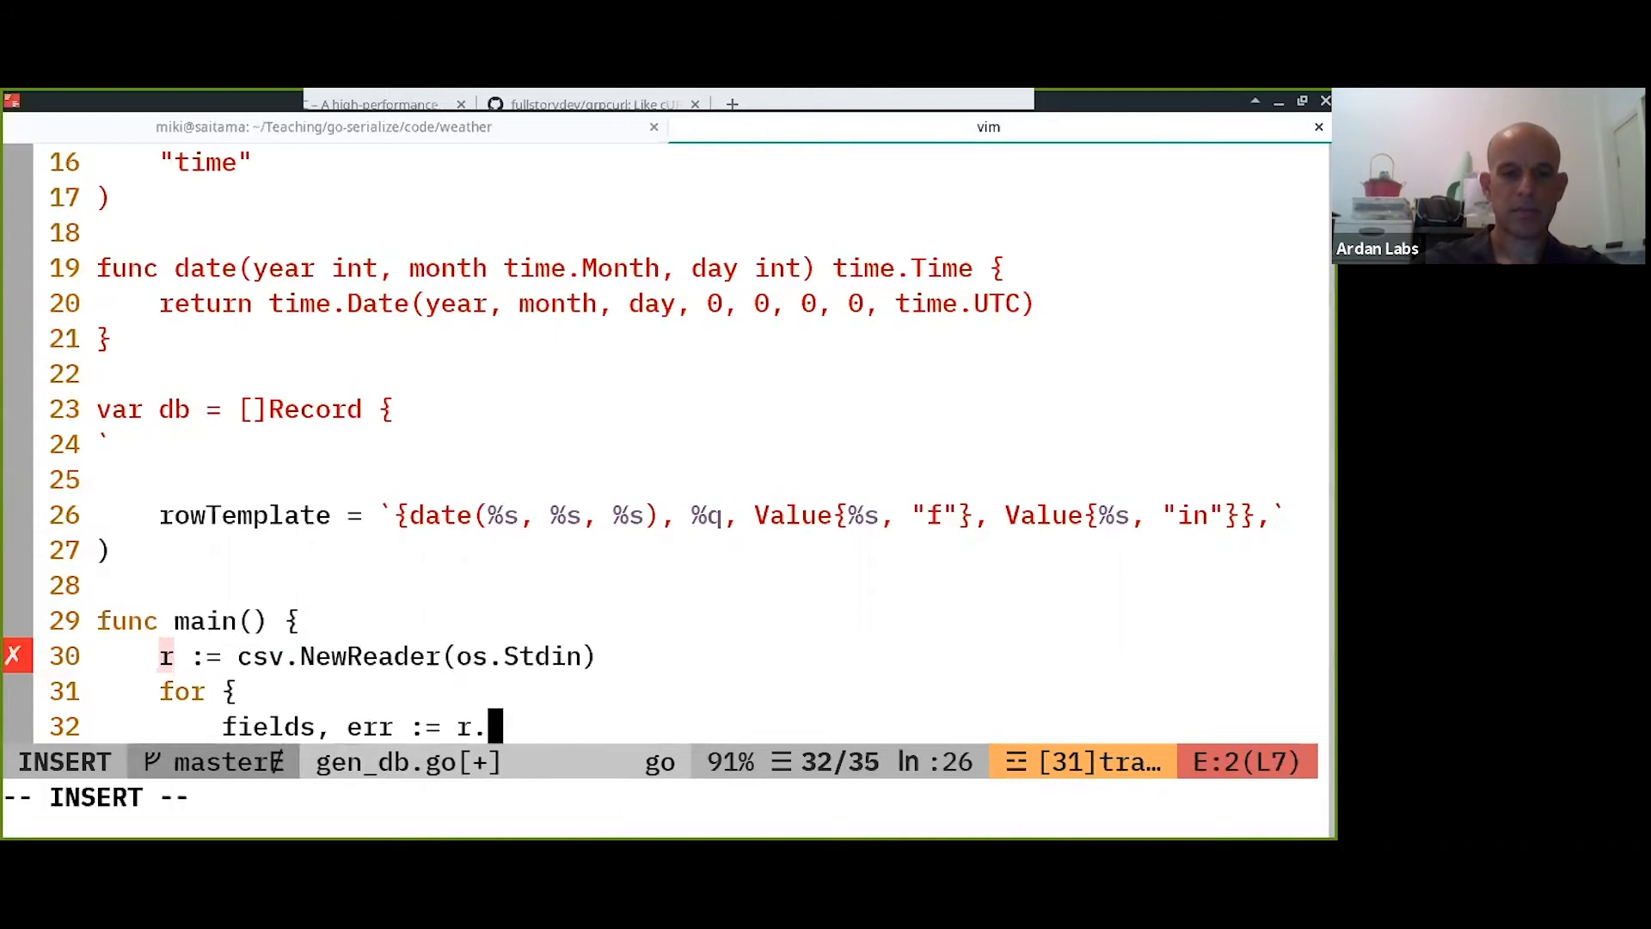
pyautogui.press('Escape')
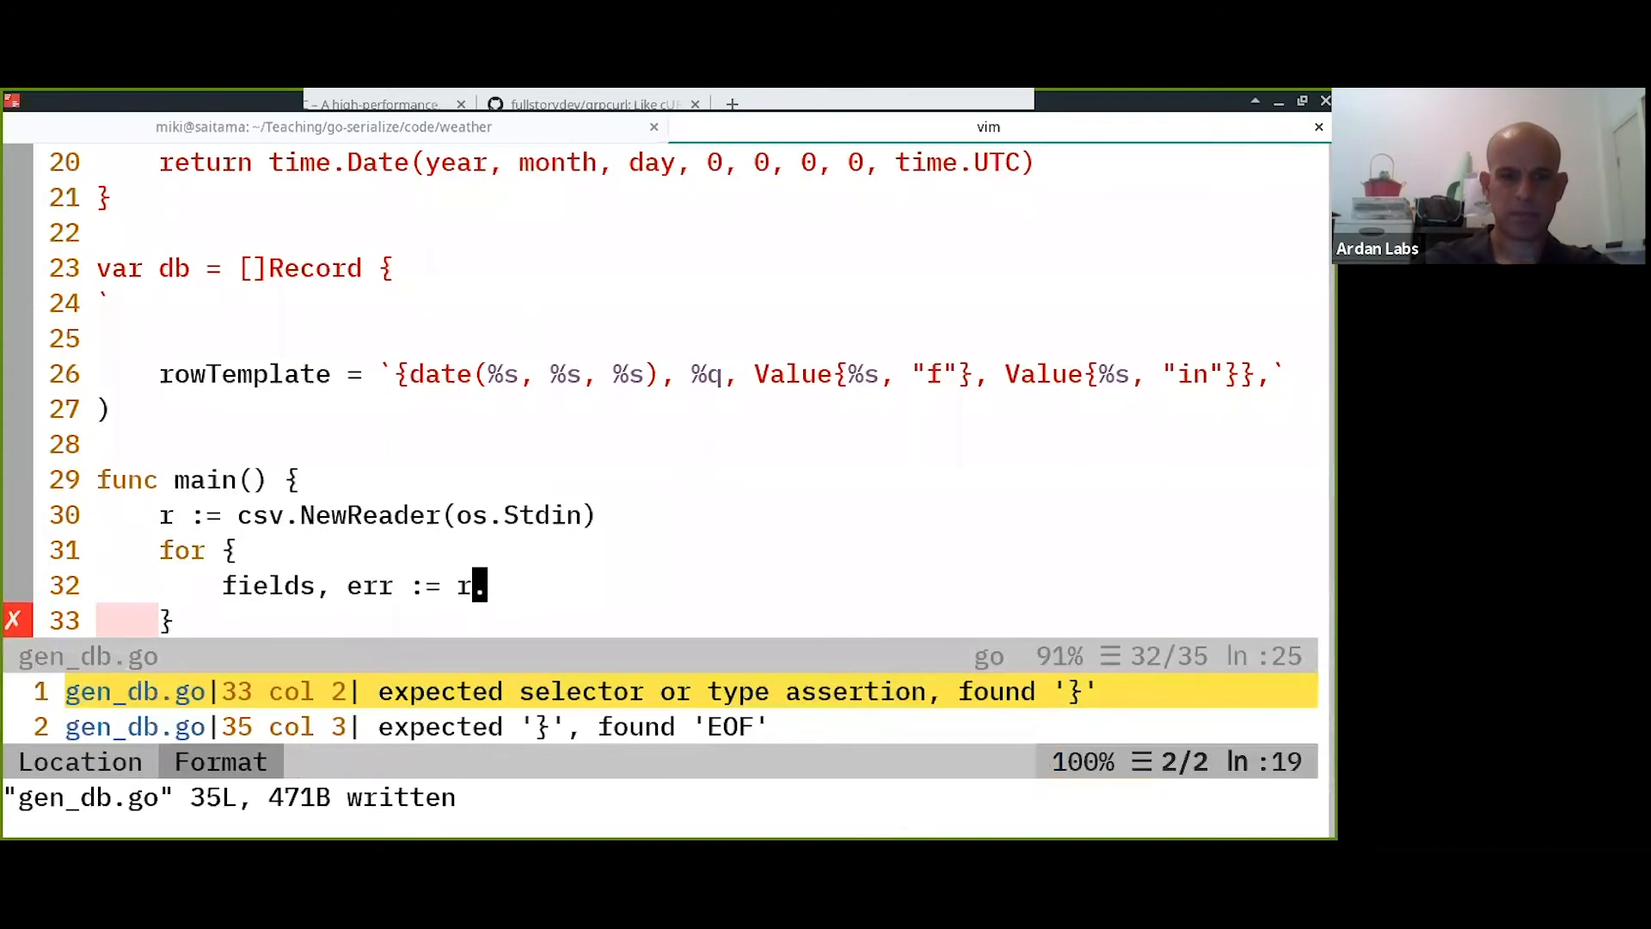
pyautogui.press('Escape')
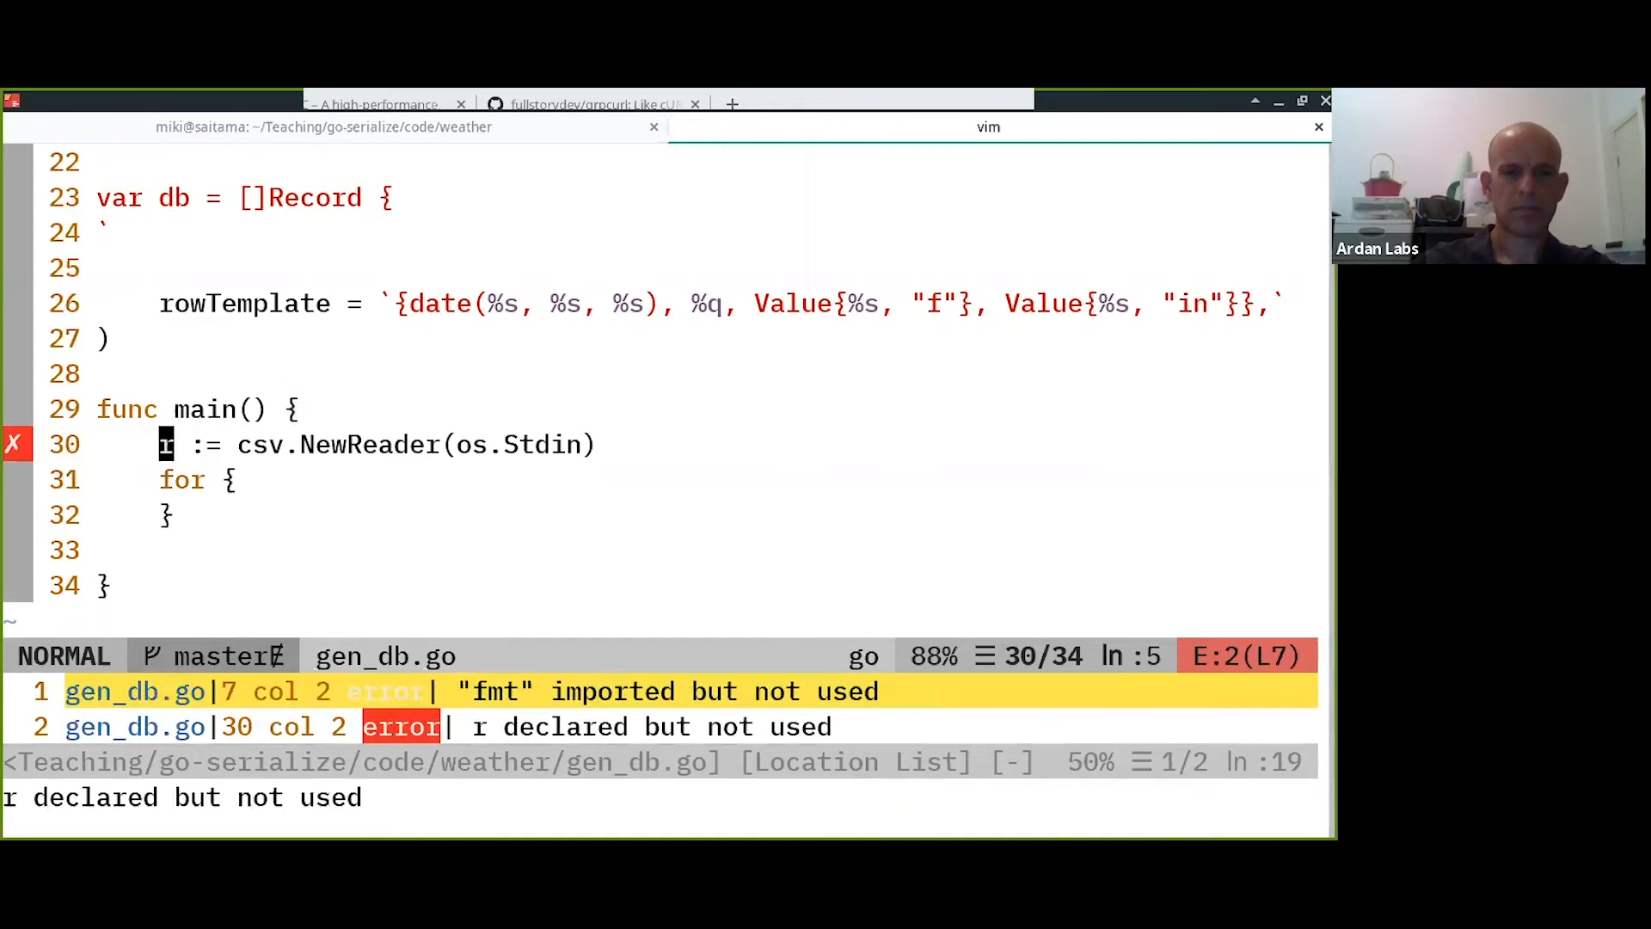
pyautogui.press('o')
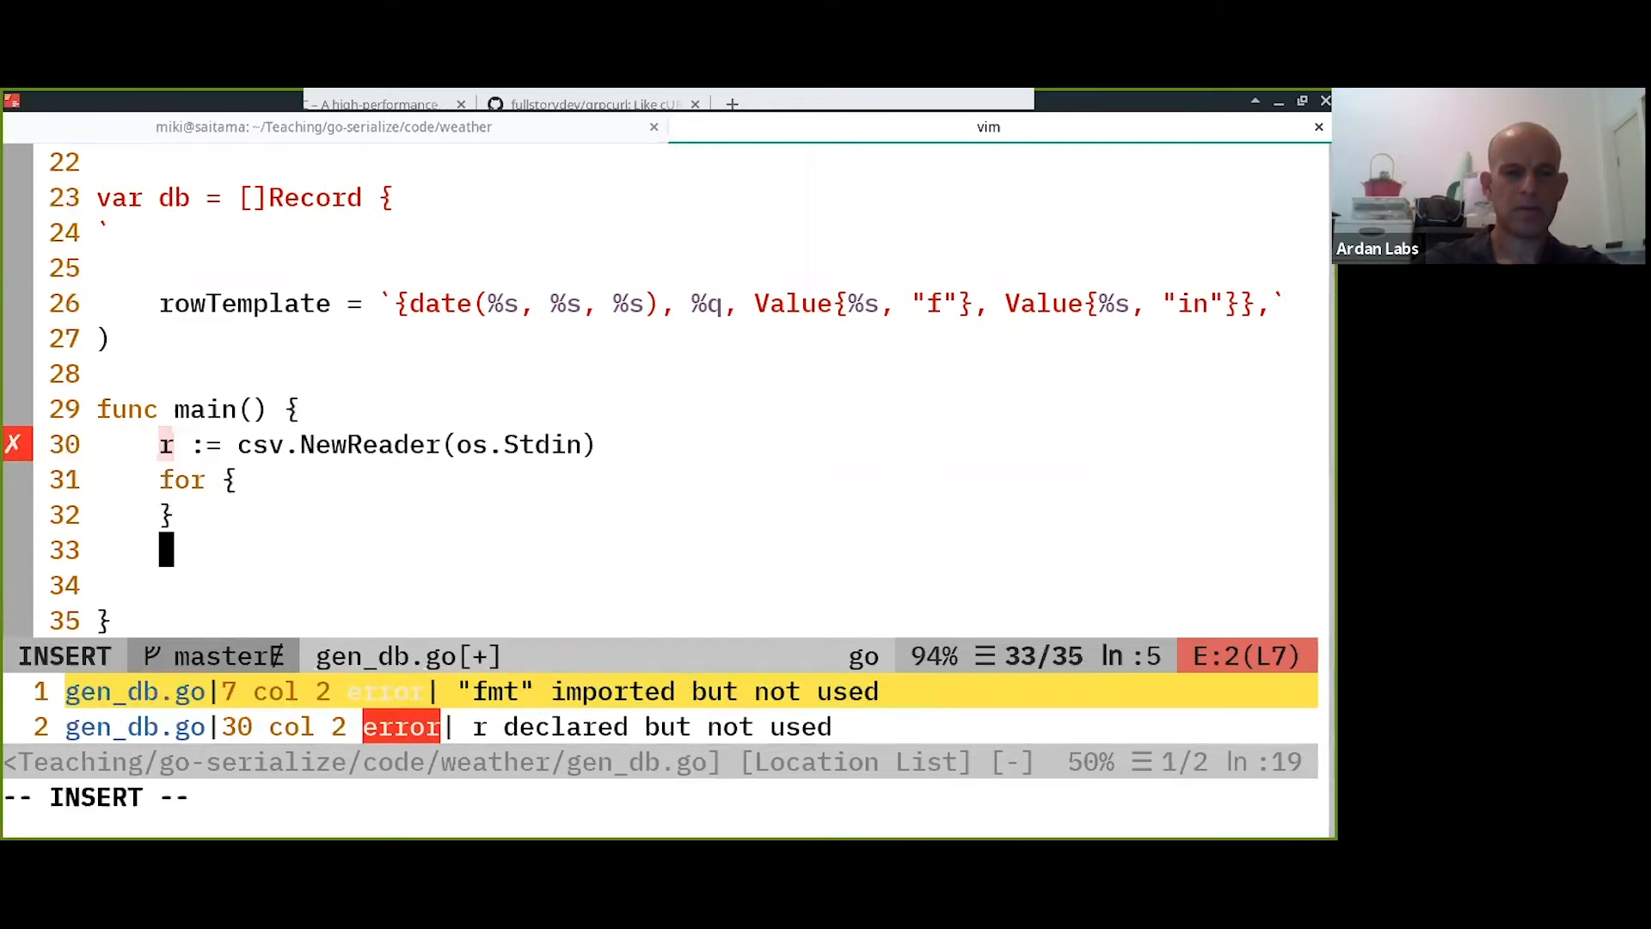
# Read each record with fields, err := r.Read() and panic(err) when err != nil.
pyautogui.write('r.')
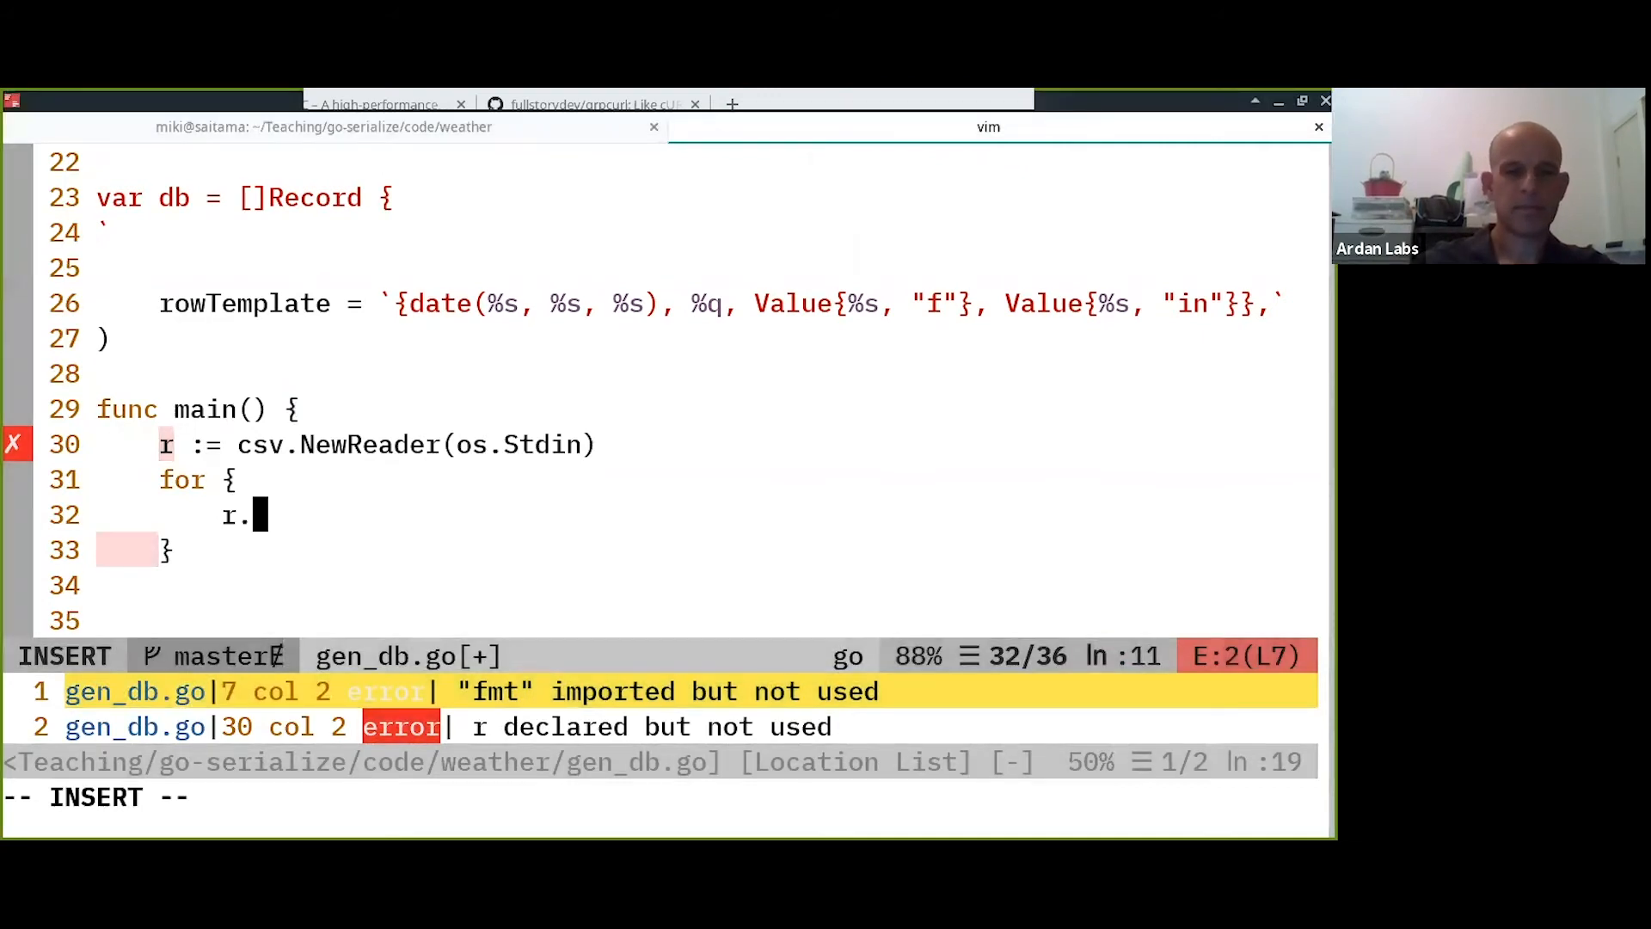
pyautogui.write('fiel')
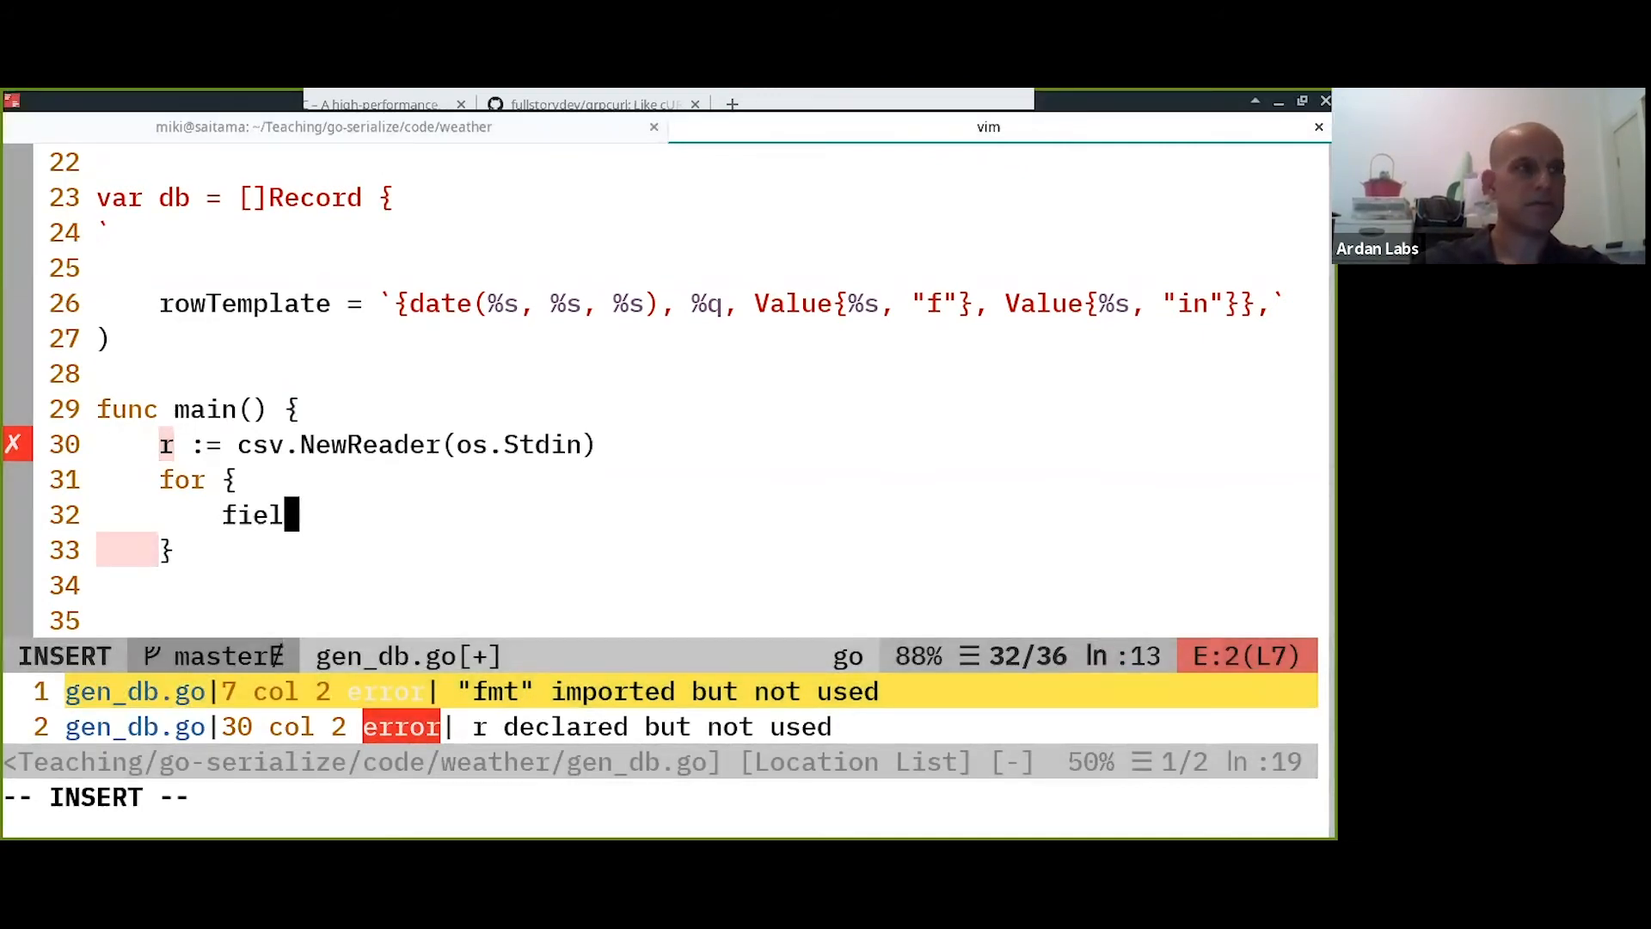
pyautogui.write('ds, e')
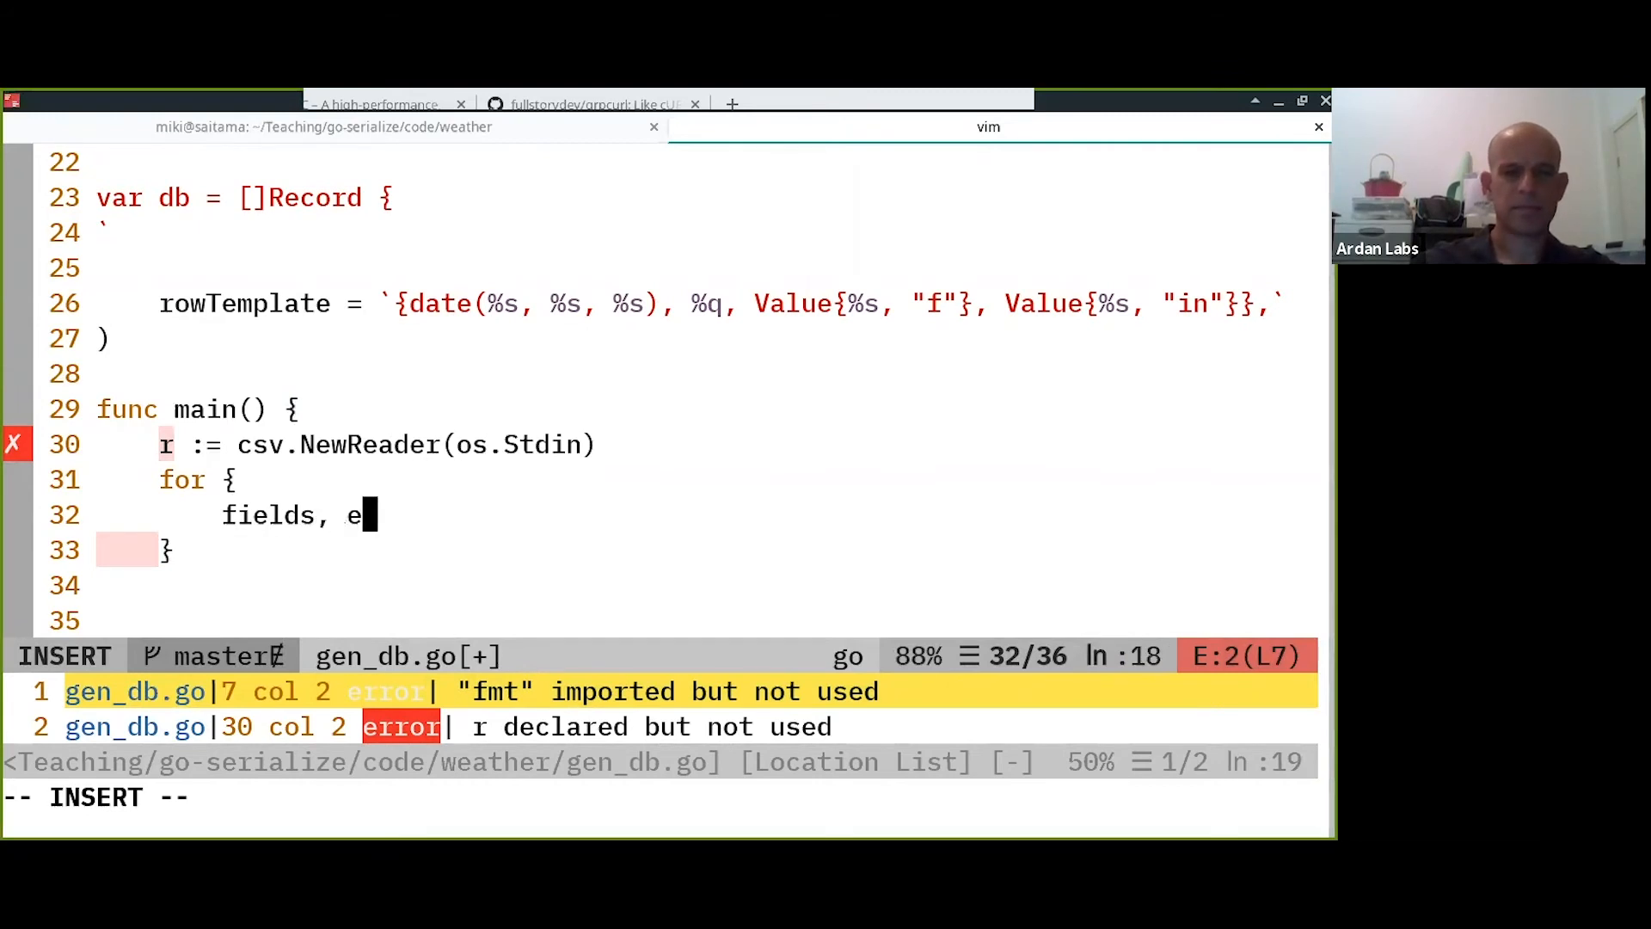
pyautogui.write('rr :=')
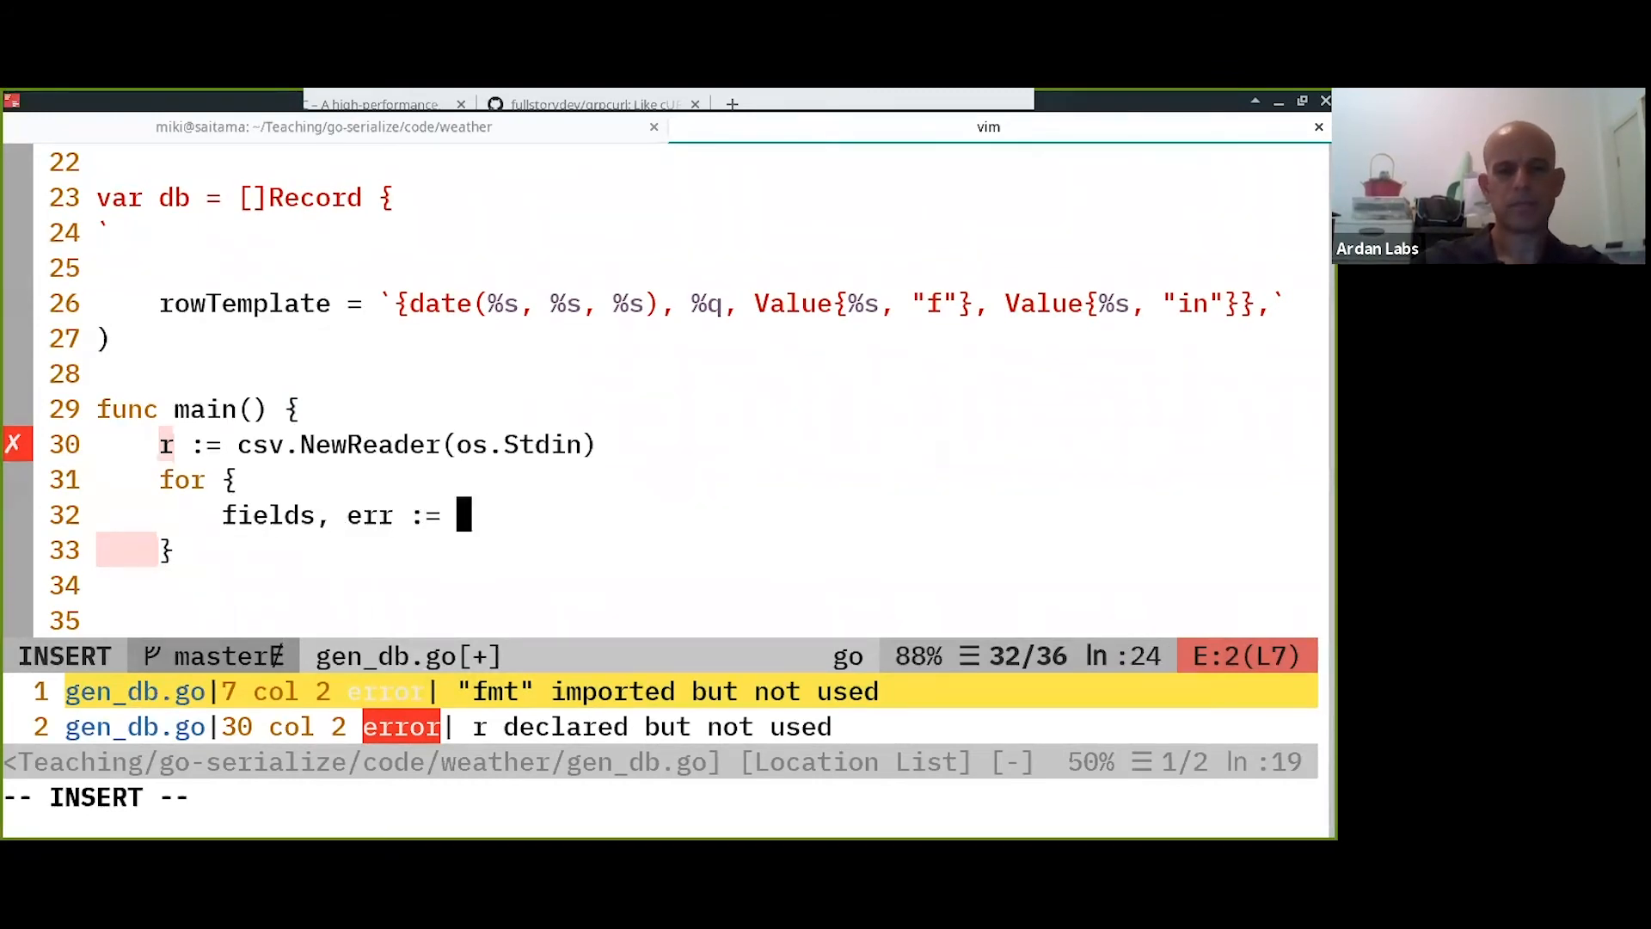
pyautogui.write('r.Read')
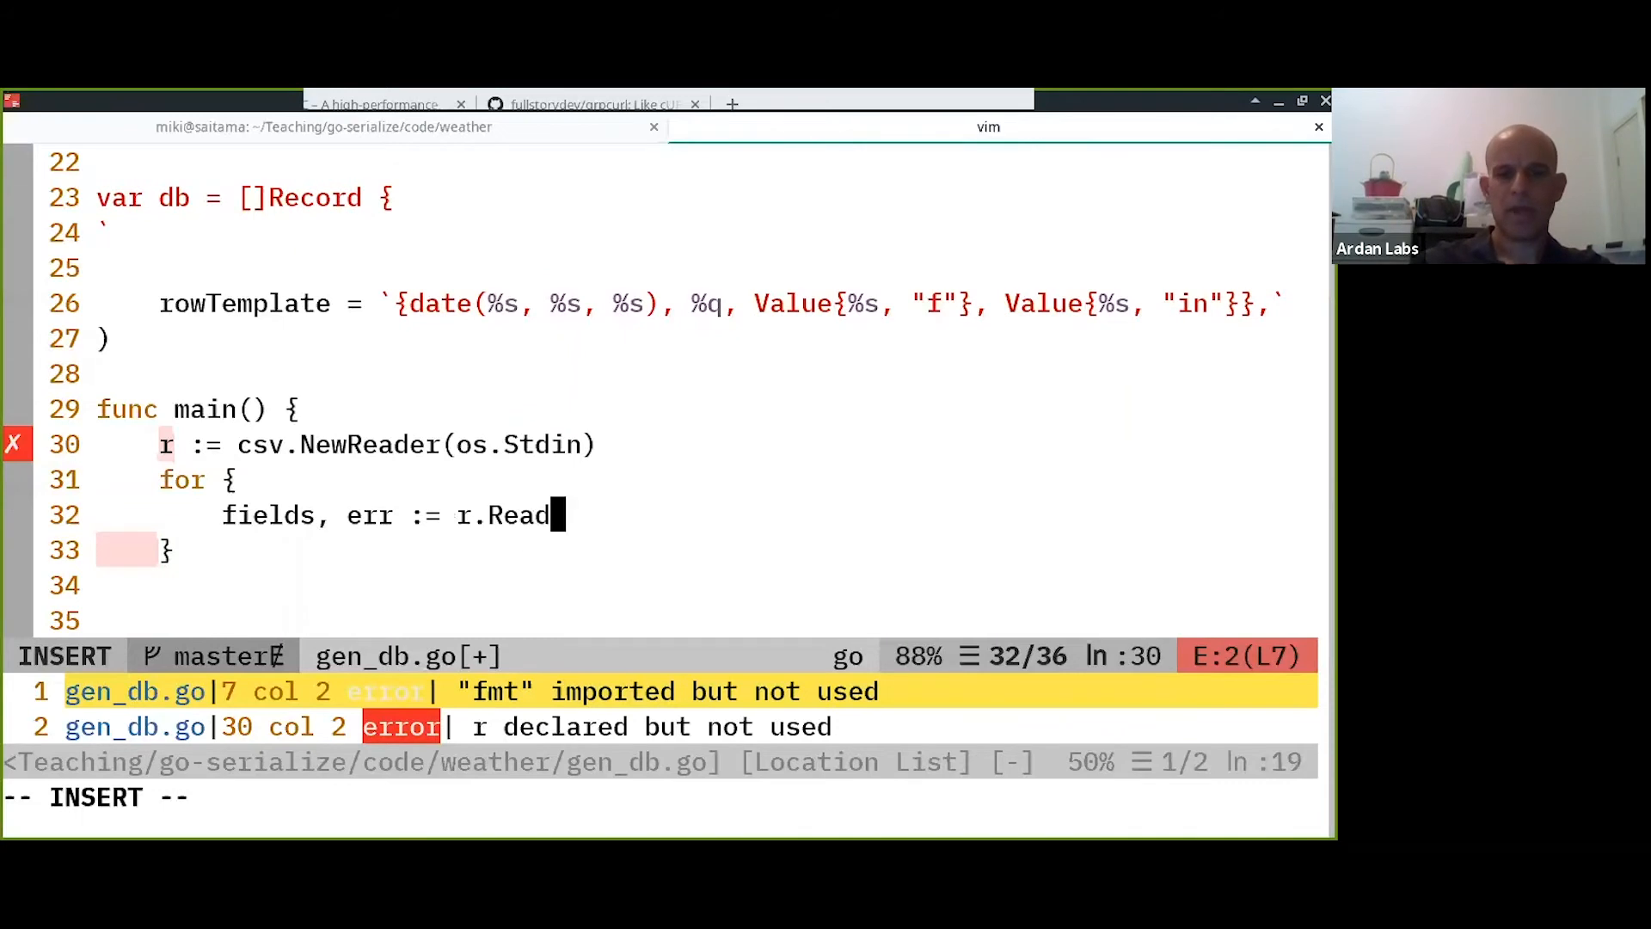
pyautogui.write('()')
pyautogui.write('log.Fata')
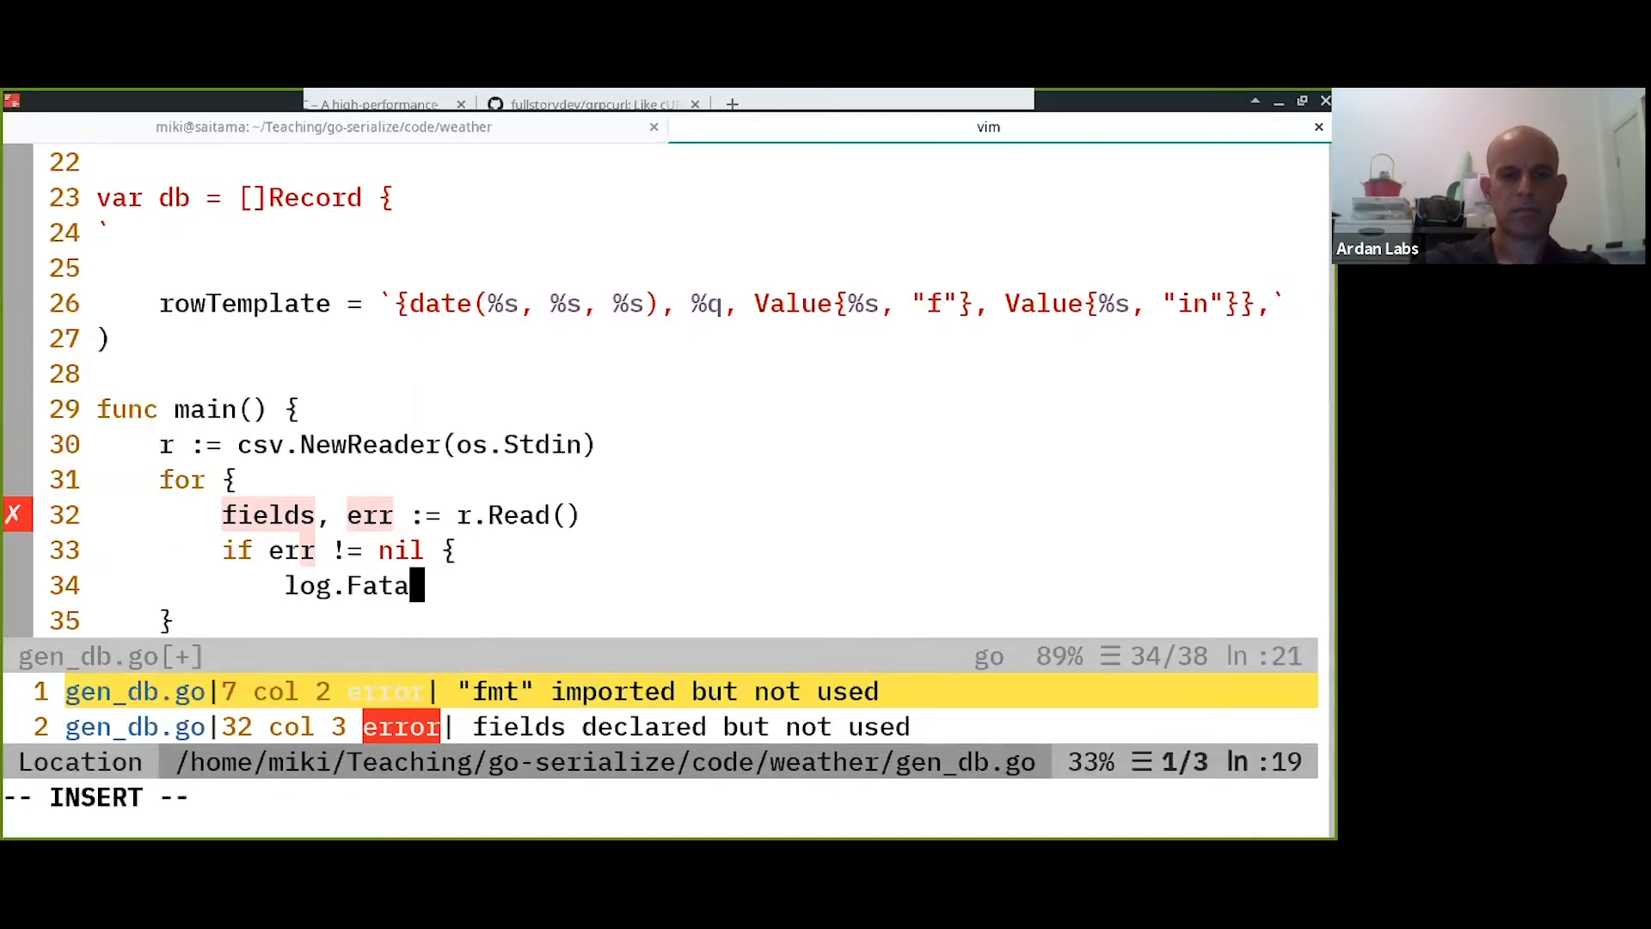
pyautogui.write('l(err)')
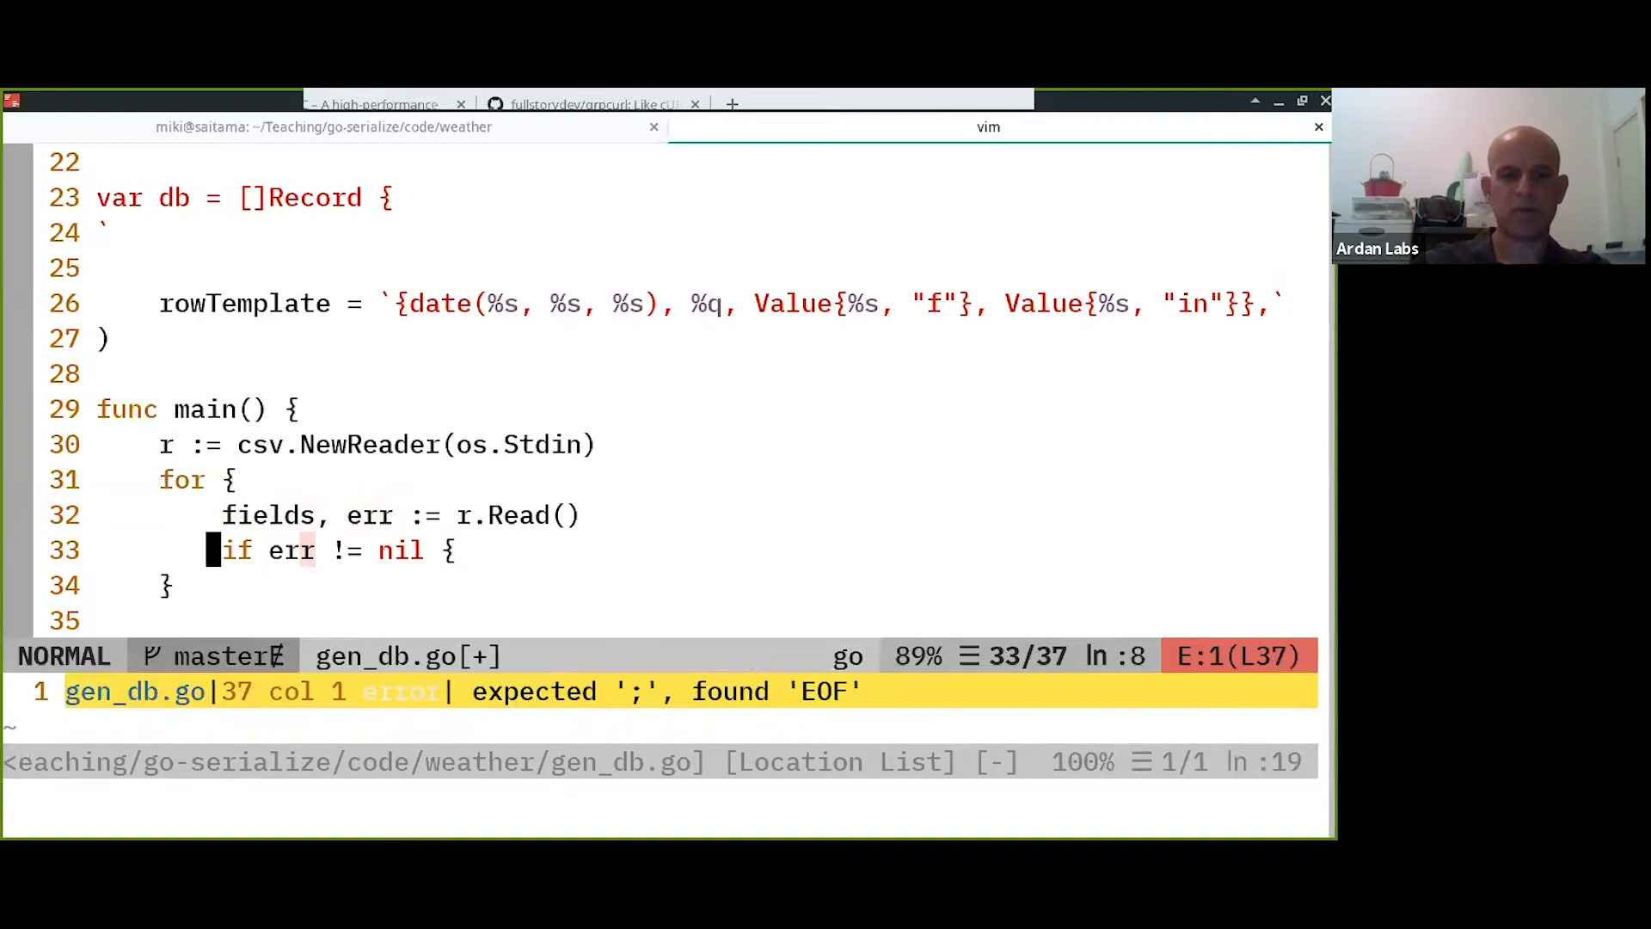
pyautogui.write('panic(err)')
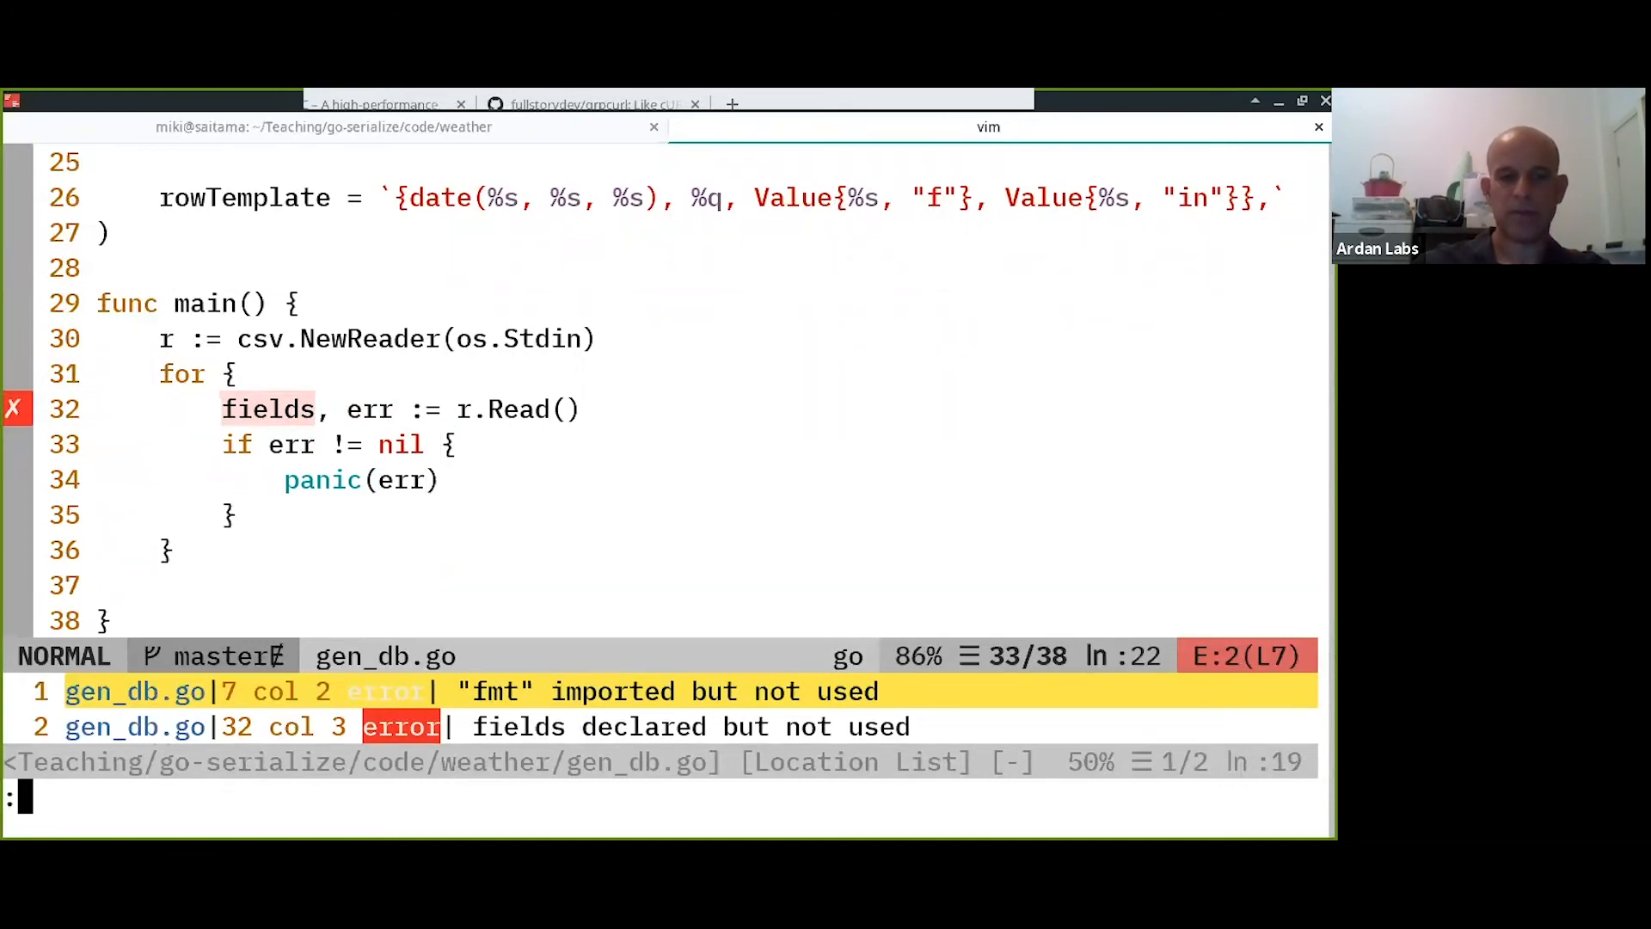
# Close the error location list with :lcl and start the next loop-body line.
pyautogui.write(':lcl')
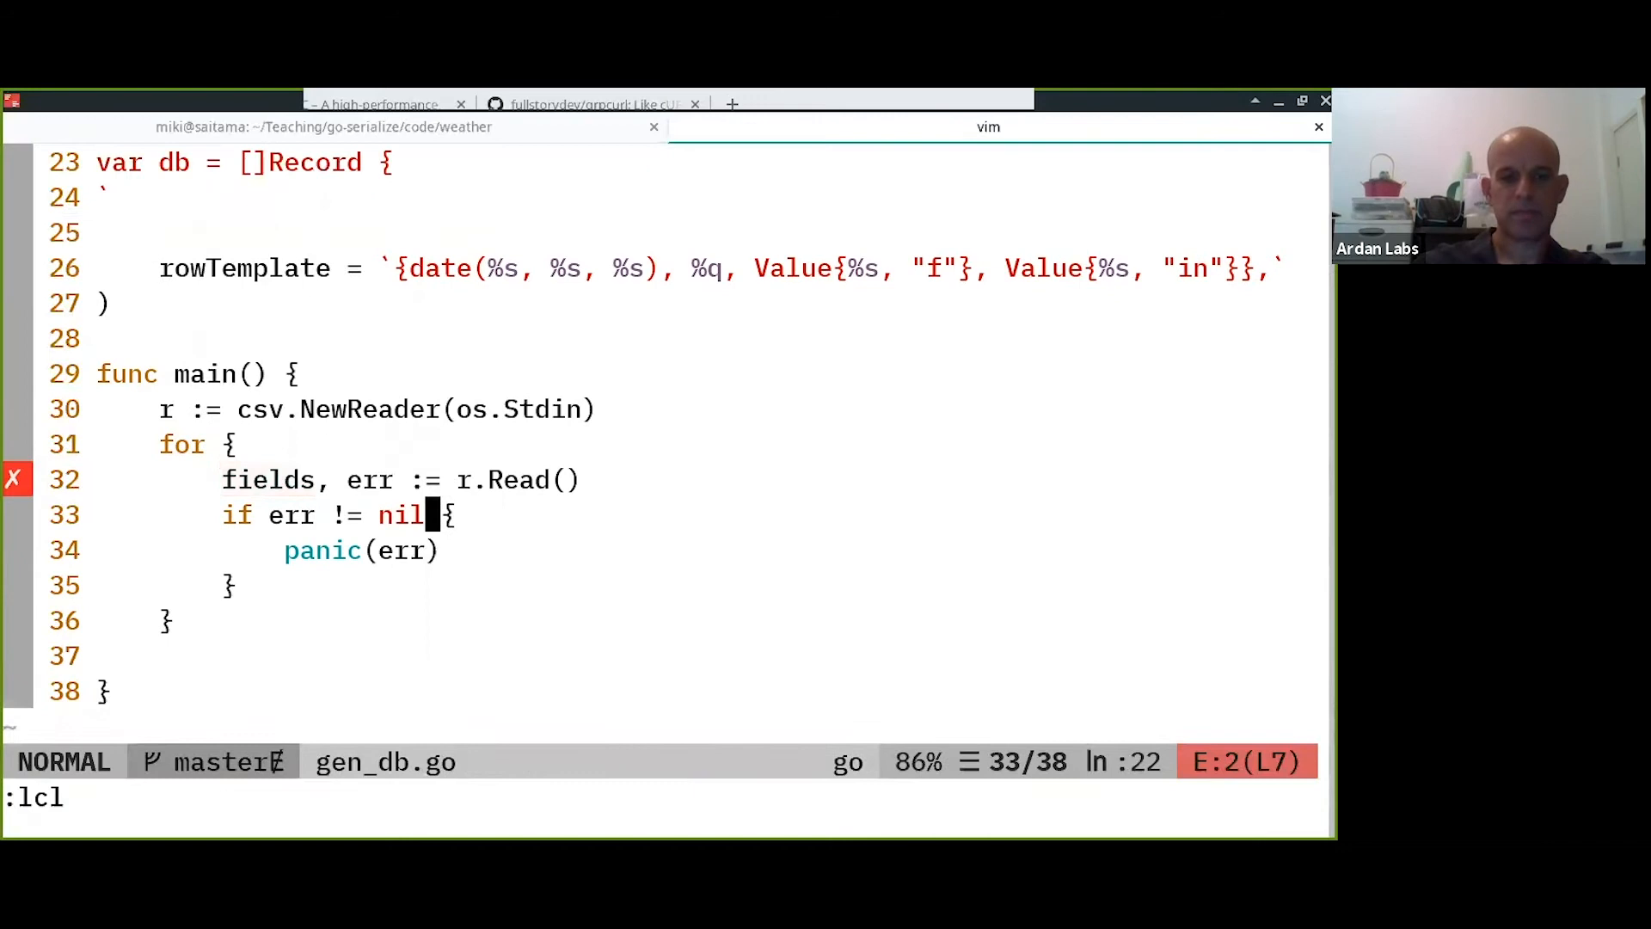
pyautogui.press('j')
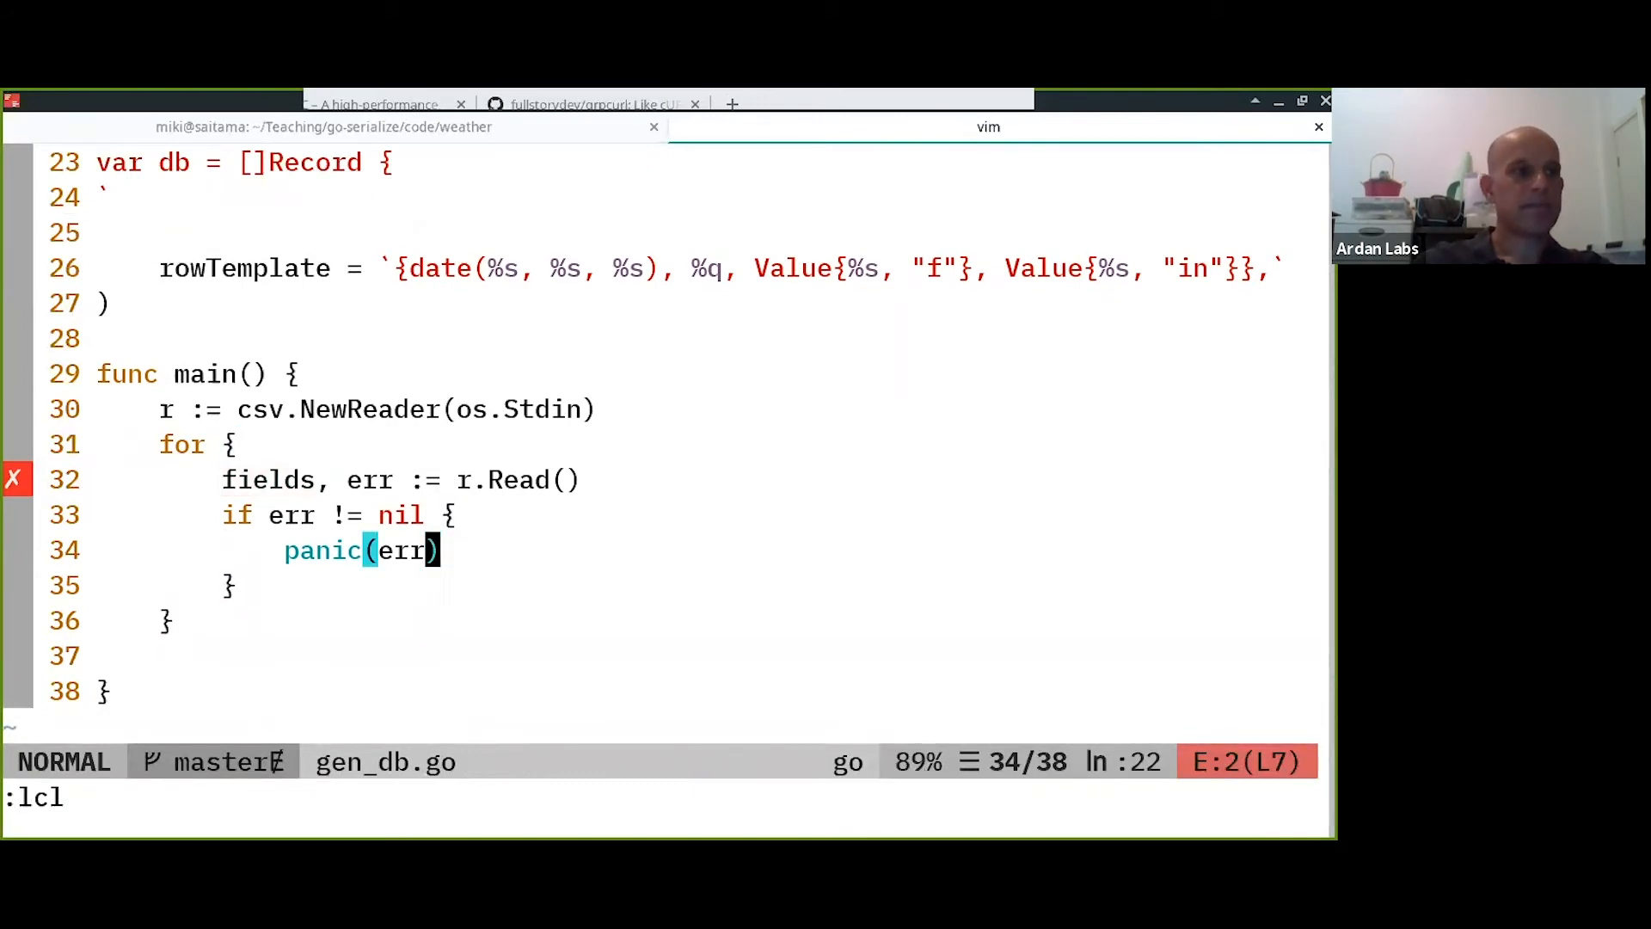
pyautogui.write('da')
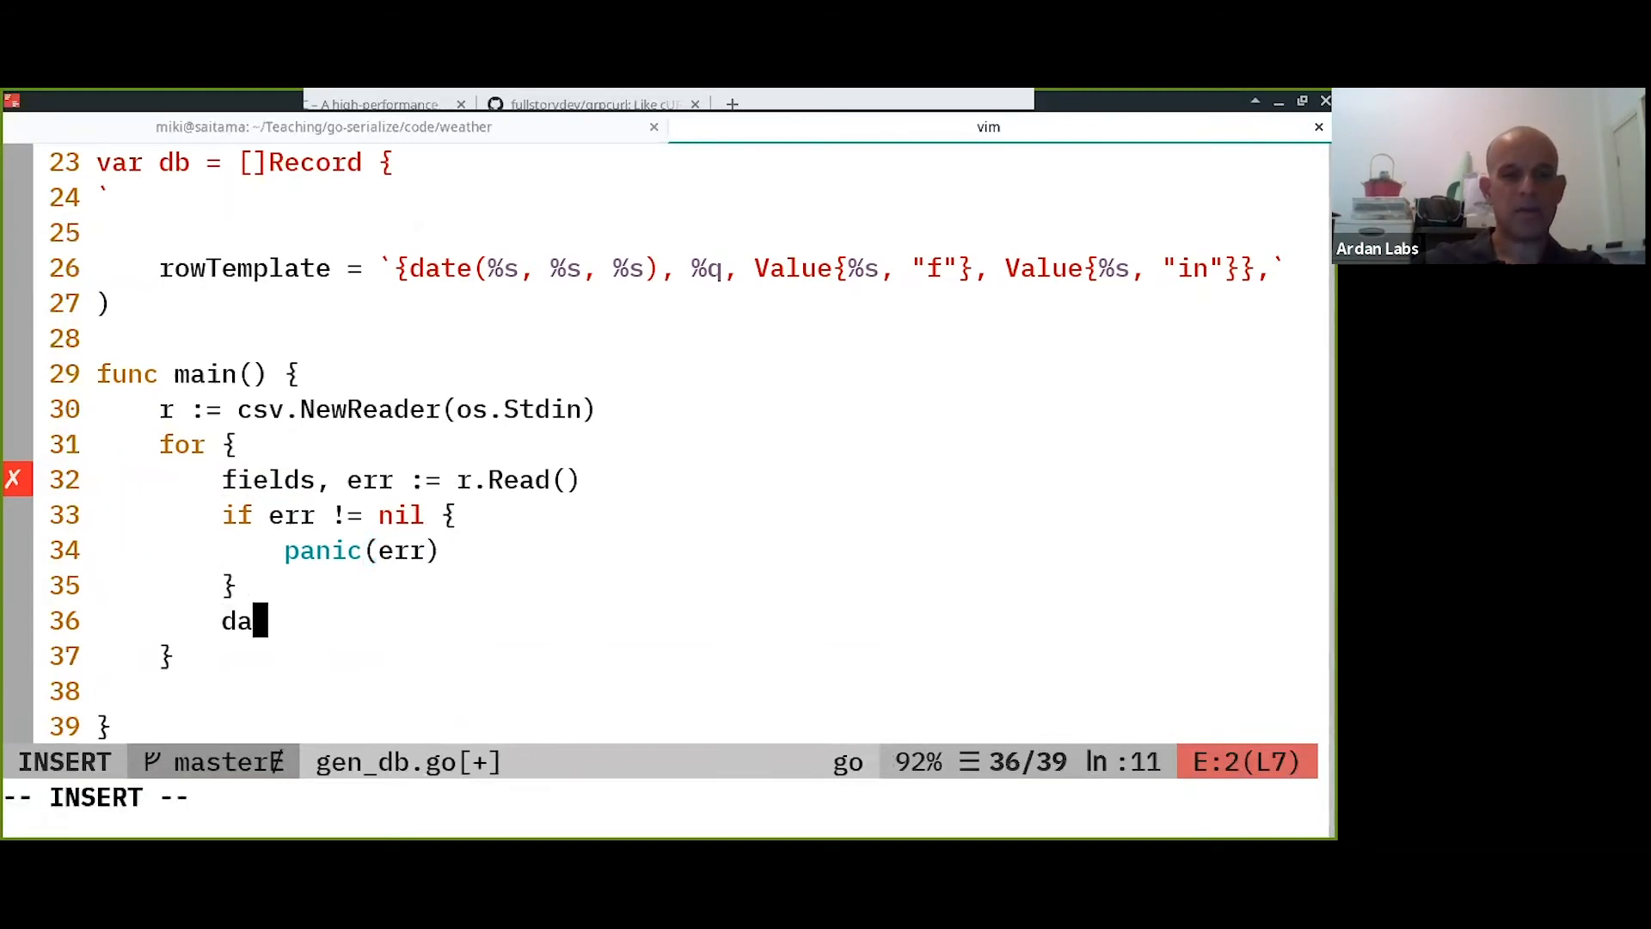
# Unpack date, station, temp, snow from fields[0], fields[1], fields[2], fields[3].
pyautogui.write('te, statio')
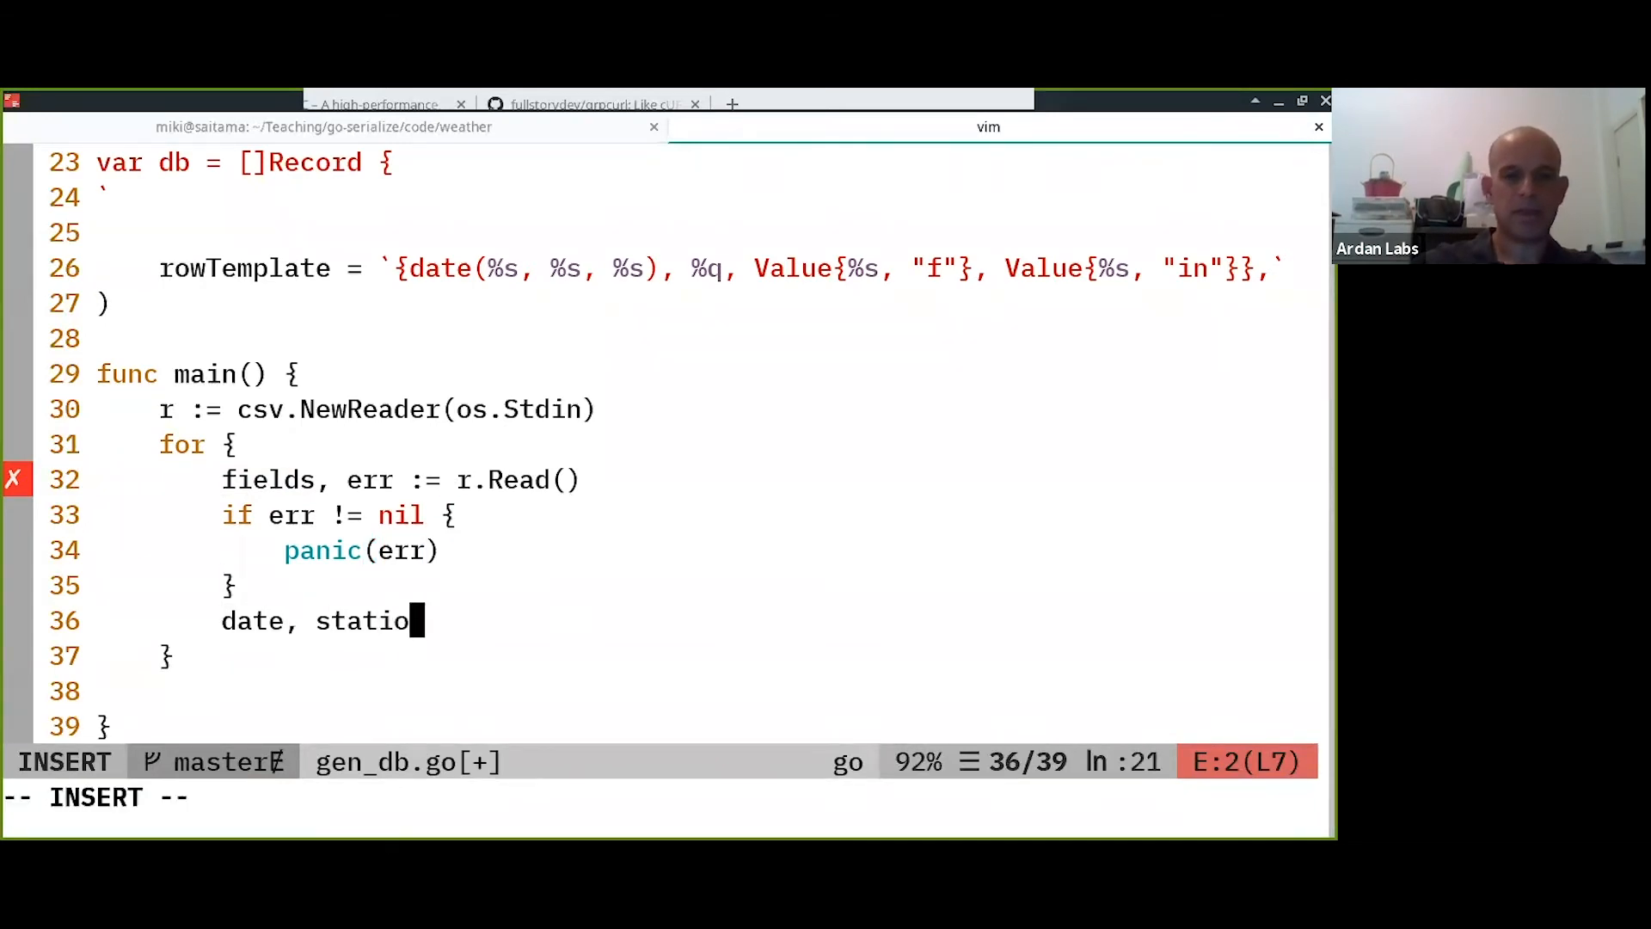
pyautogui.write('n, temp, snow := fields[')
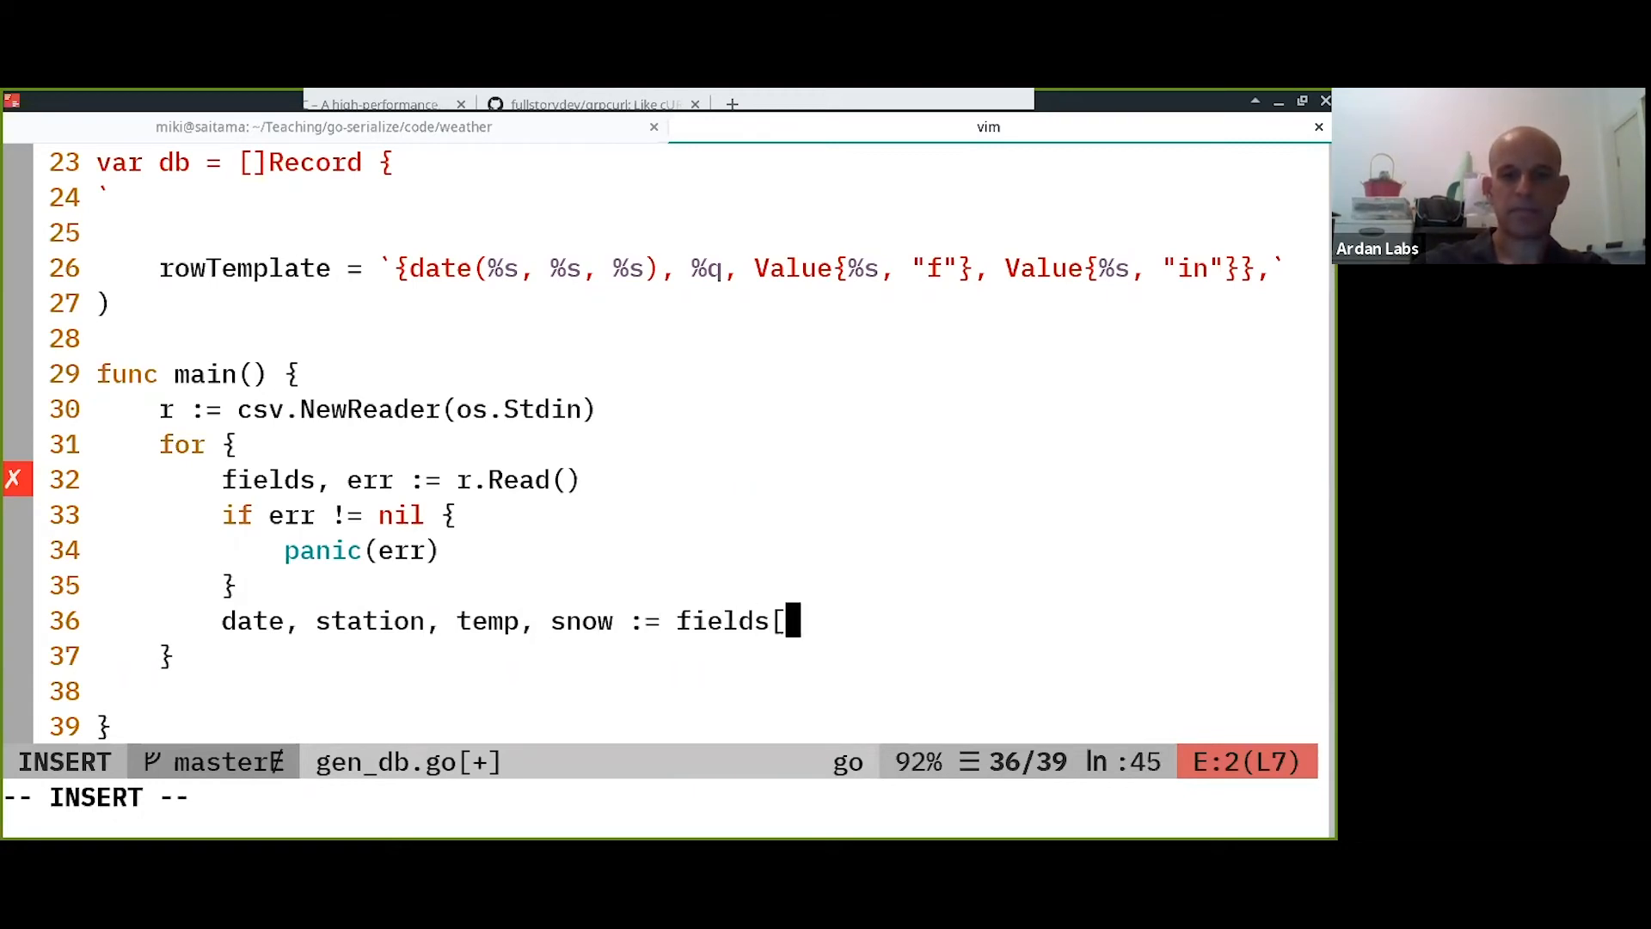
pyautogui.write('0], fields[0')
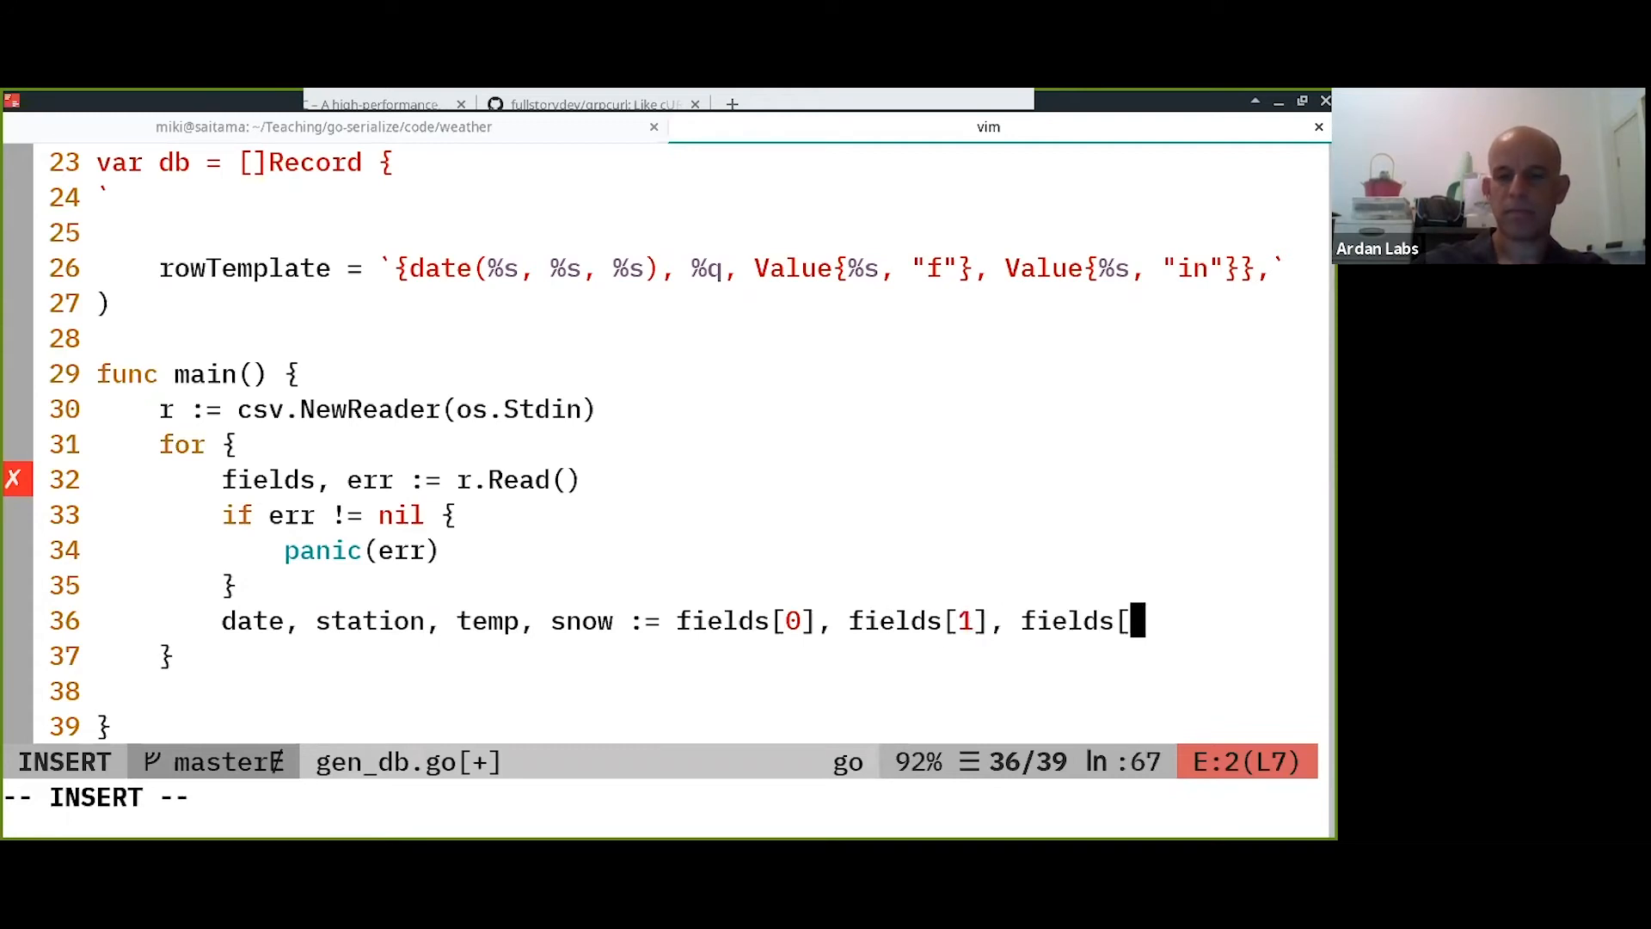
pyautogui.write('2], fields[3]')
pyautogui.click(664, 799)
pyautogui.write(':se nowrap')
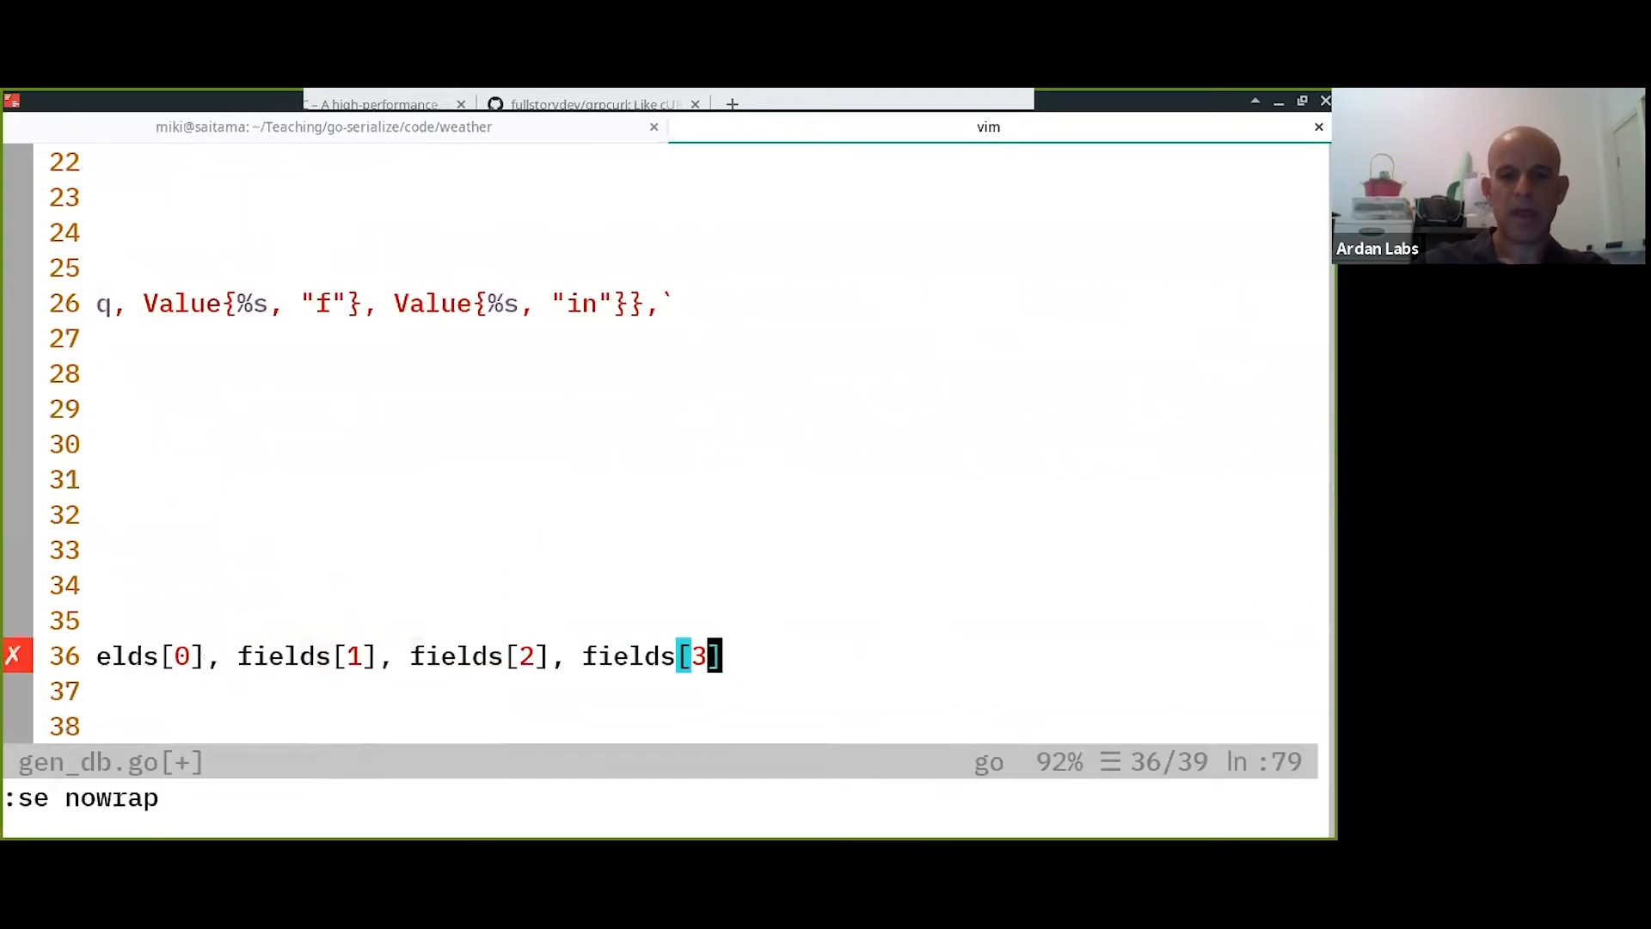
# Turn off line wrapping, review the unused date variable error and start a new line below.
pyautogui.press('Return')
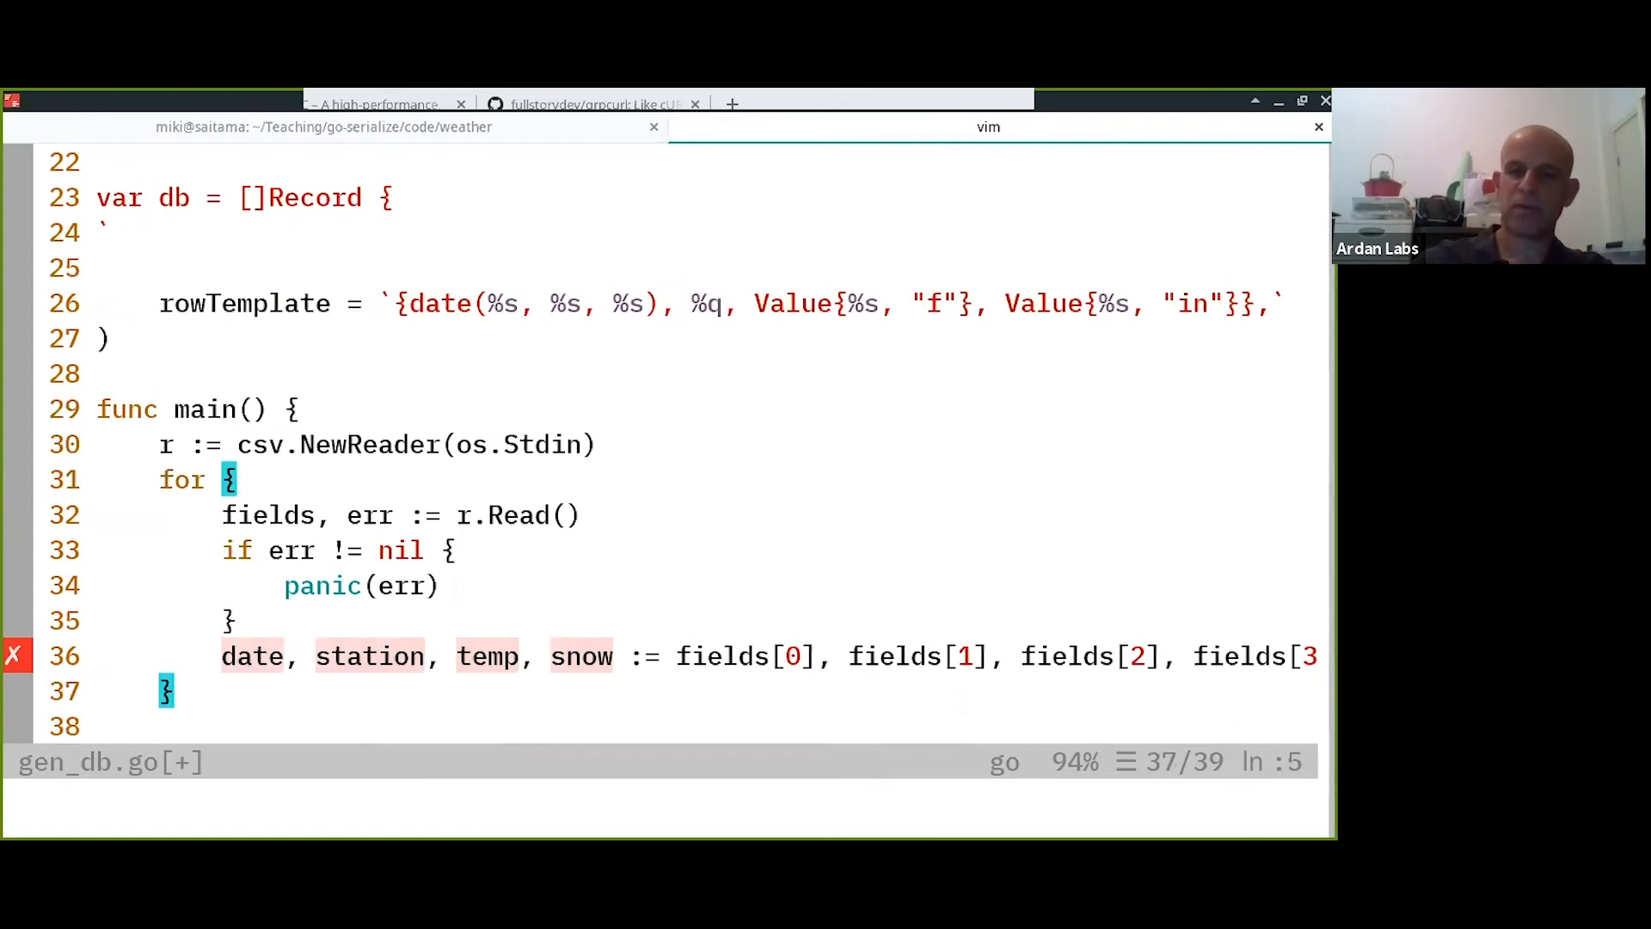
pyautogui.press('V')
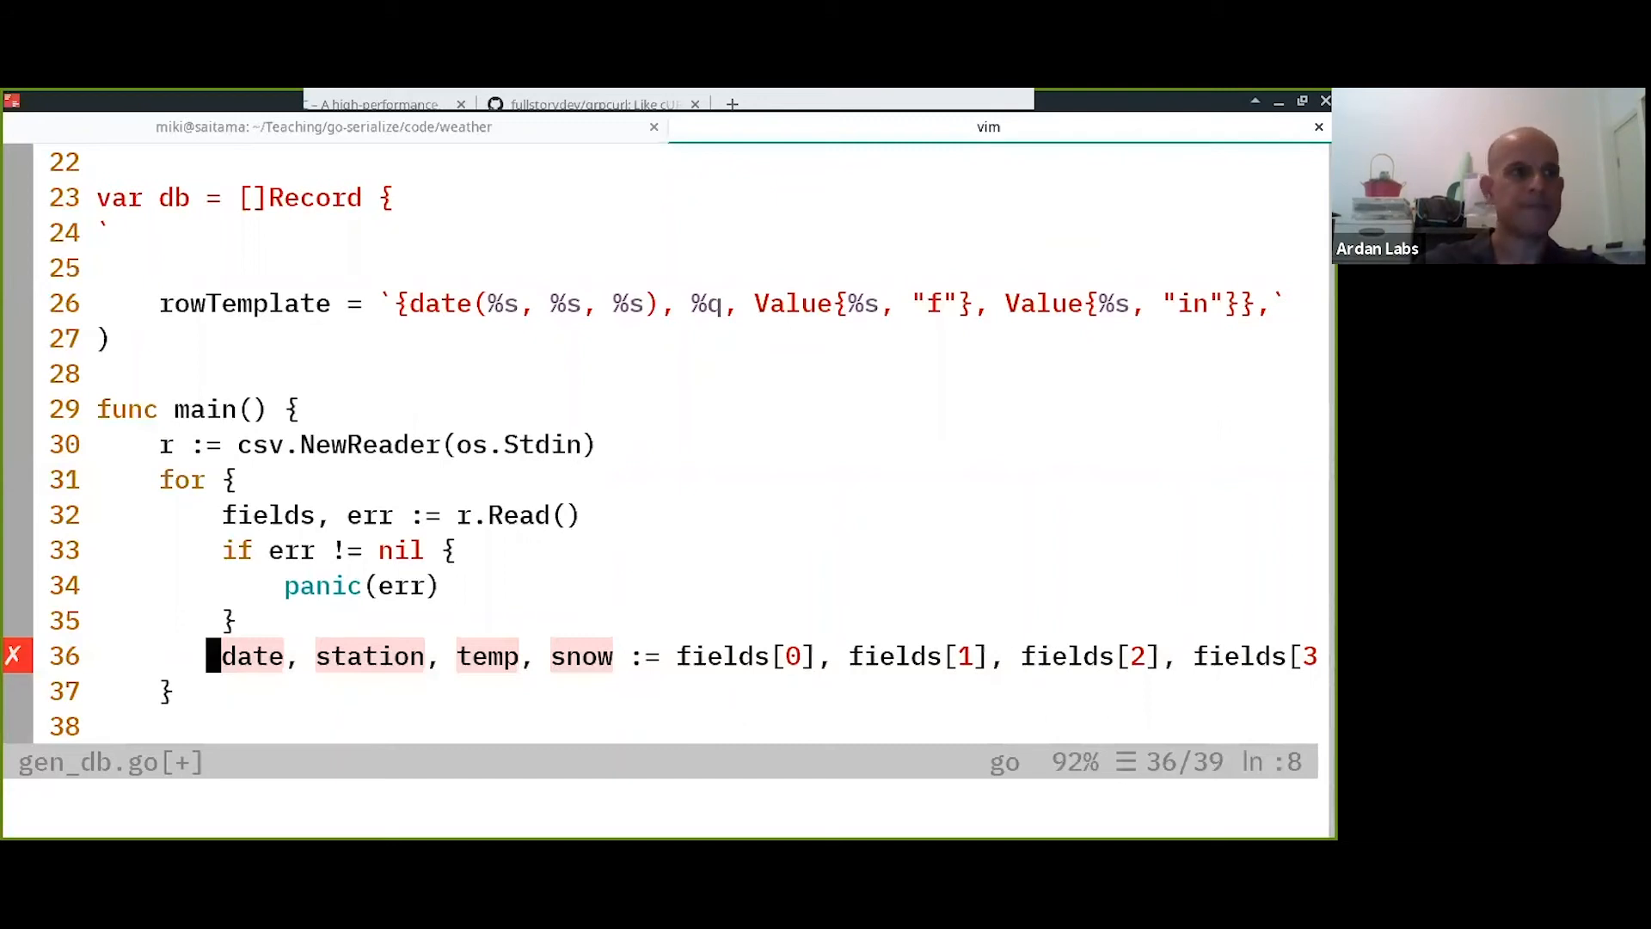
pyautogui.press('l')
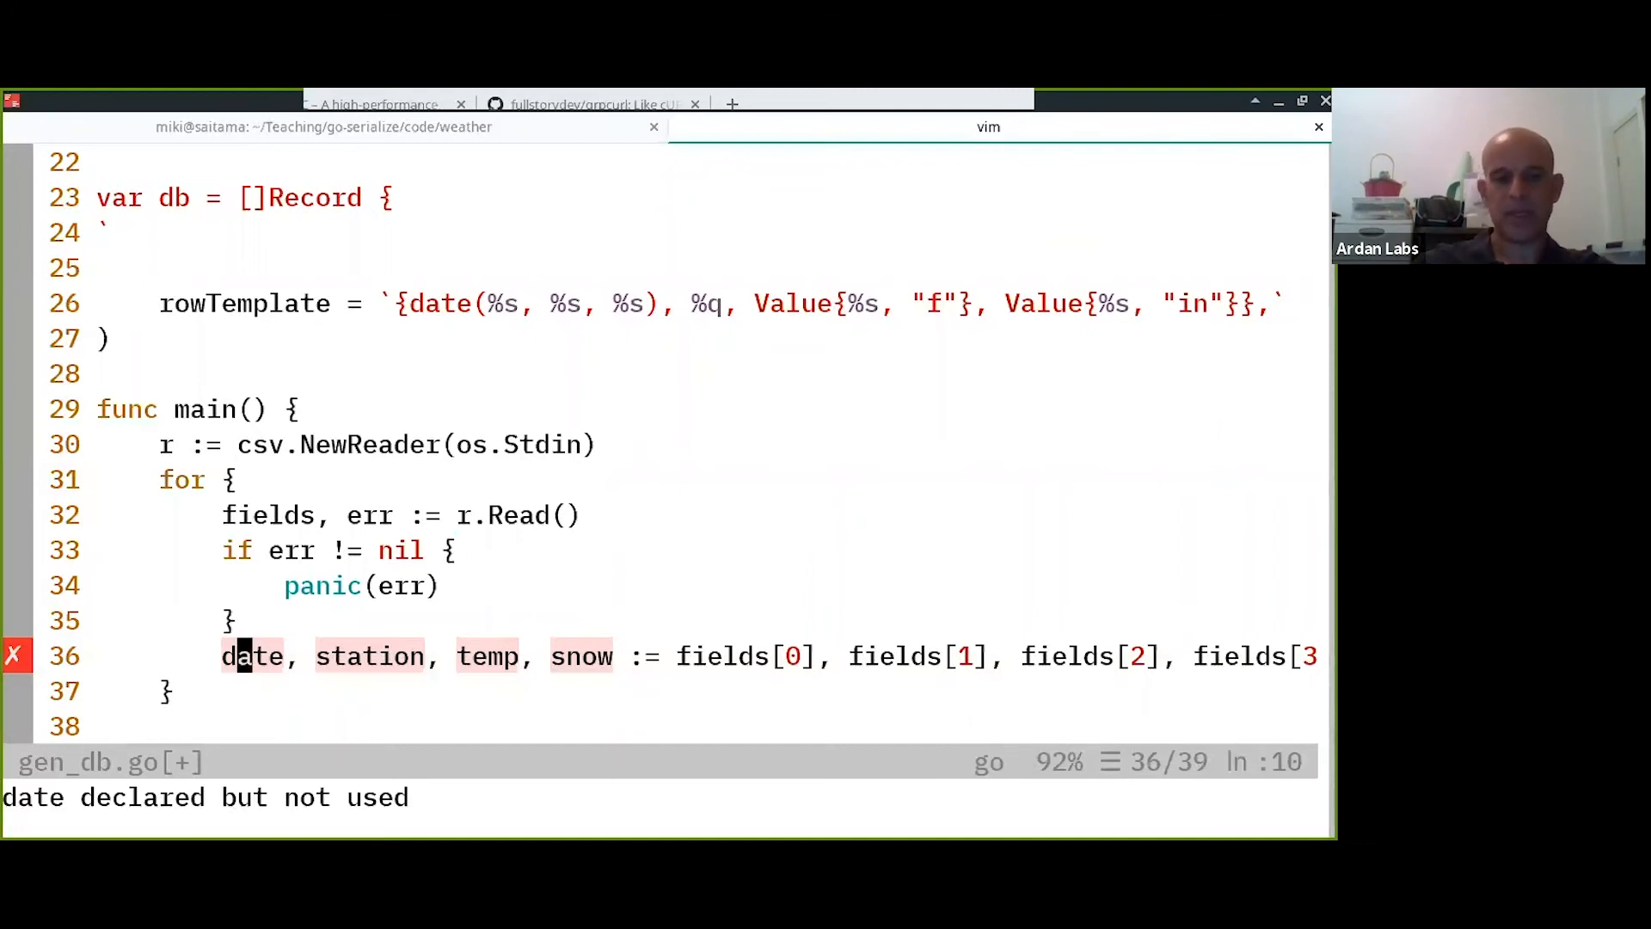
pyautogui.press('o')
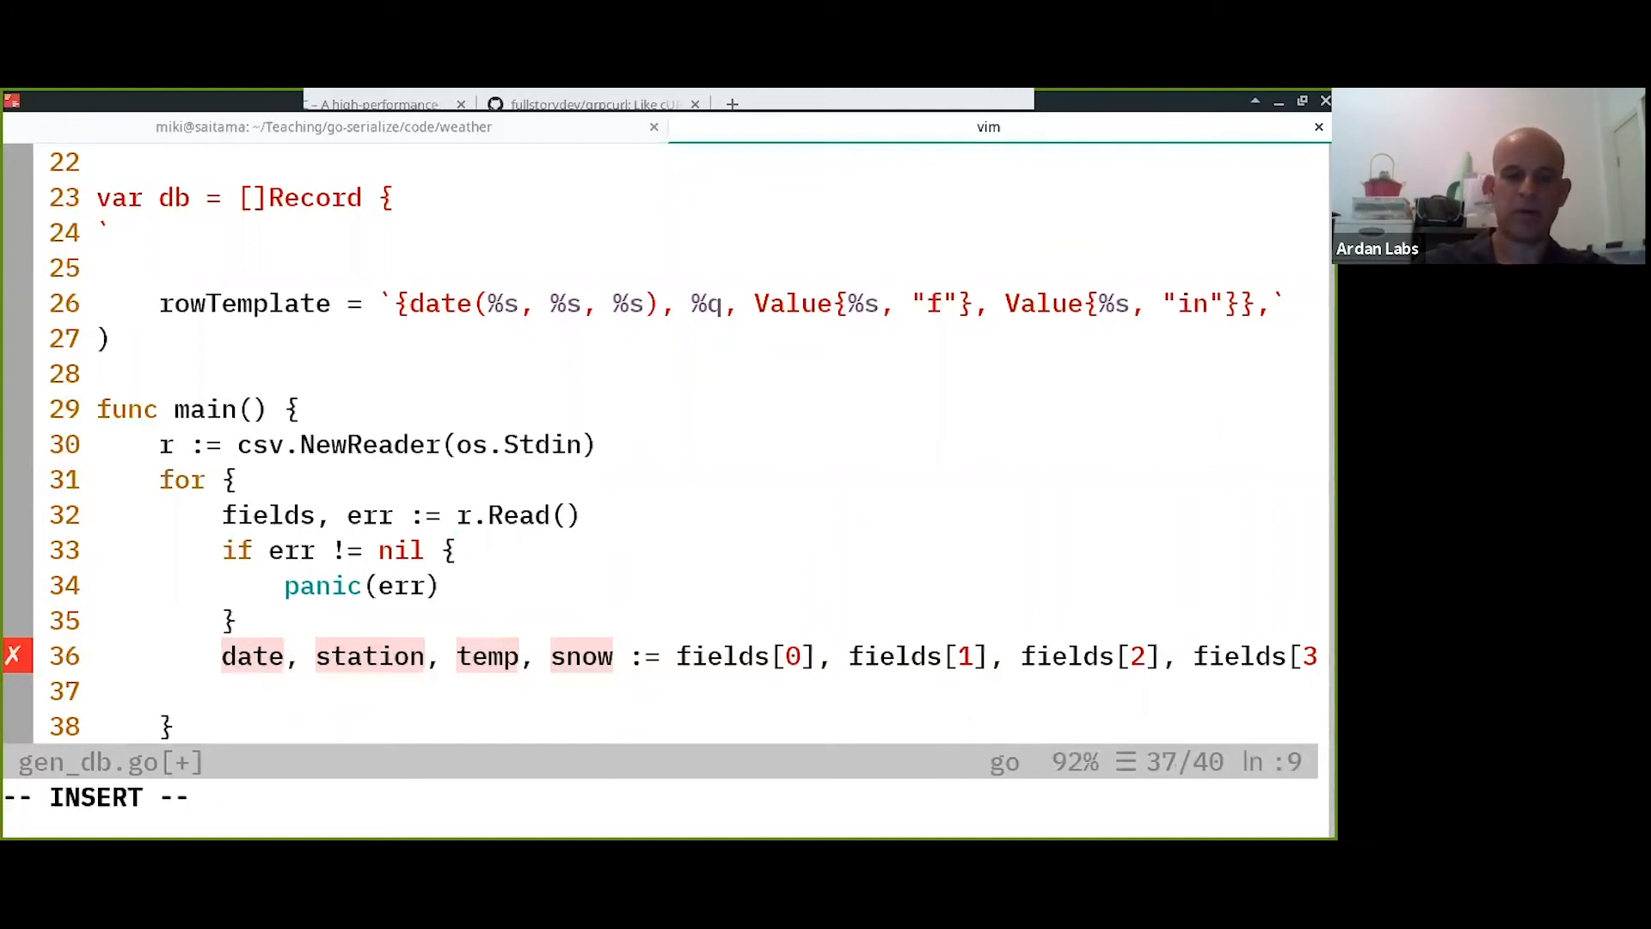
# Add dateFields := strings.Split(data, "-") with a 2020-03- date comment.
pyautogui.write('d')
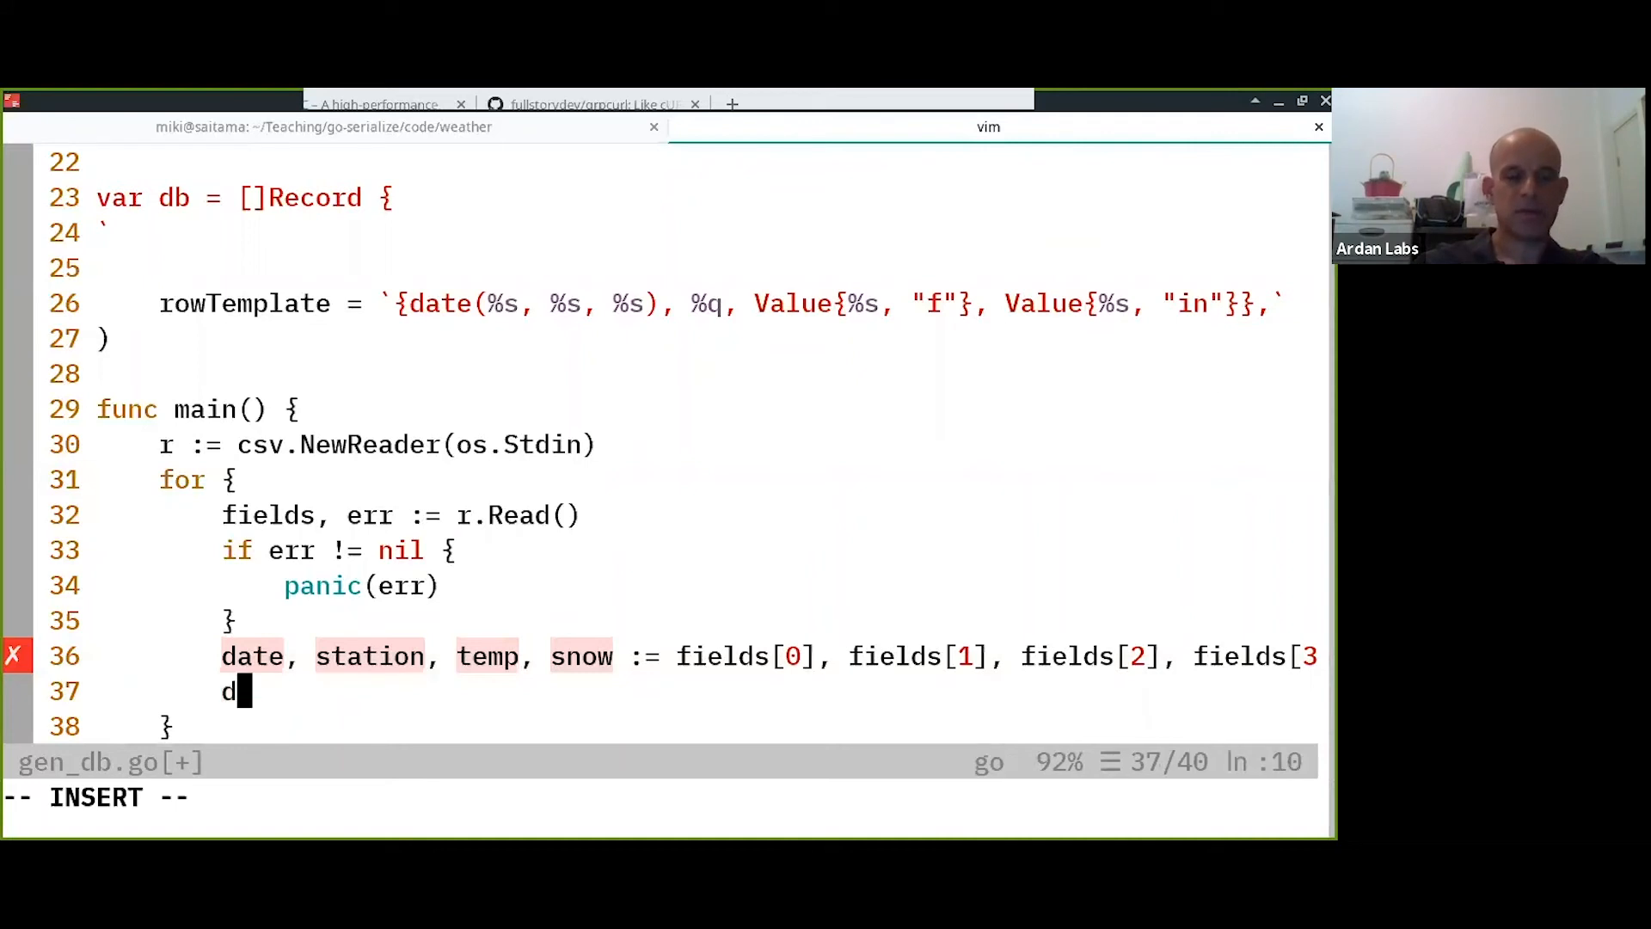
pyautogui.write('ataFields :')
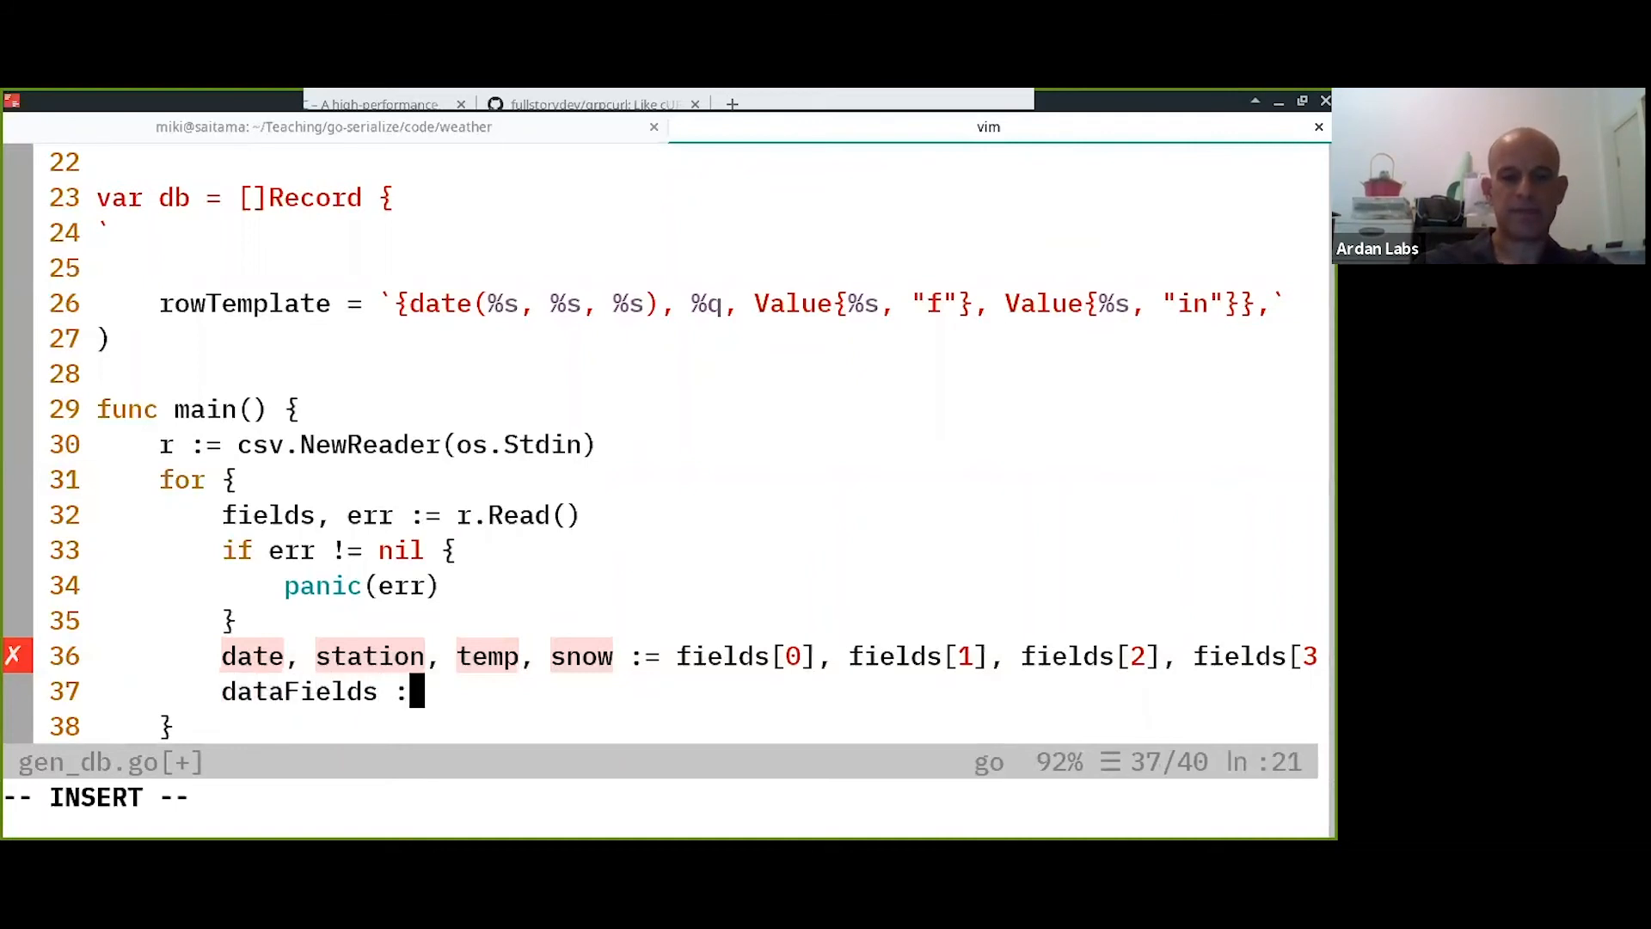
pyautogui.write('=')
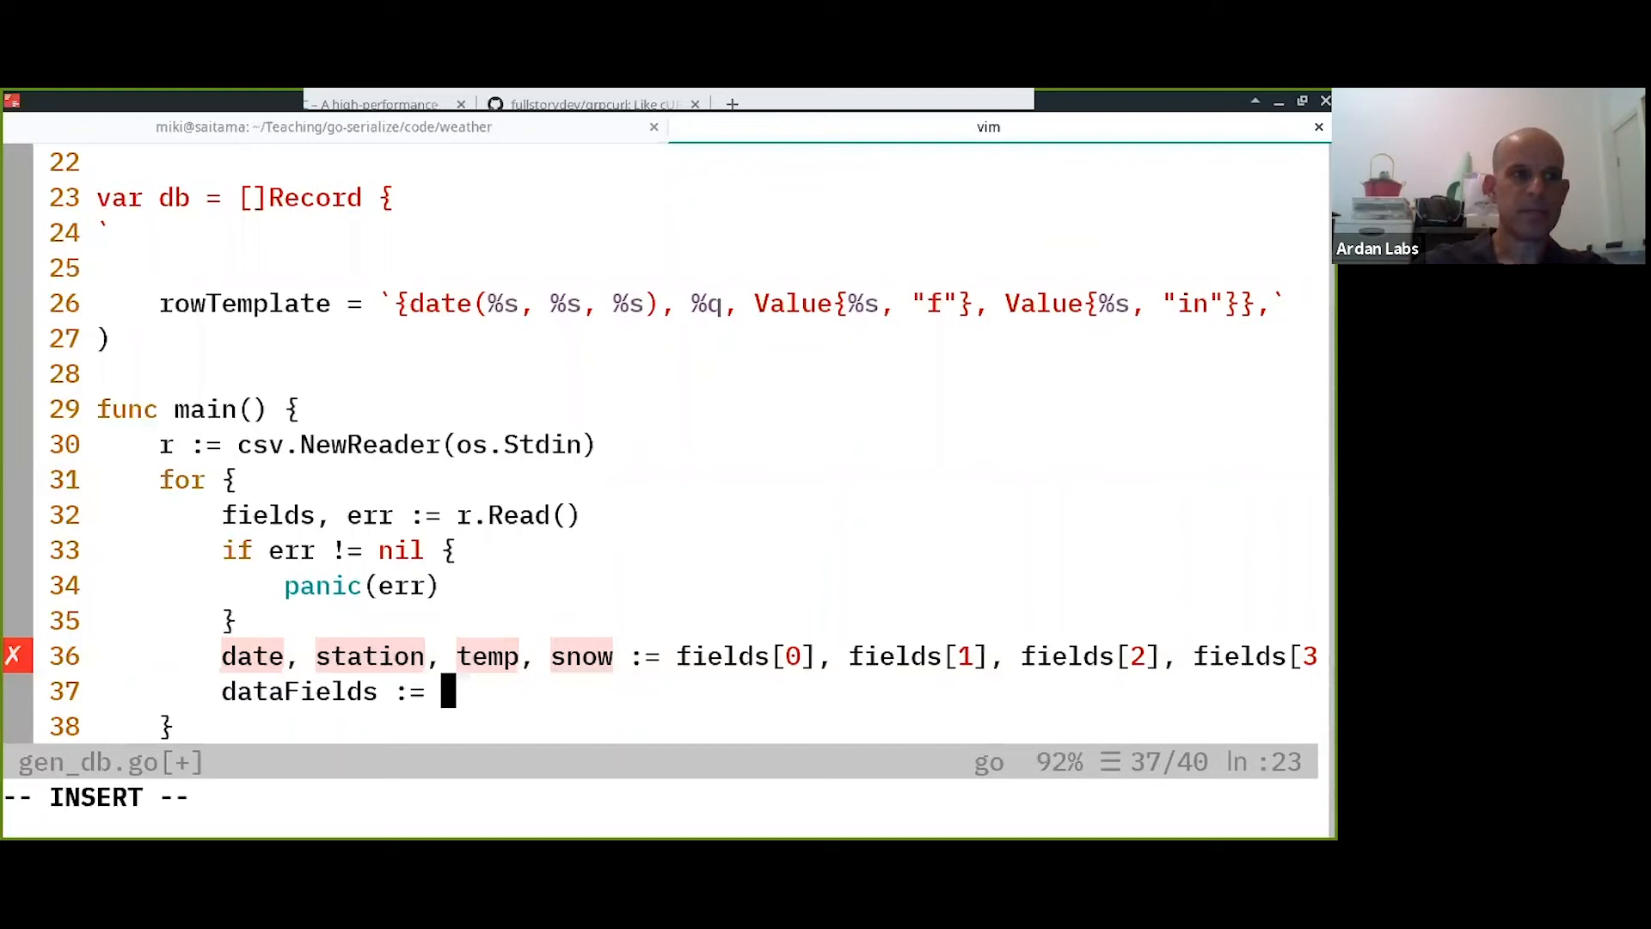
pyautogui.write('strings.Spl')
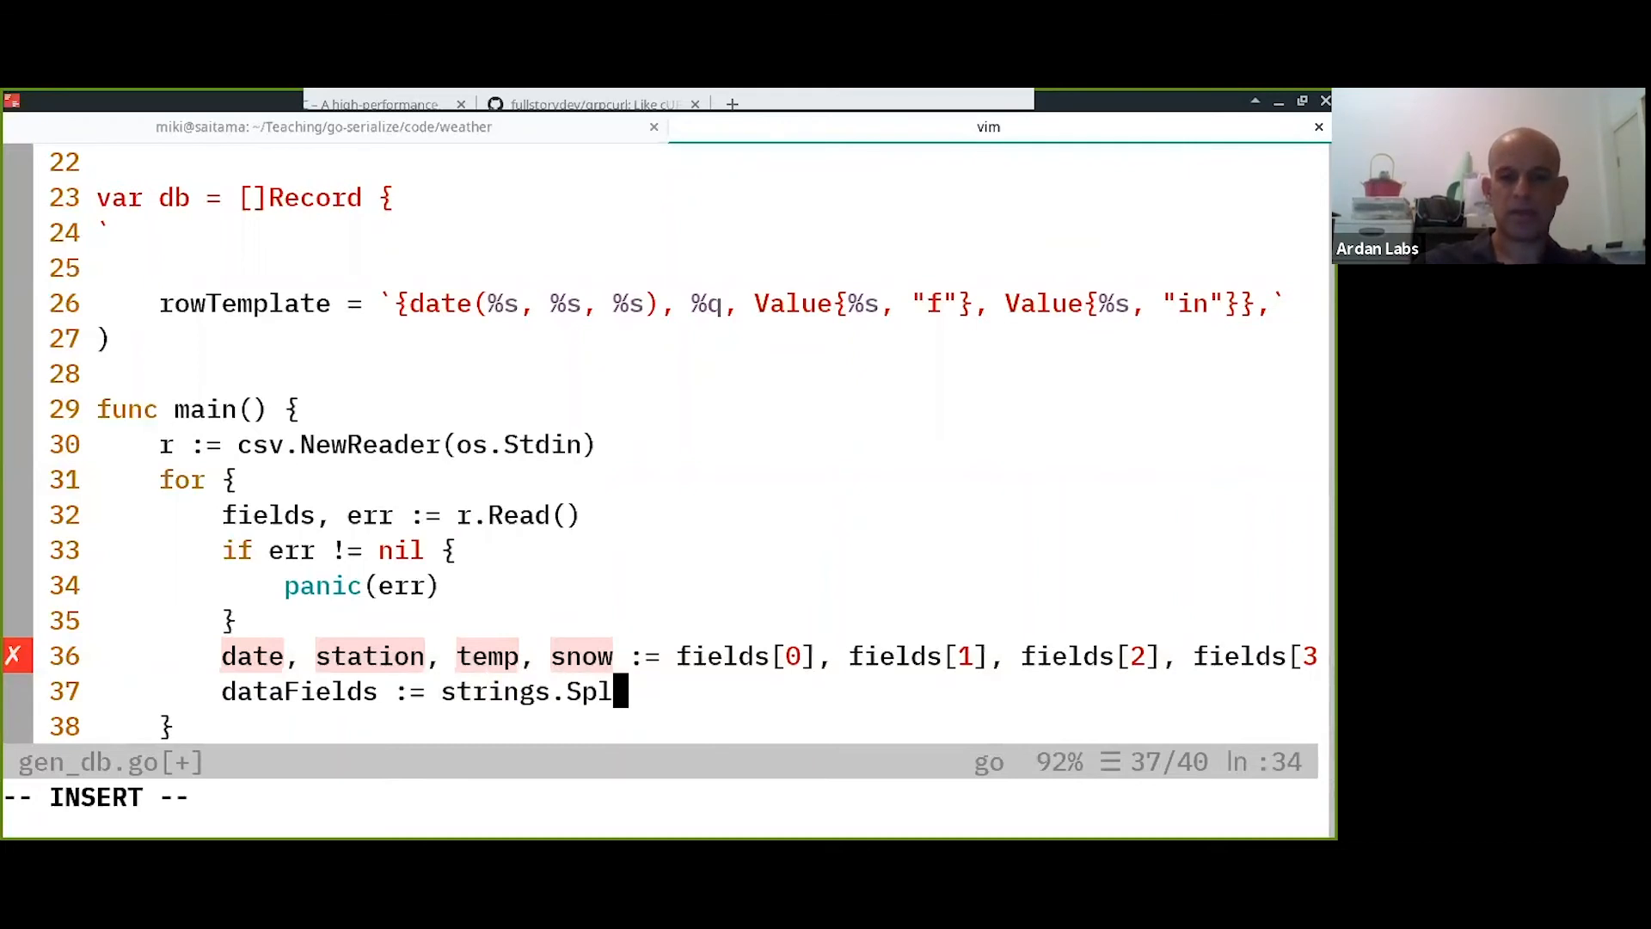
pyautogui.write('it(data, "-')
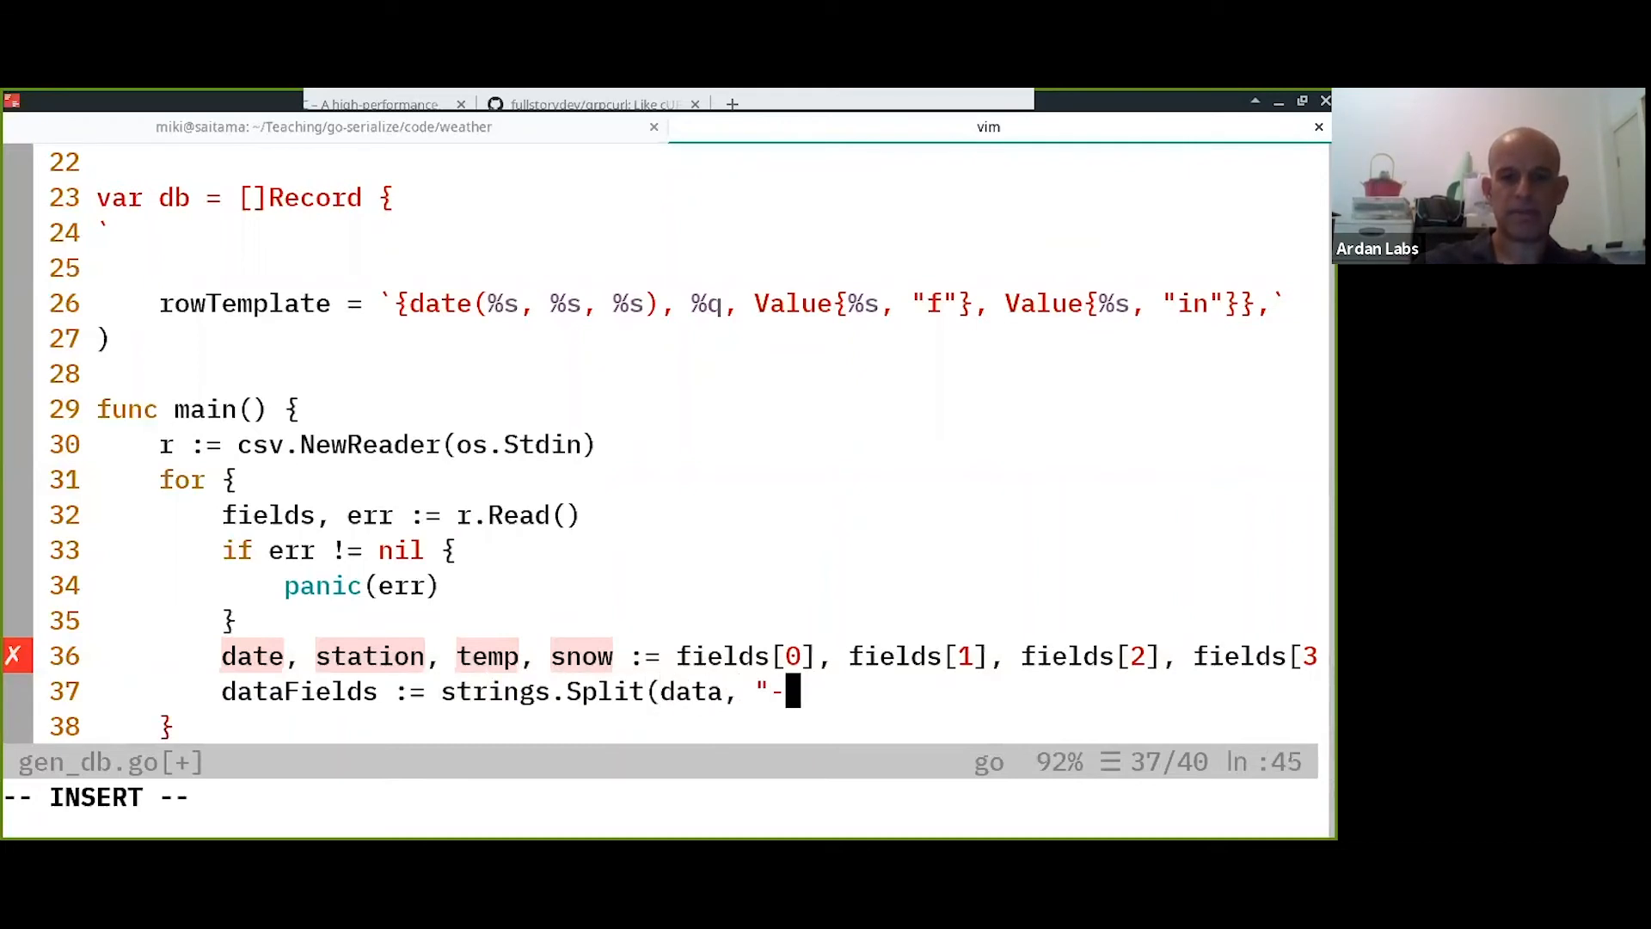
pyautogui.write('") /')
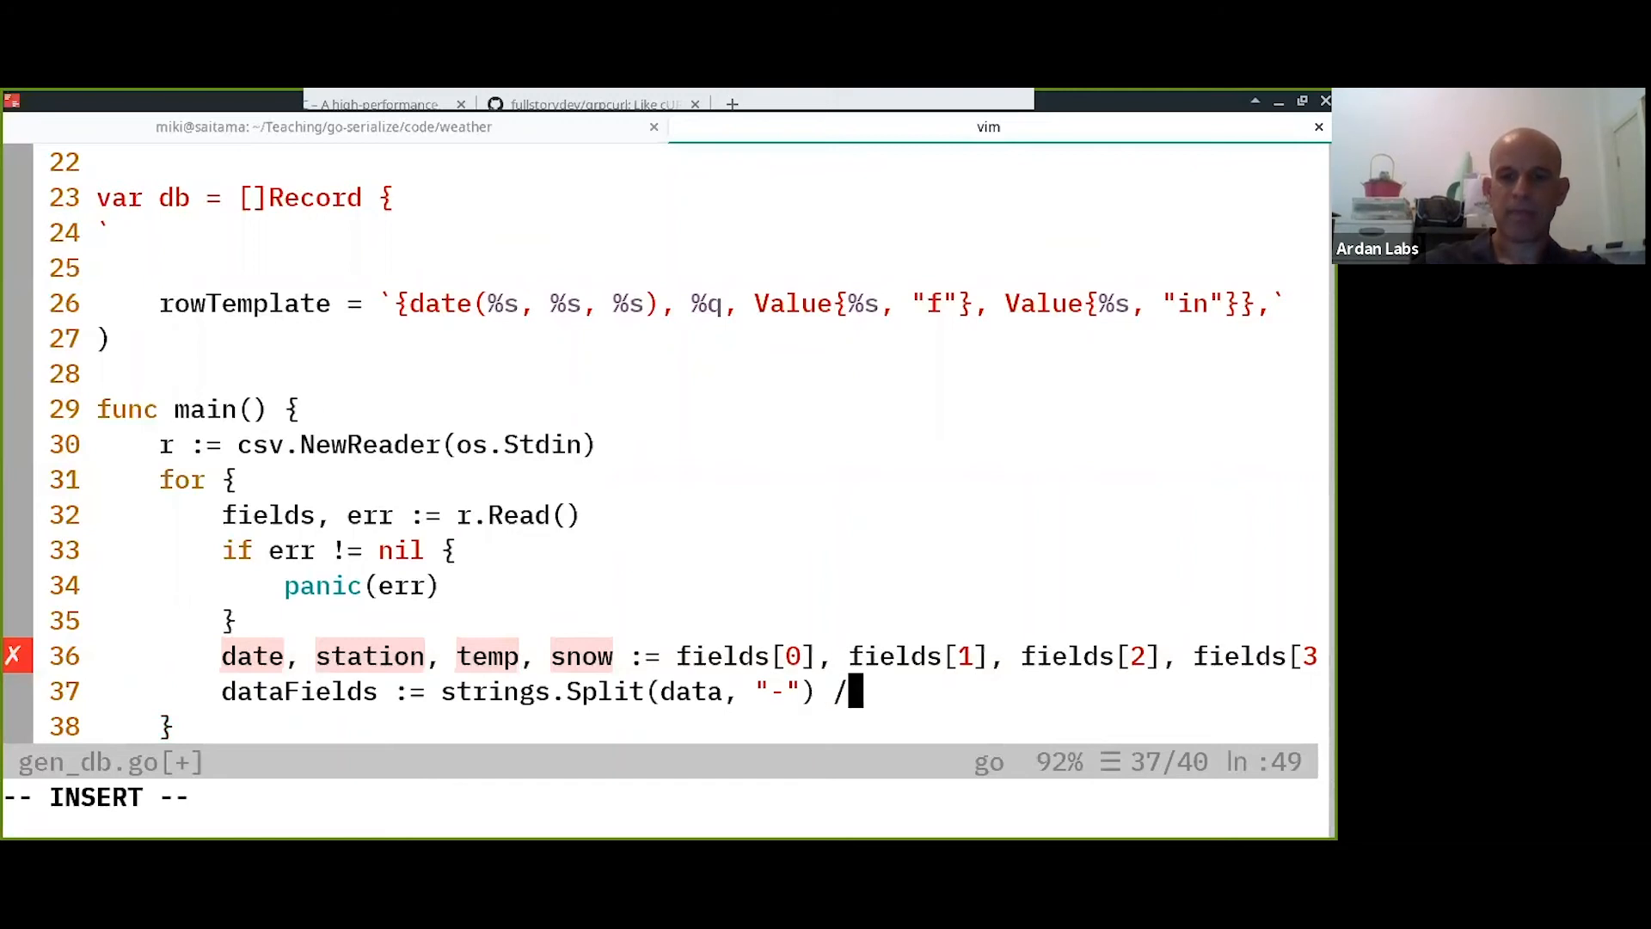
pyautogui.write('/ 2020-03-01')
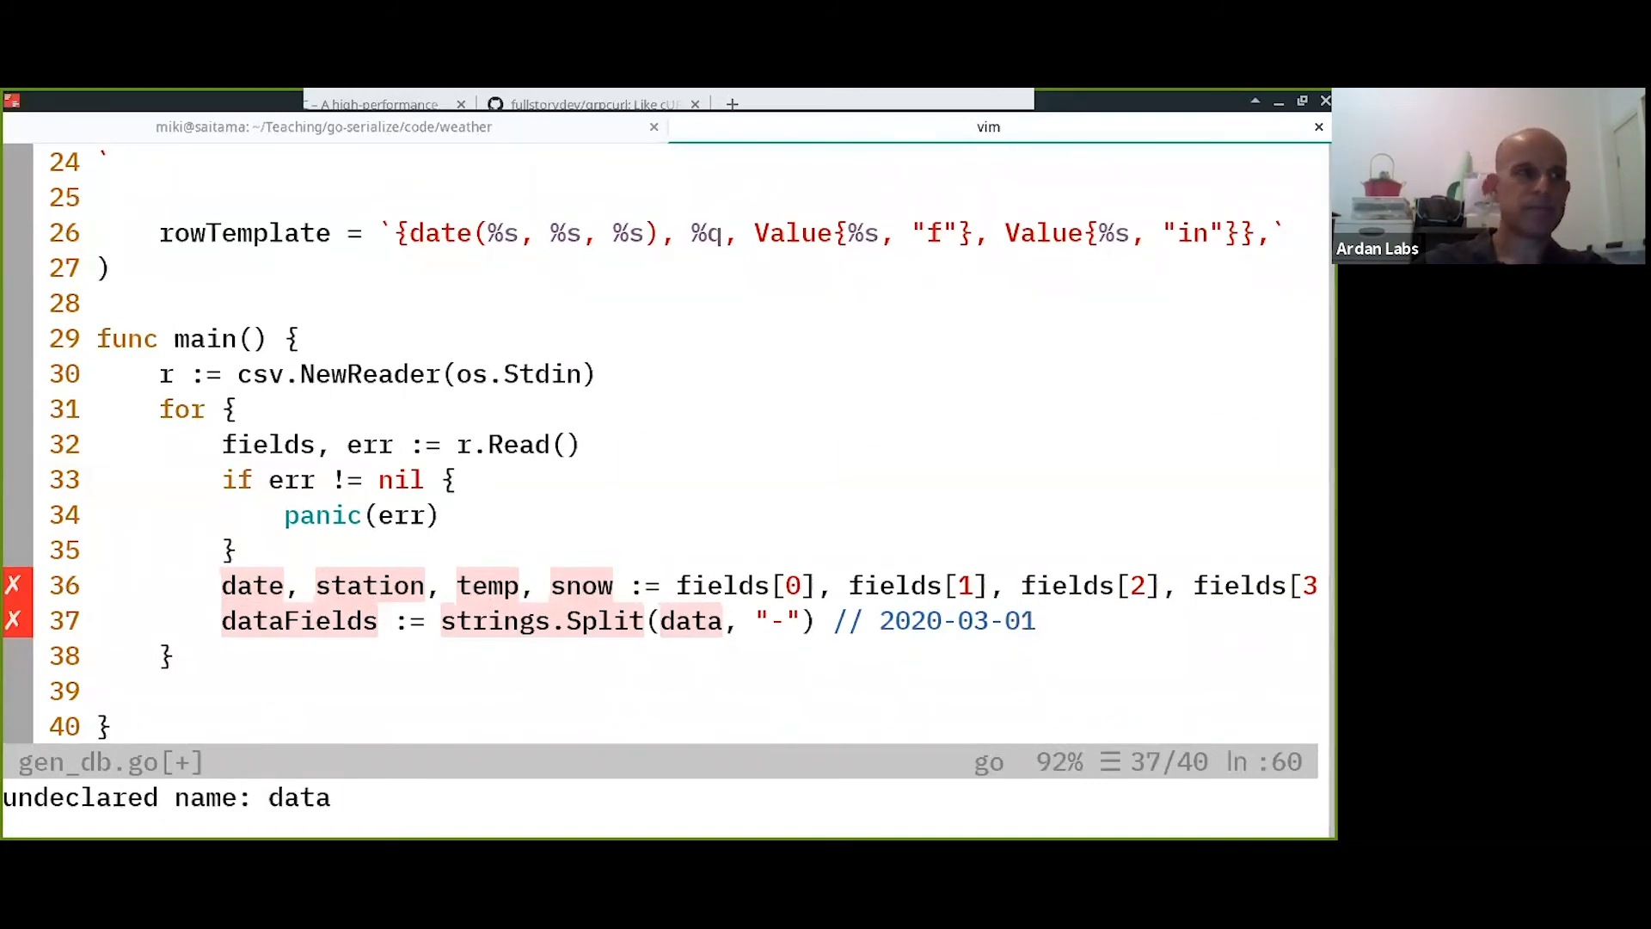
# Assign year, month, day from dateFields[0], dateFields[1], dateFields[2].
pyautogui.write('year')
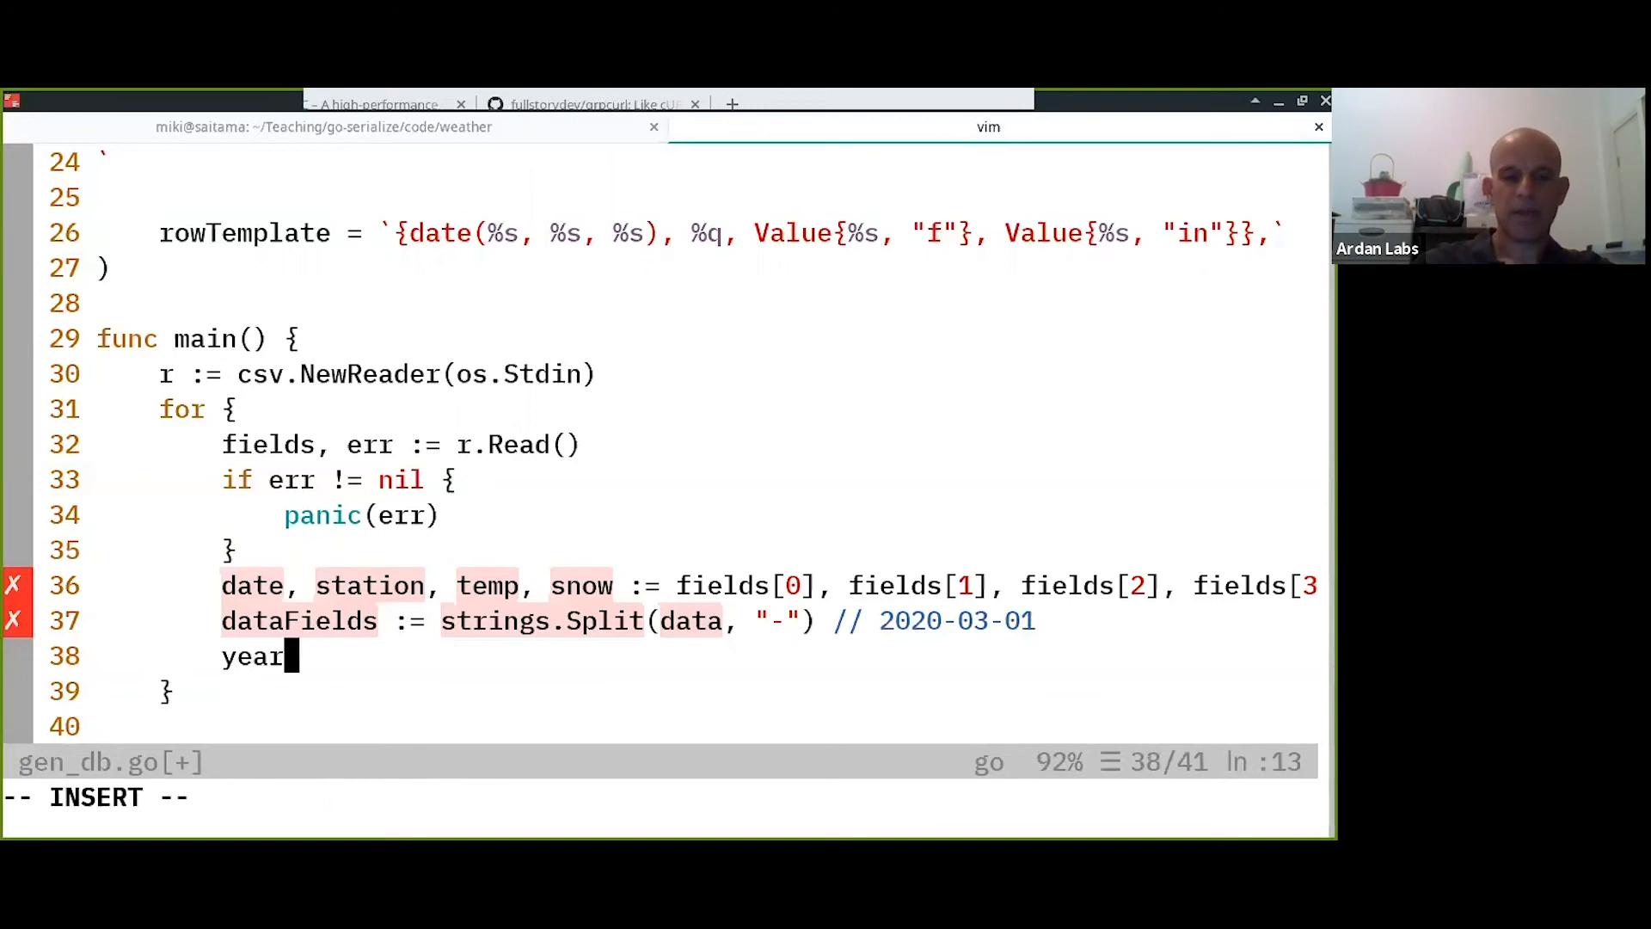
pyautogui.write(', month, day =')
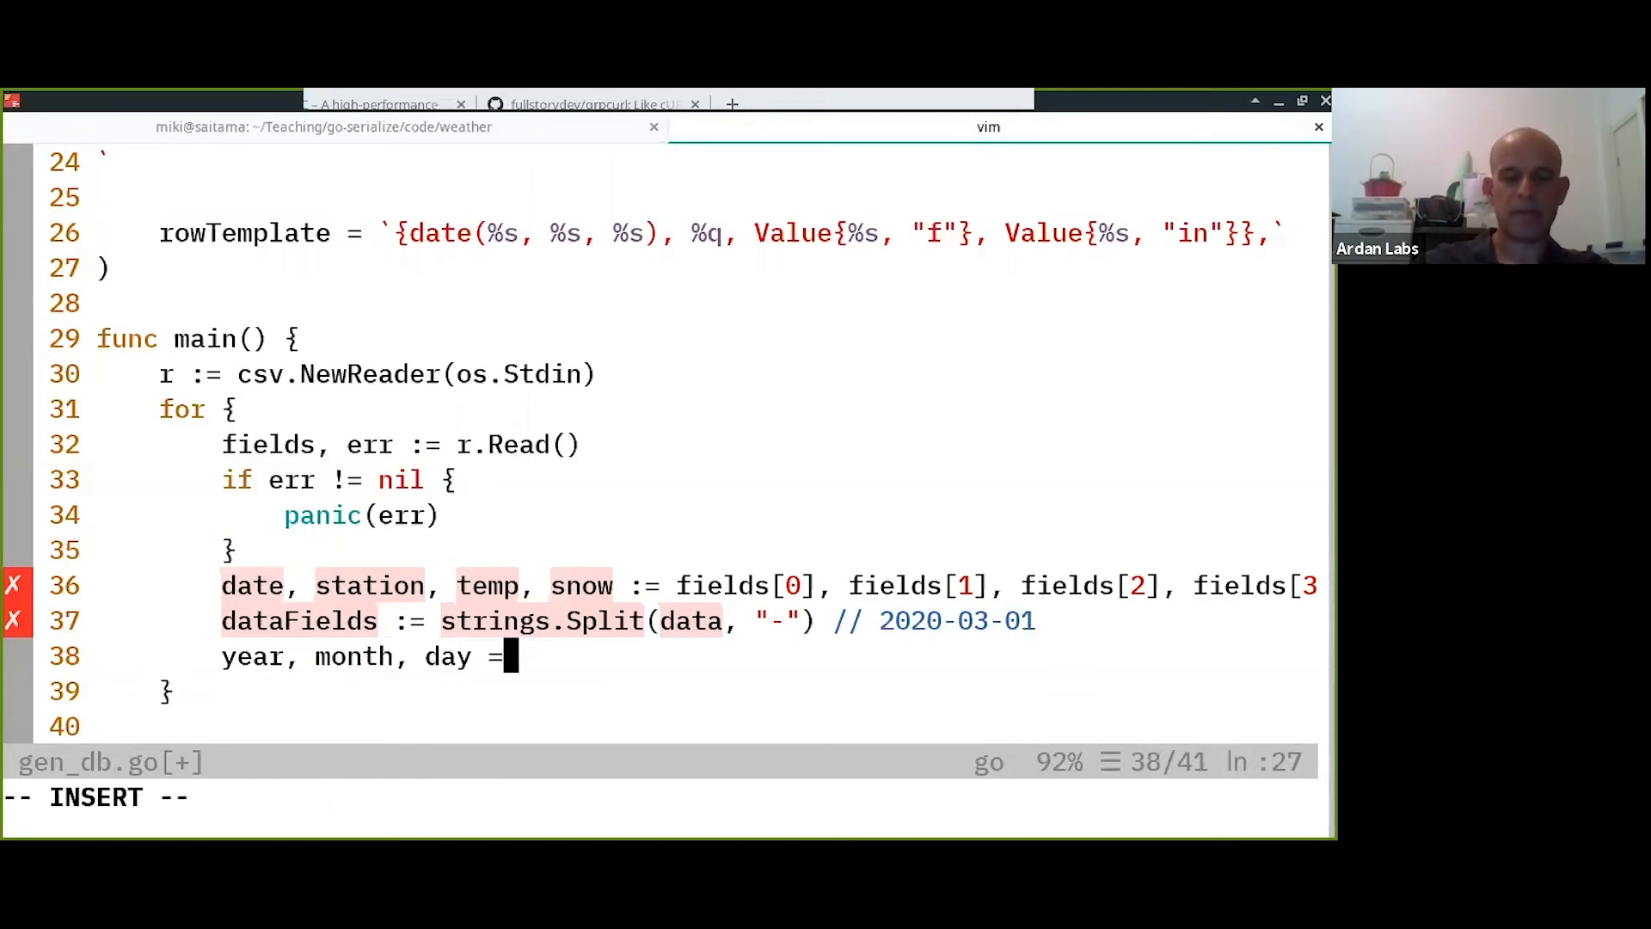
pyautogui.write('dateFields[')
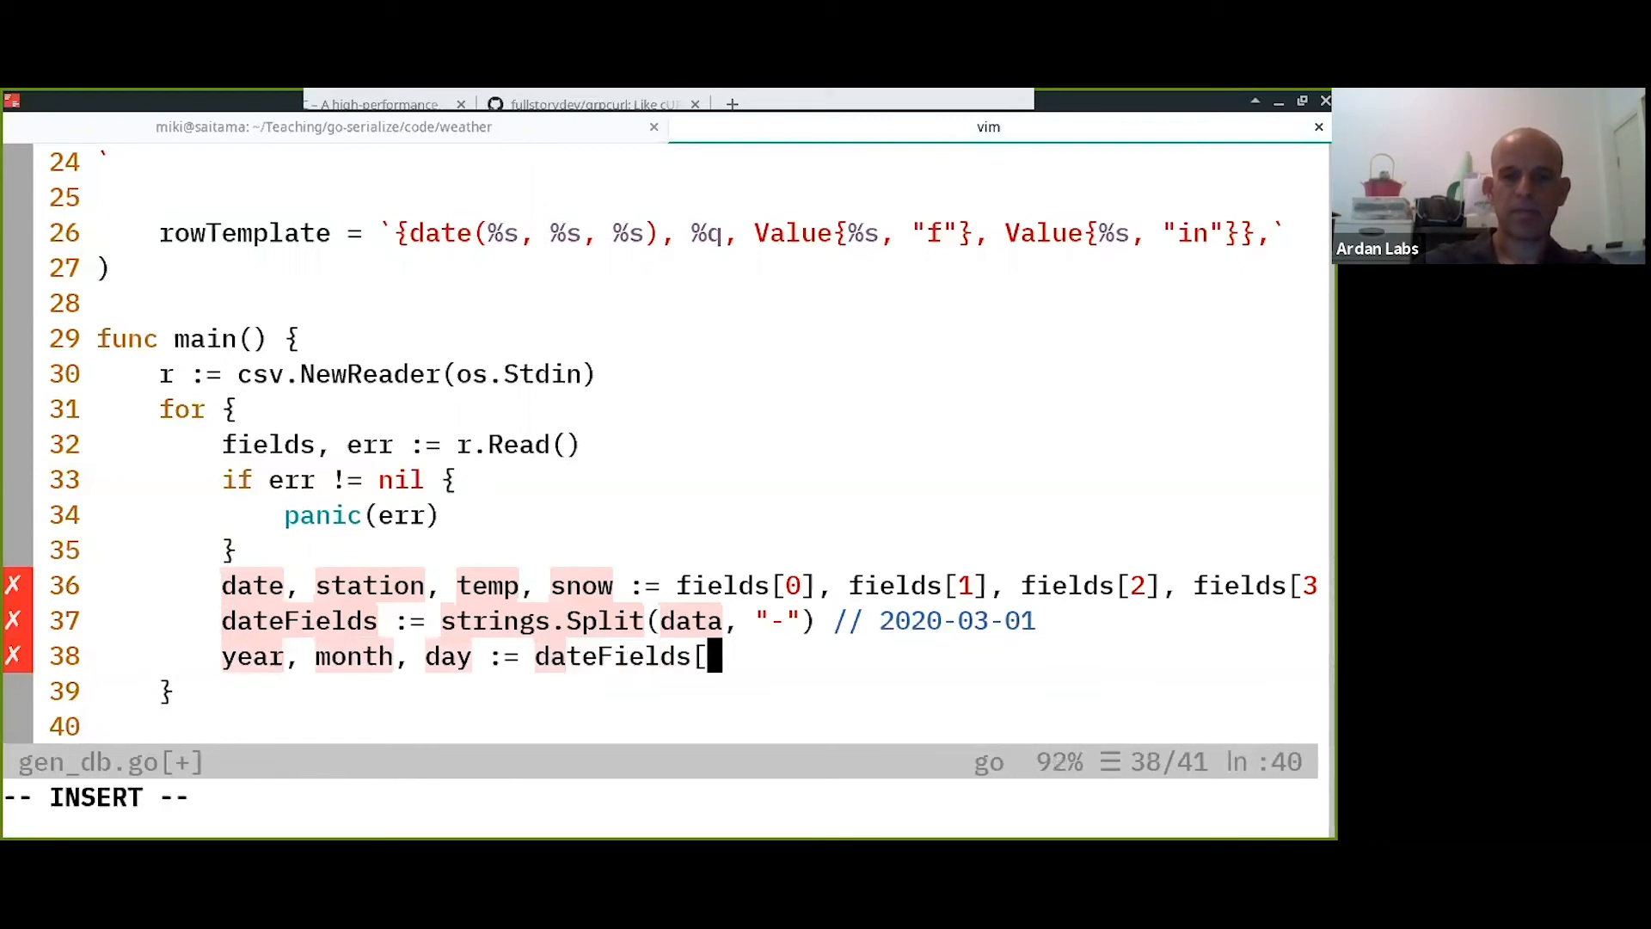
pyautogui.write('0], dateFields')
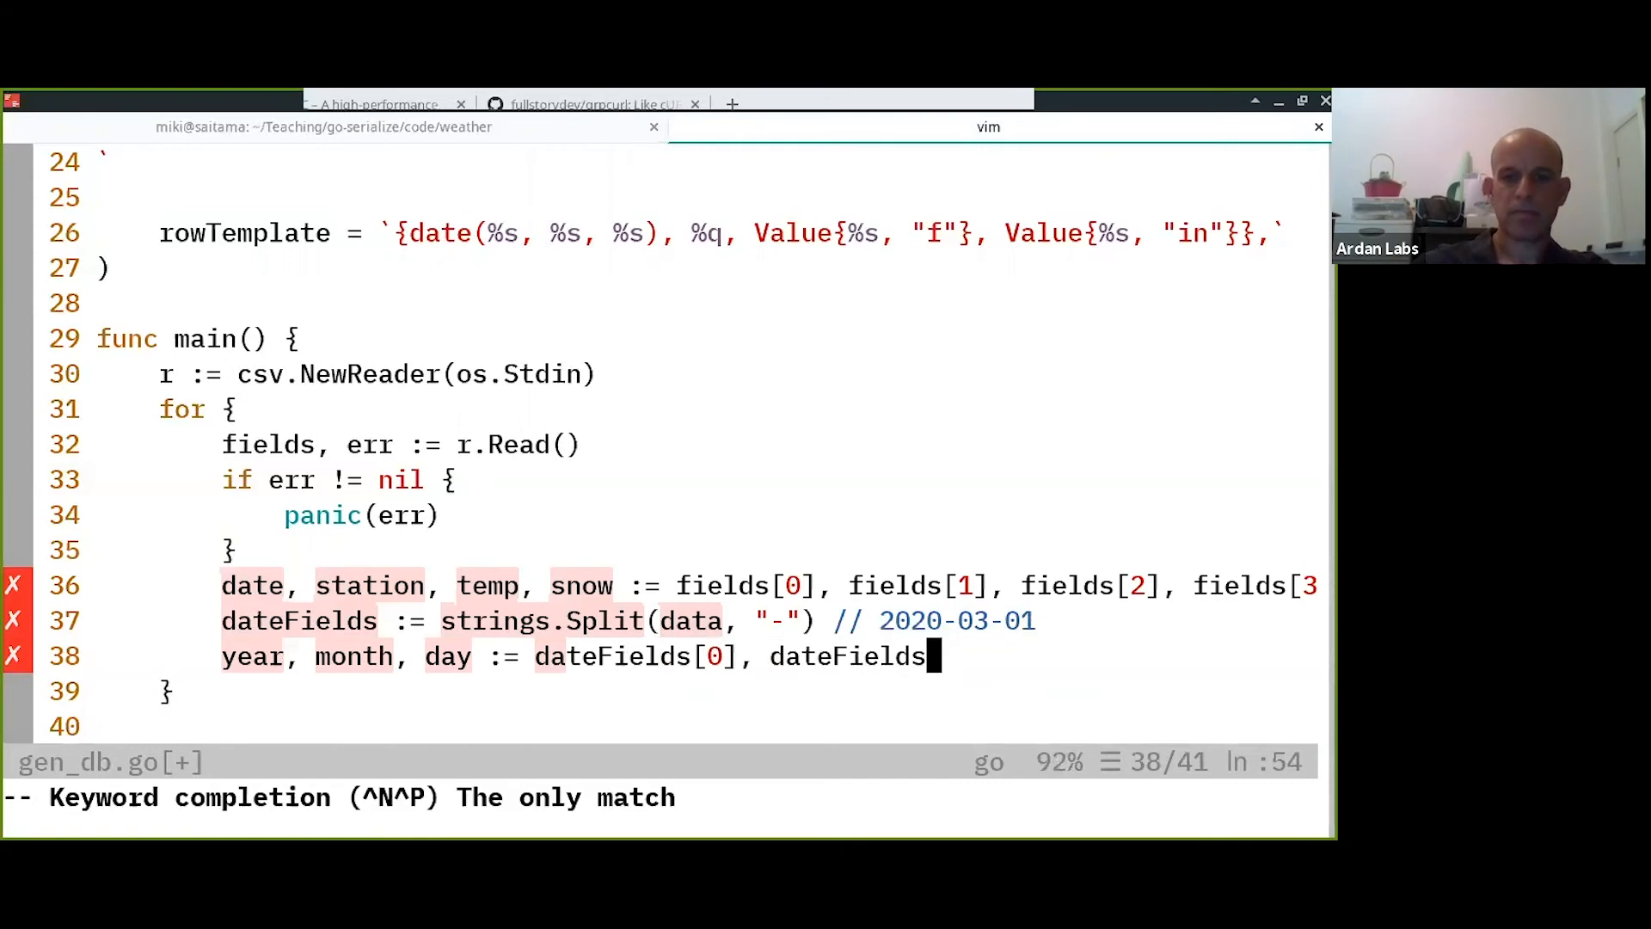
pyautogui.write('[1], dateFields[2]')
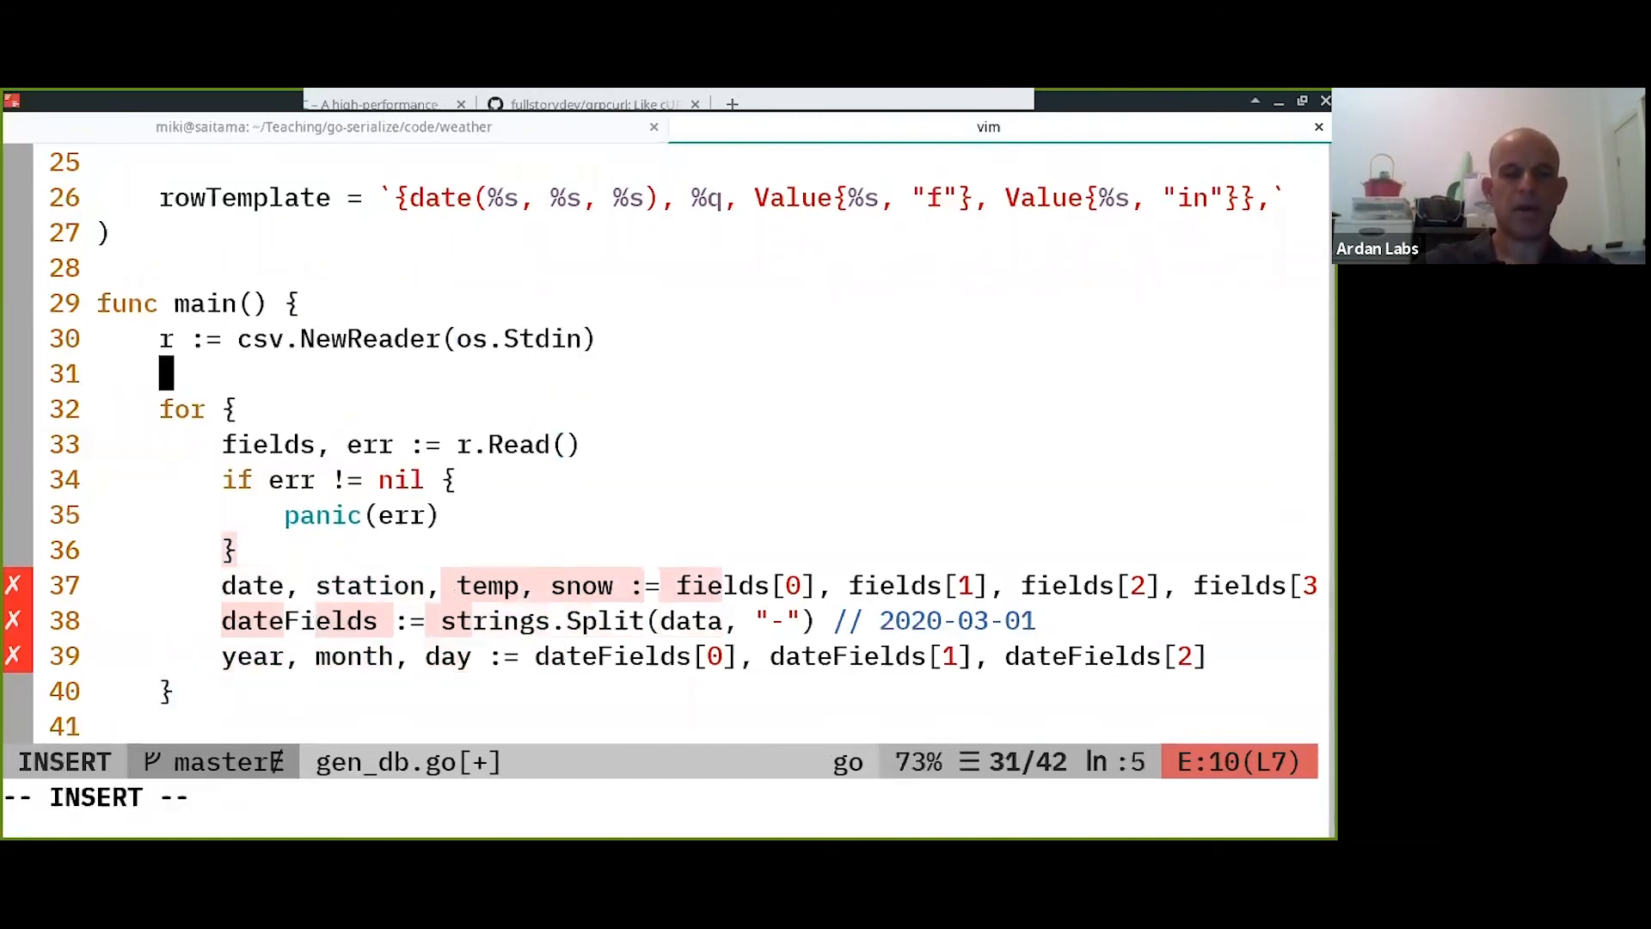
# Print the header before the loop with fmt.Println(header) and save the file.
pyautogui.write('fmt.Pr')
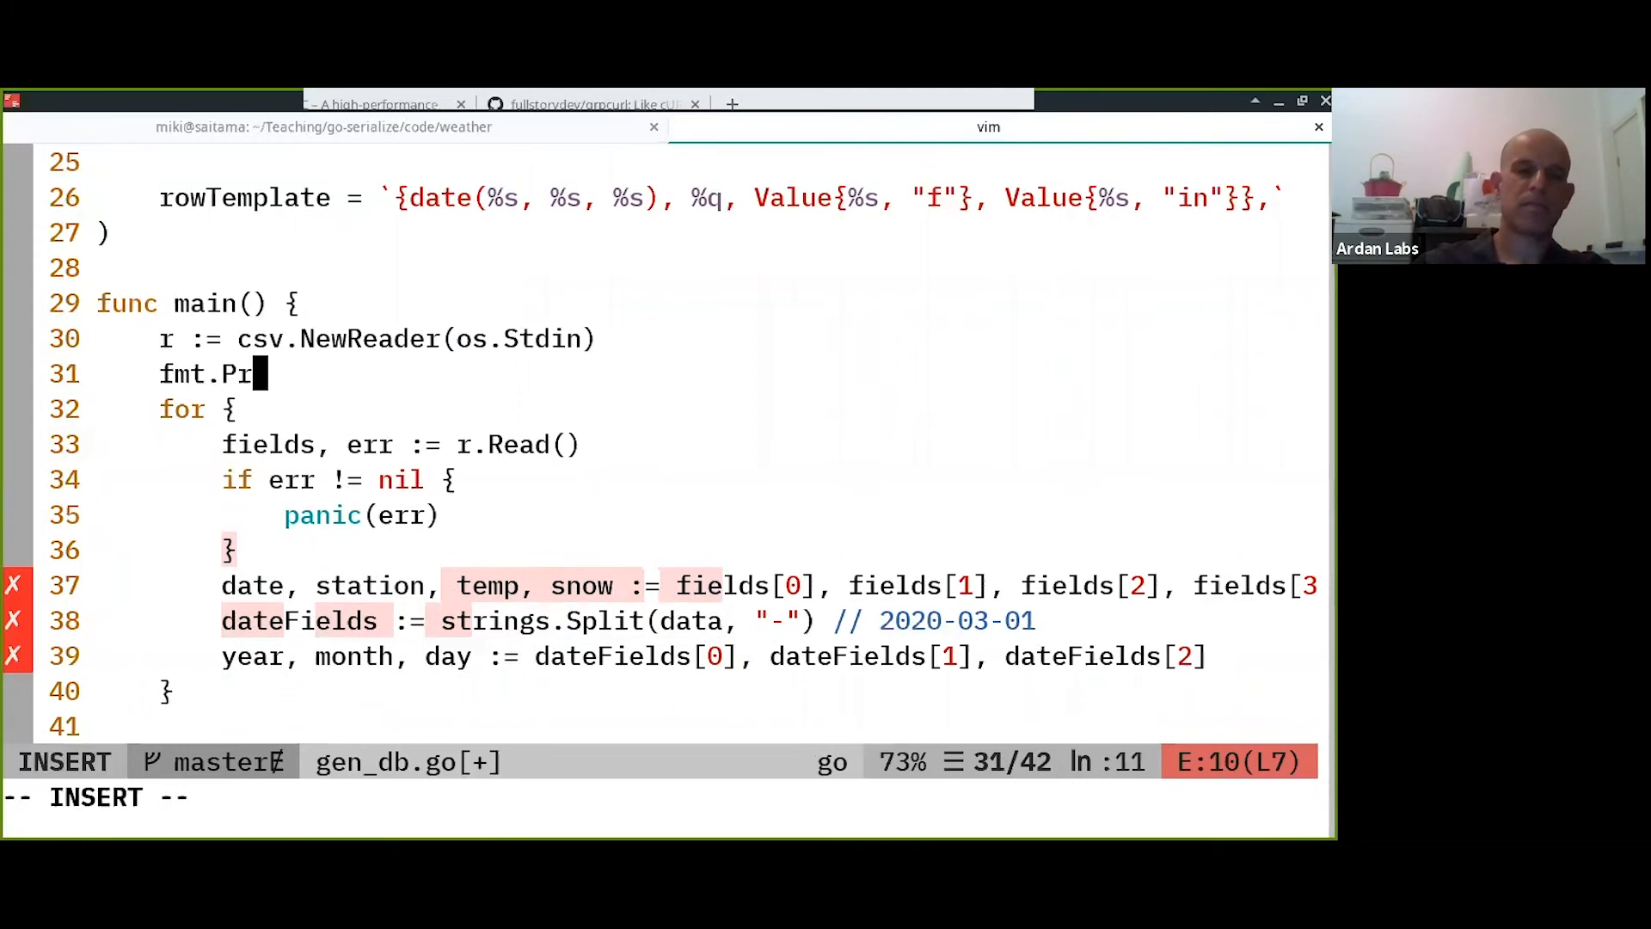
pyautogui.write('ntl')
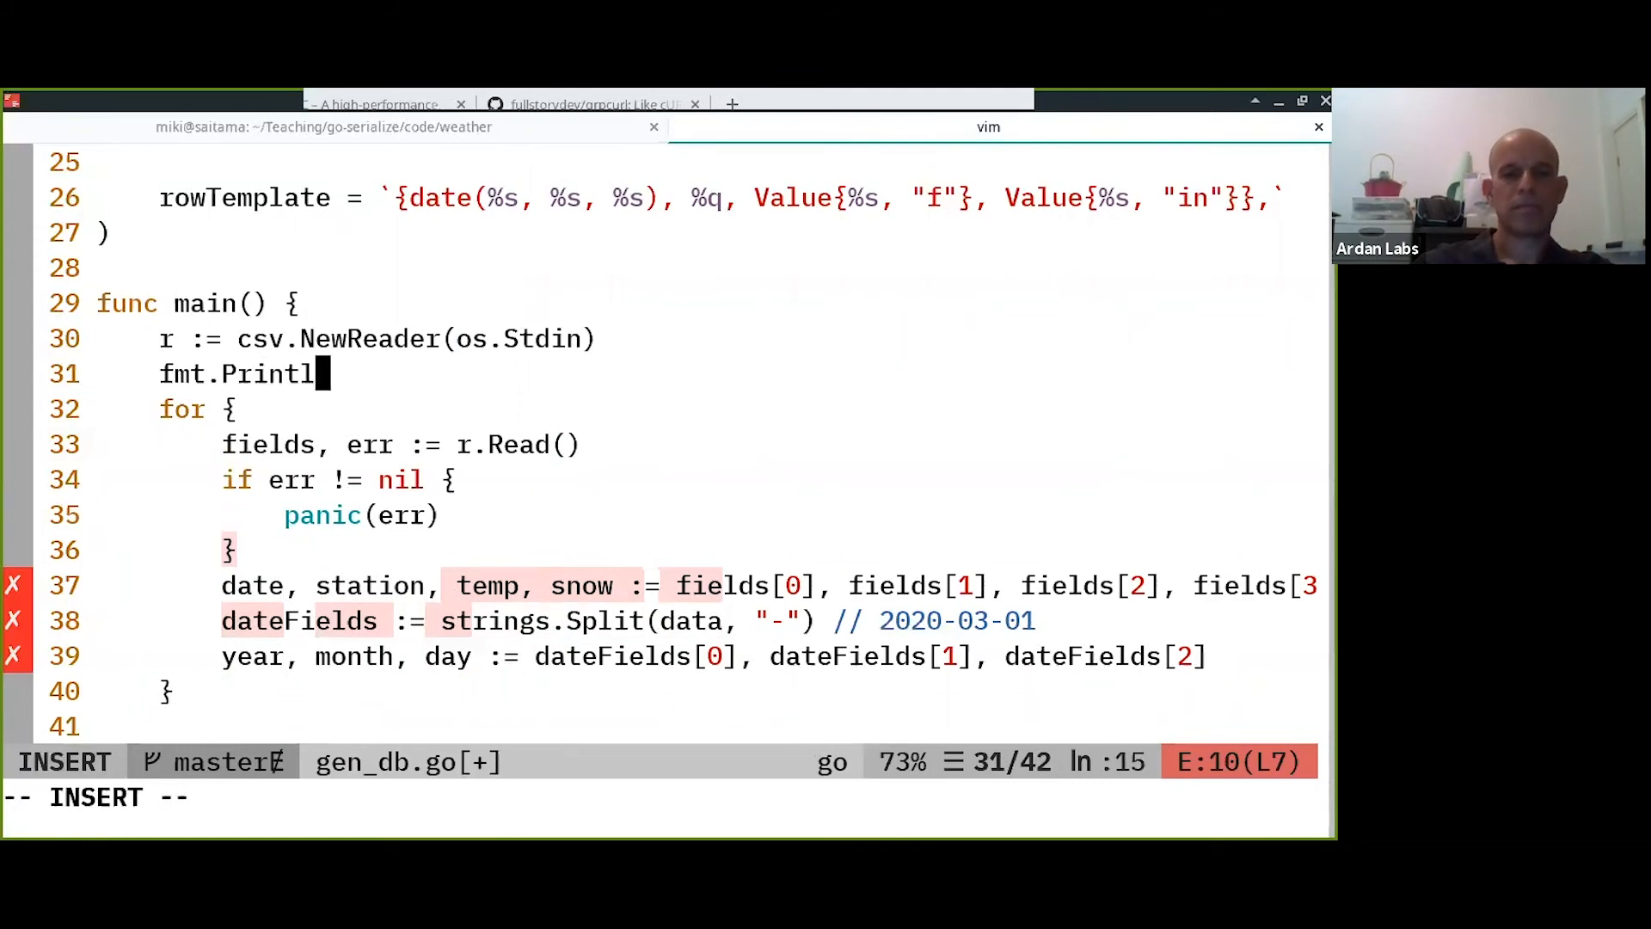
pyautogui.write('n(header)')
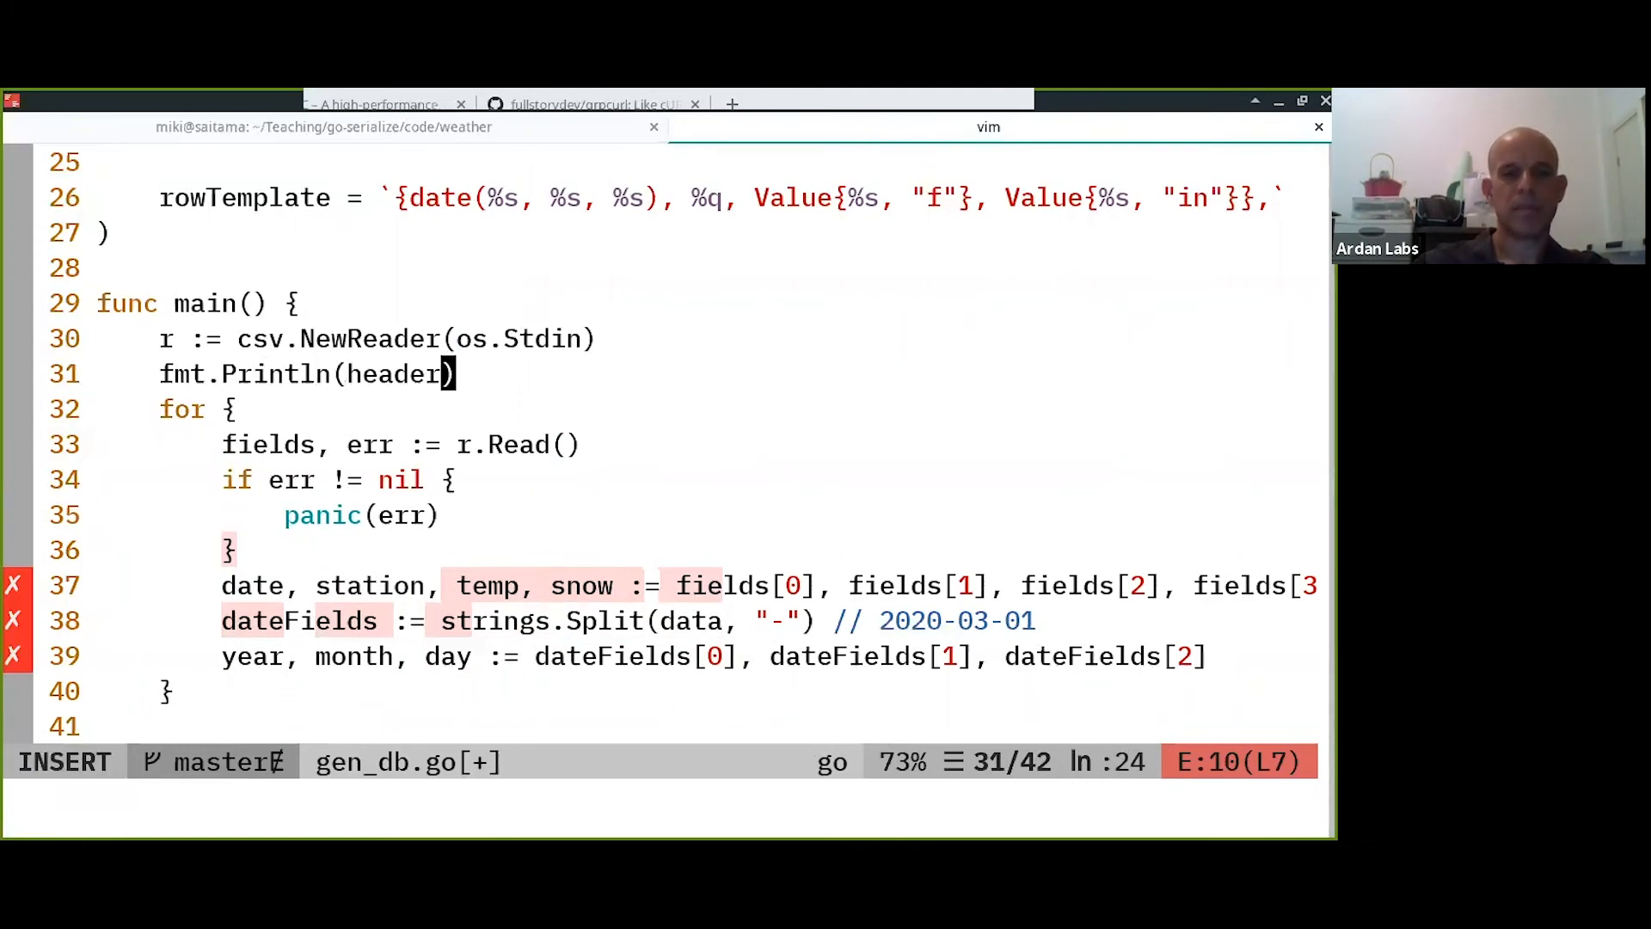
pyautogui.press('Escape')
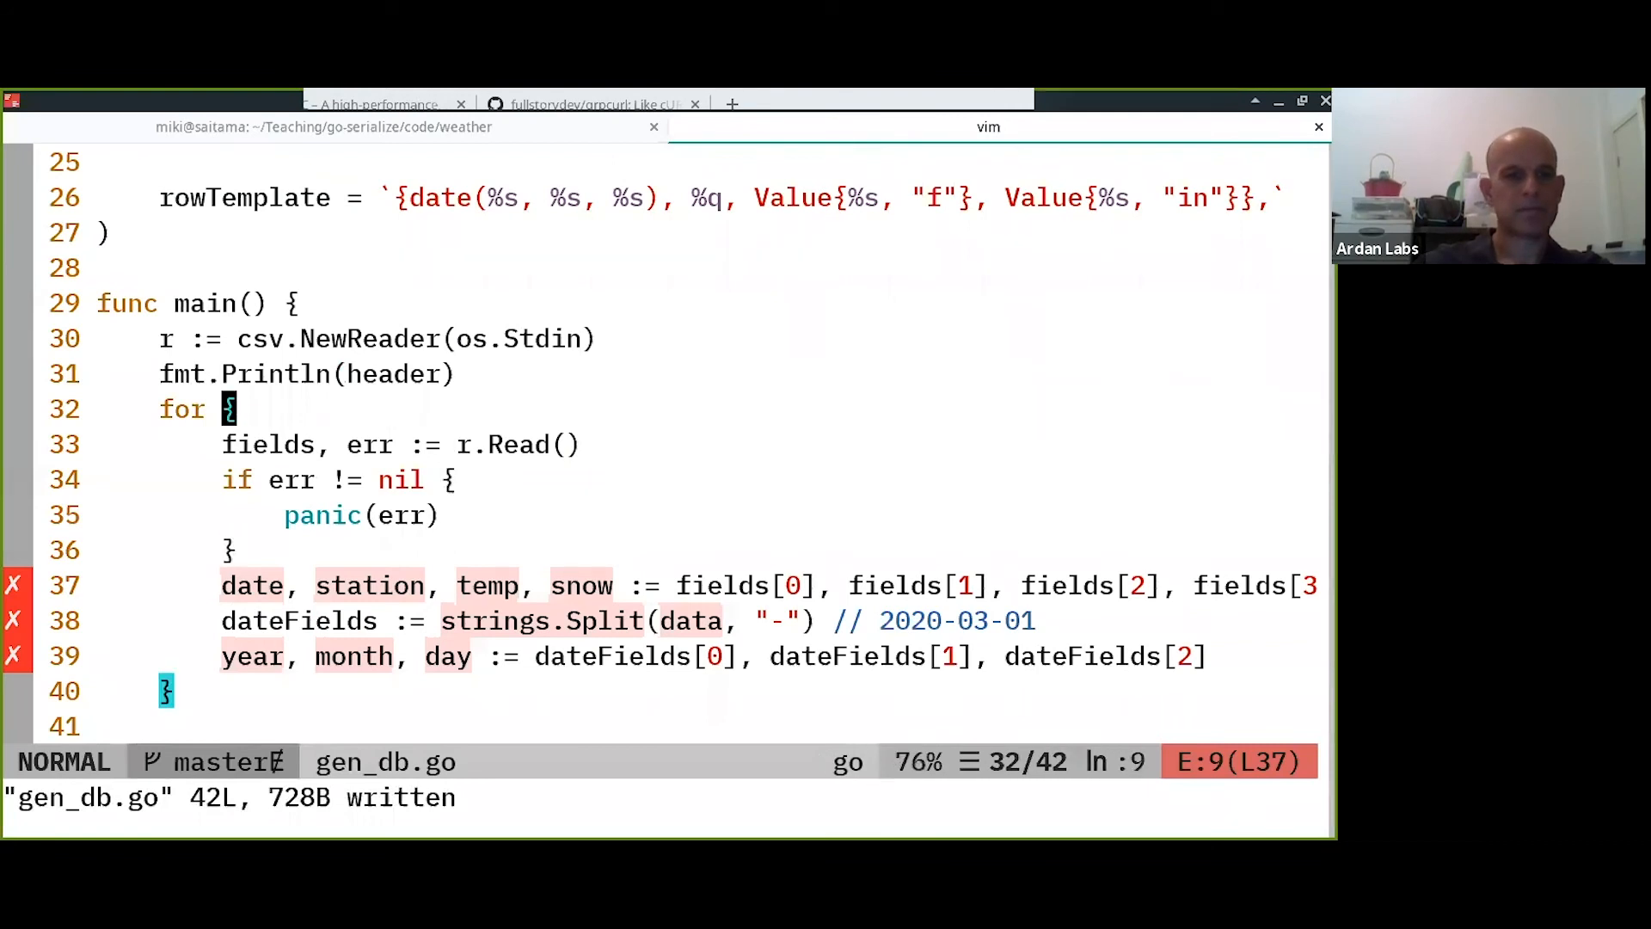
# Begin fmt.Printf(rowTemplate, year, month, day, ... inside the loop and pause to inspect the template.
pyautogui.write('f')
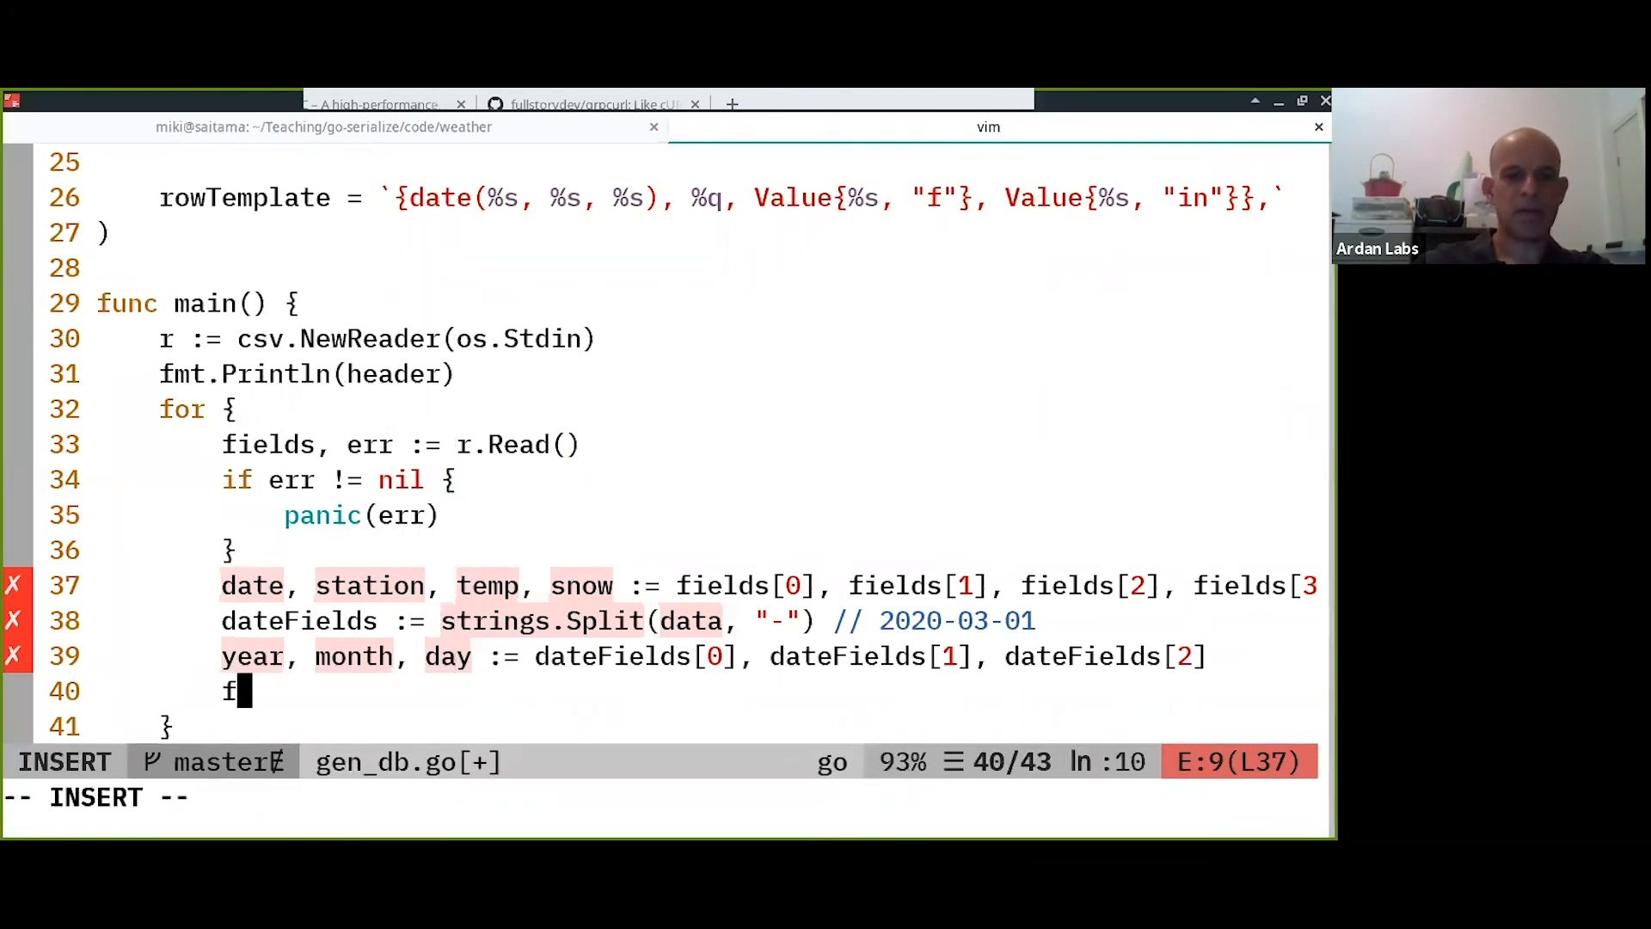
pyautogui.write('mt.Print')
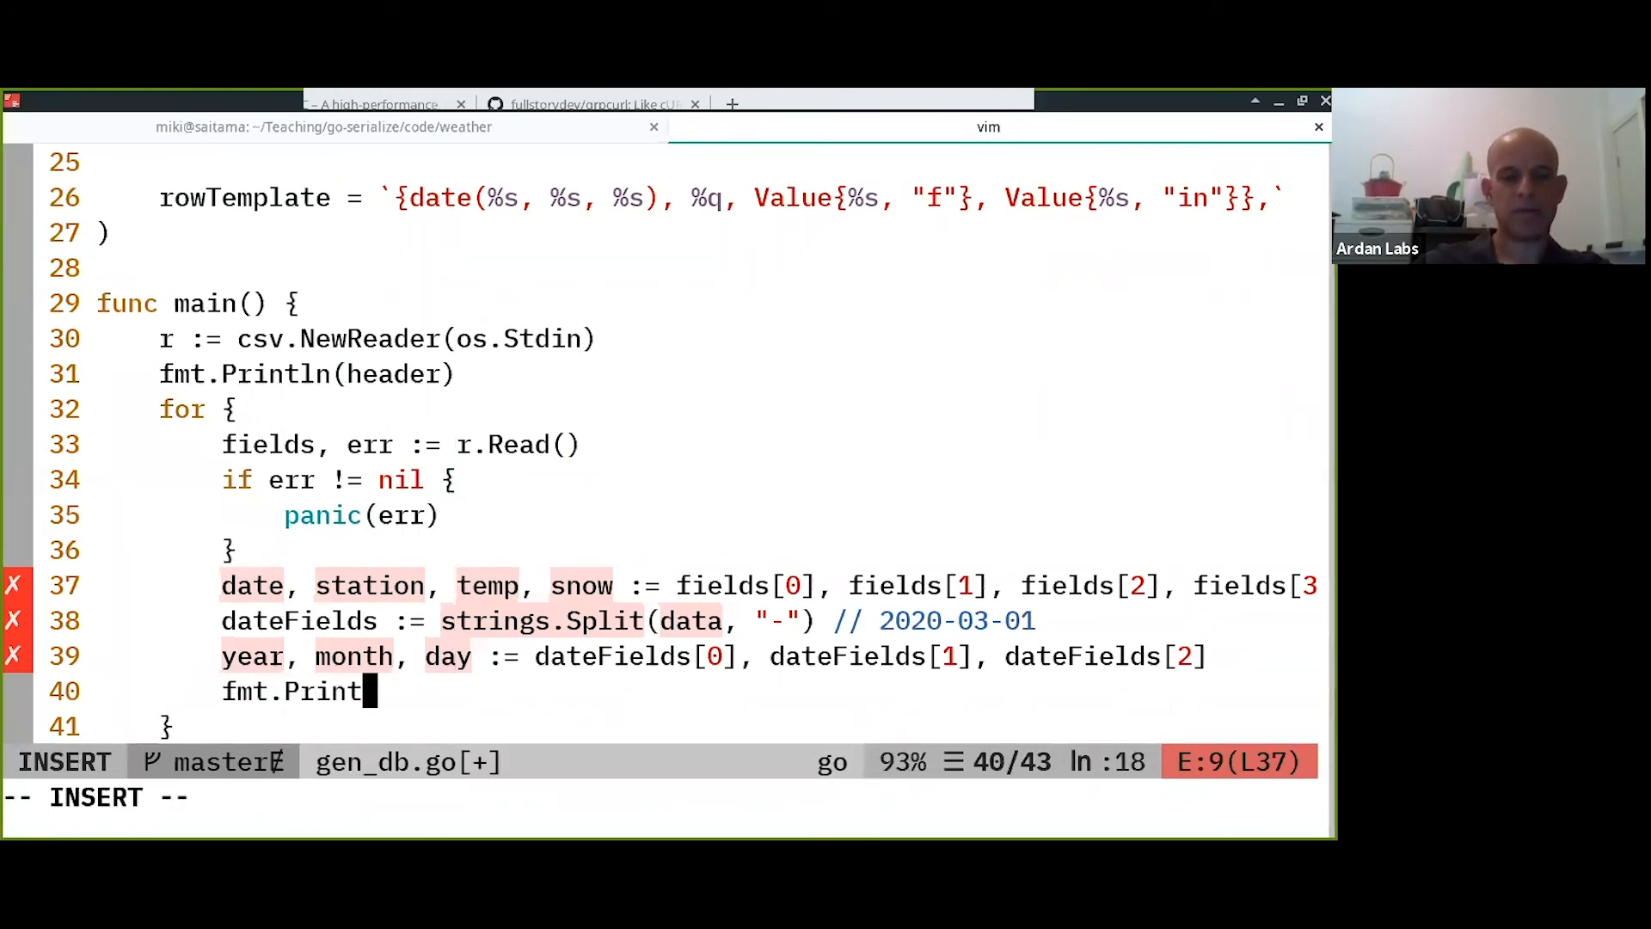
pyautogui.write('f("')
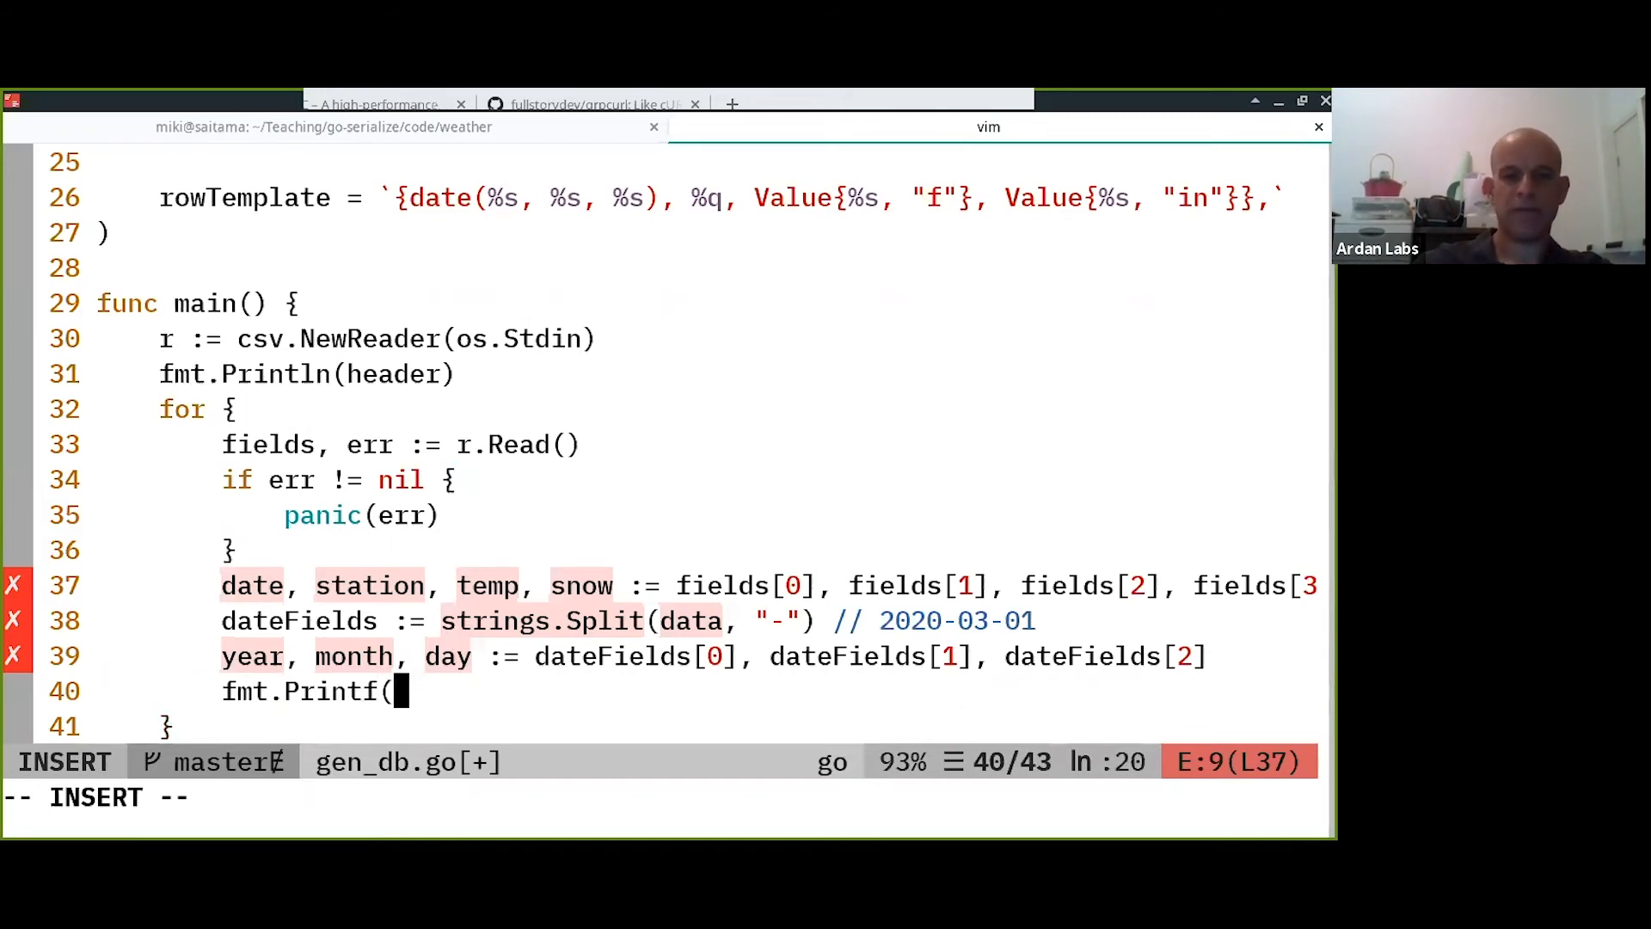
pyautogui.write('row')
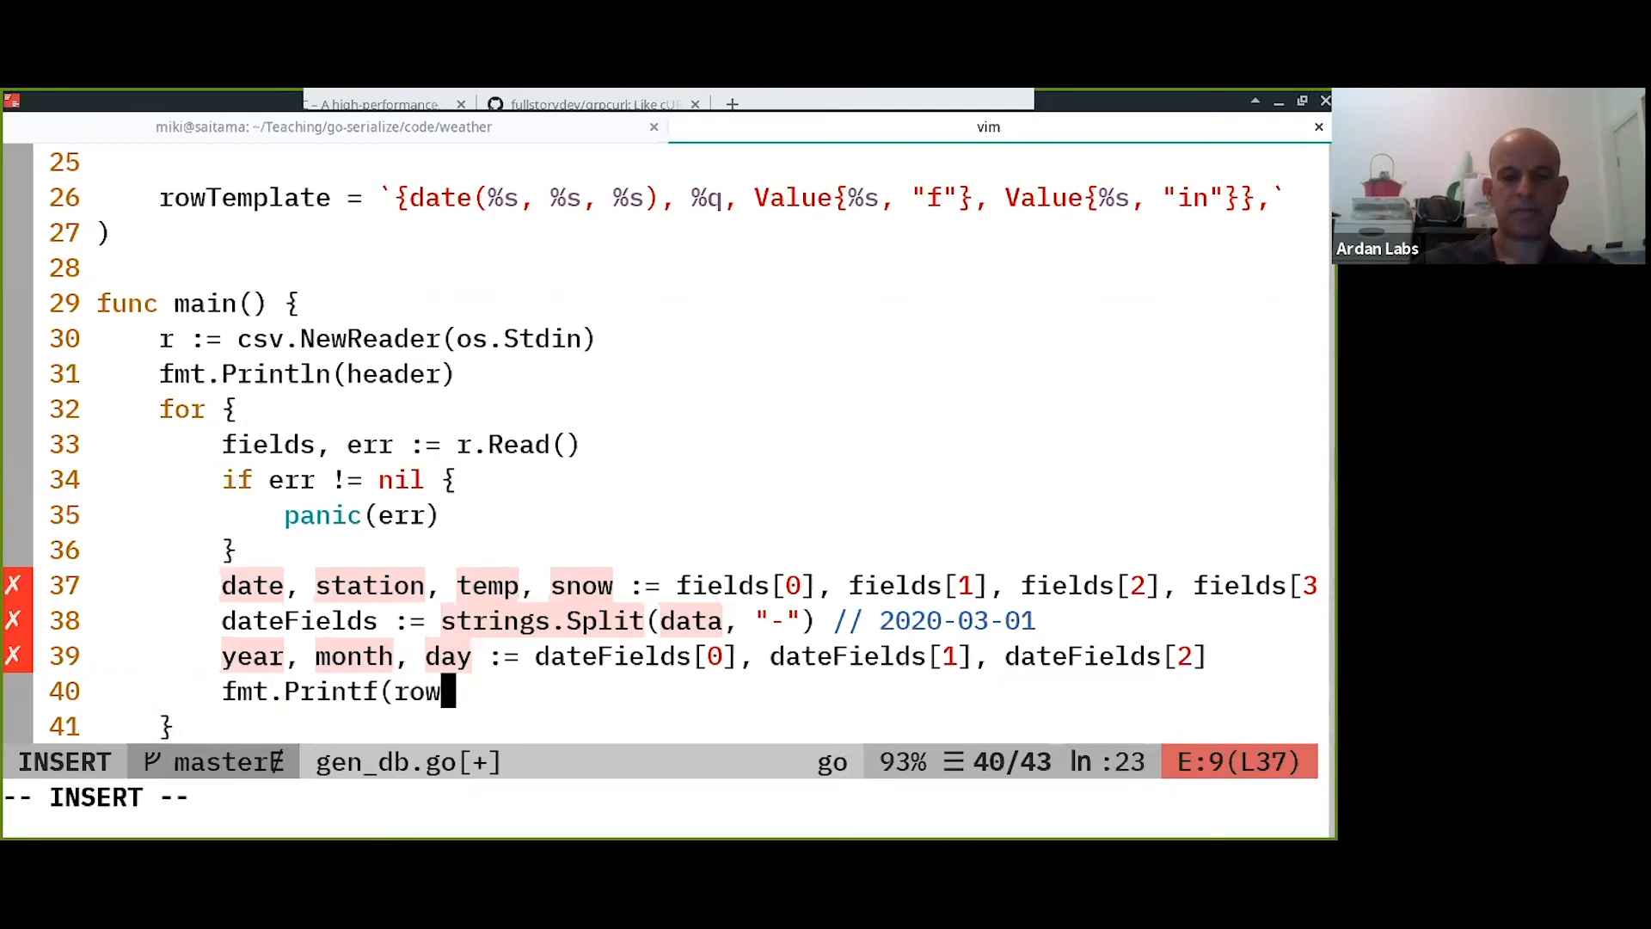
pyautogui.write('Template,')
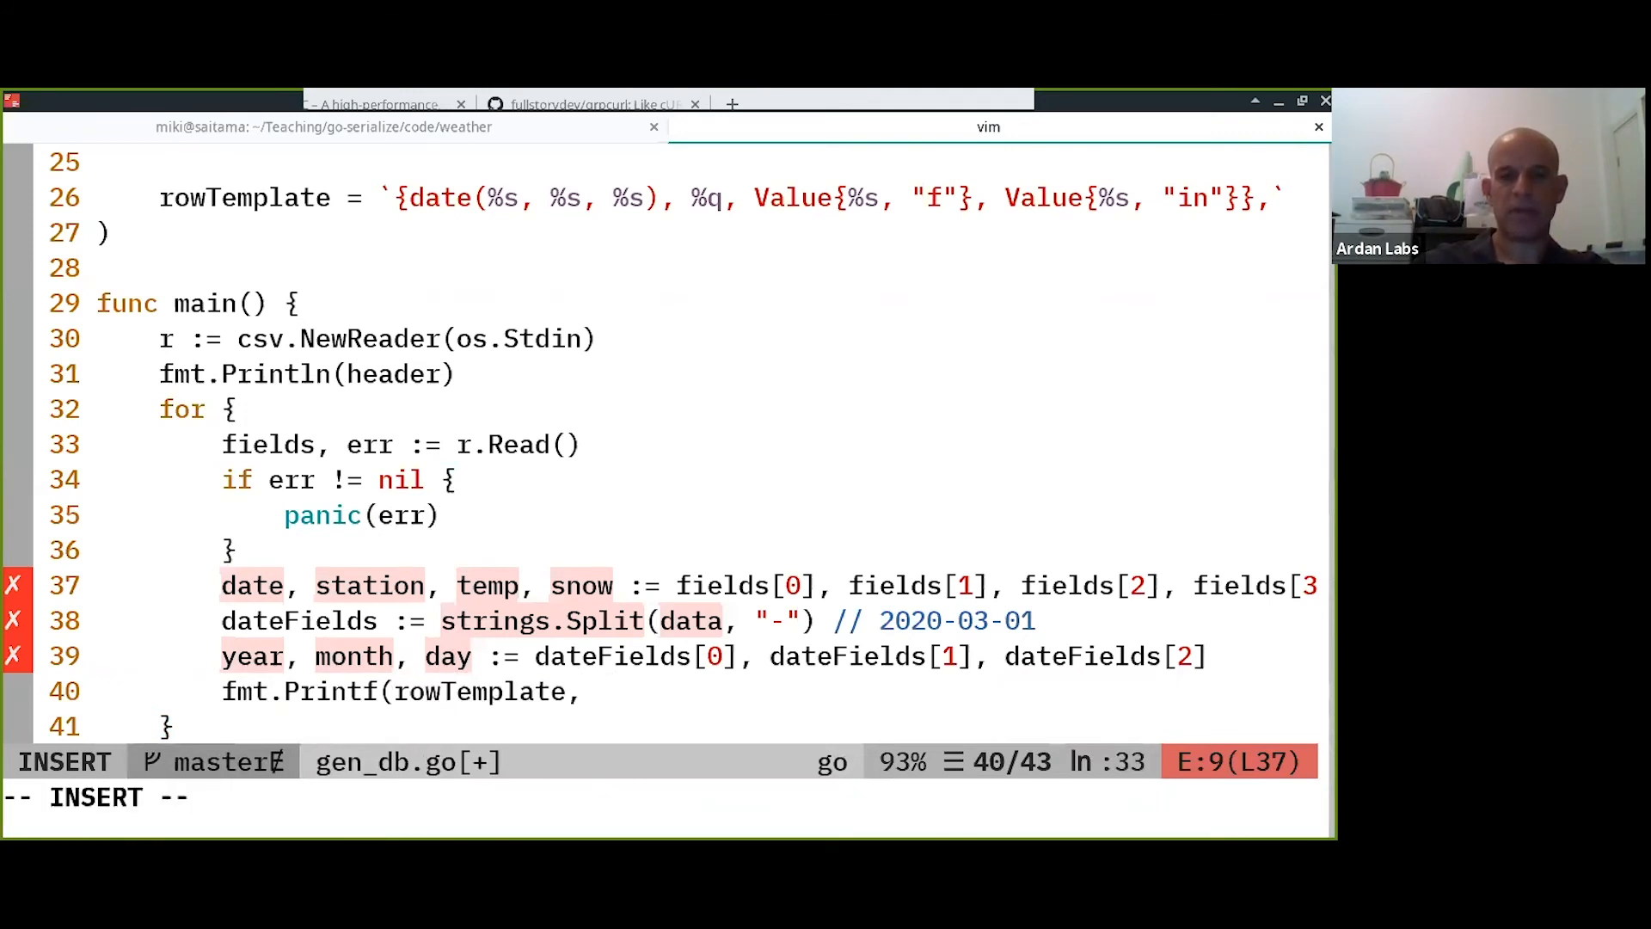
pyautogui.moveTo(604, 691)
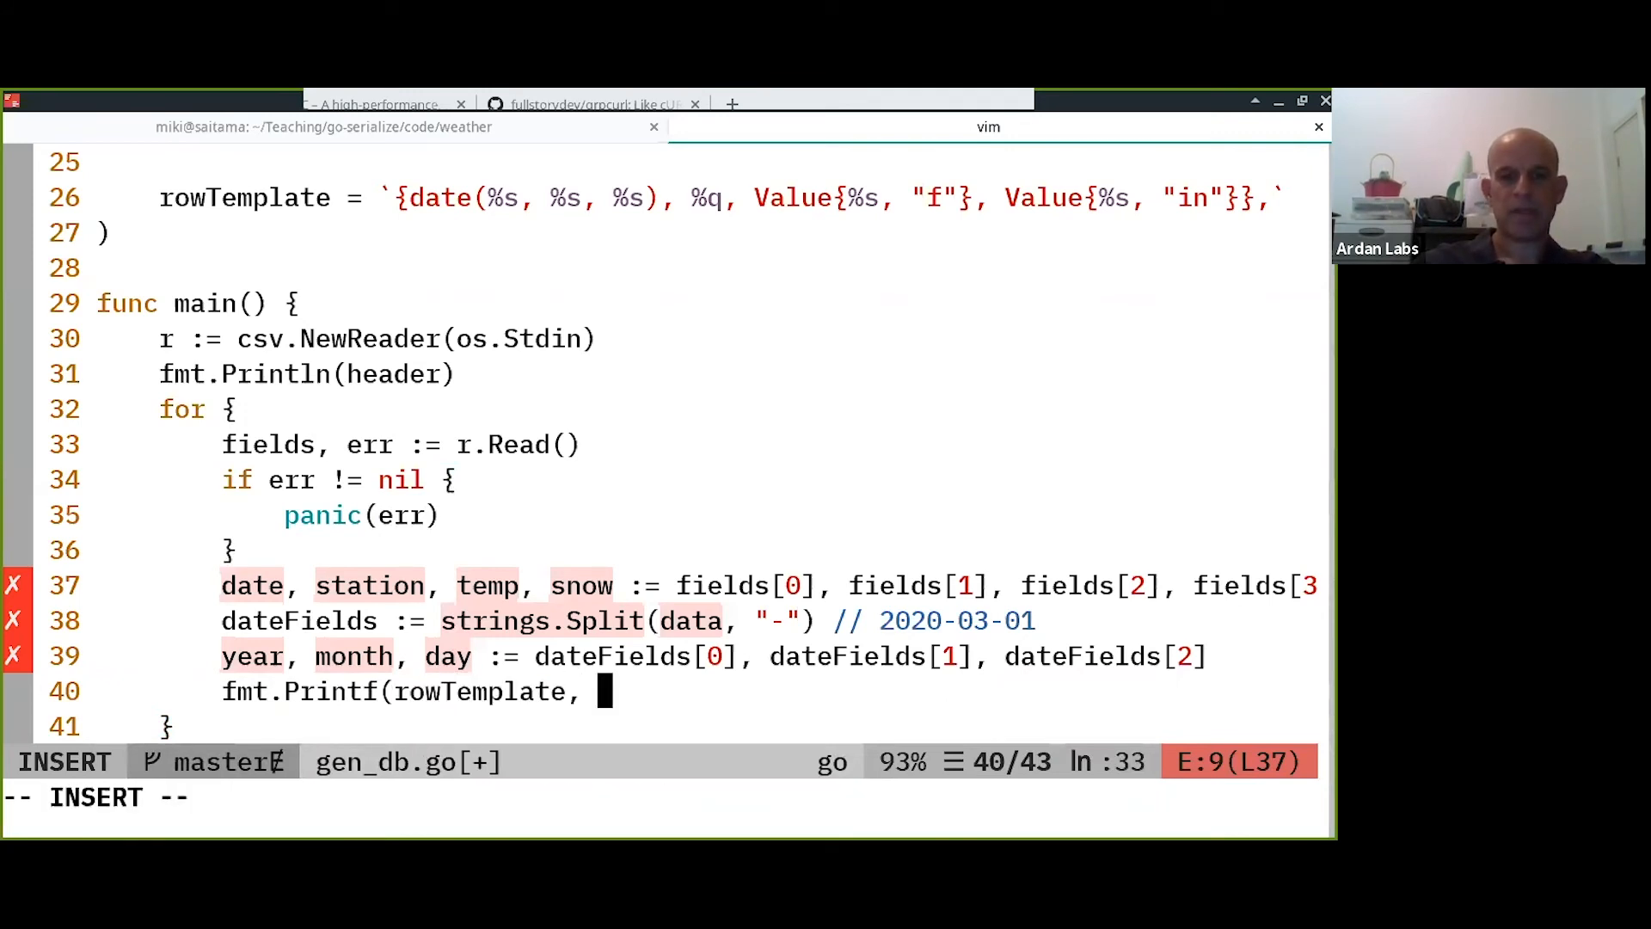
pyautogui.write('year, month, da')
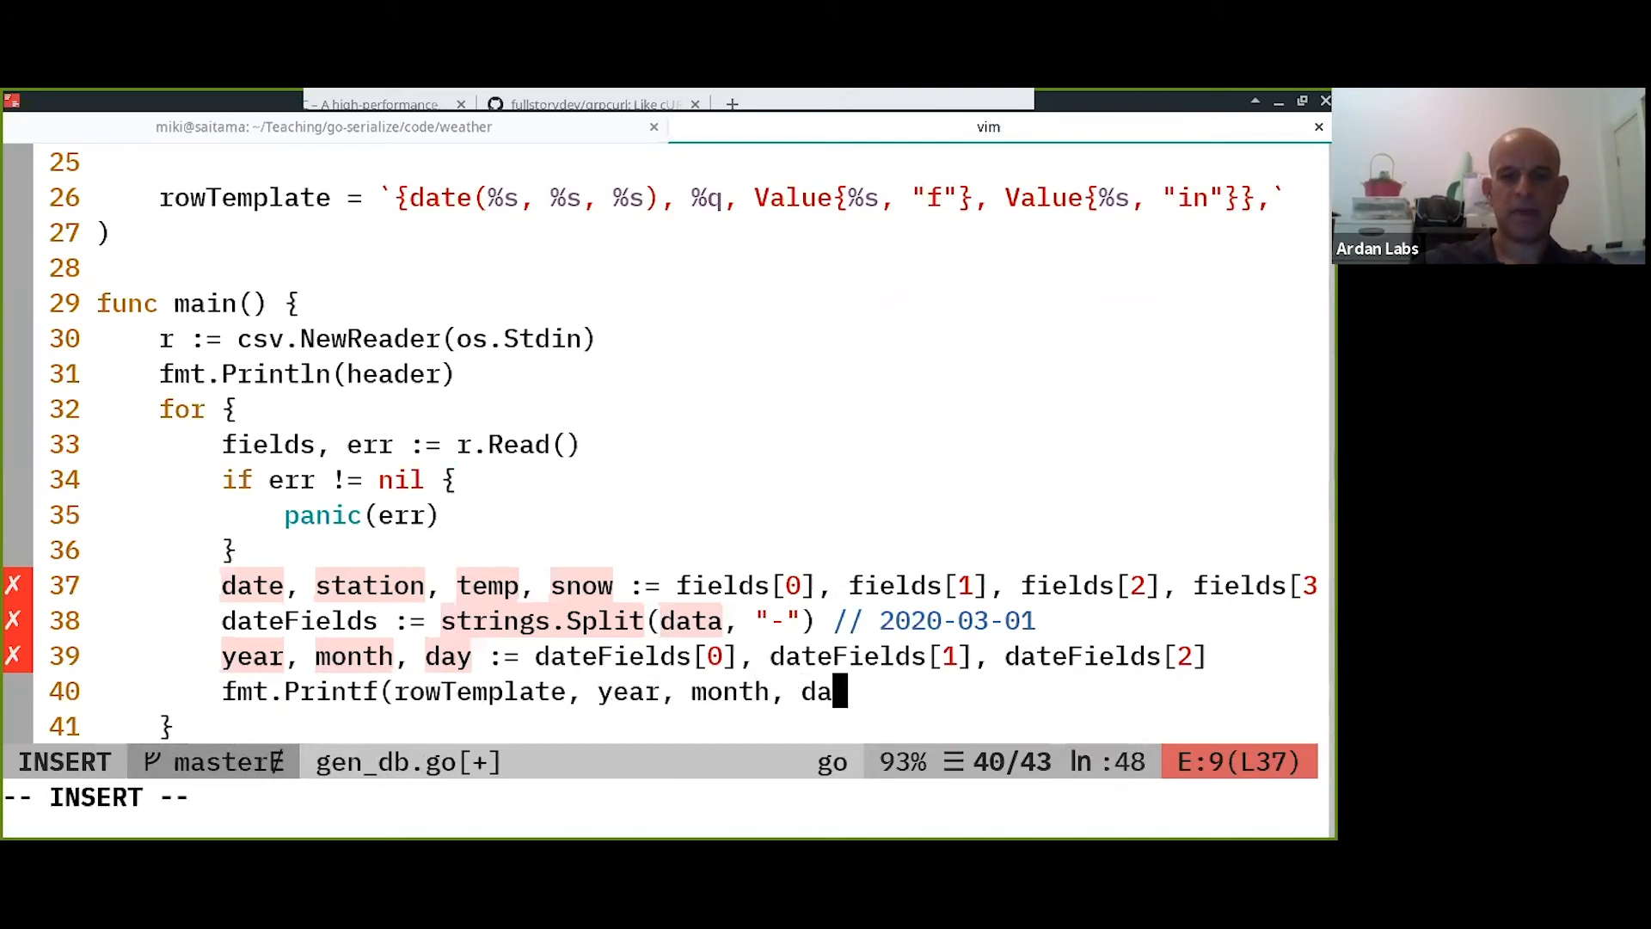
pyautogui.write('y, station')
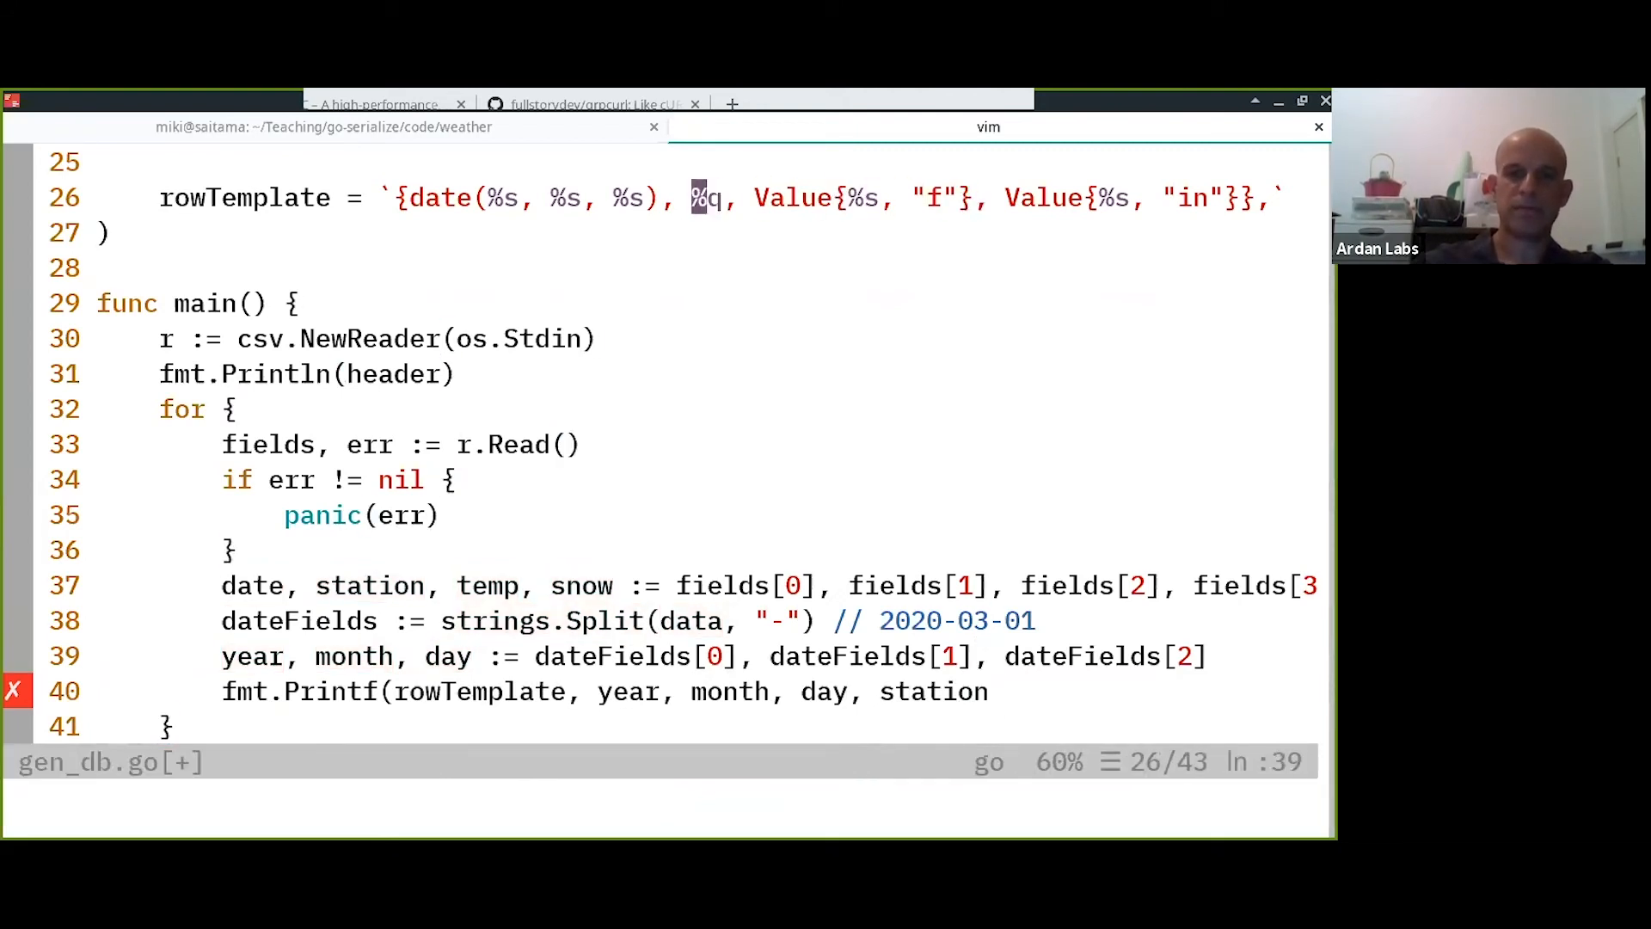
pyautogui.press('ctrl+v')
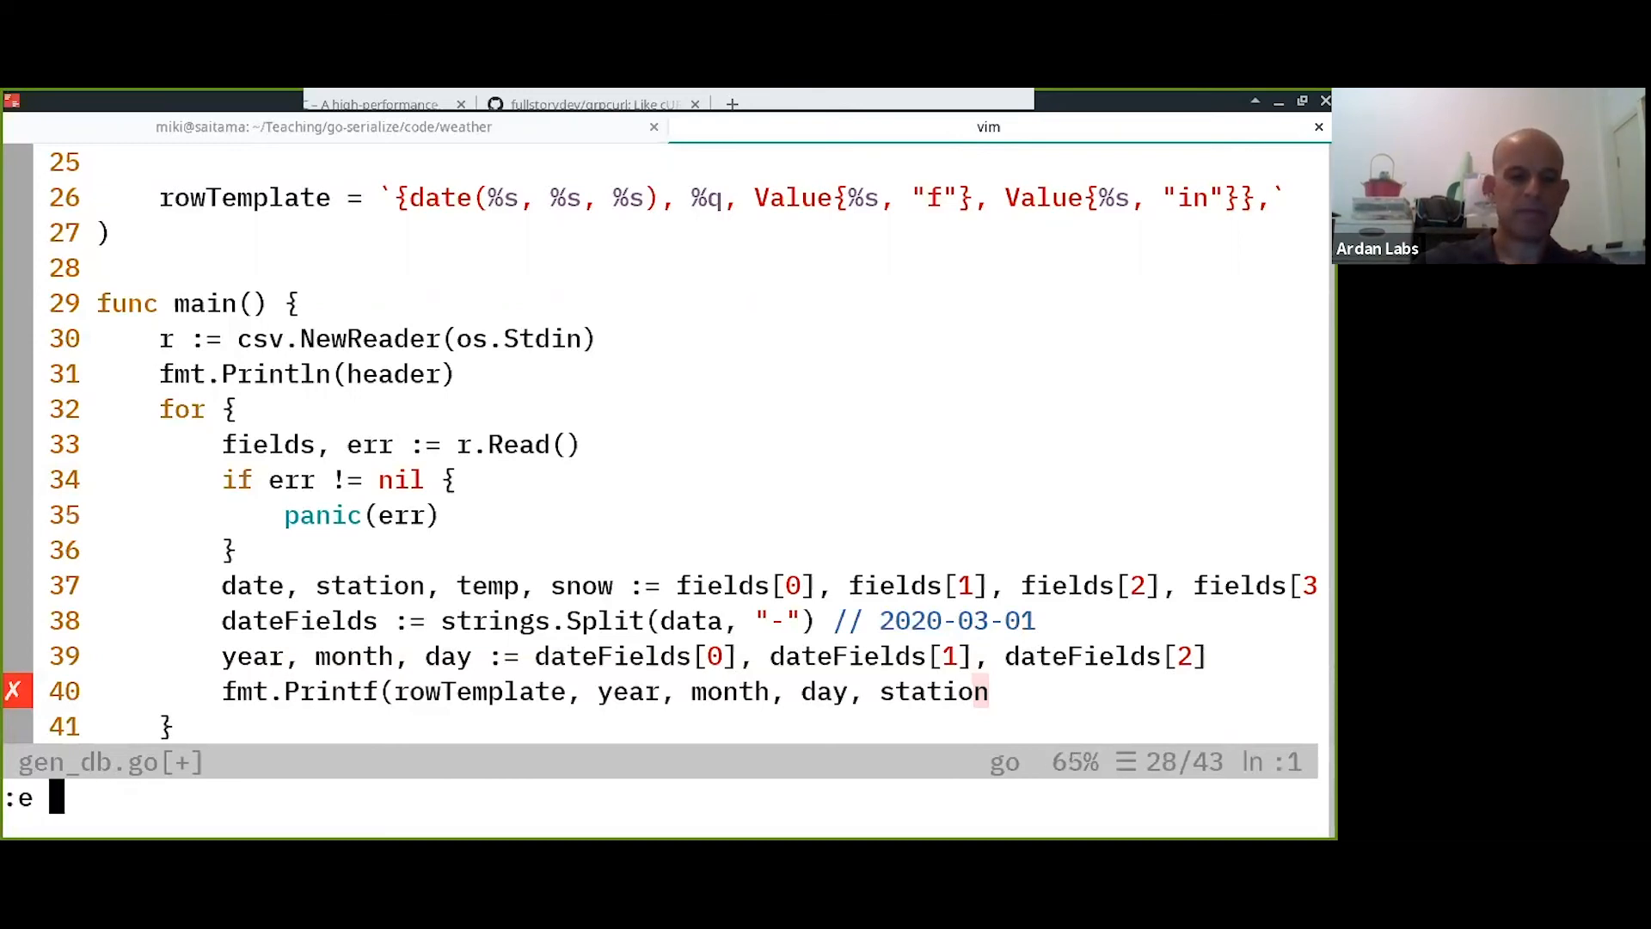
# Create scratch t.go with package main and main printing the raw string `who said "I"?` via fmt.Printf("%q\n", s).
pyautogui.press('Return')
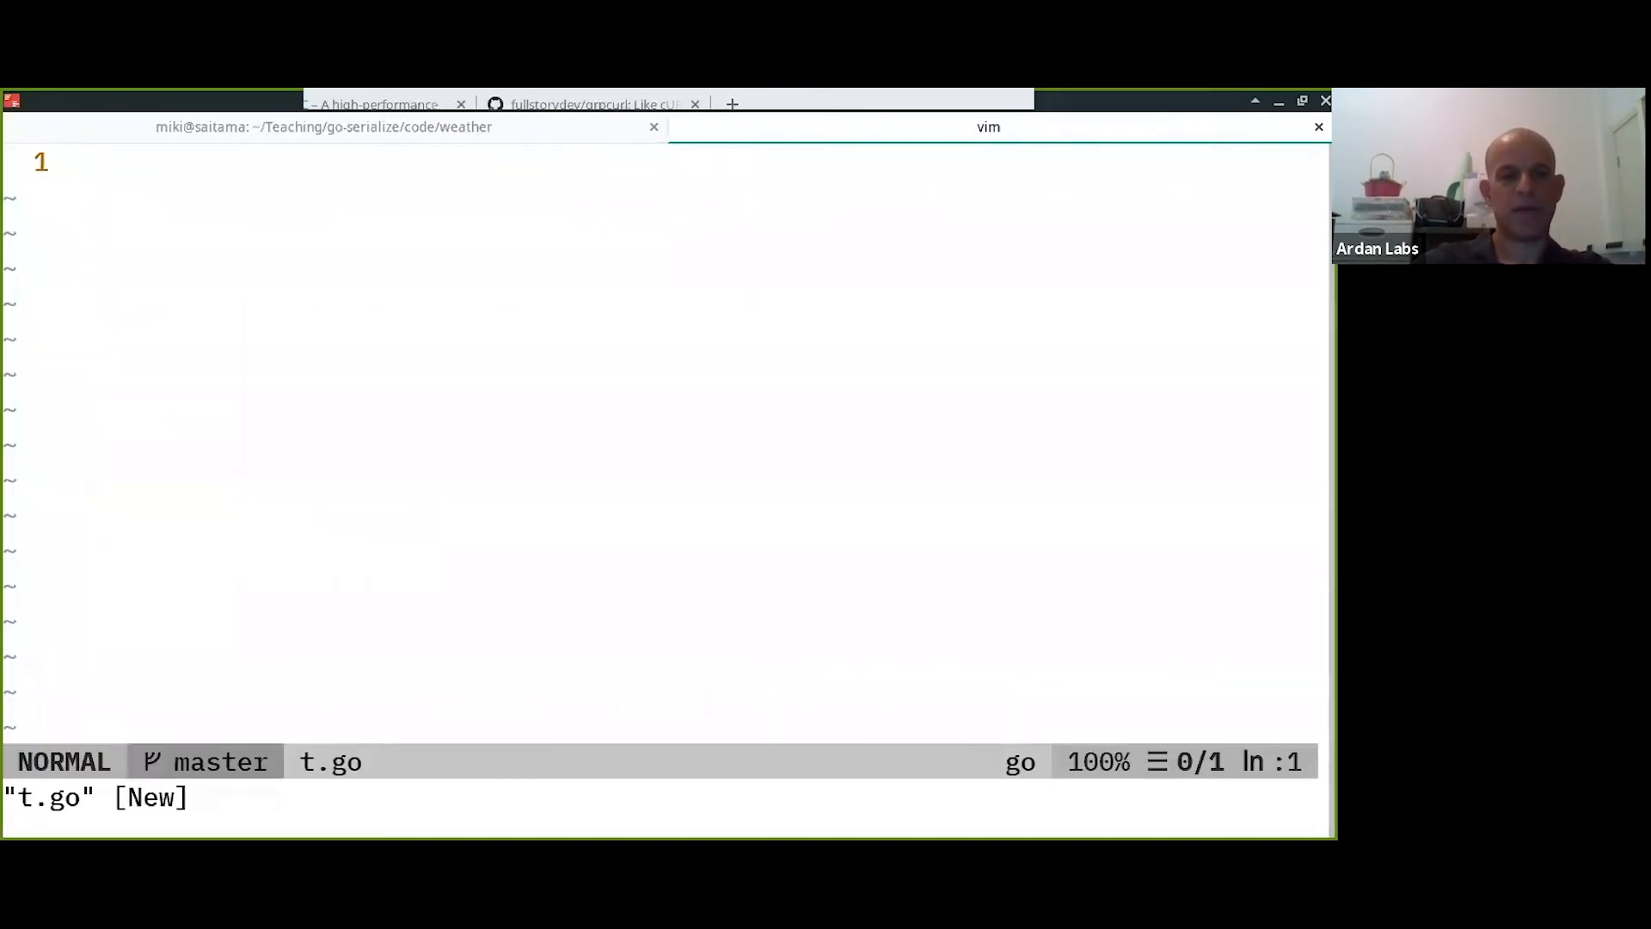
pyautogui.write('pac')
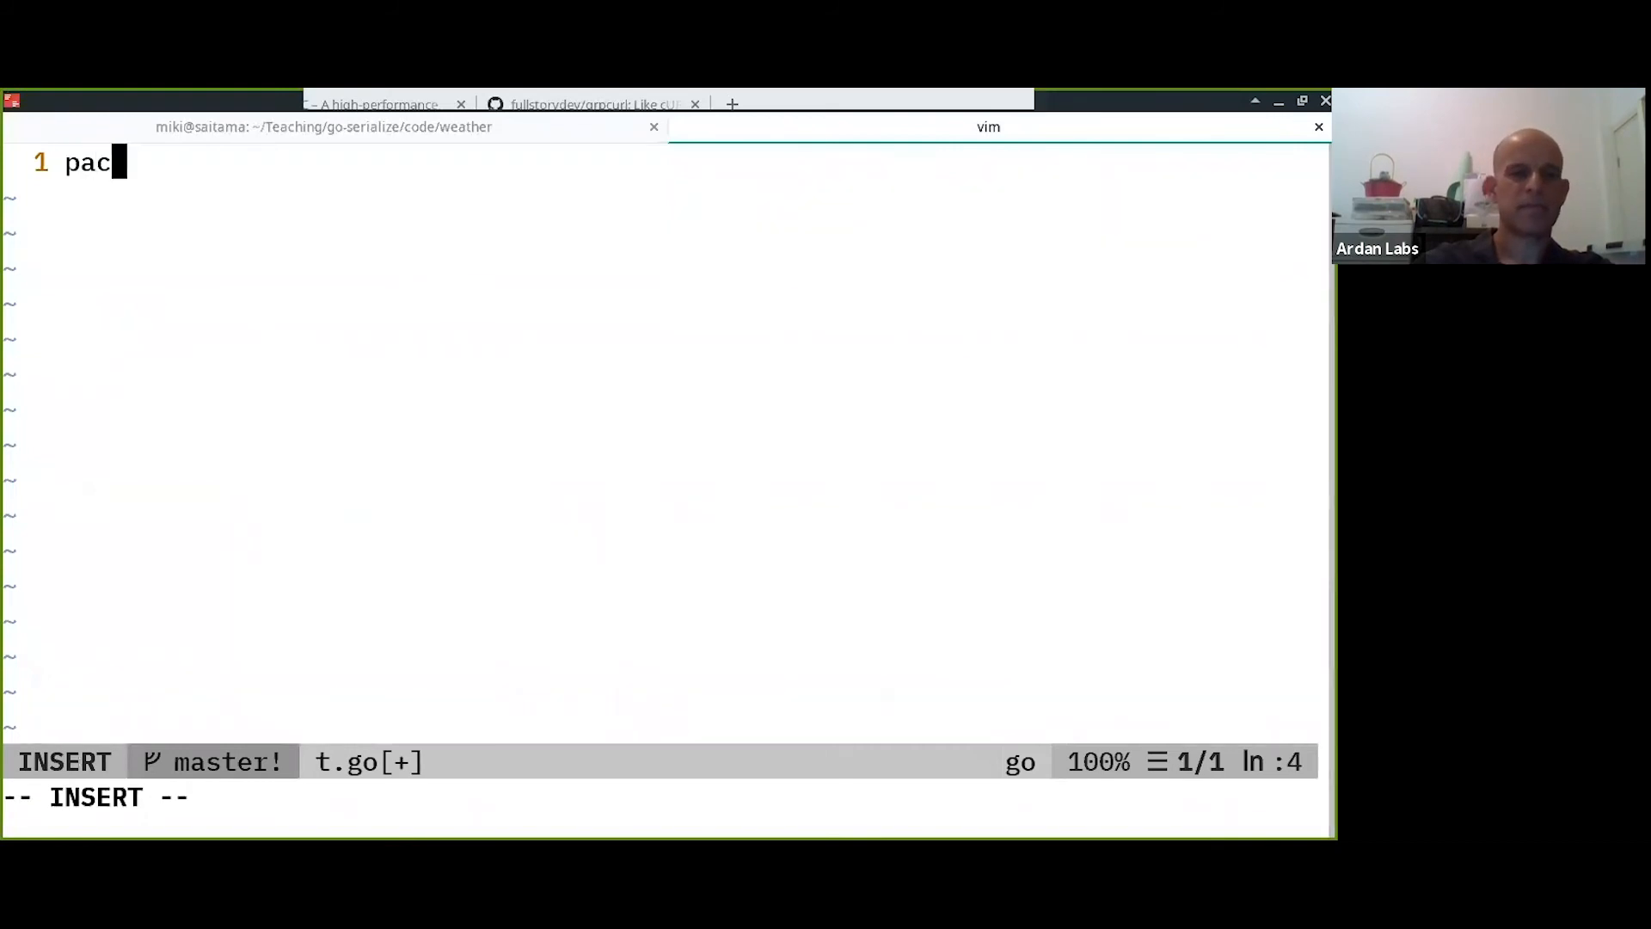
pyautogui.write('kage main')
pyautogui.write('import "fmt')
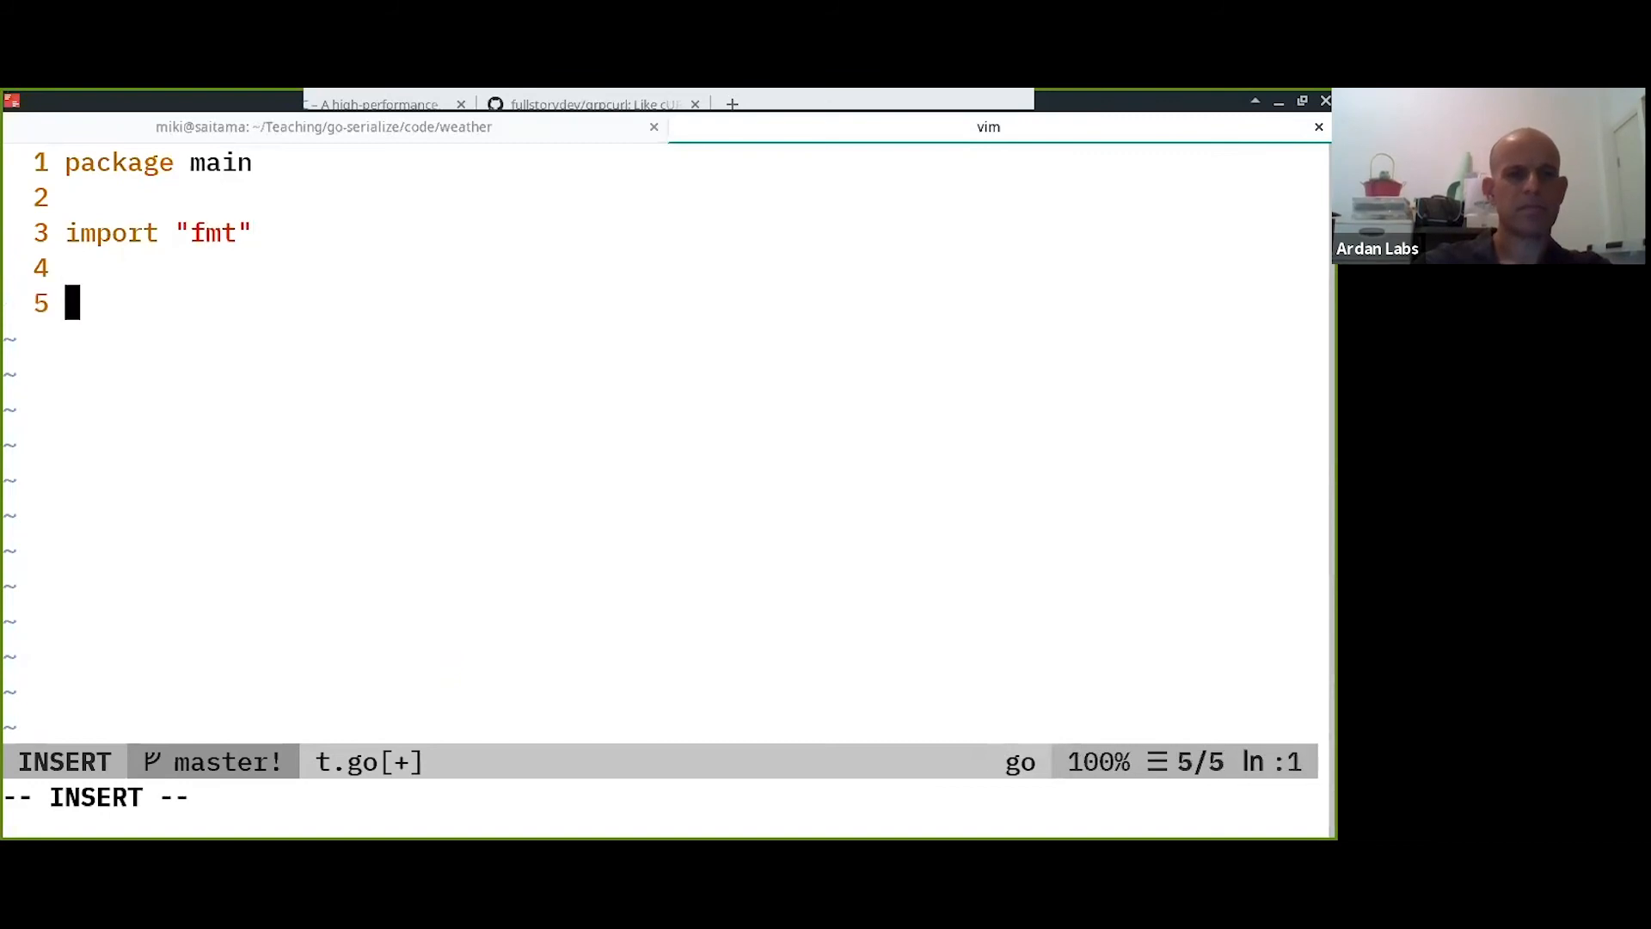
pyautogui.write('func main() {\\n\\ts')
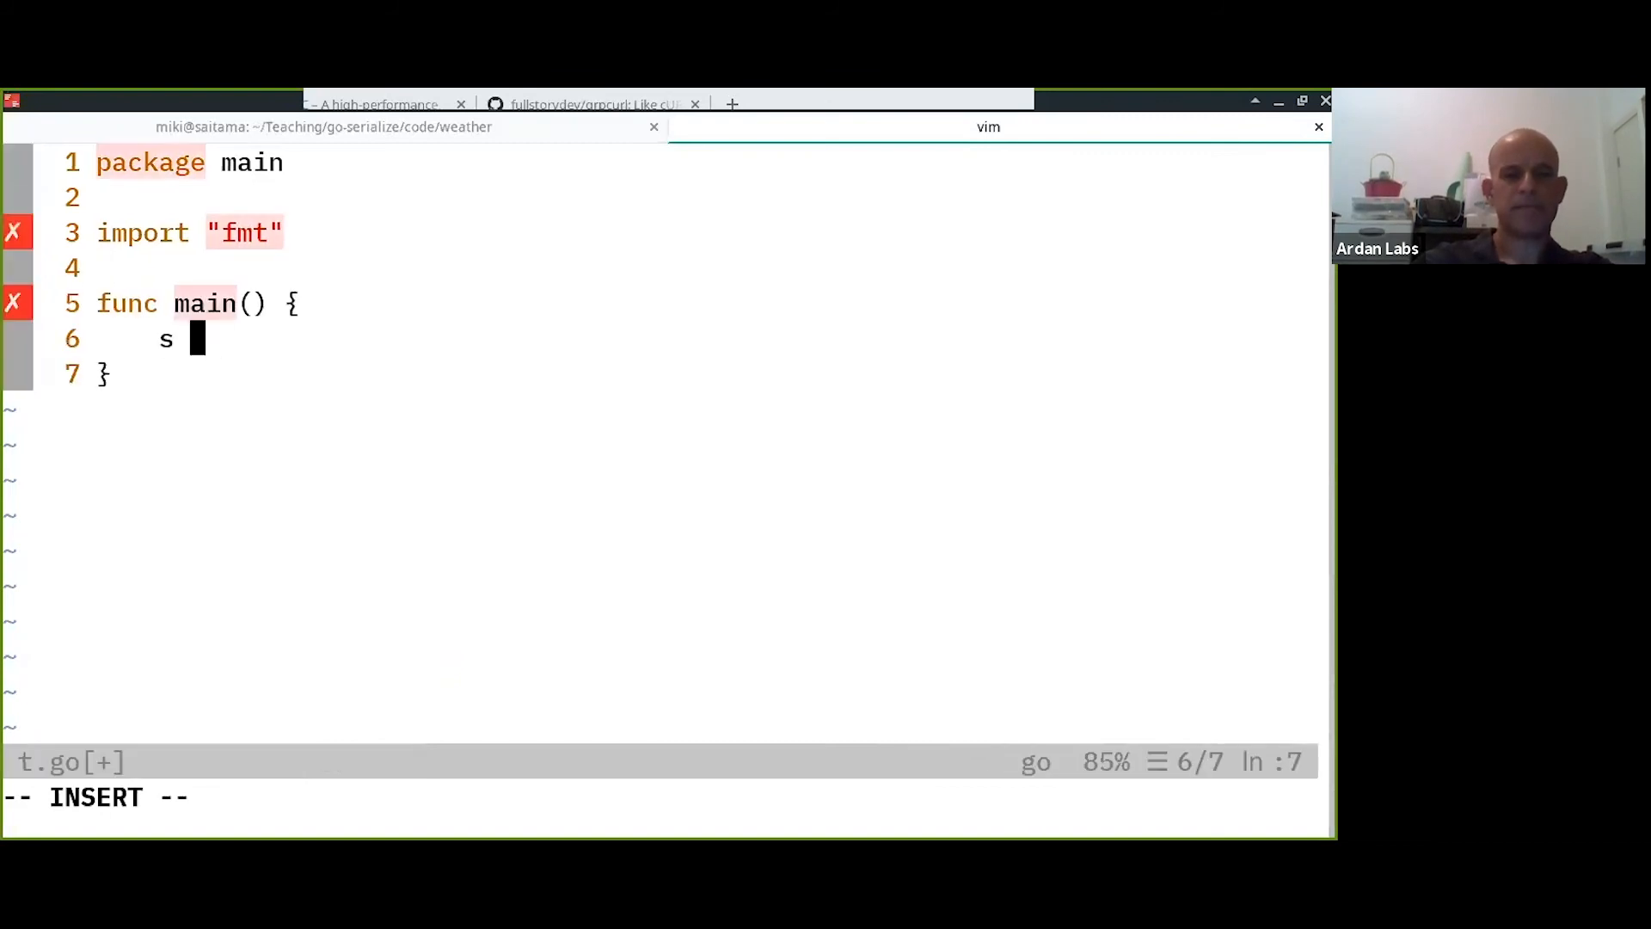
pyautogui.write('= `')
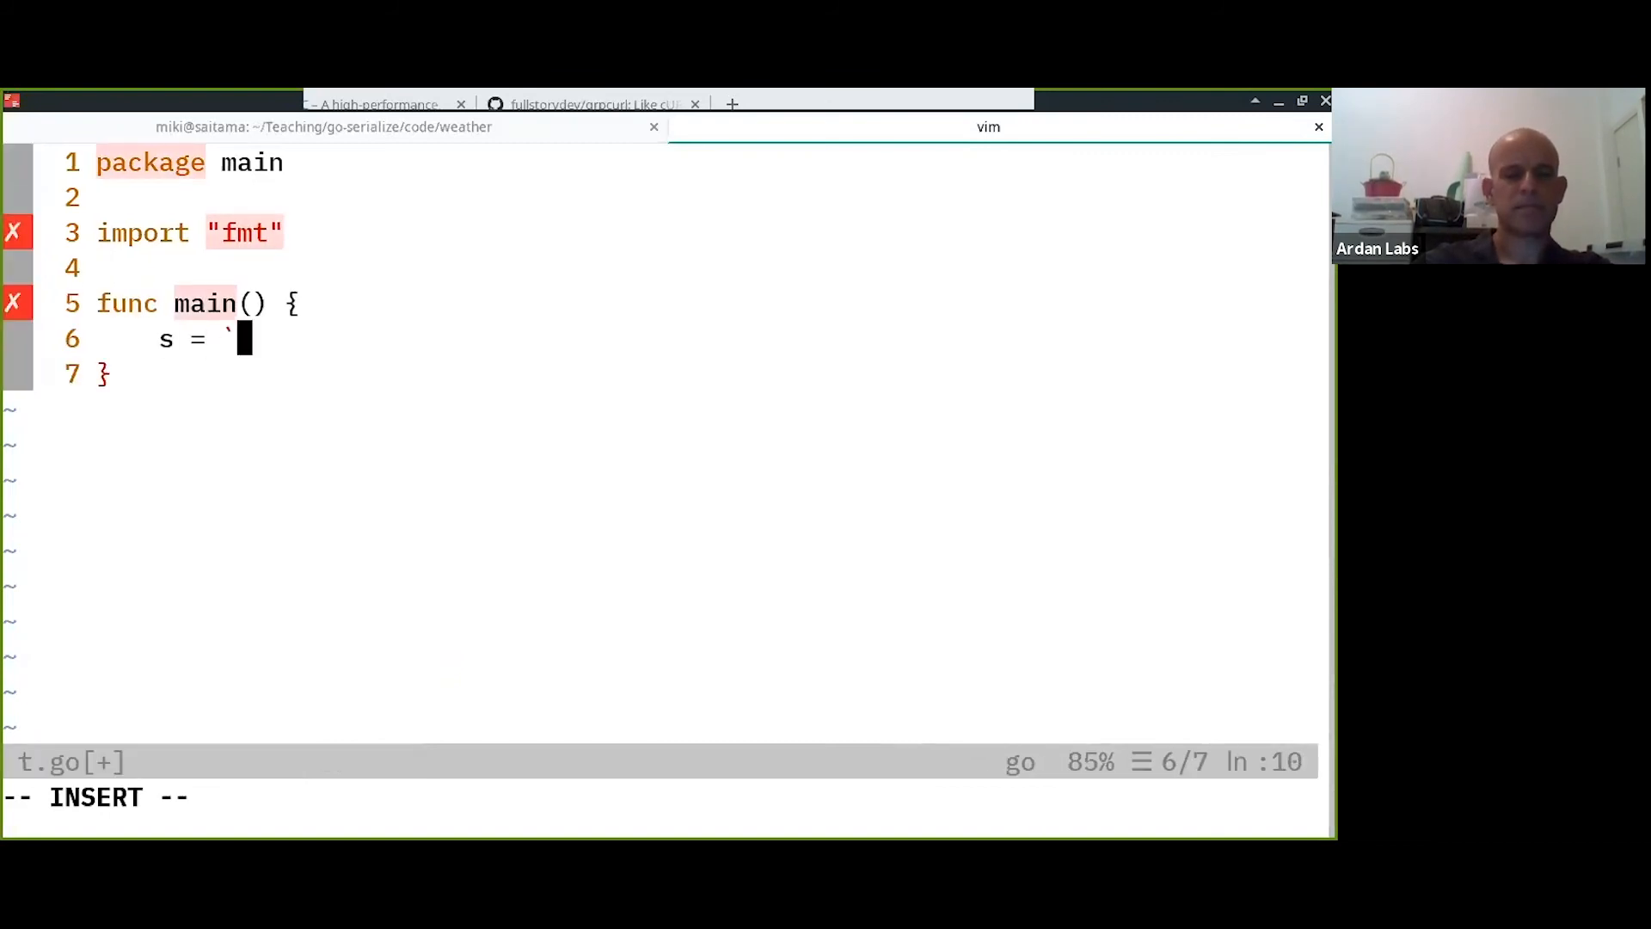
pyautogui.write('wh')
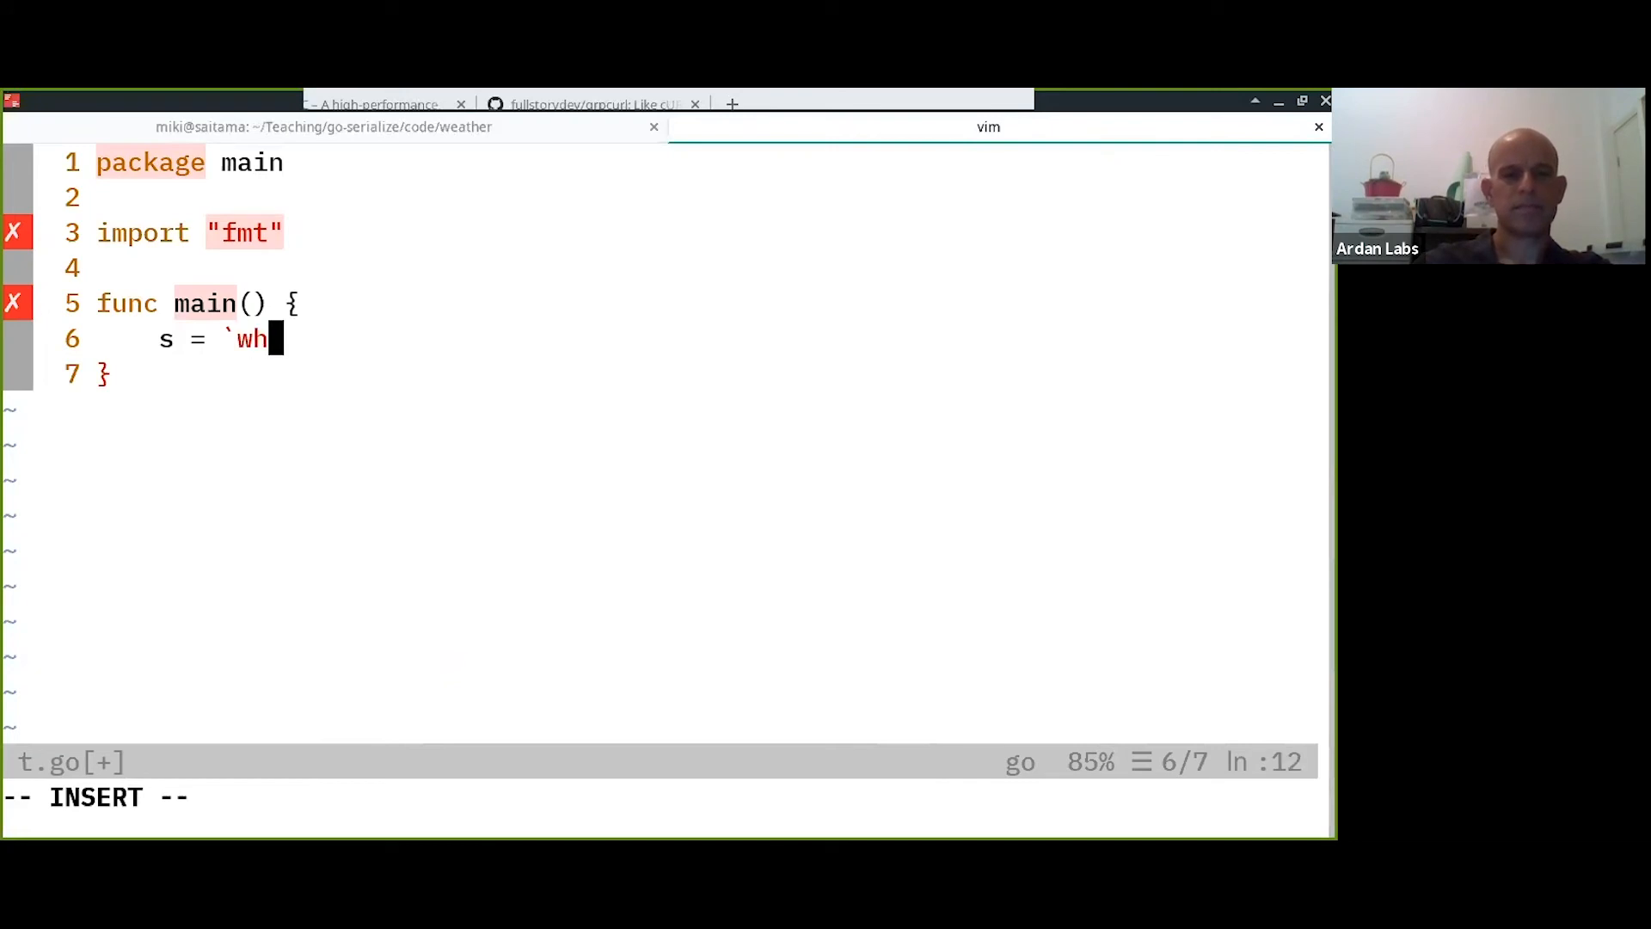
pyautogui.write('o said')
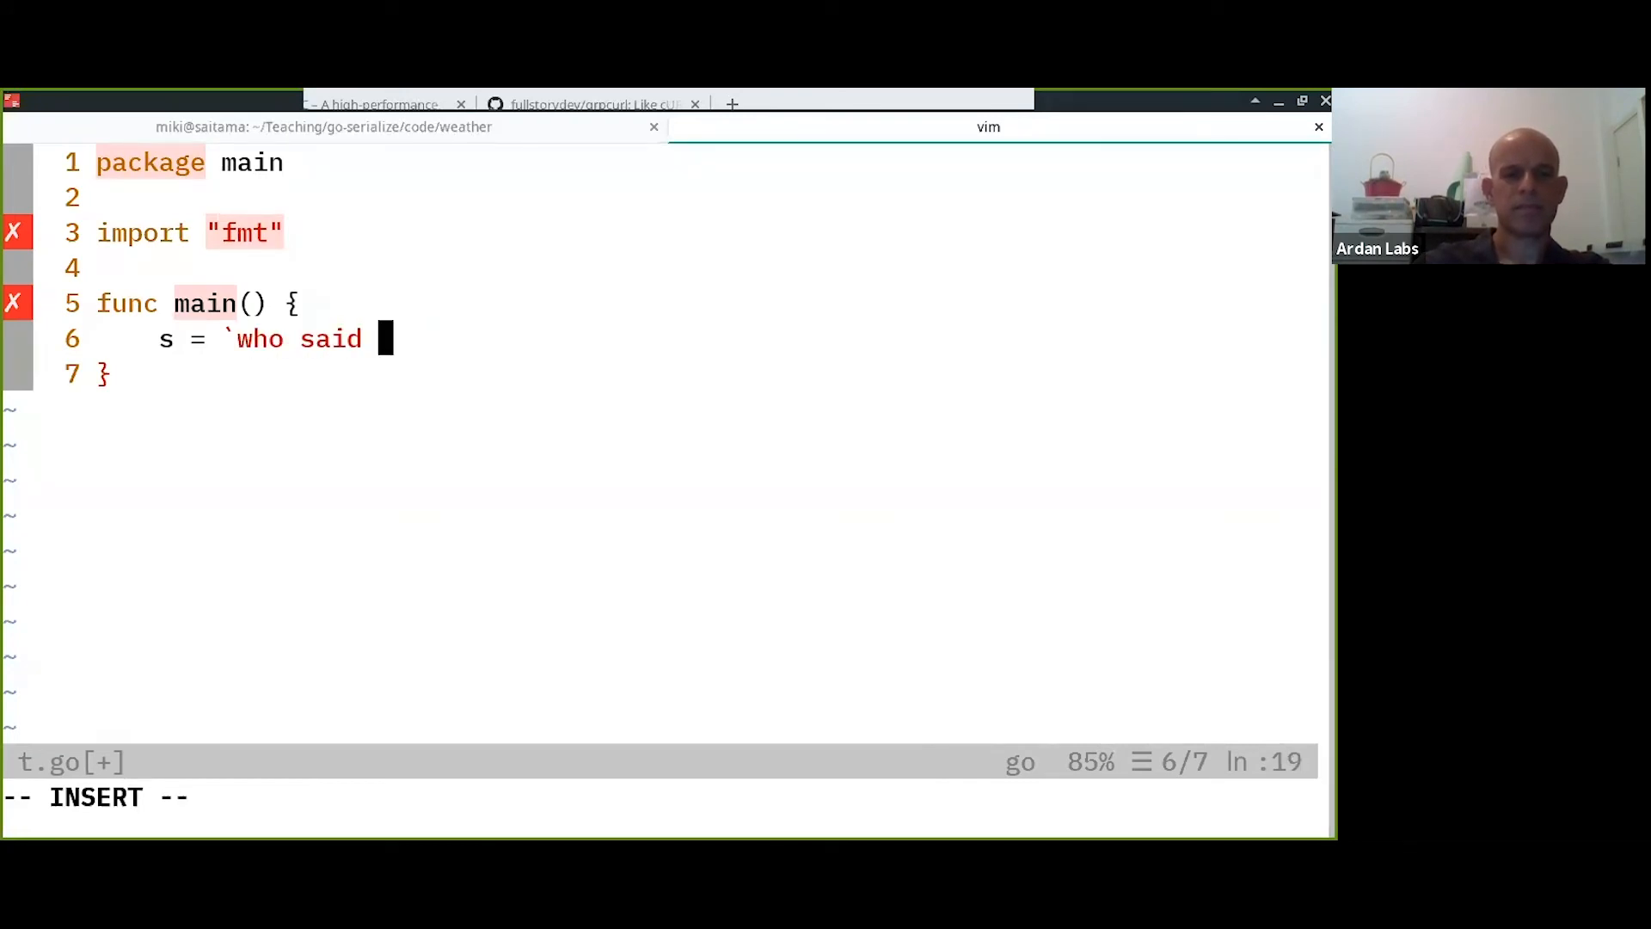
pyautogui.write('"I"?`')
pyautogui.write('fmt.Printf')
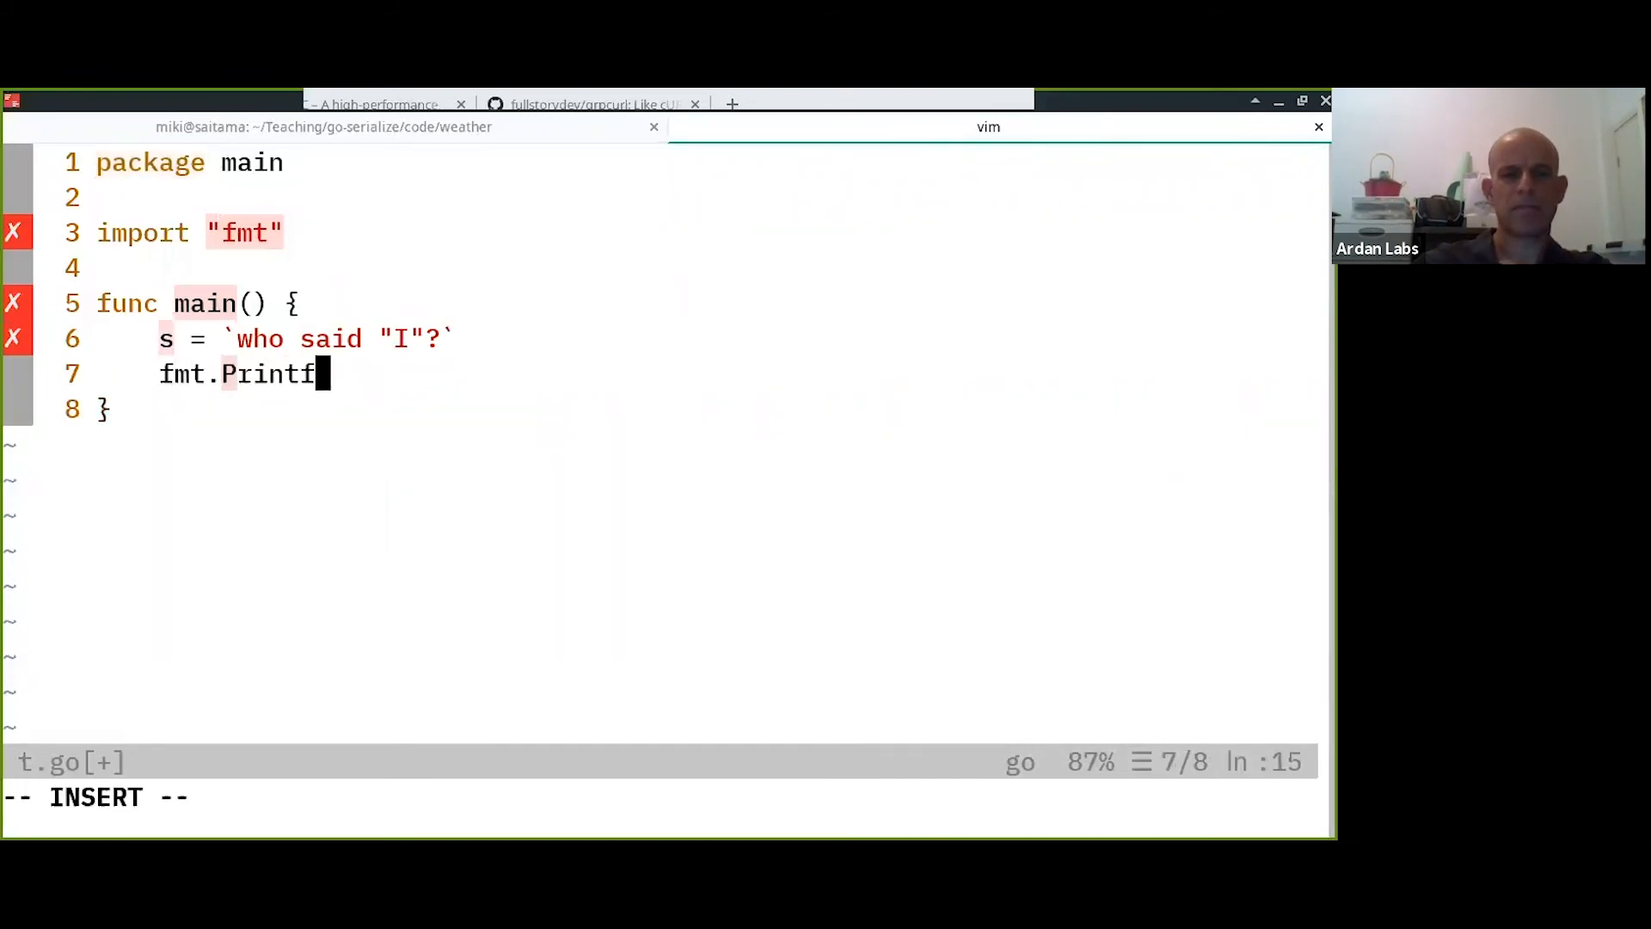
pyautogui.write('("%q\\n')
pyautogui.write('go run t.go')
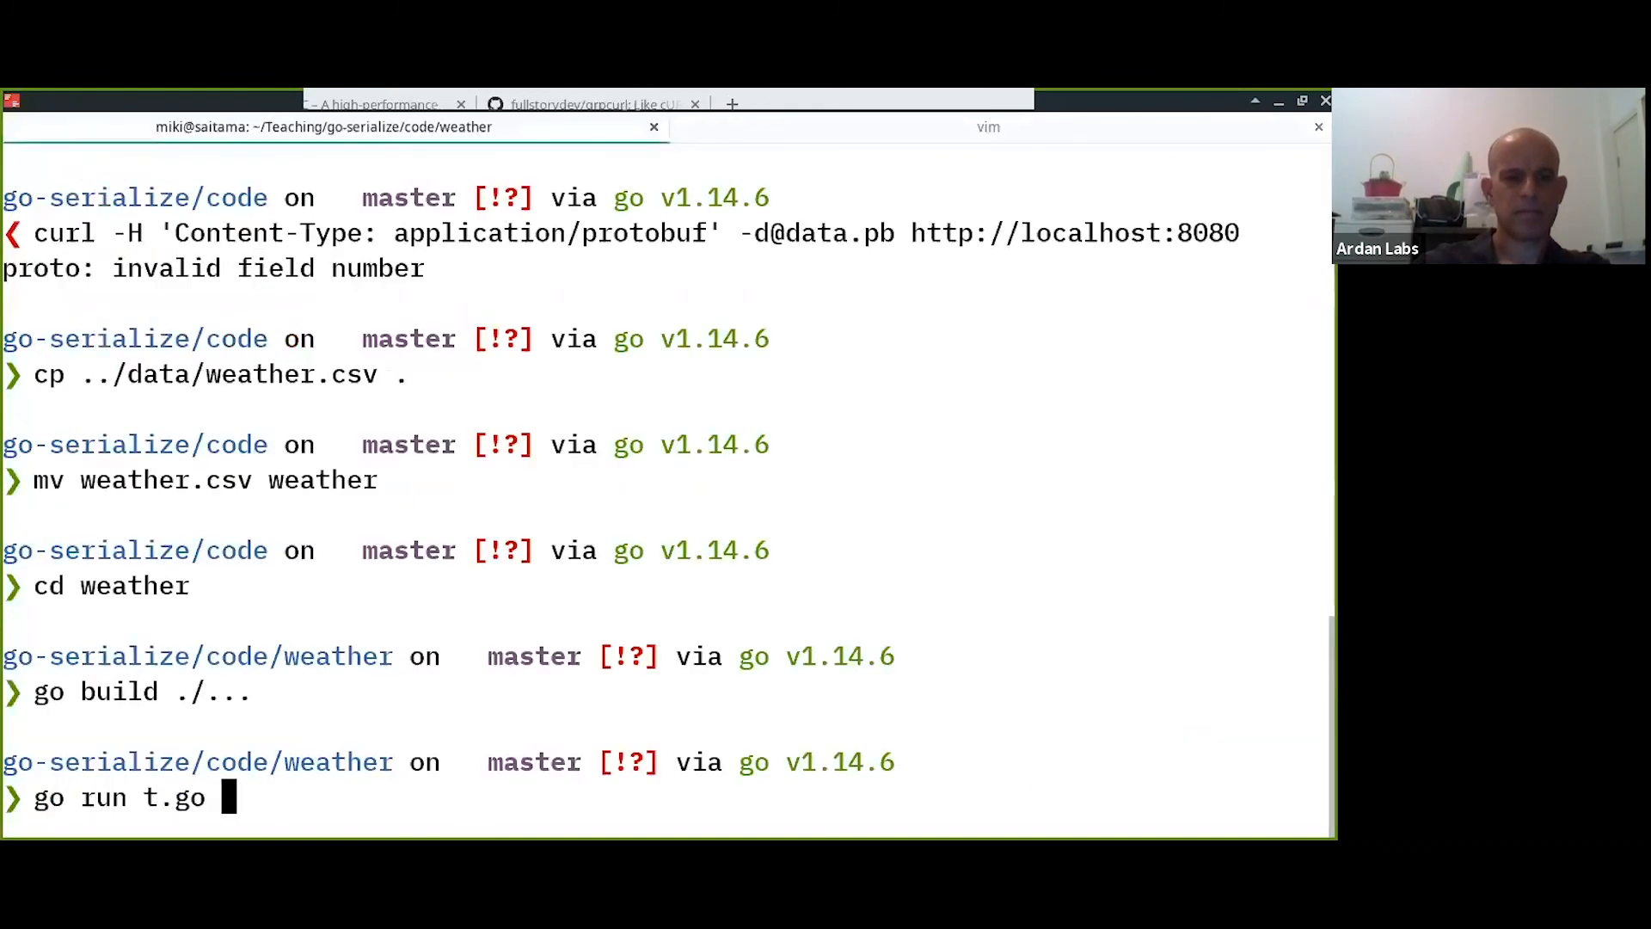
# Run go run t.go in the terminal to check the quoted-string output.
pyautogui.press('Return')
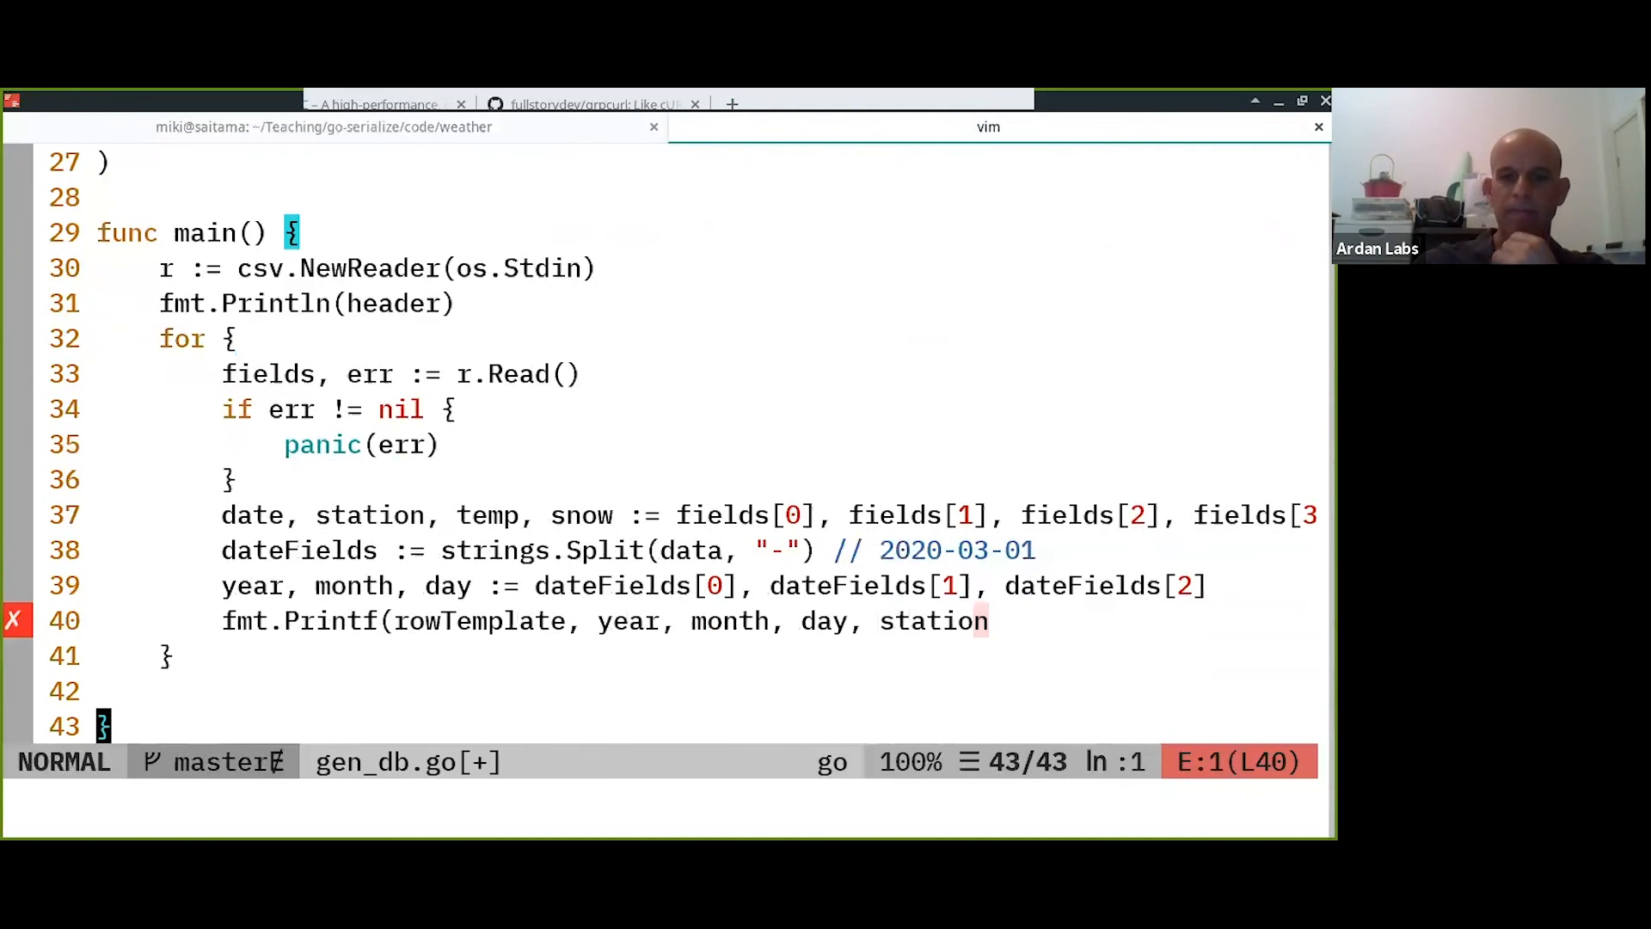
# Finish the Printf with temp and snow and add fmt.Println() for the row newline.
pyautogui.press('a')
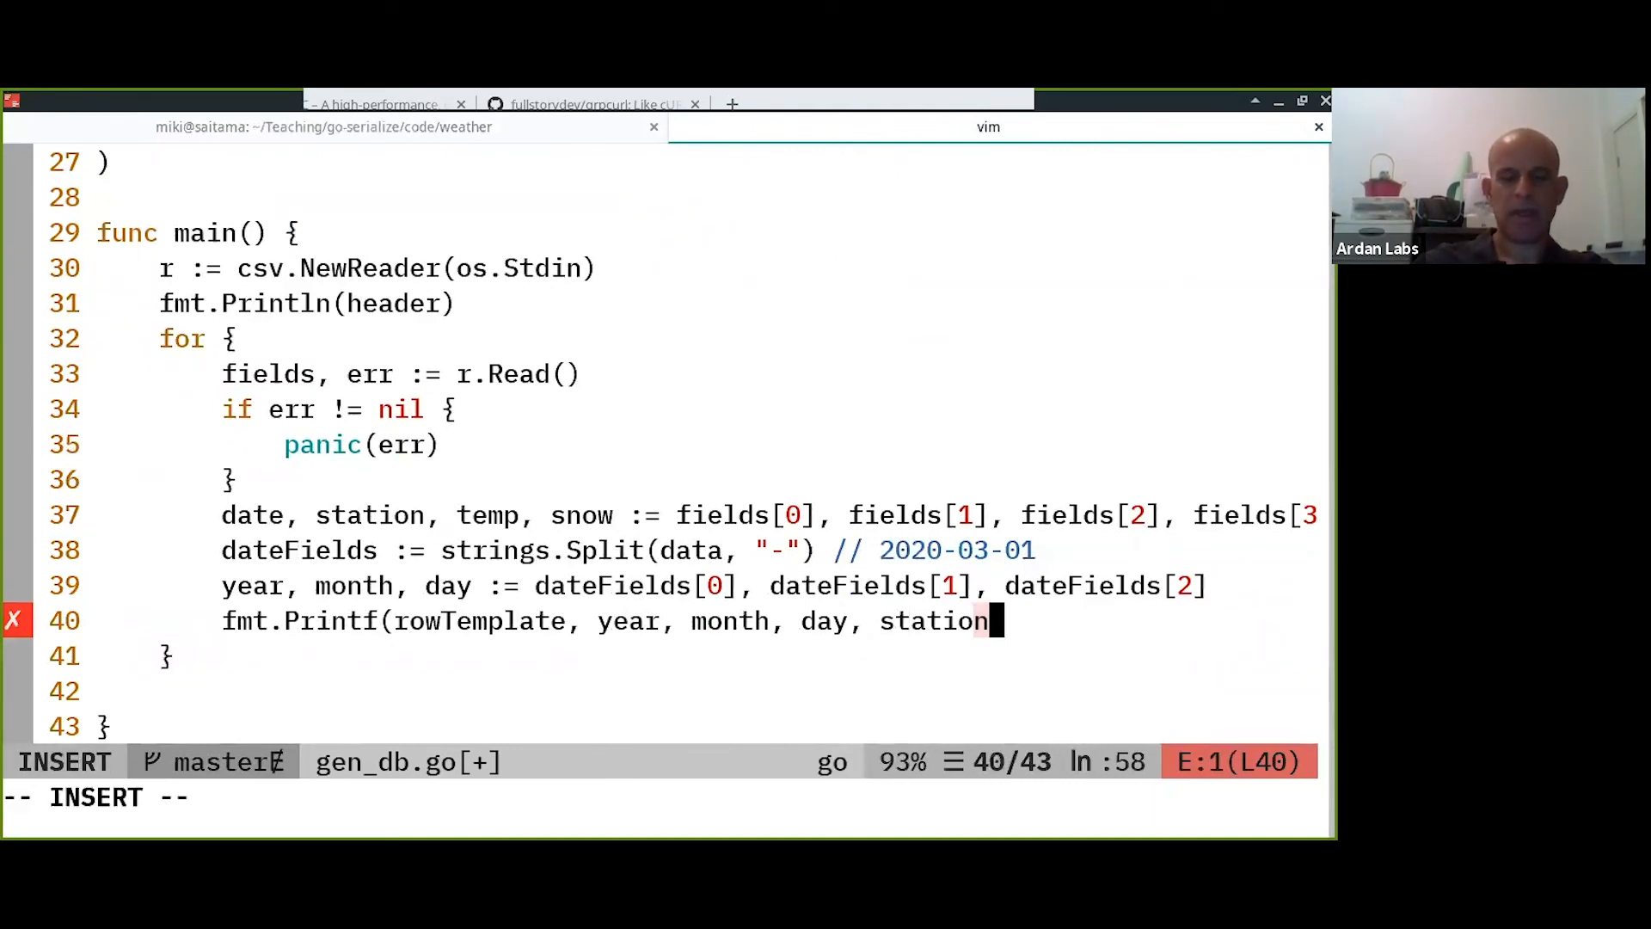
pyautogui.write(', temp, snow)')
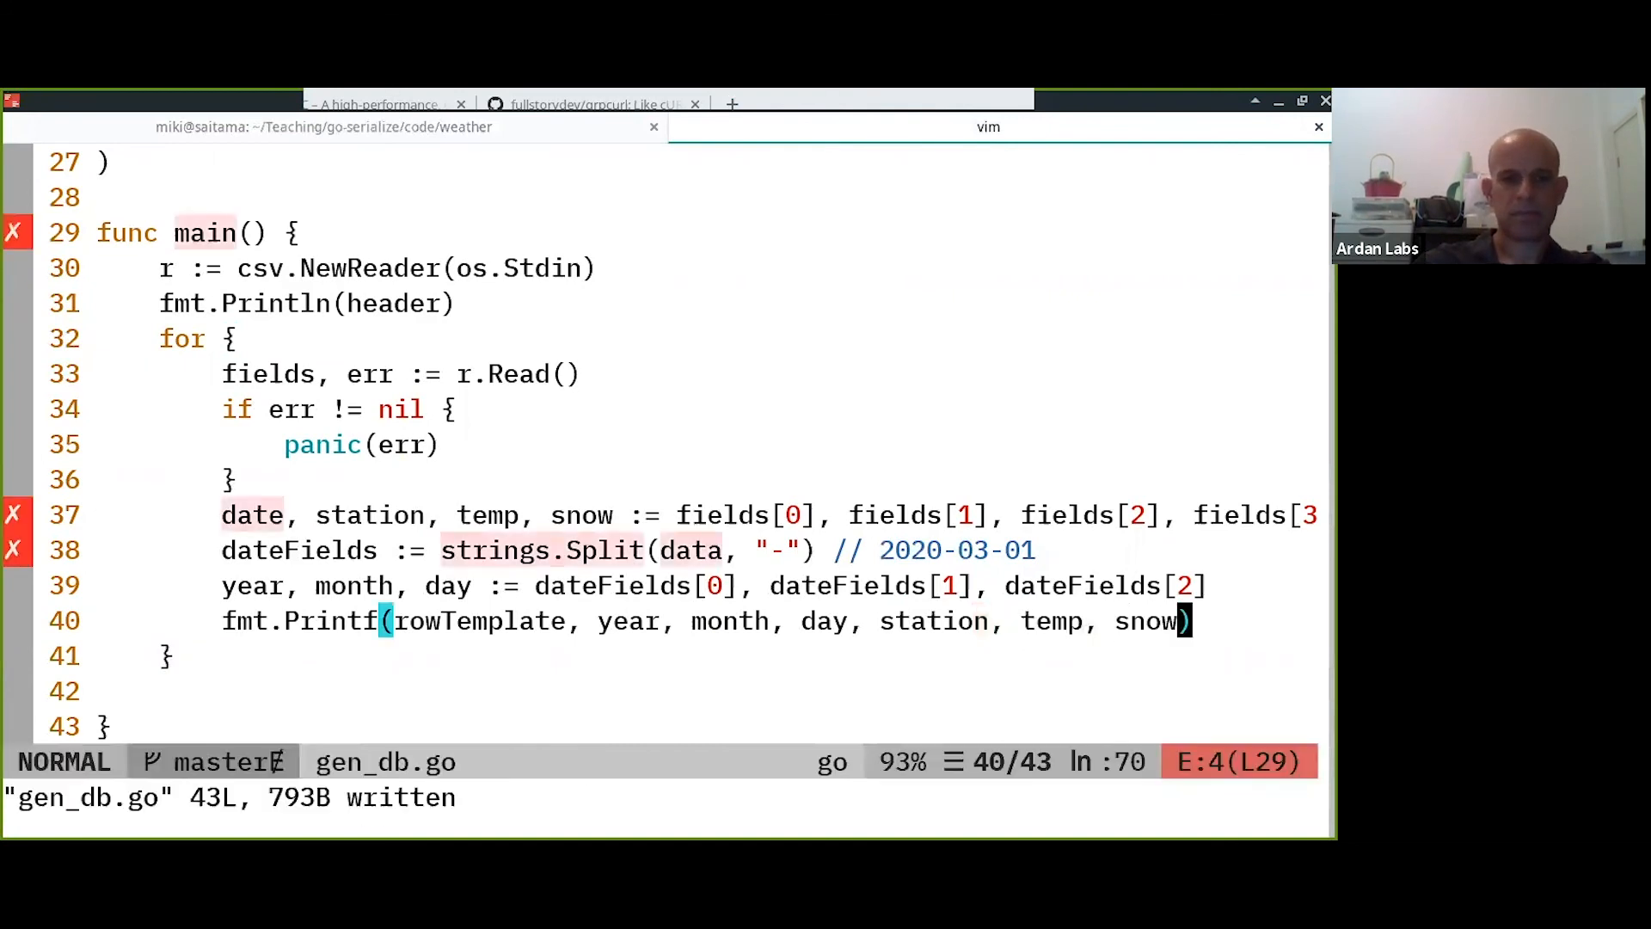
pyautogui.write('fmt.')
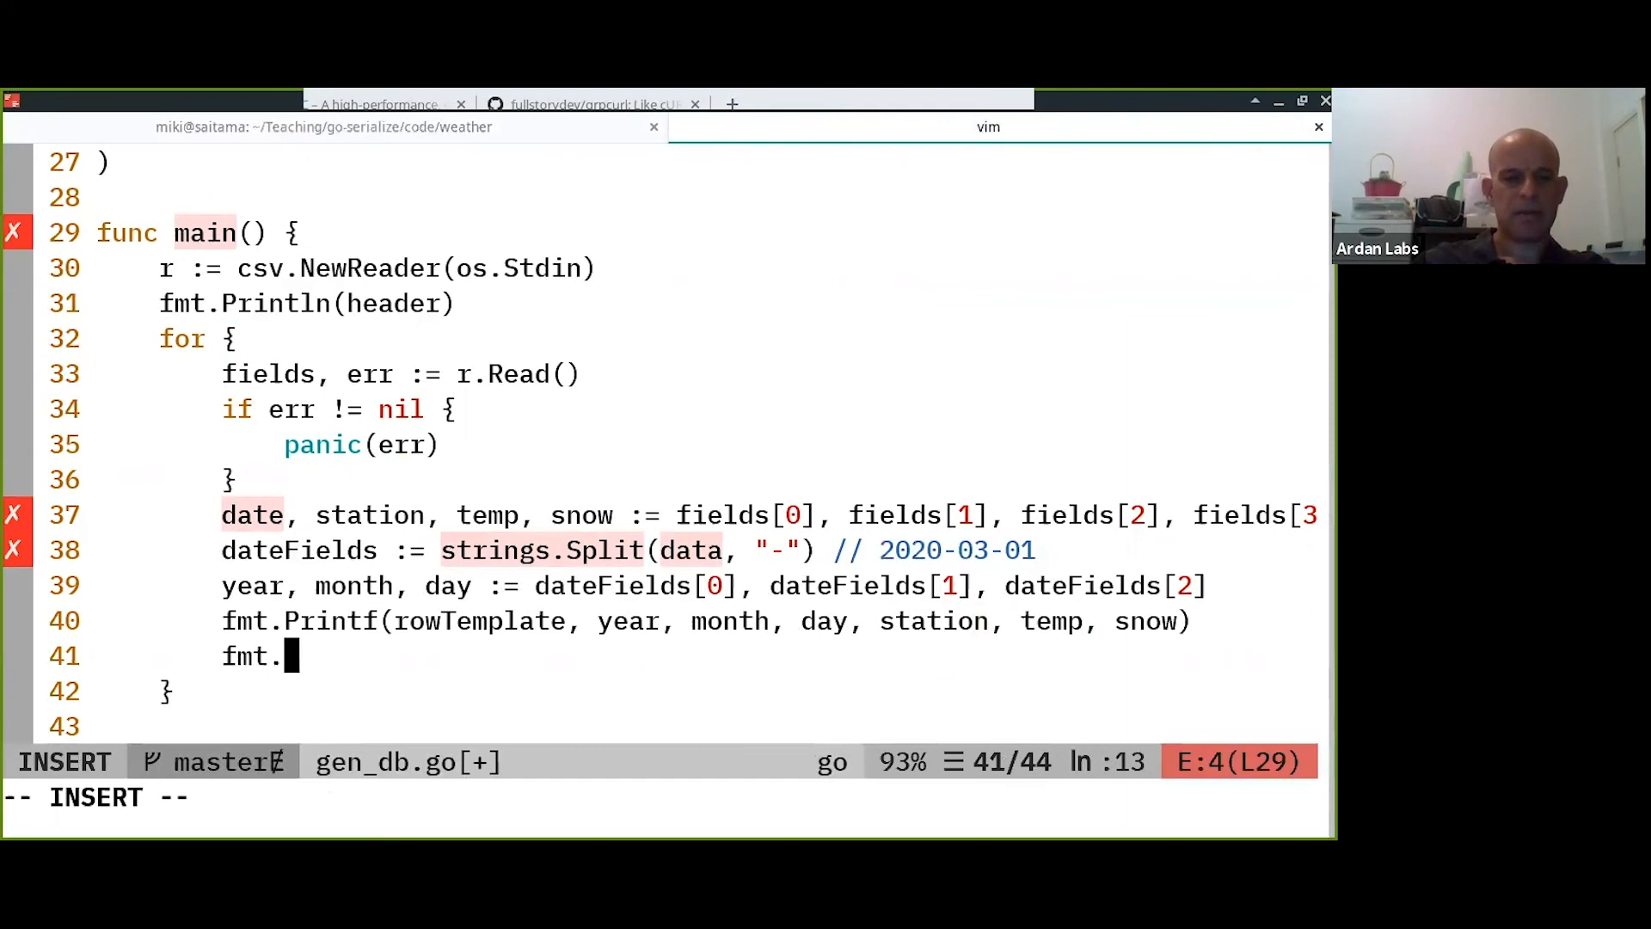
pyautogui.write('Println(')
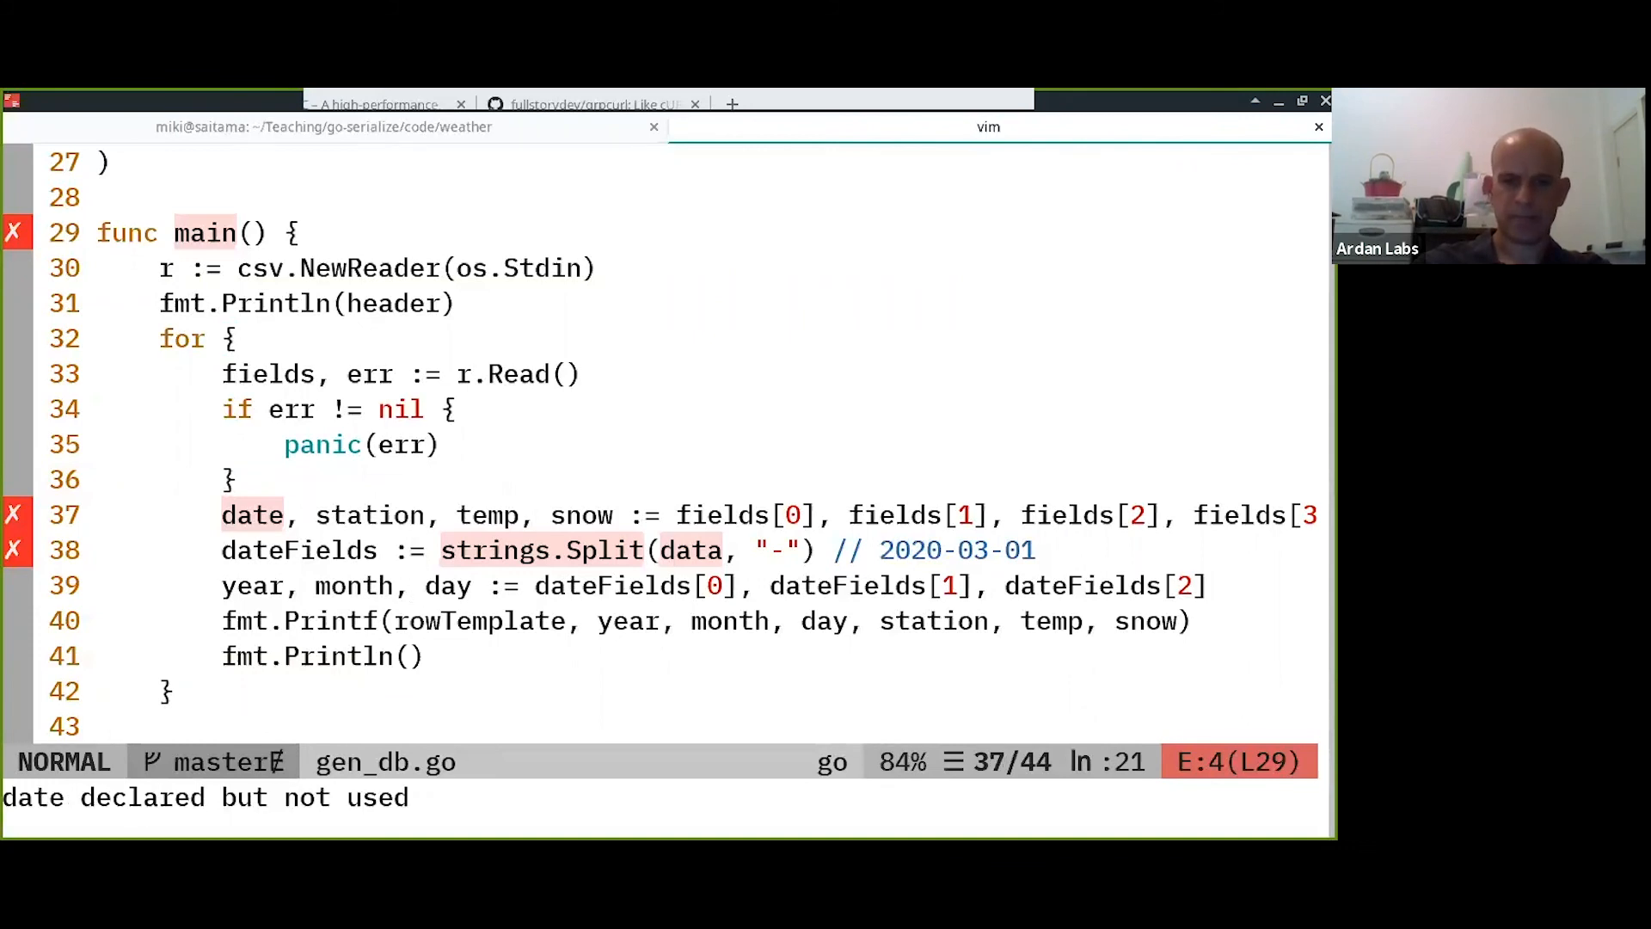
pyautogui.moveTo(415, 515)
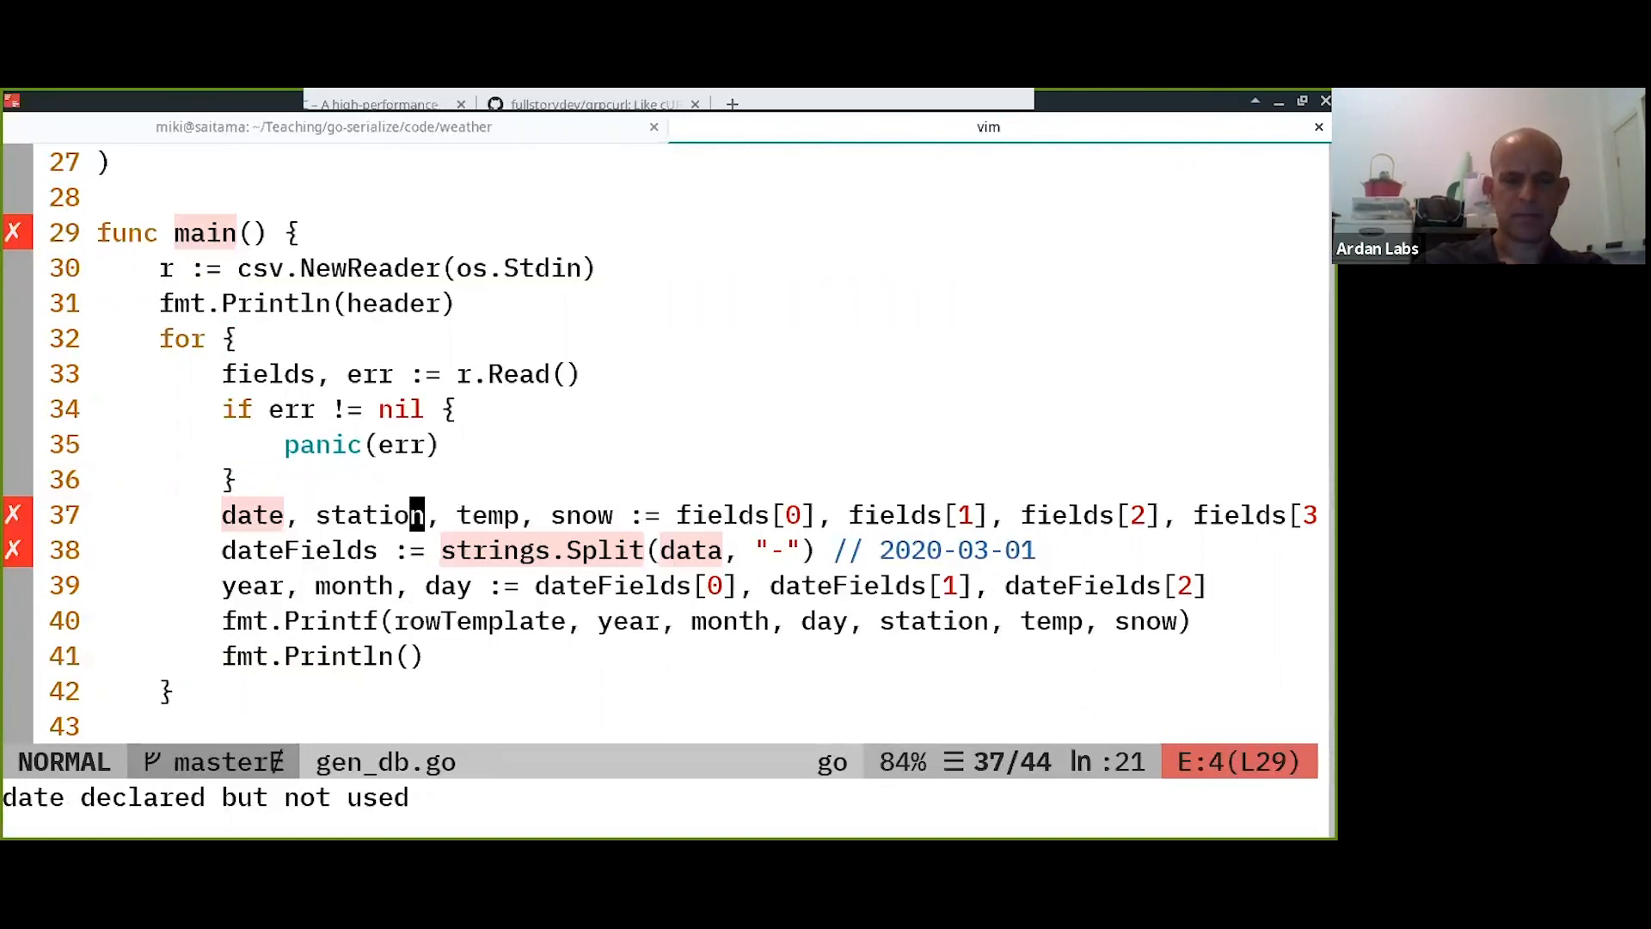
# Correct data to date in strings.Split, save and run :GoImports.
pyautogui.press('j')
pyautogui.write('e')
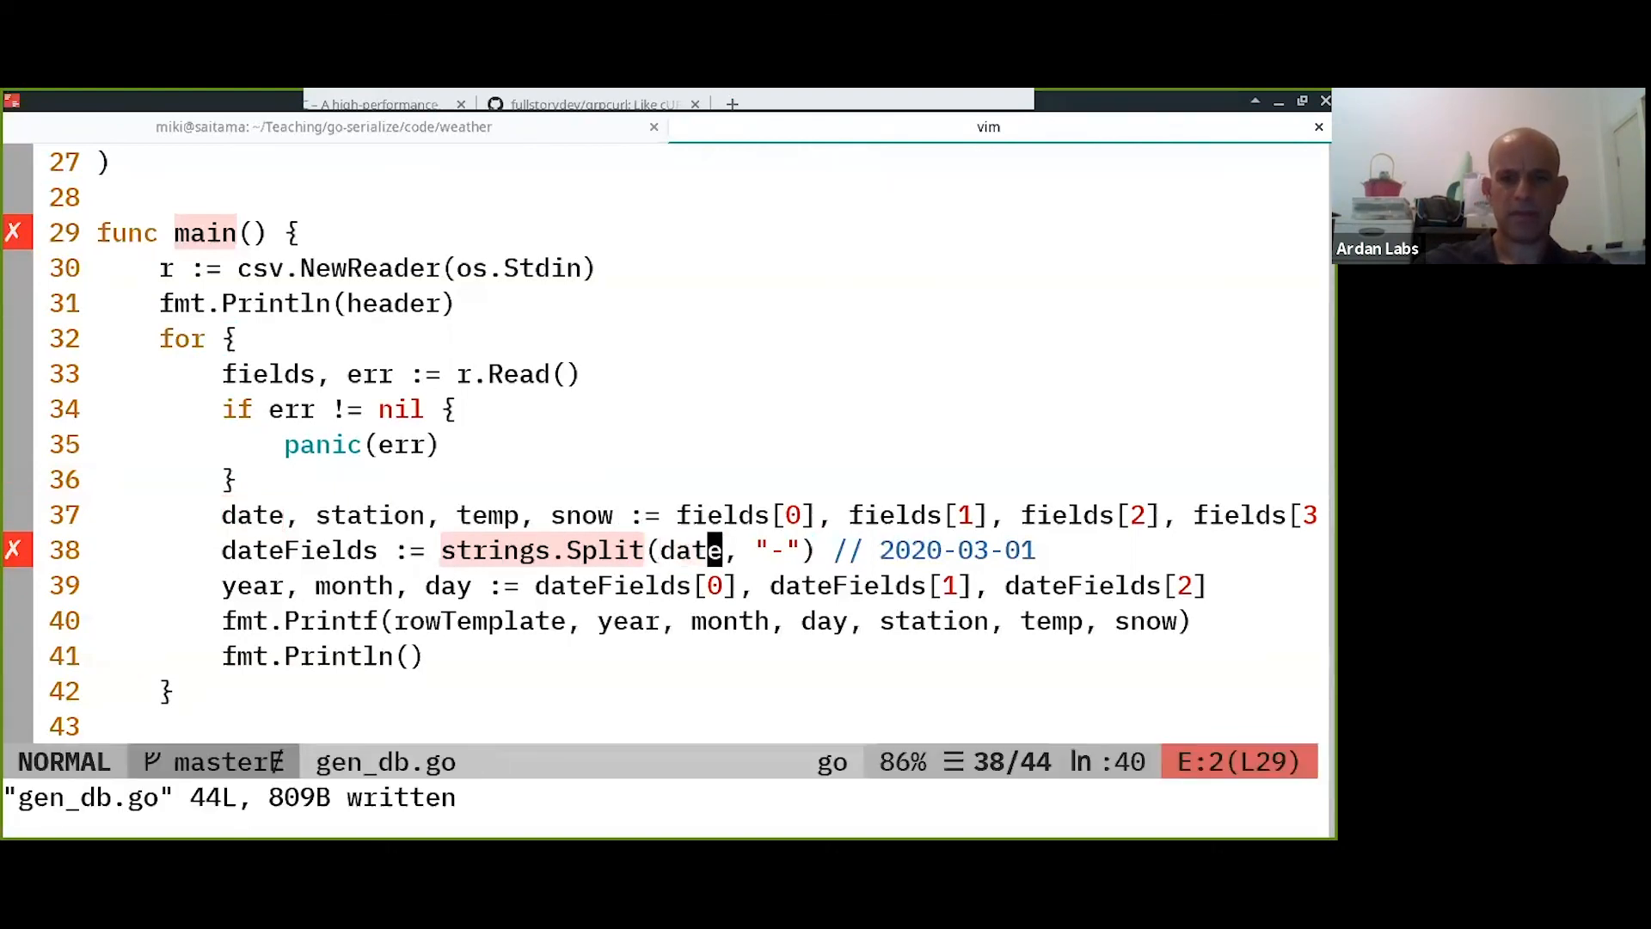
pyautogui.write(':GoI')
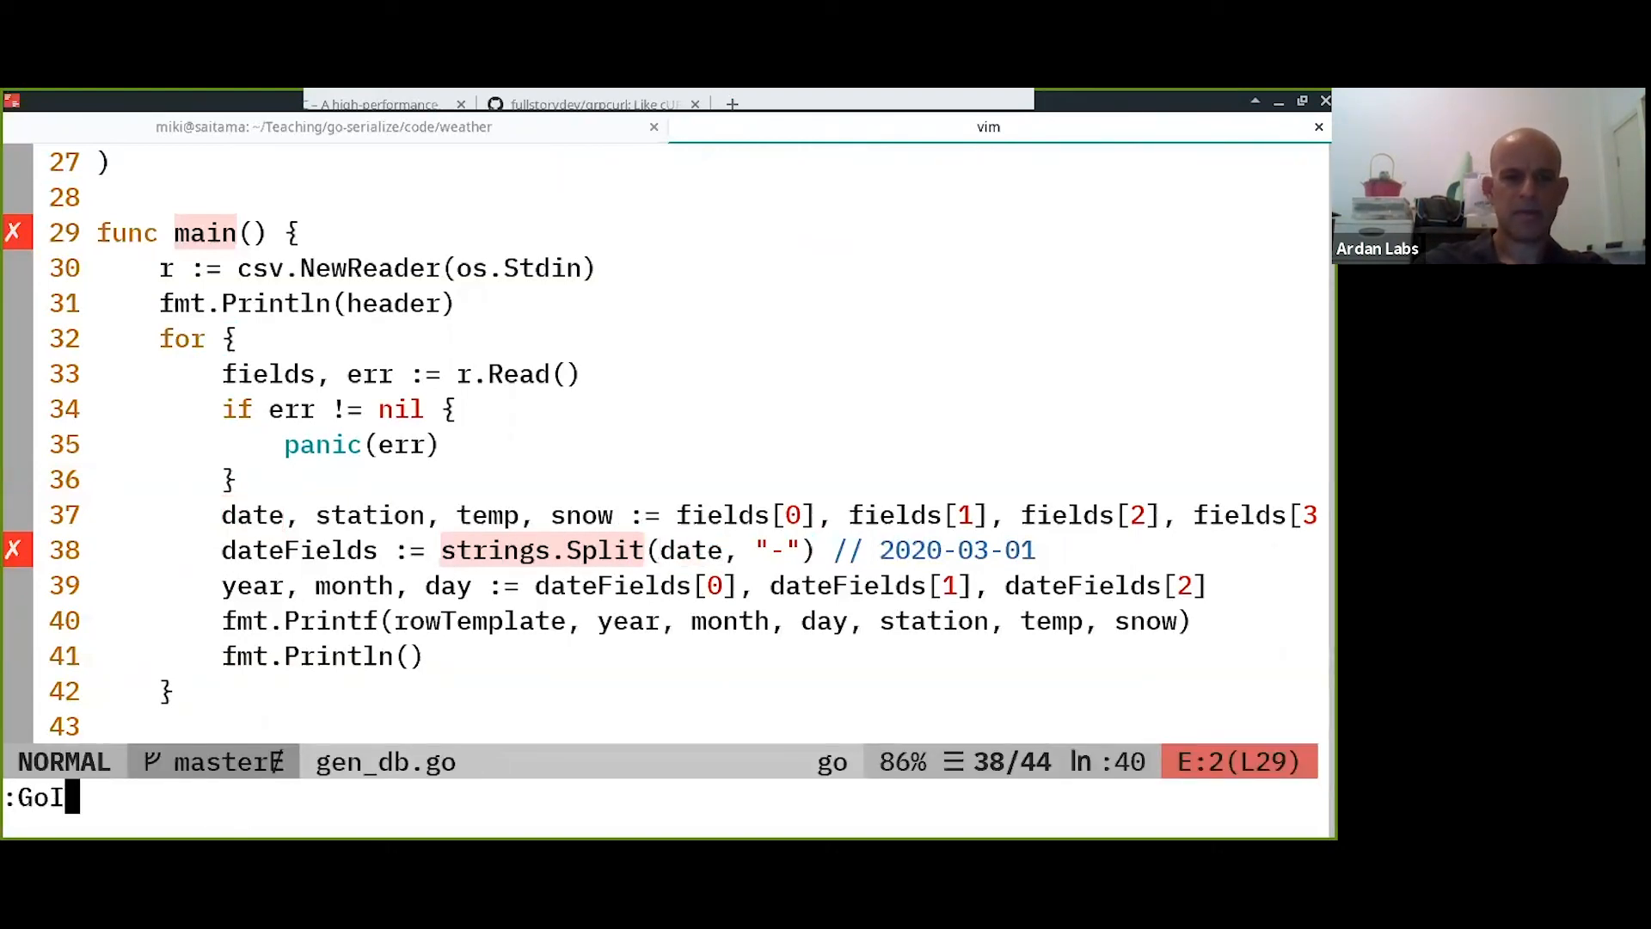
pyautogui.press('Return')
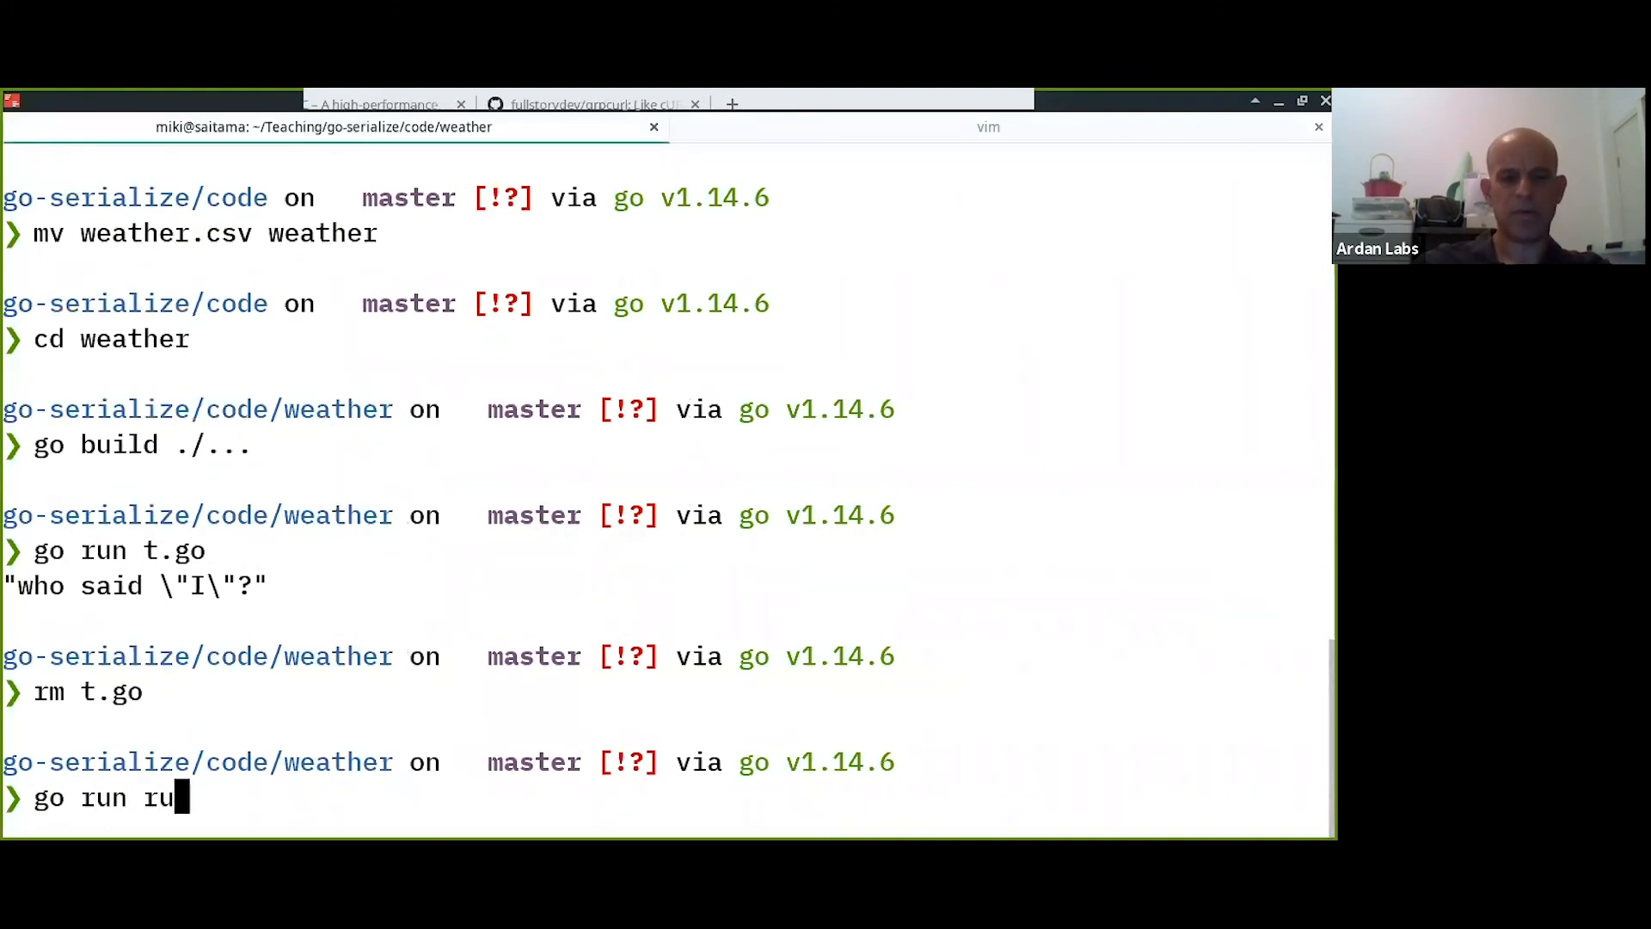
# Run go run gen_db.go < weather.csv and review the index-out-of-range panic output.
pyautogui.write('gen_db.go')
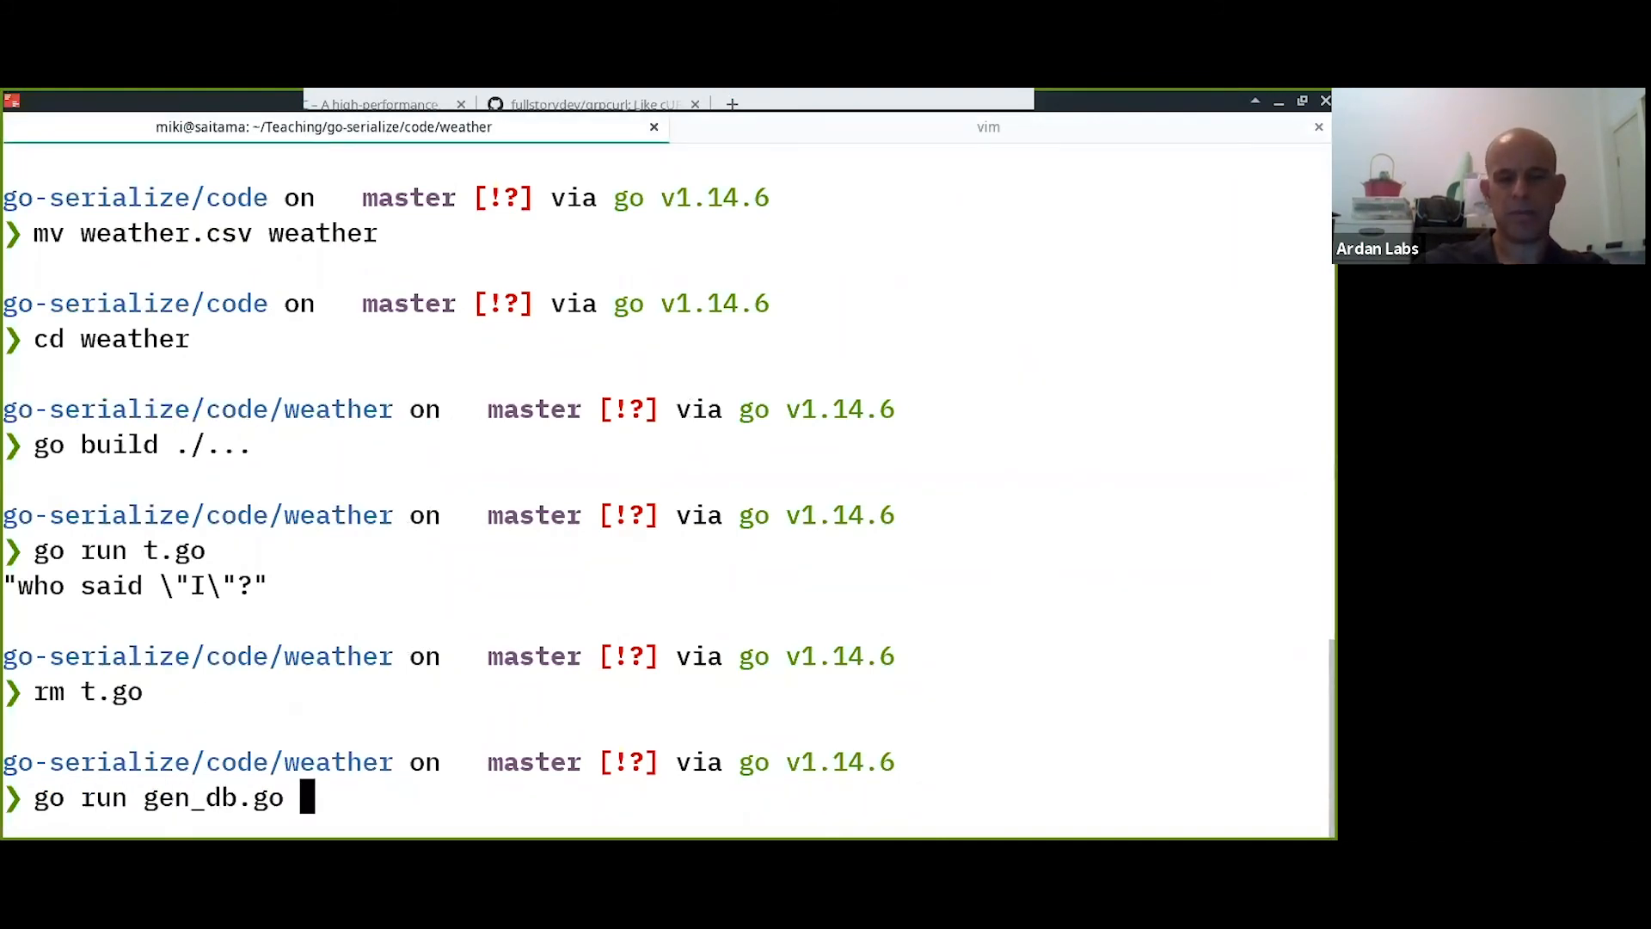
pyautogui.write('< weather.csv')
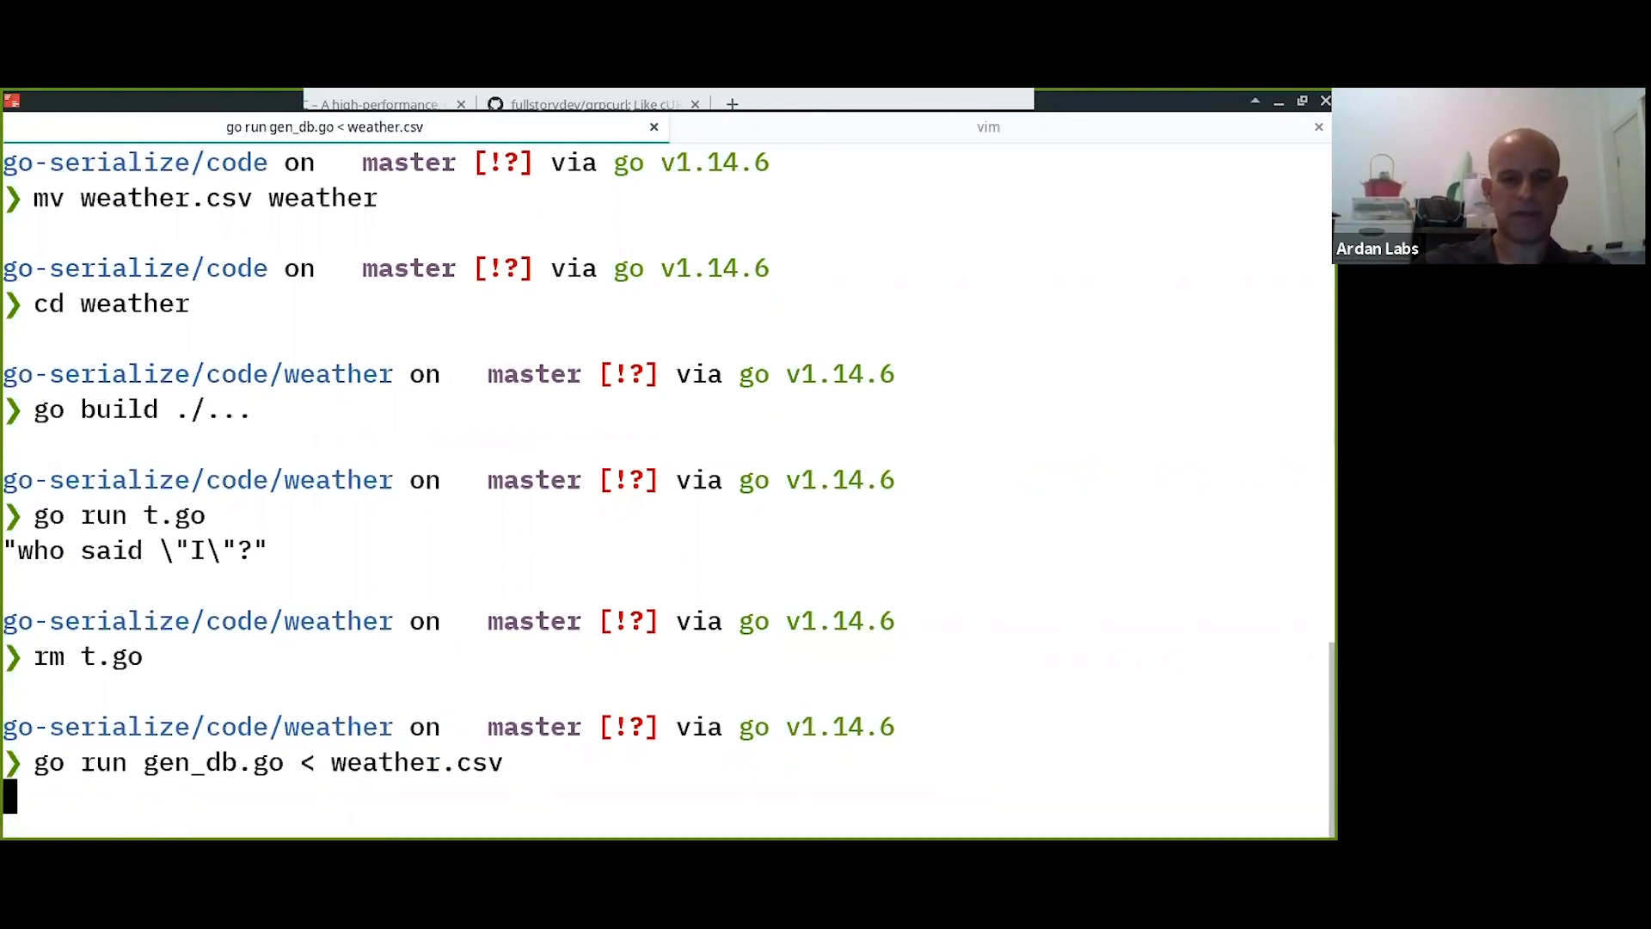
pyautogui.press('Return')
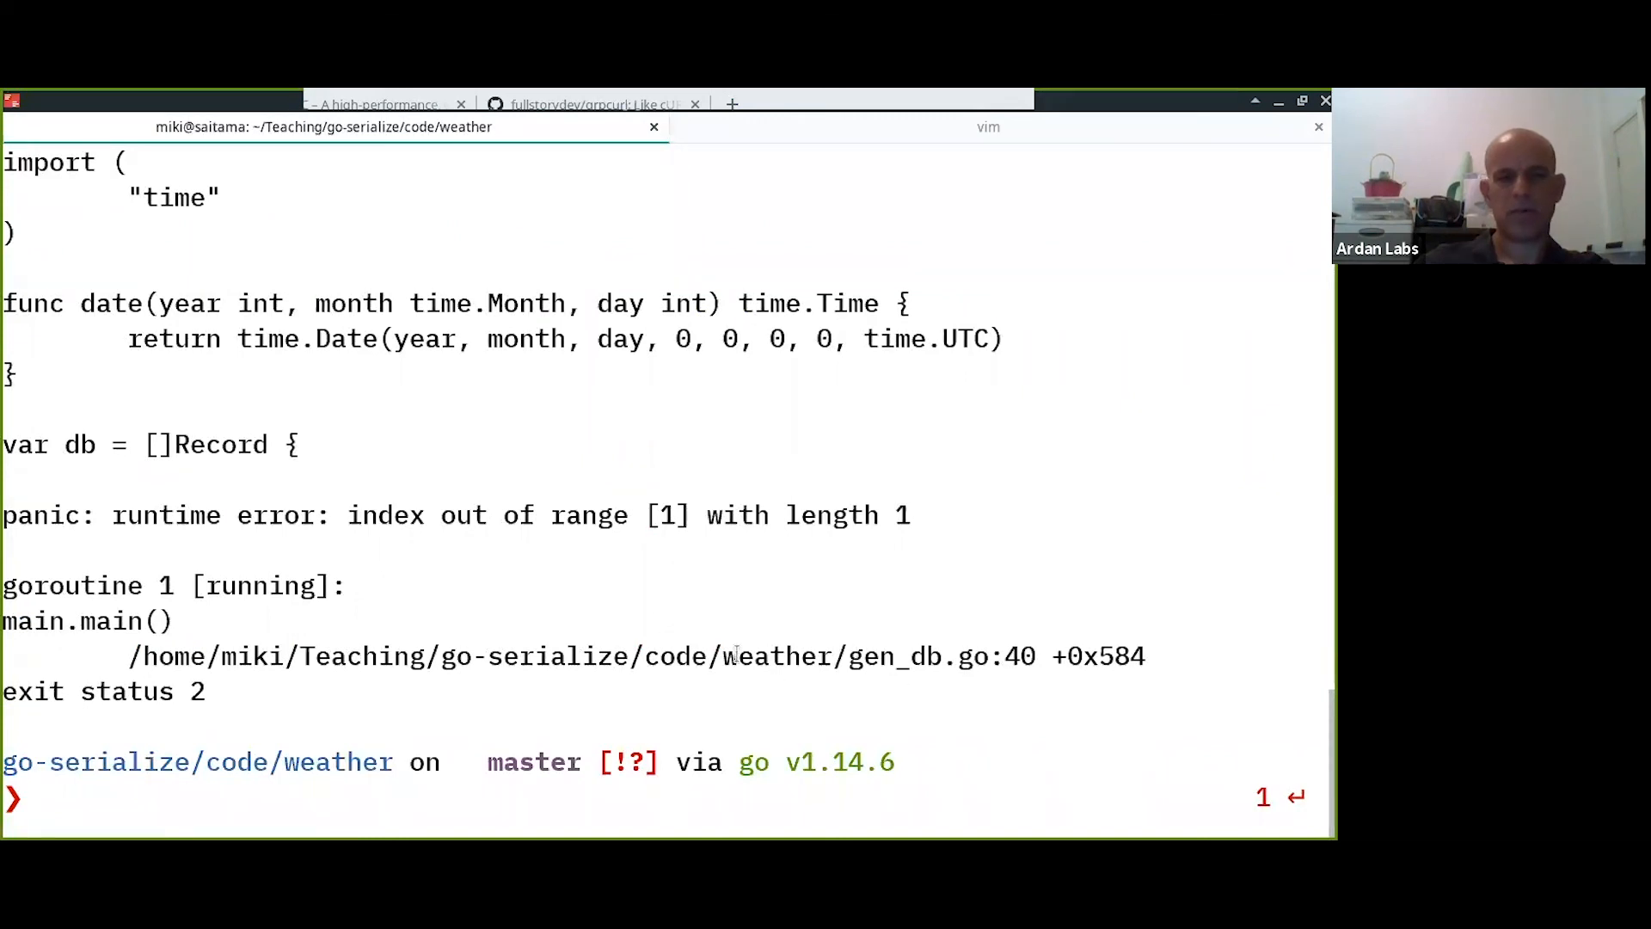
pyautogui.scroll(3)
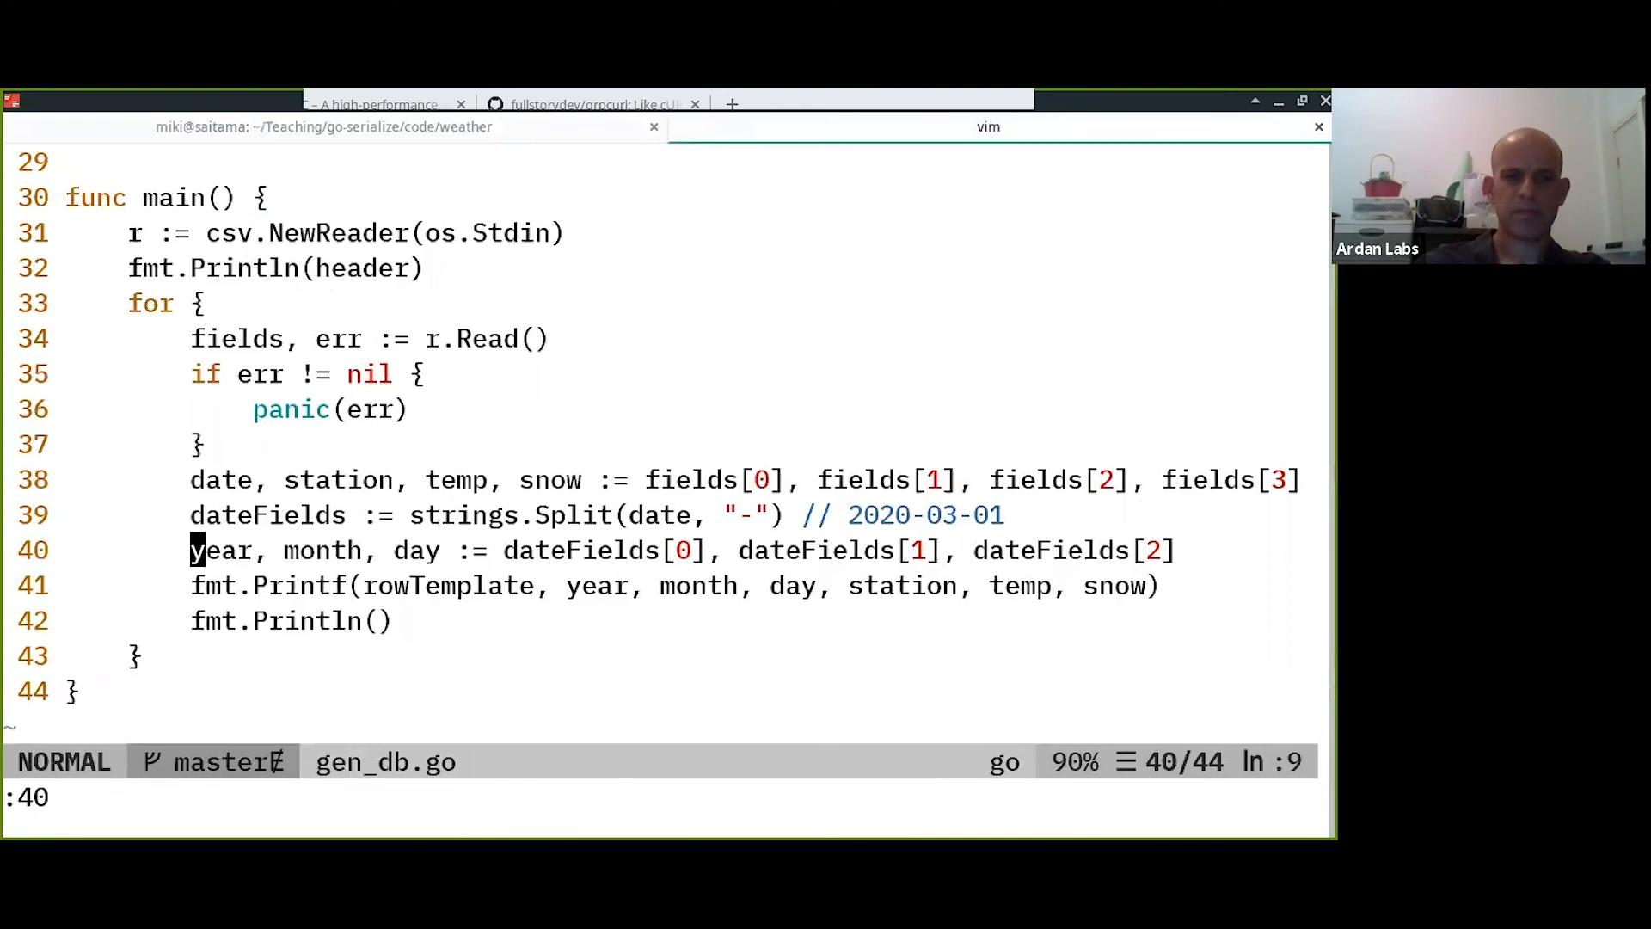
pyautogui.press('w')
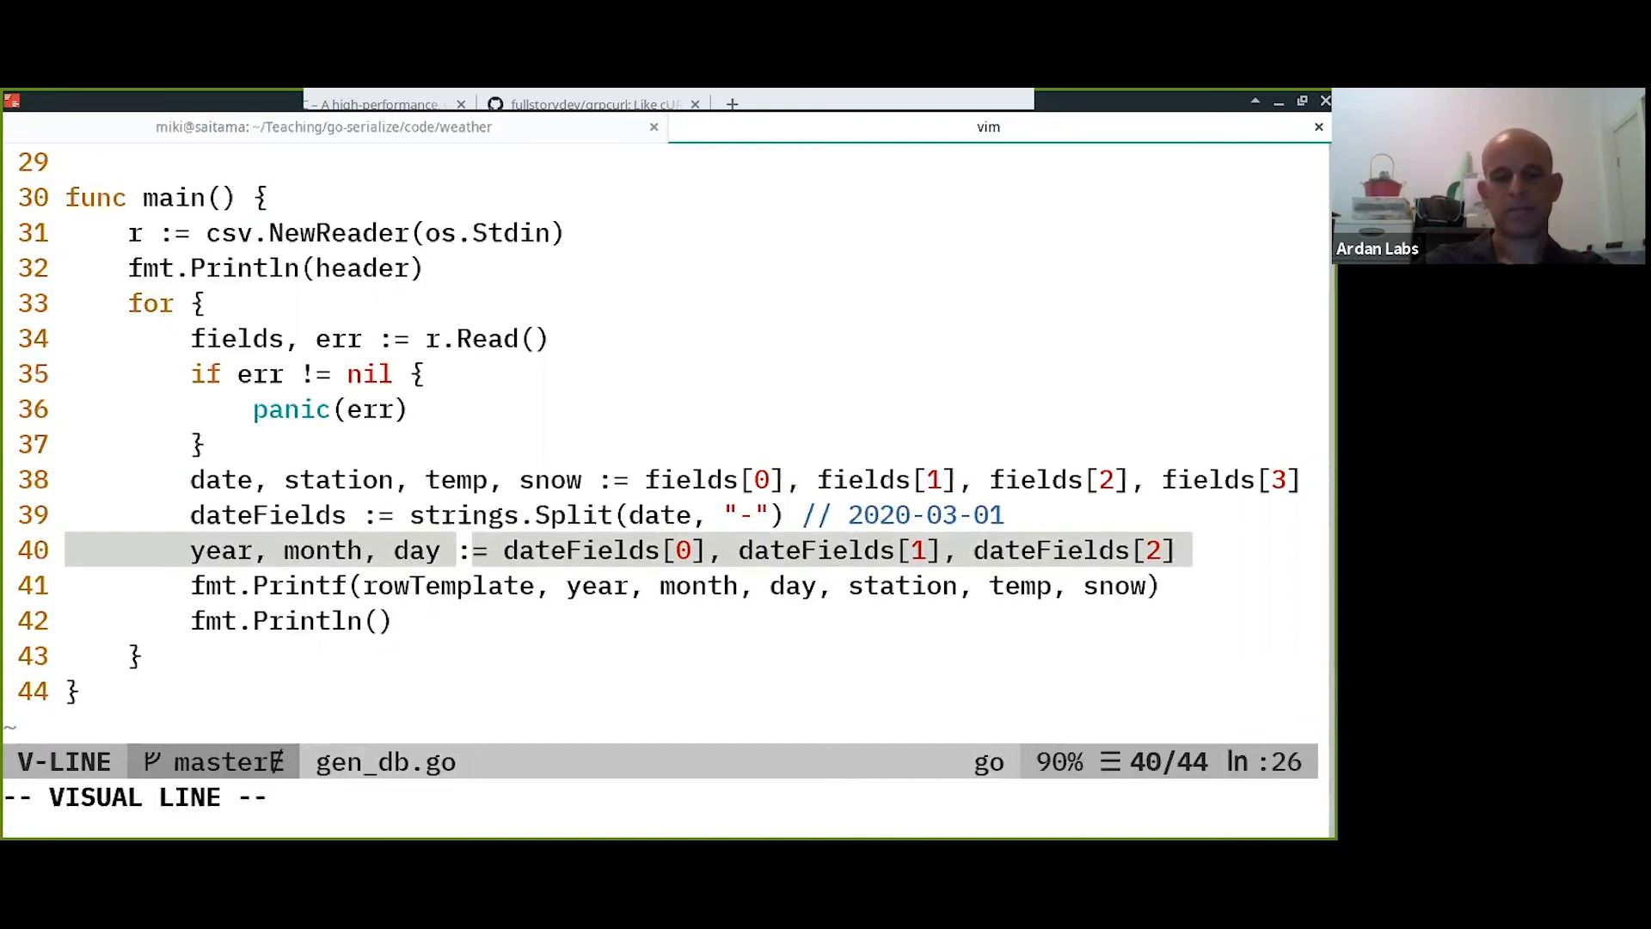
pyautogui.write(':e')
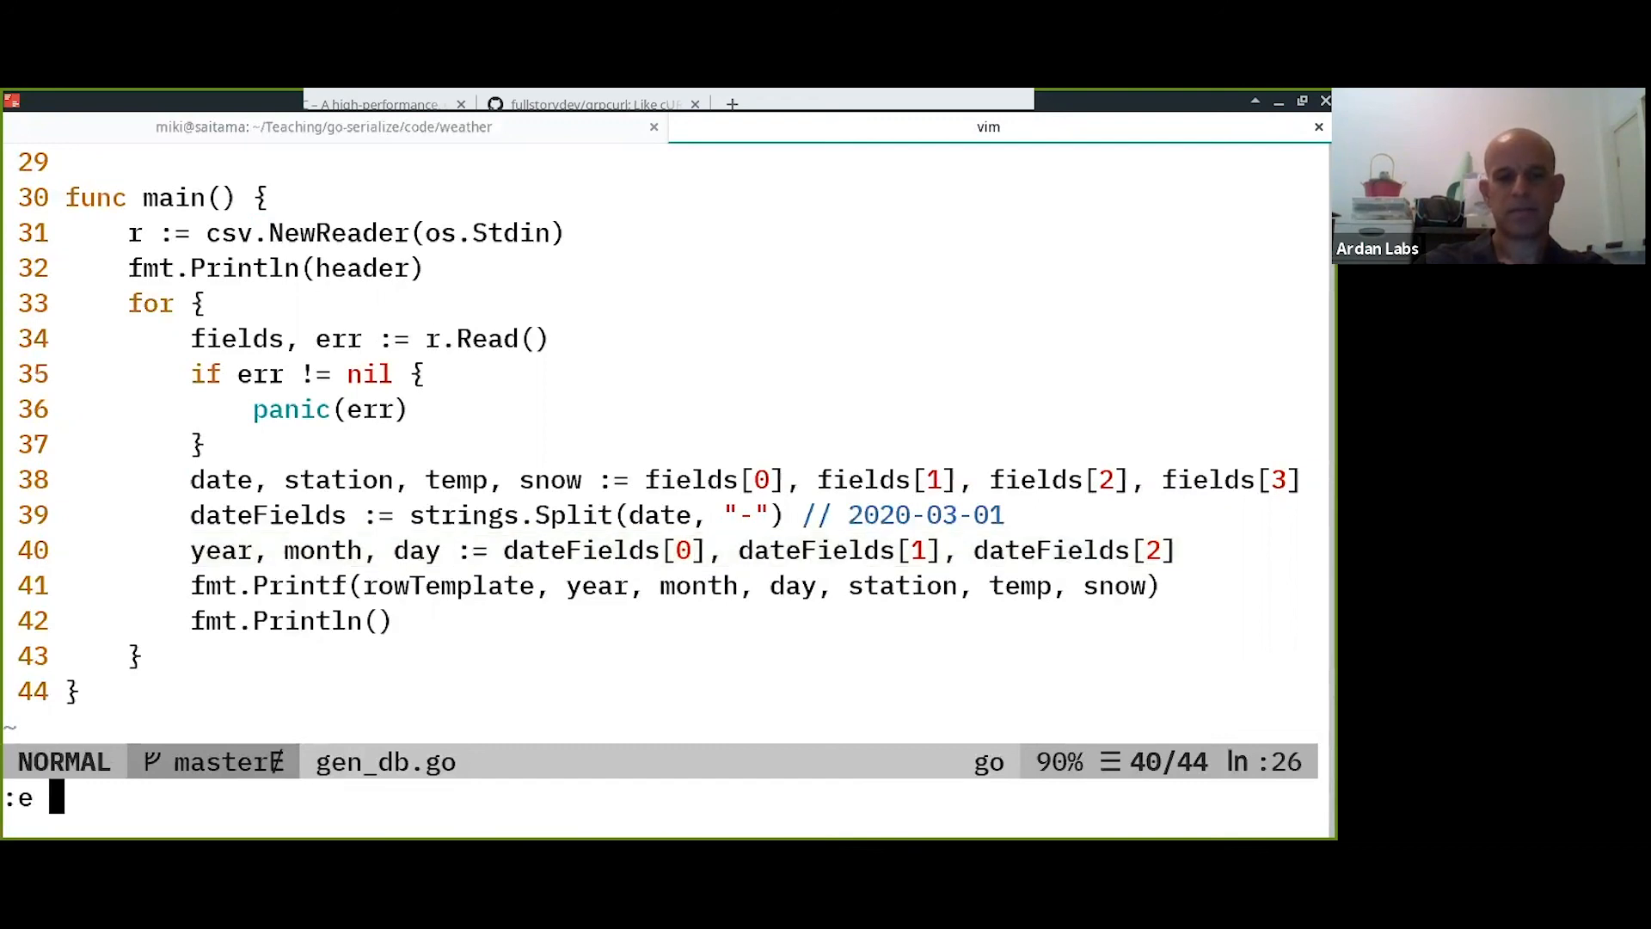
pyautogui.press('Return')
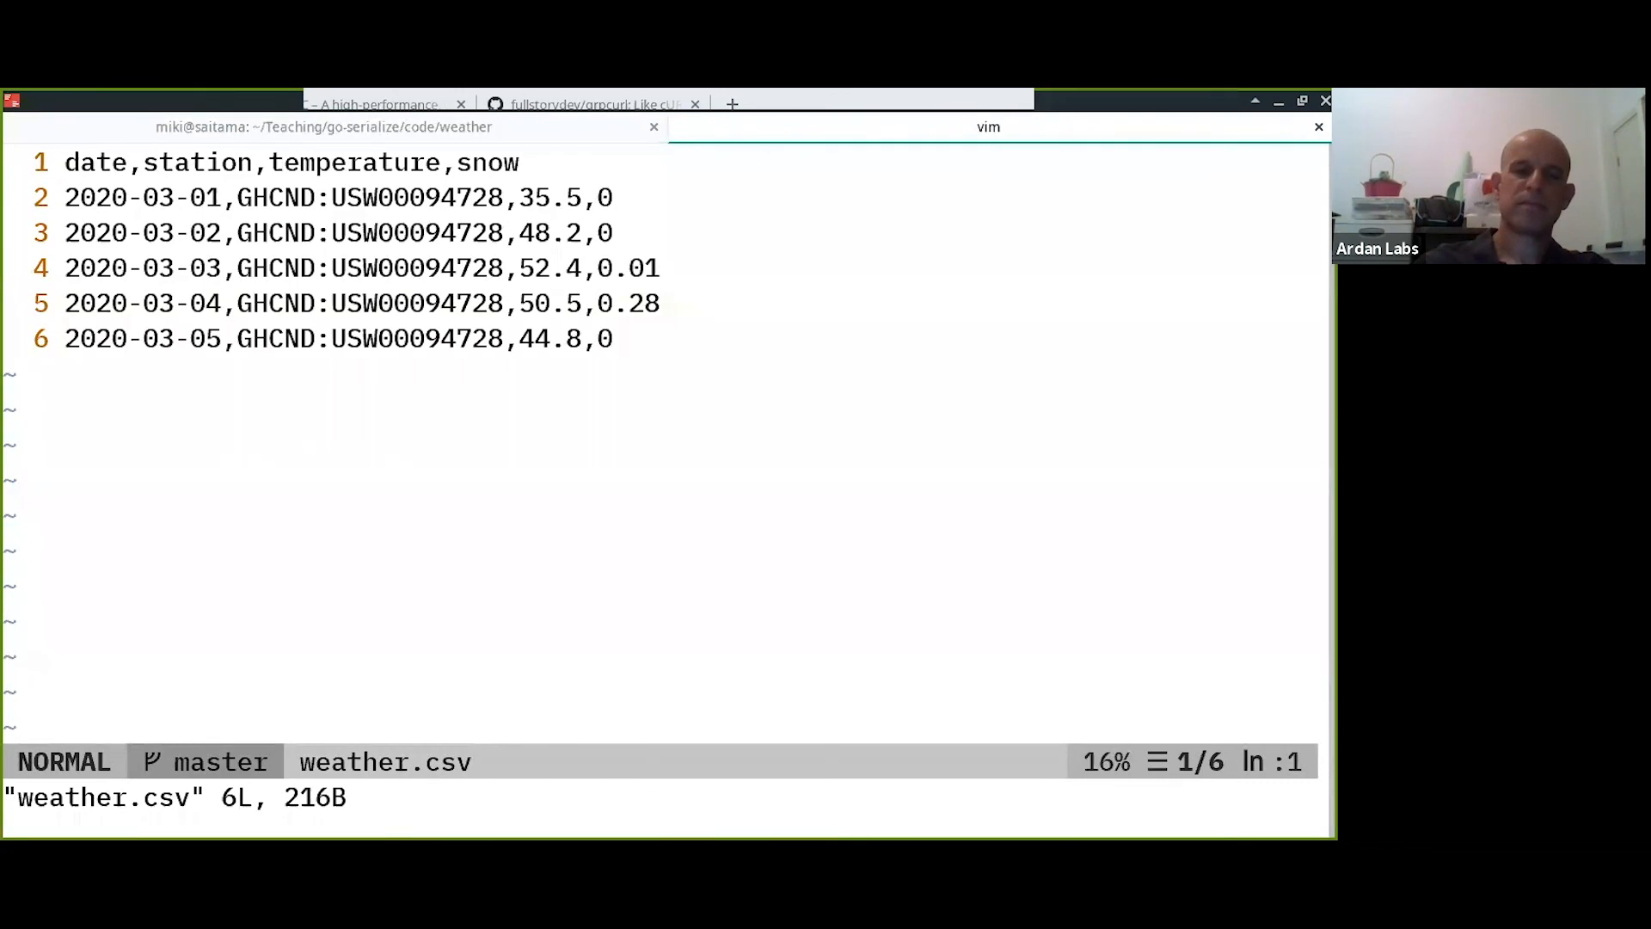
pyautogui.press('v')
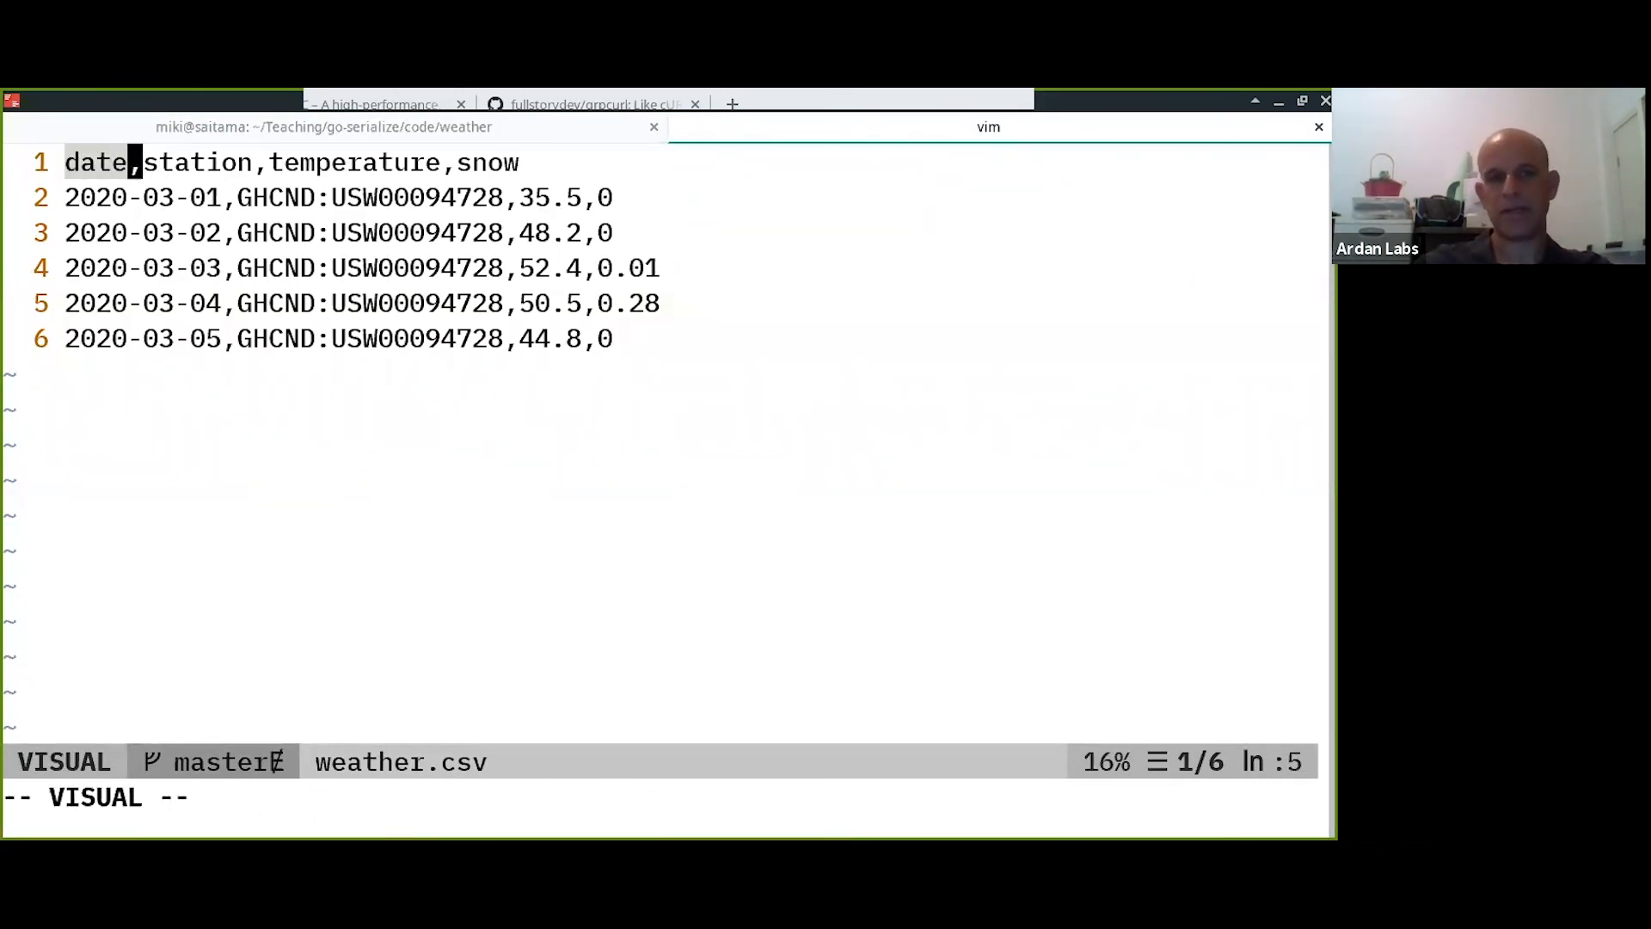
pyautogui.press('Escape')
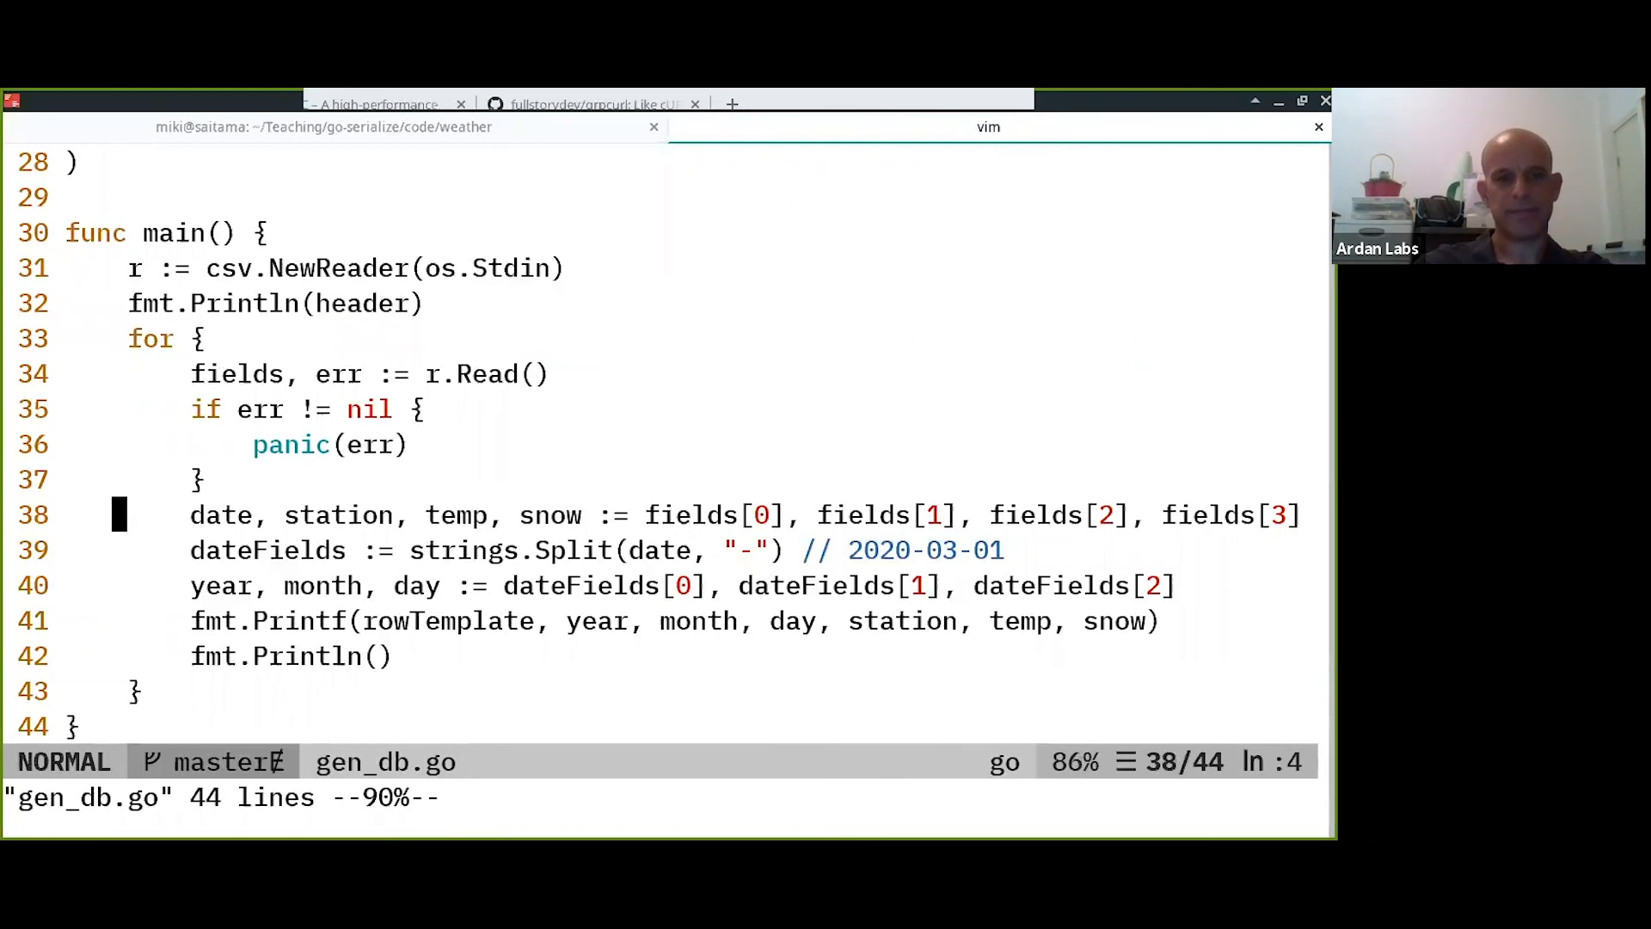
# Change the loop to for i := 0; true; i++ and add if i == 0 { continue } to skip the header.
pyautogui.press('%')
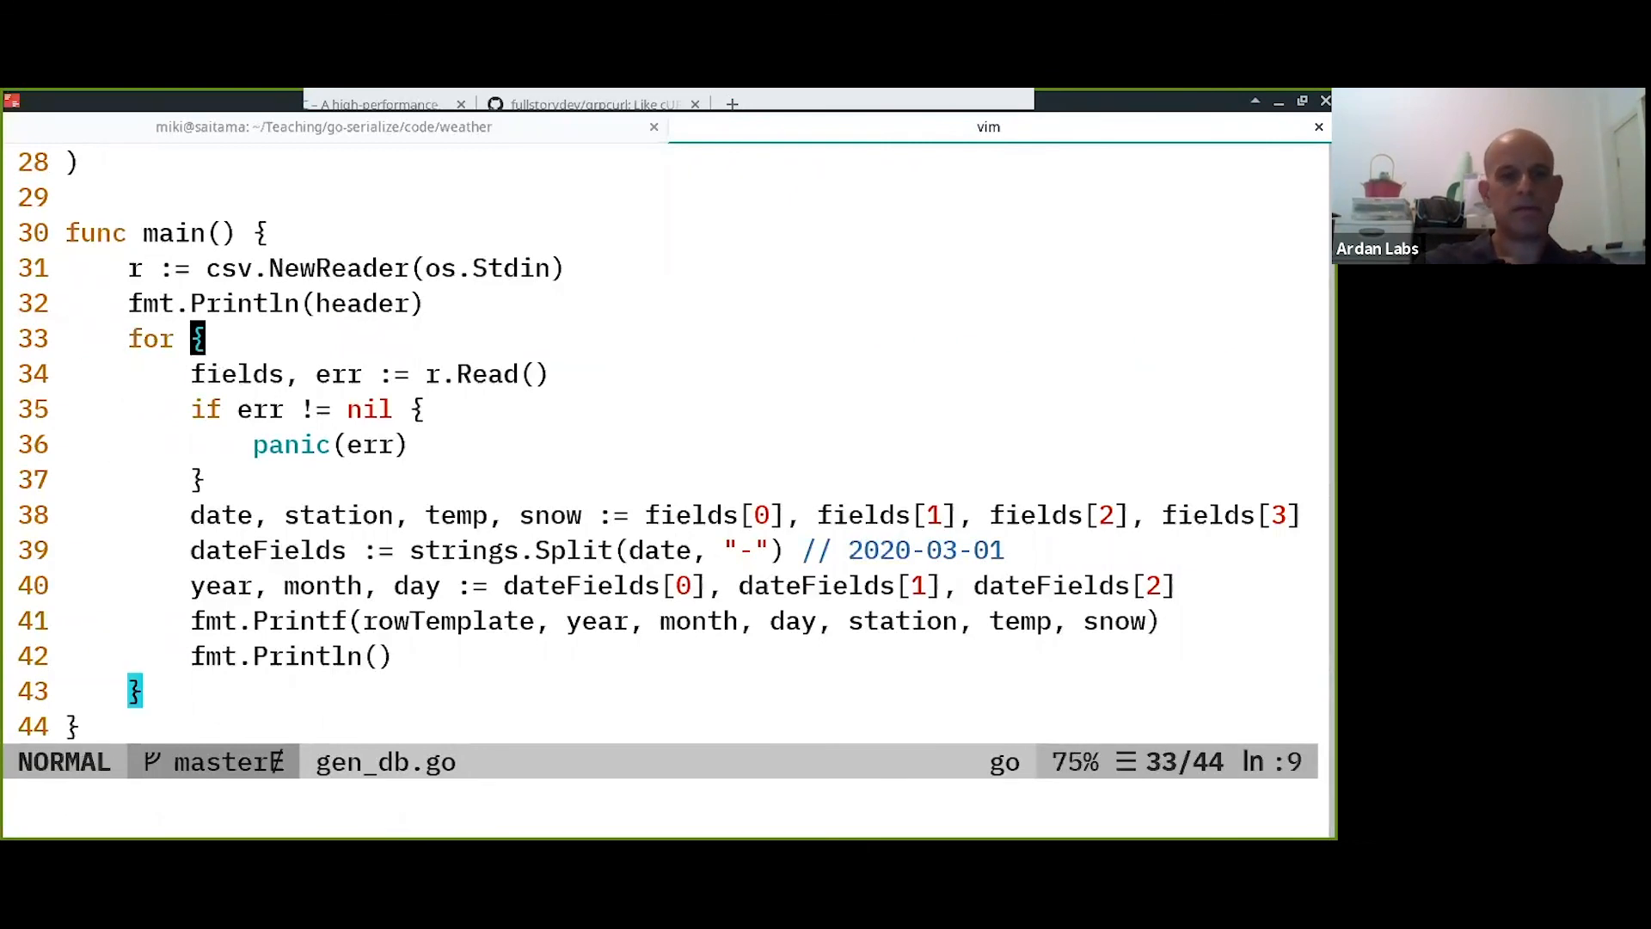
pyautogui.write('i := 0')
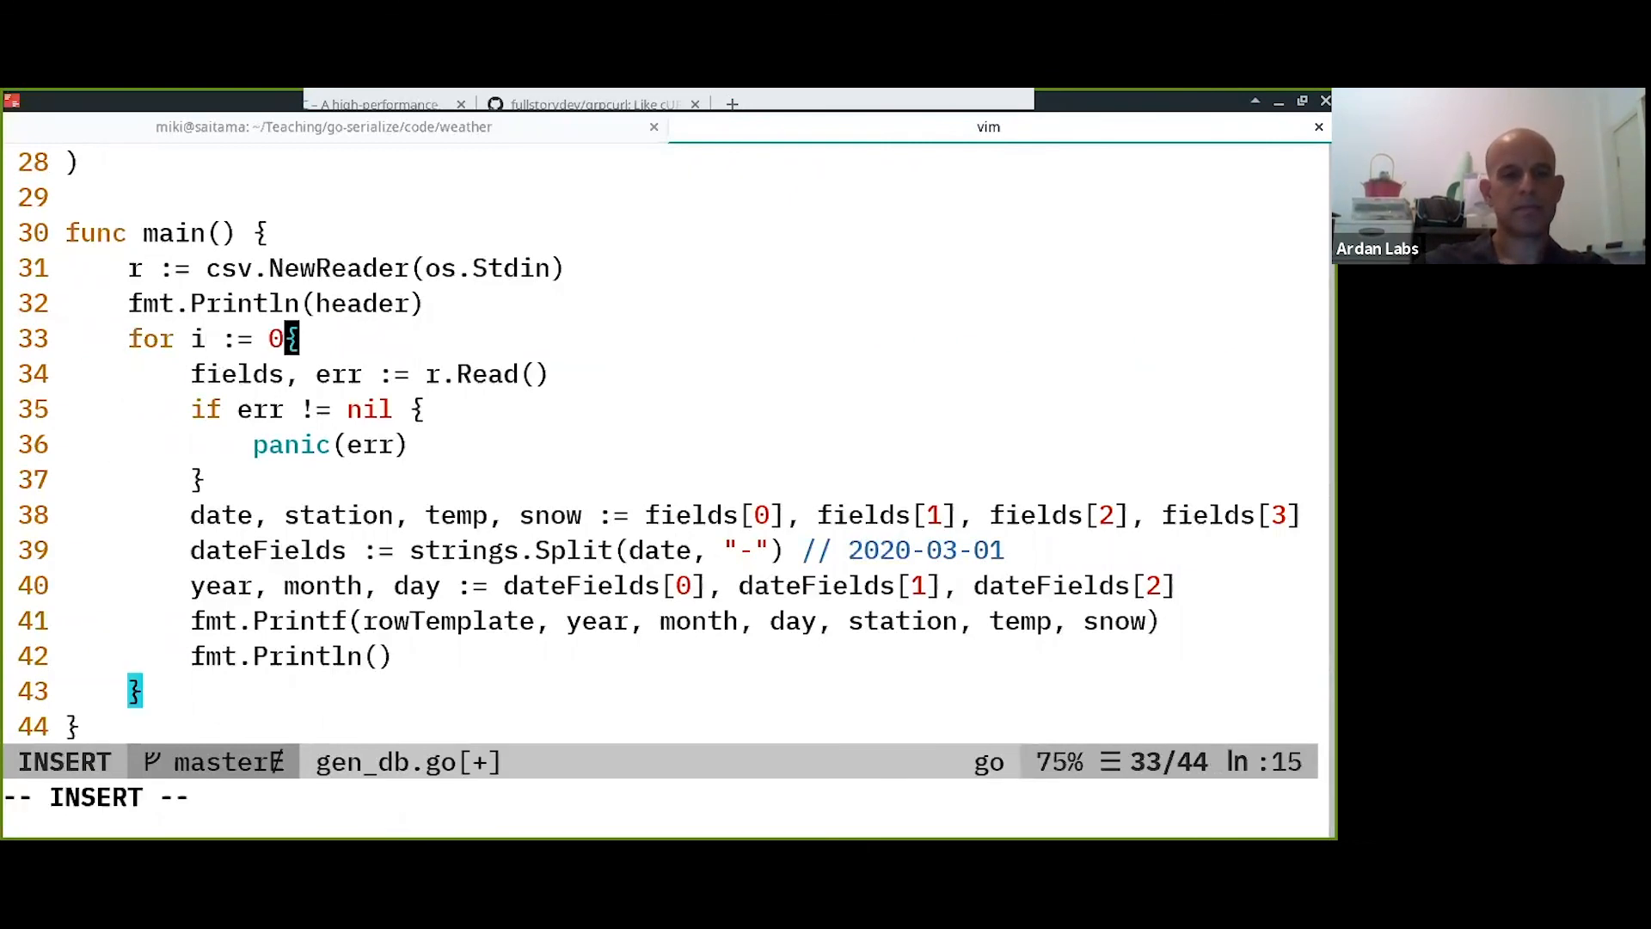
pyautogui.write('; true; i++')
pyautogui.write('if i == 0 {')
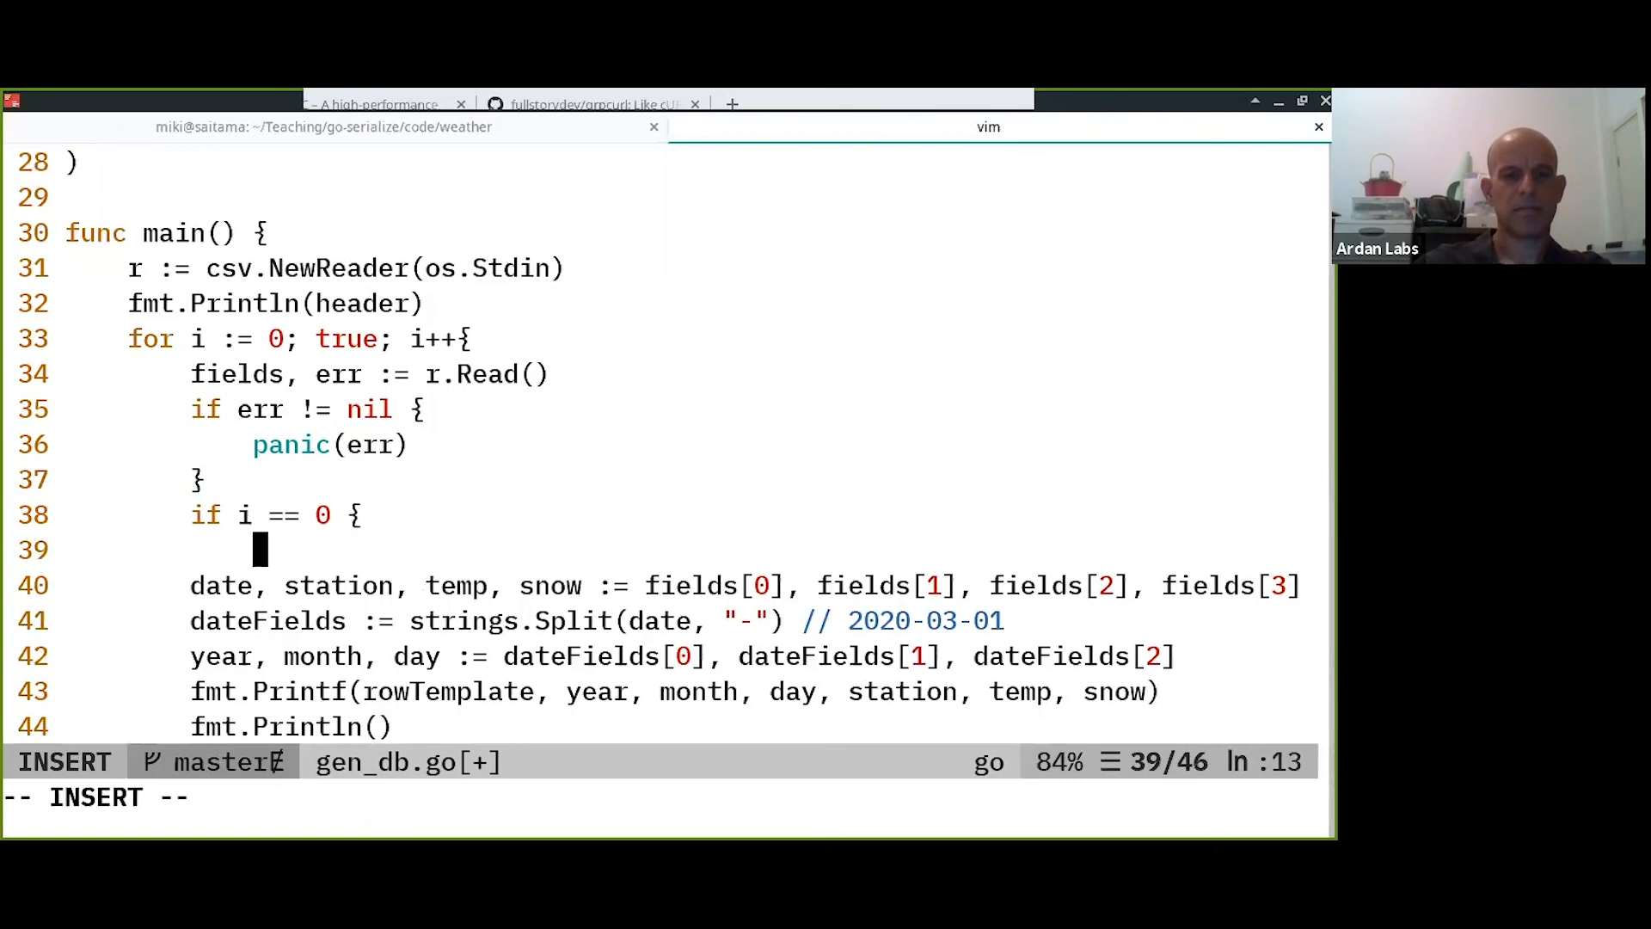
pyautogui.write('continue')
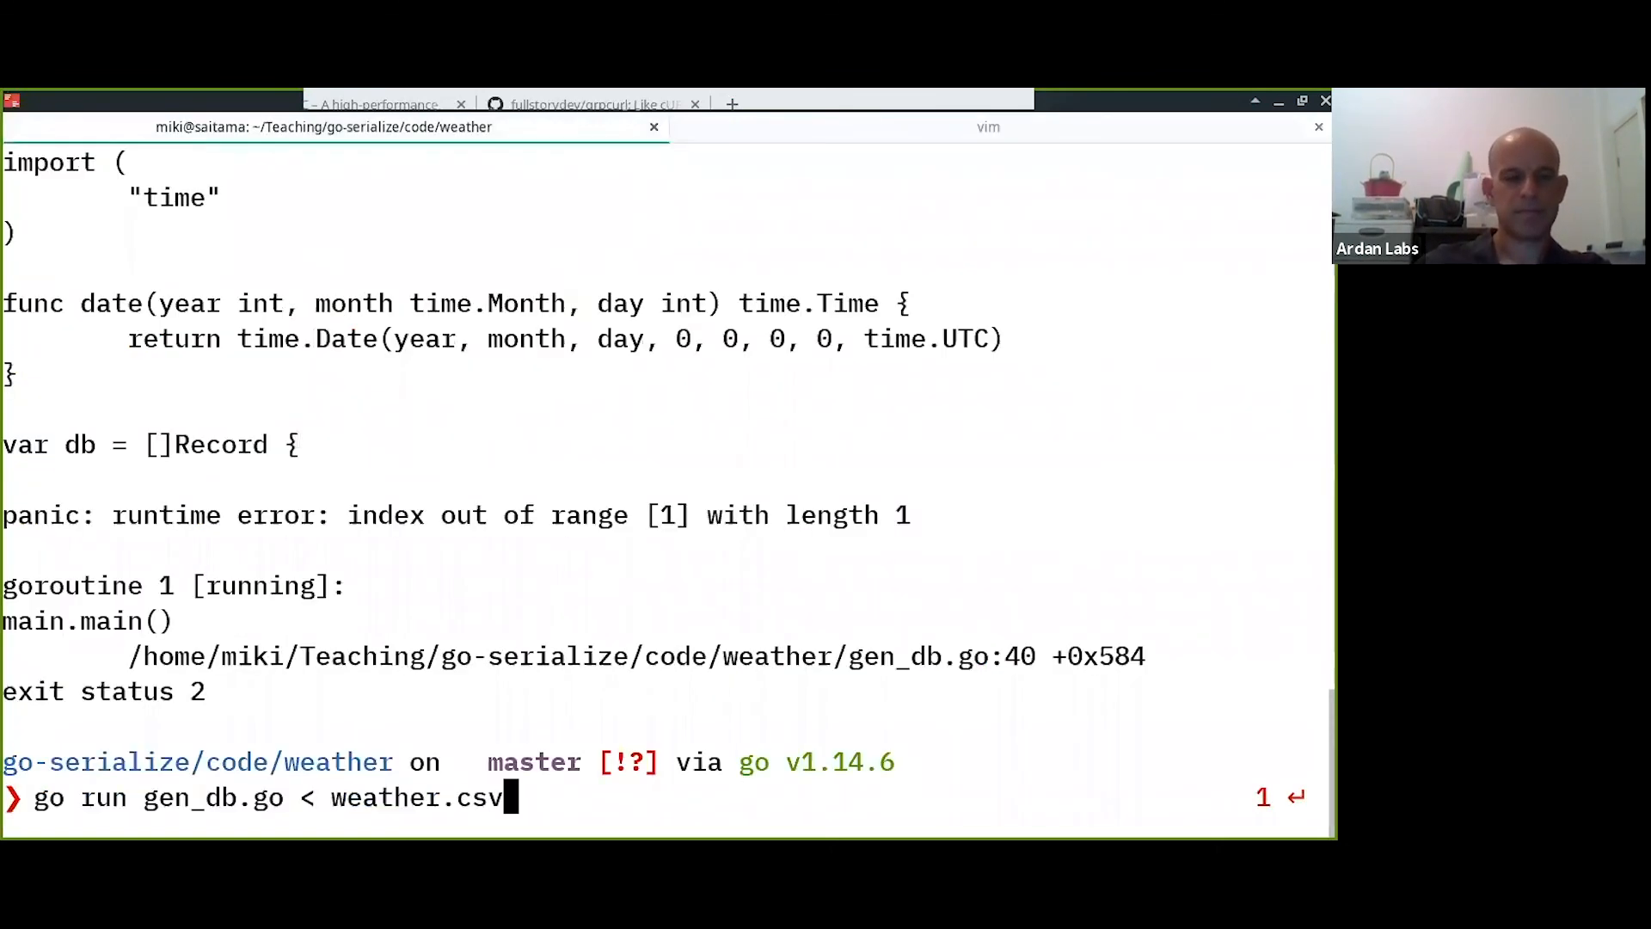
# Rerun the recalled go run gen_db.go < weather.csv command.
pyautogui.press('Return')
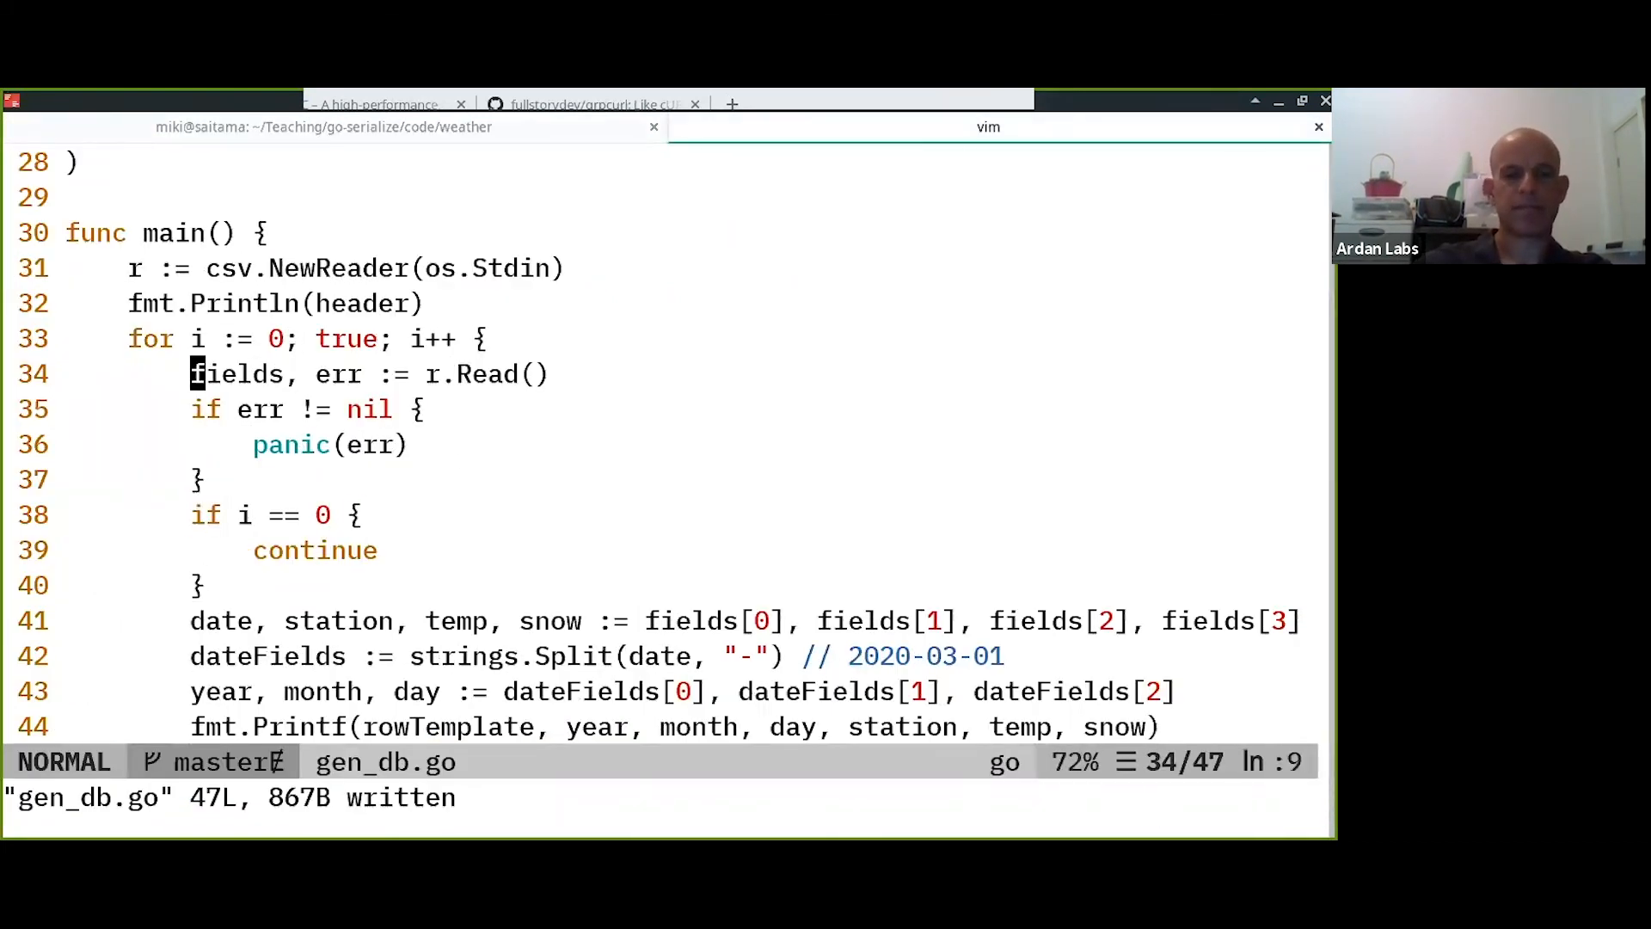
# Add if err == io.EOF { break } after r.Read() so the loop exits at end of file.
pyautogui.write('if e')
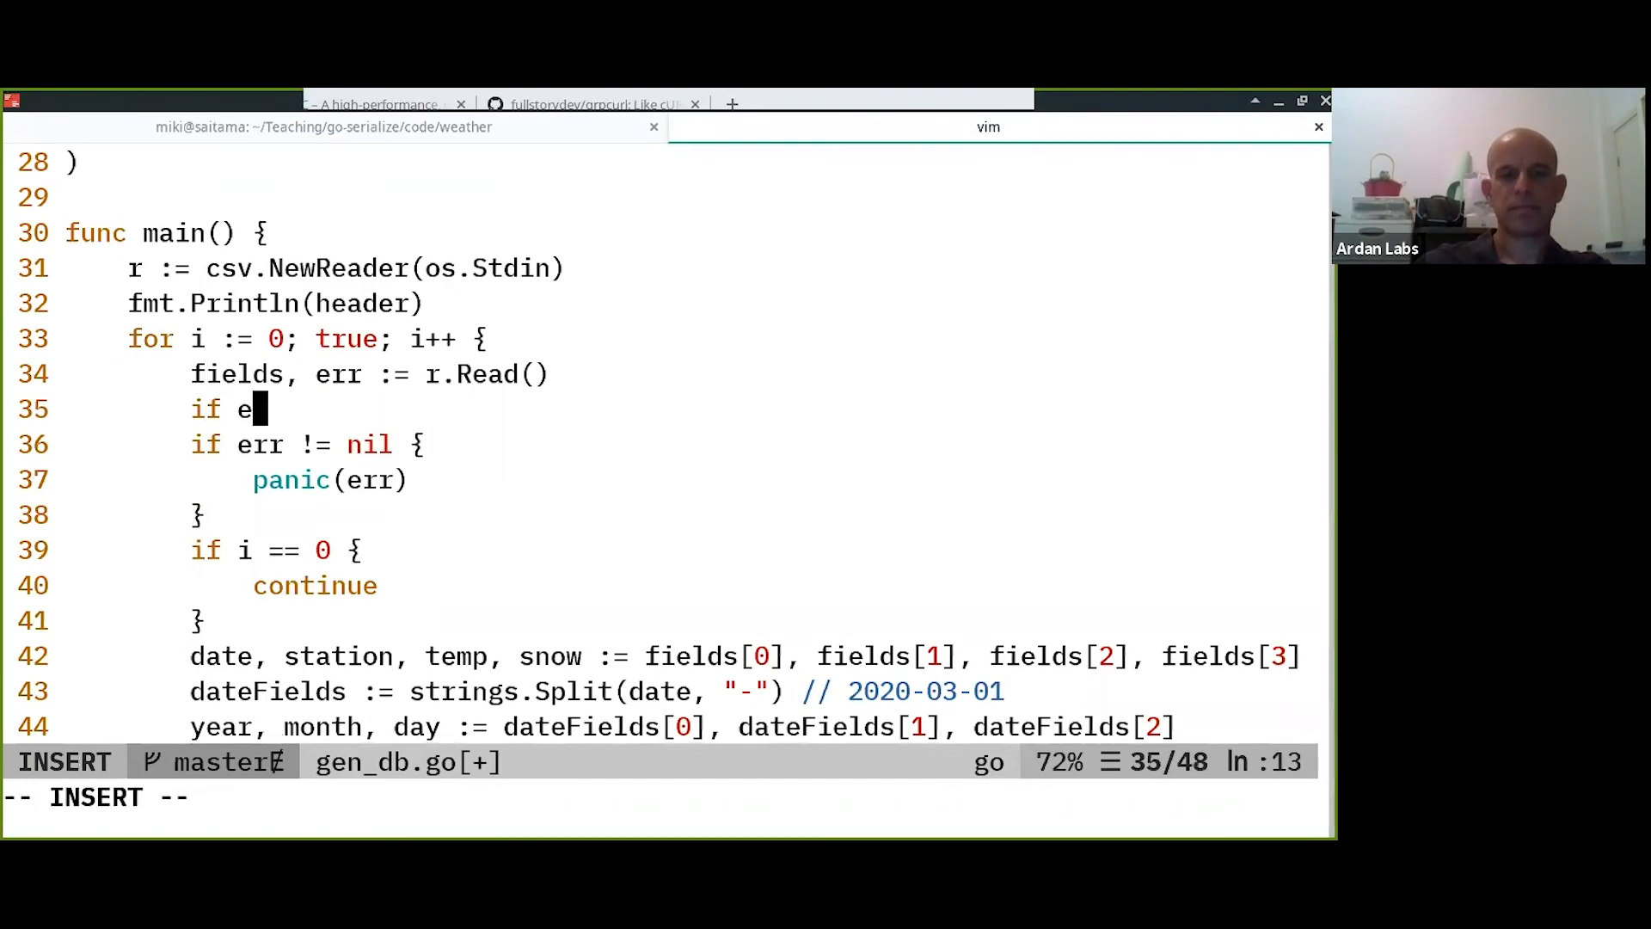
pyautogui.write('switch')
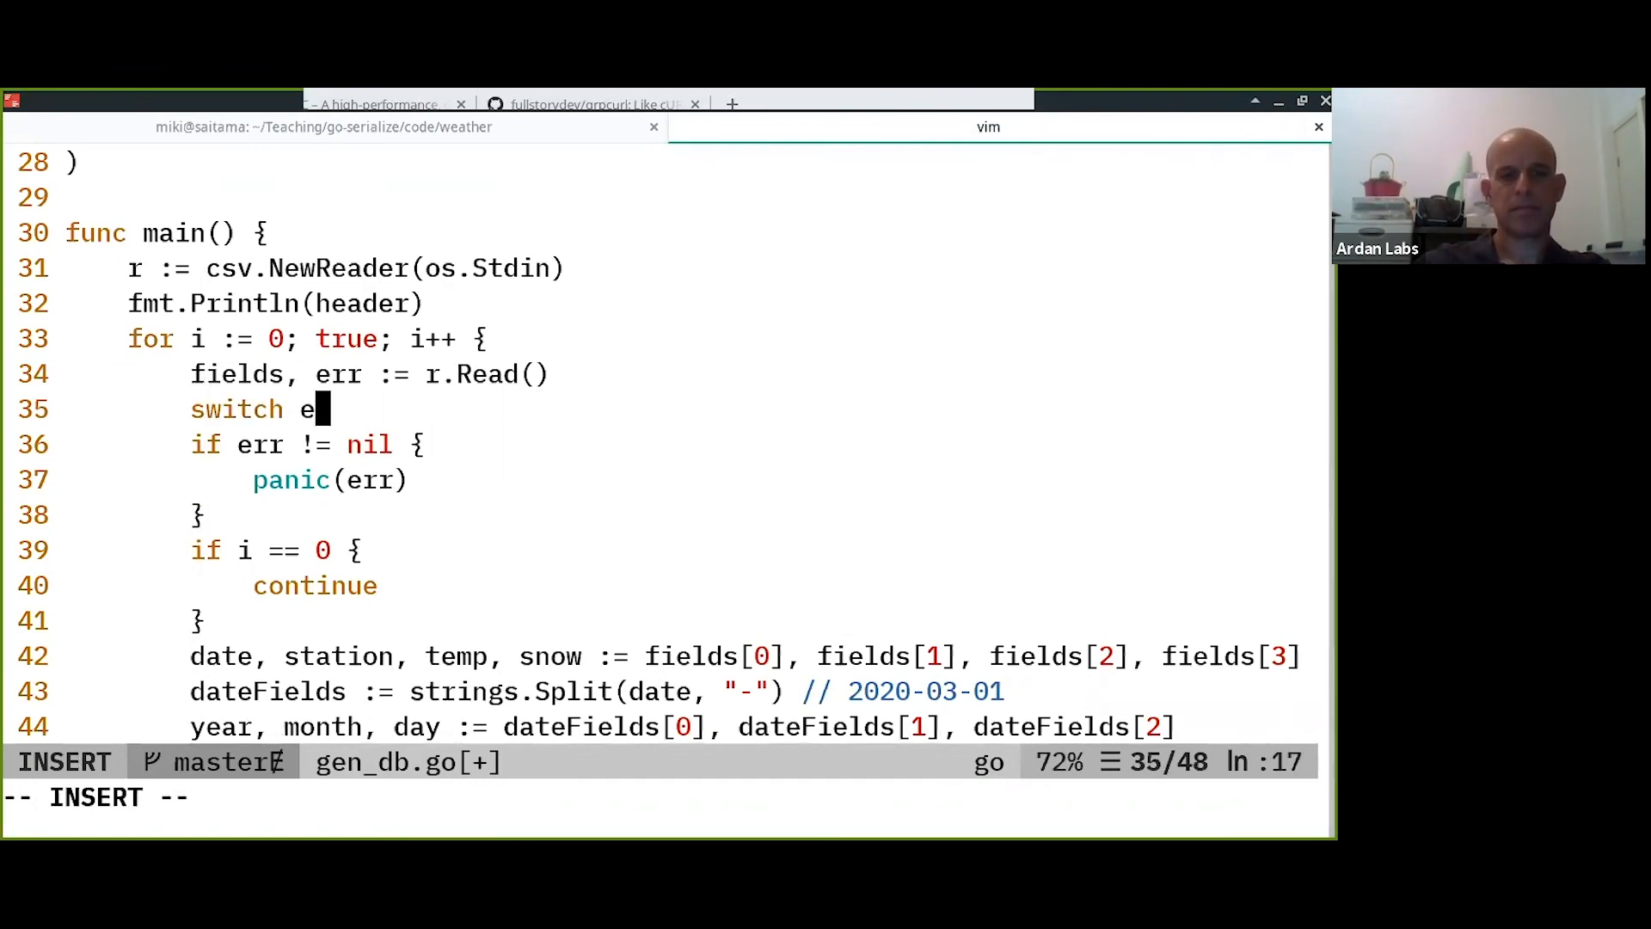
pyautogui.write('rr {')
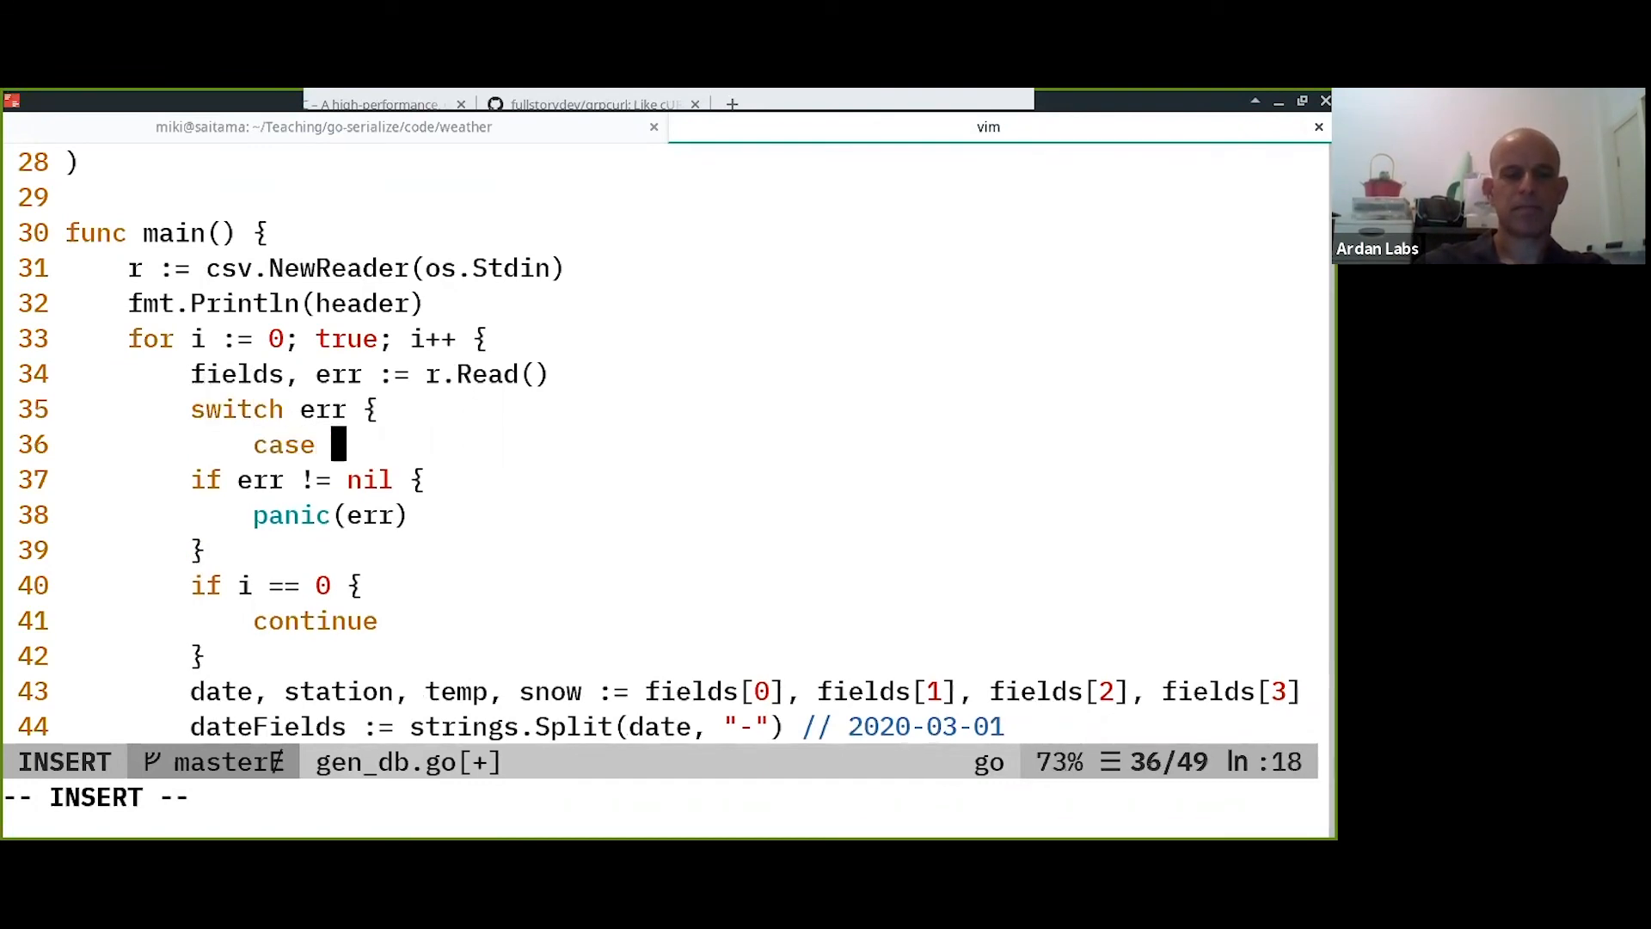
pyautogui.write('io.EOF')
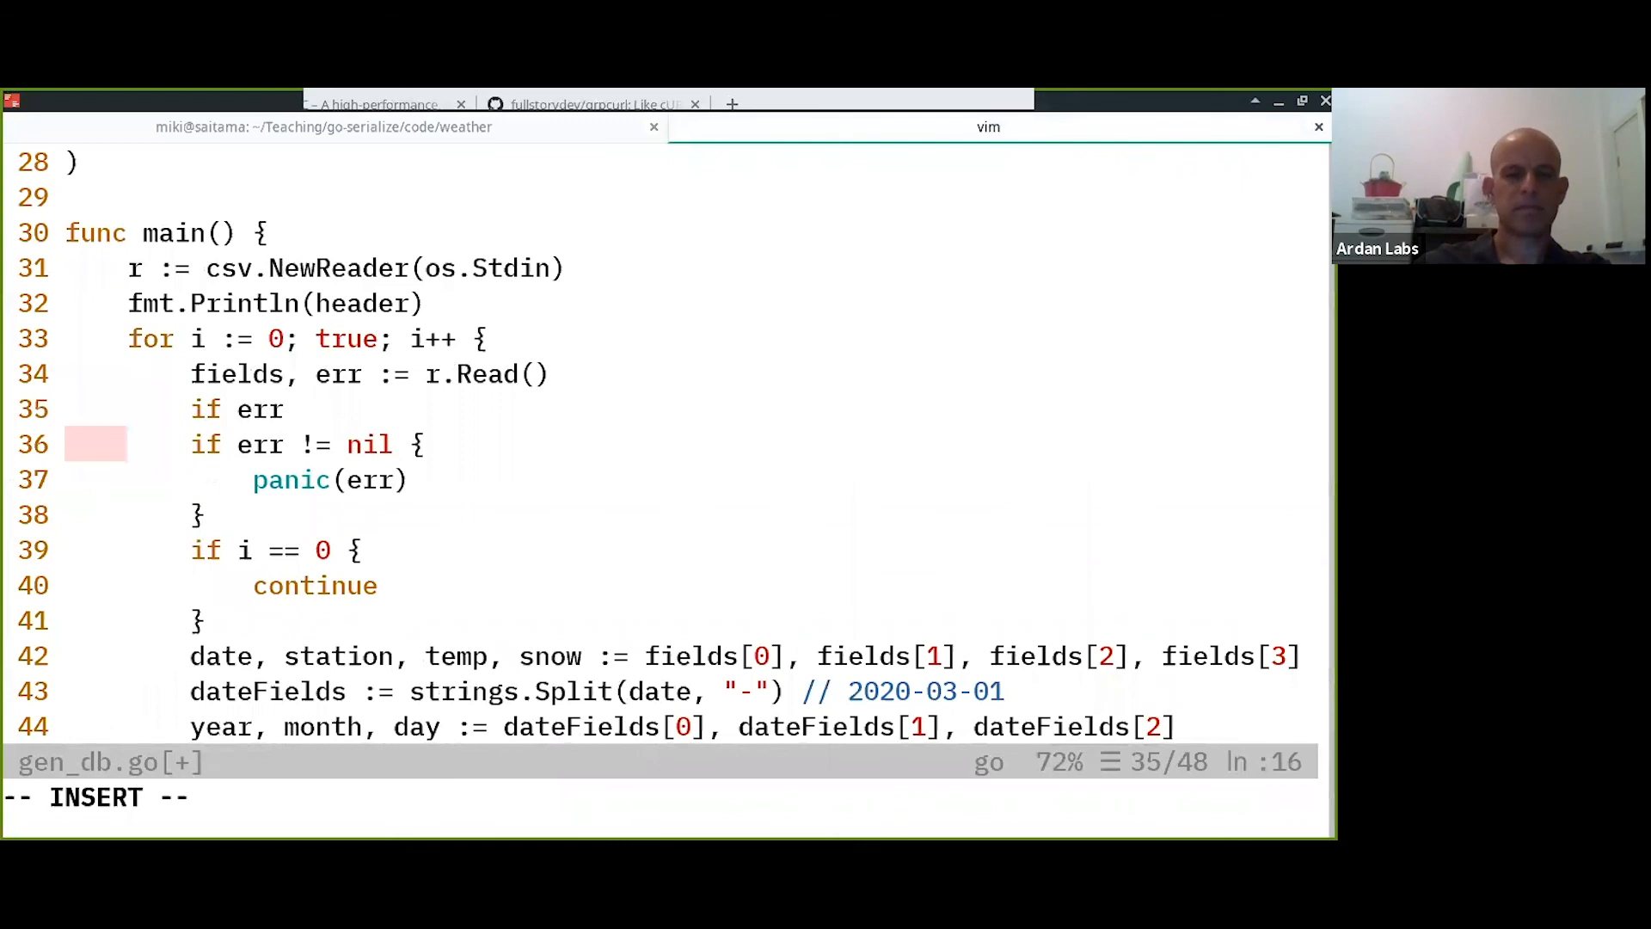
pyautogui.write('== io.EOF')
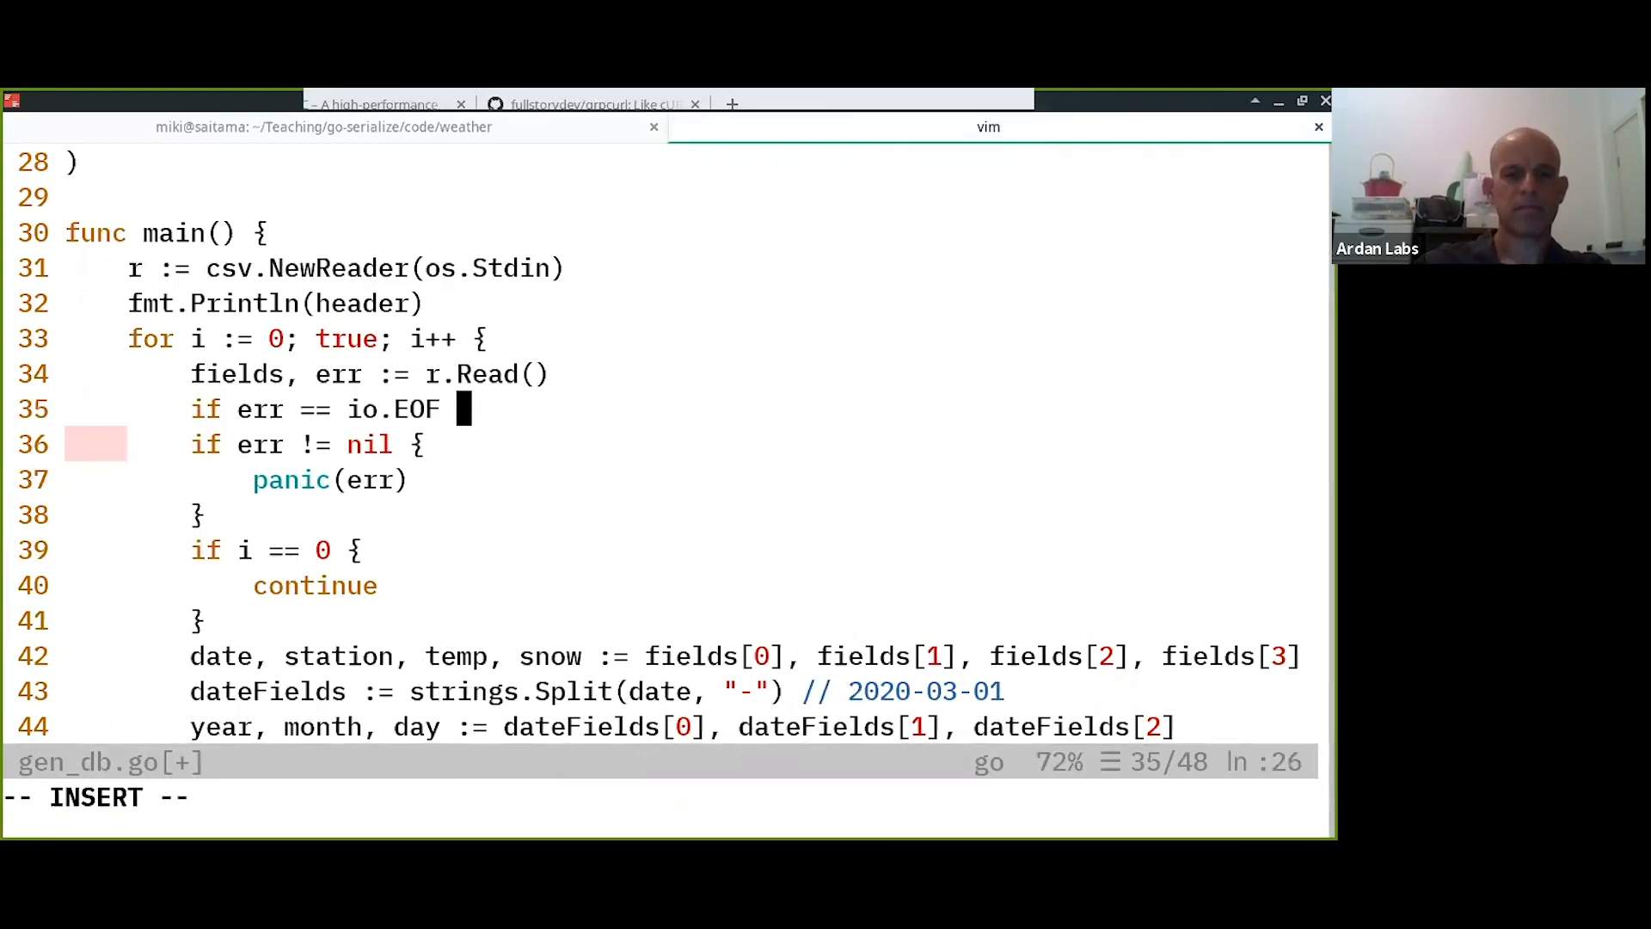
pyautogui.write('break')
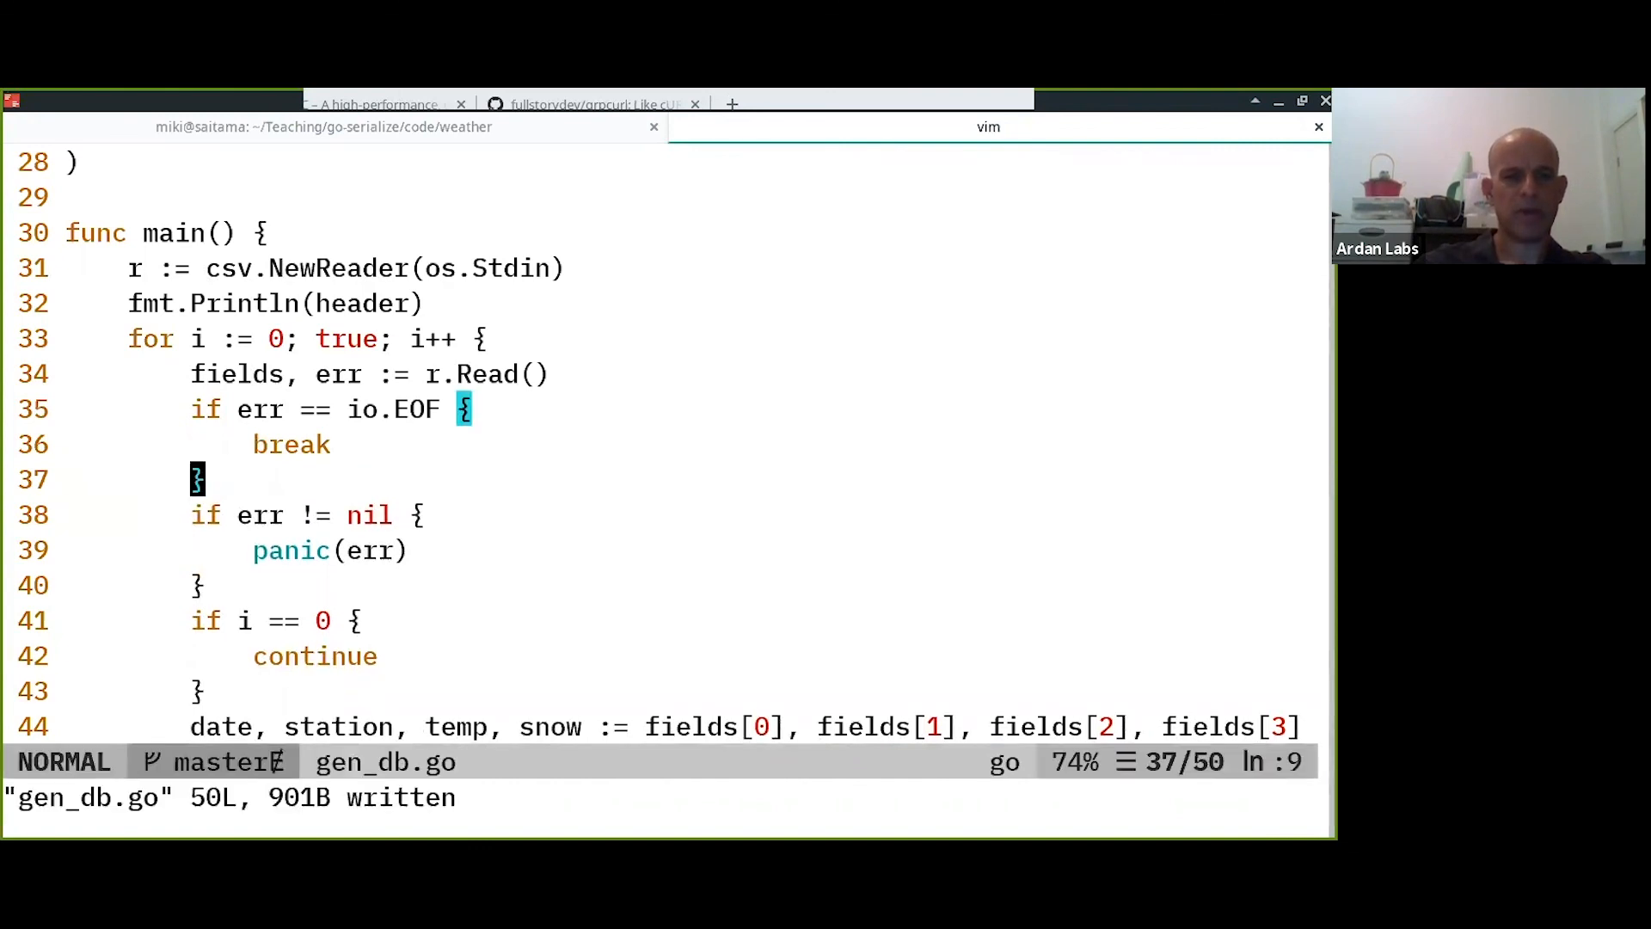
# Run :GoImports to add the io import and save the file.
pyautogui.write(':GoI')
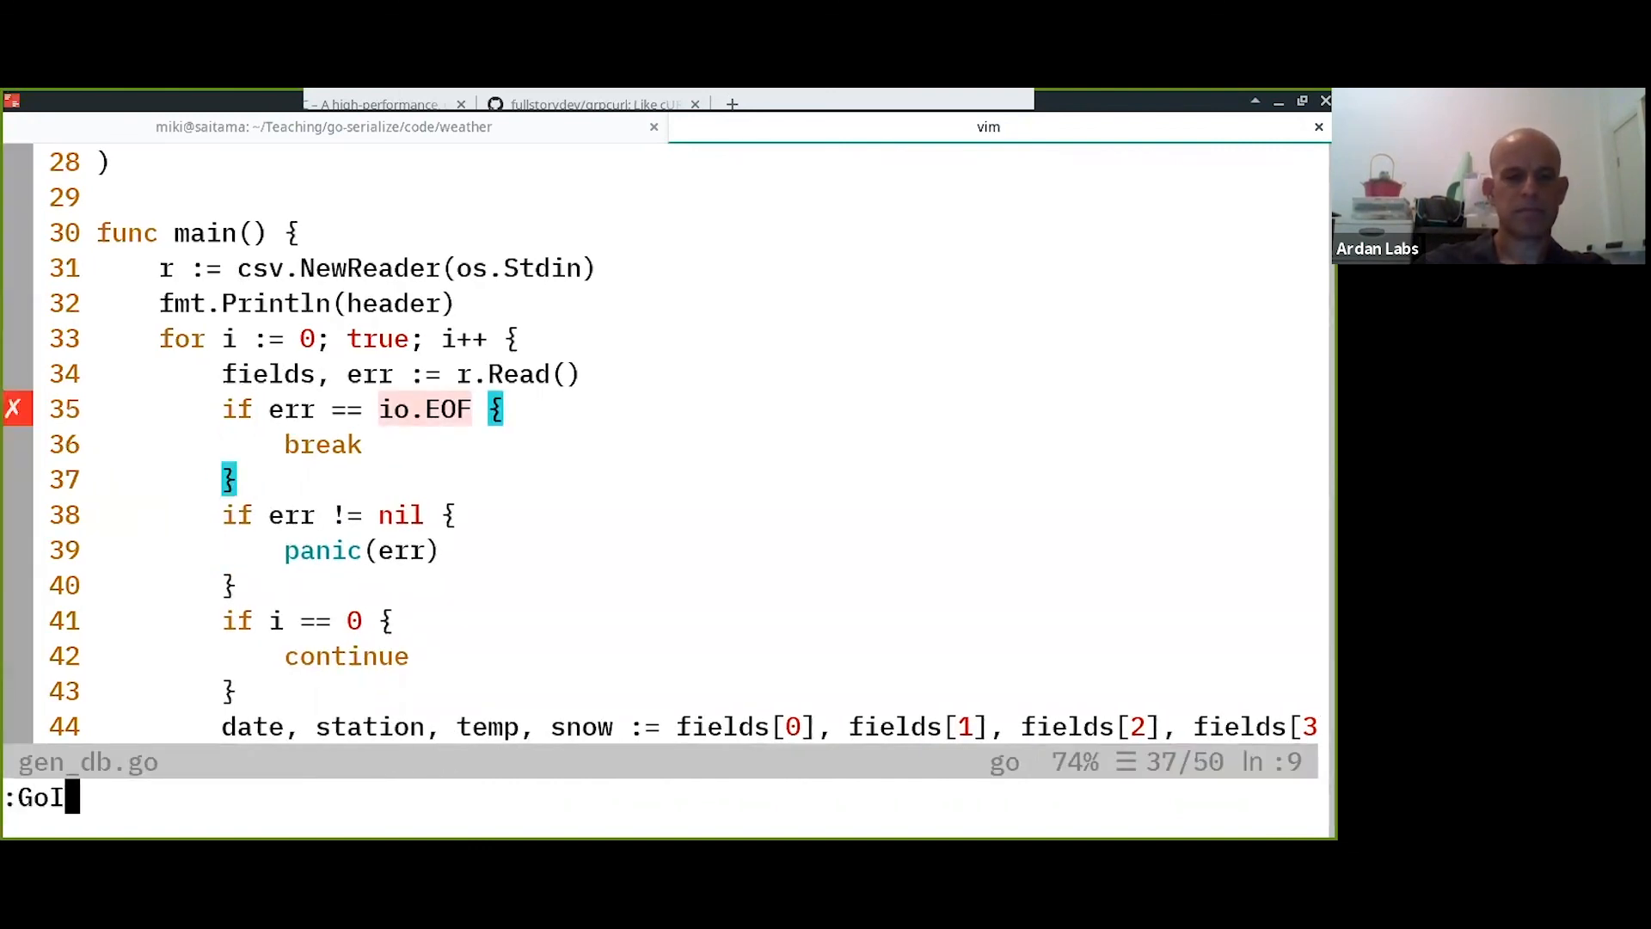
pyautogui.press('Return')
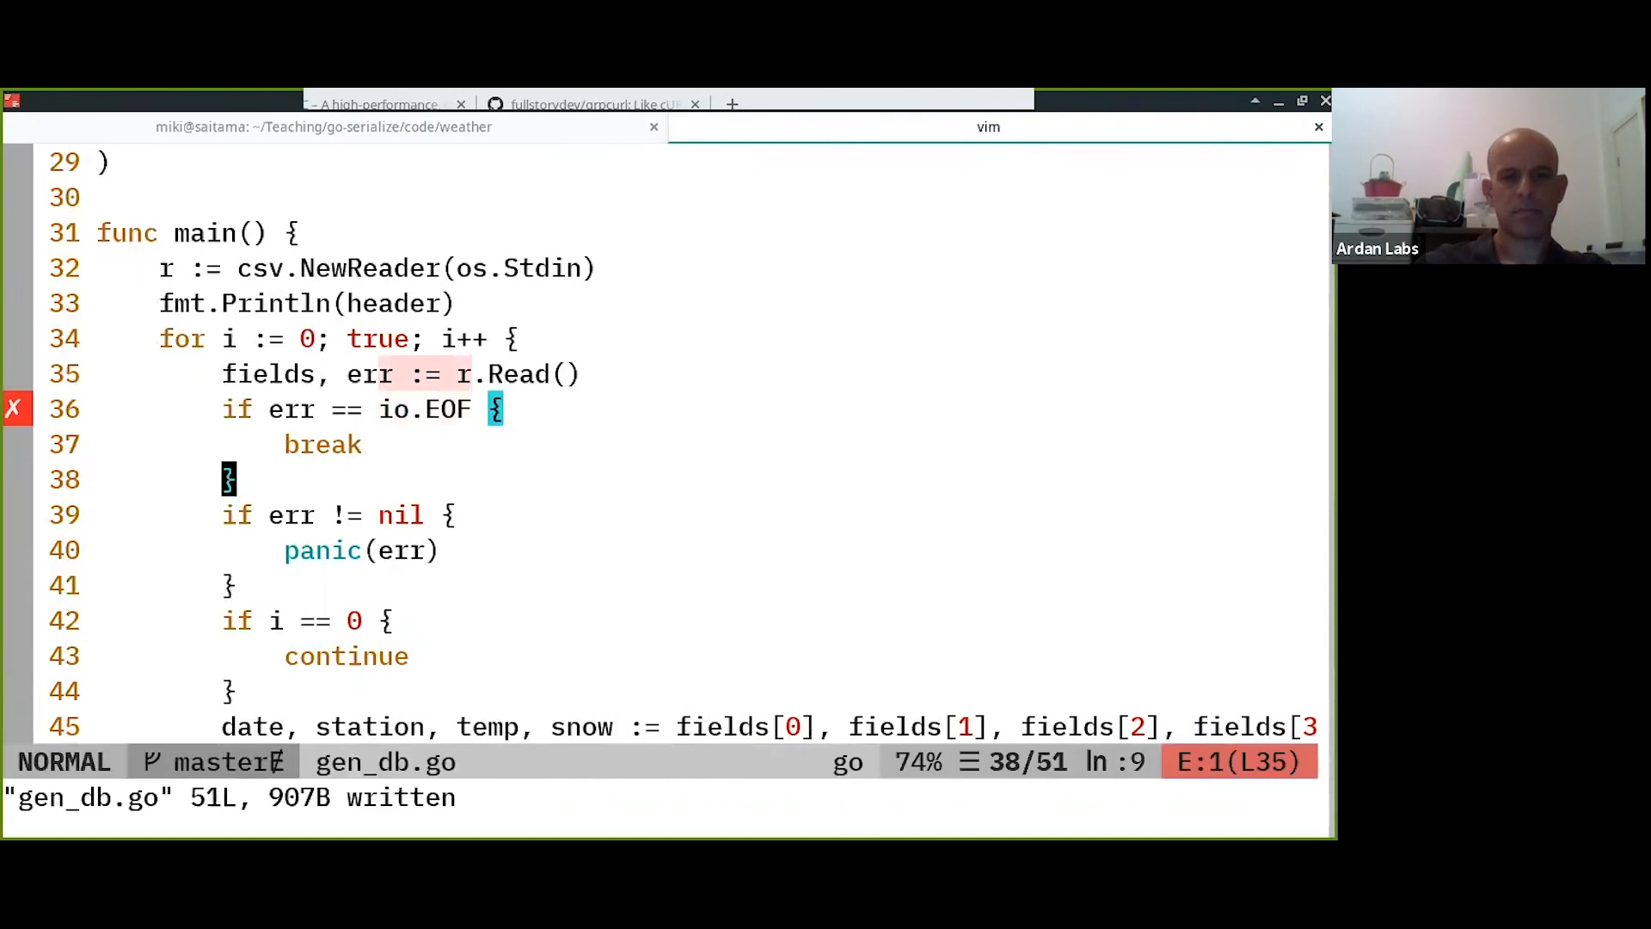